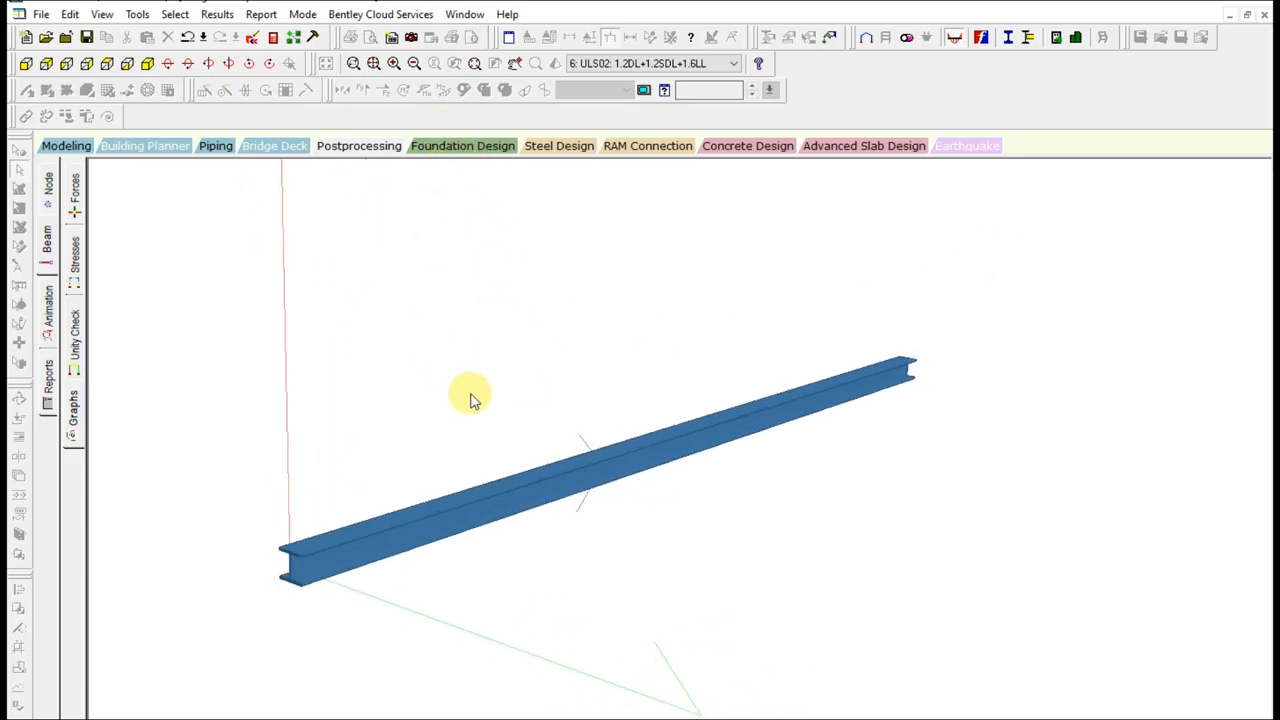
pyautogui.moveTo(670, 270)
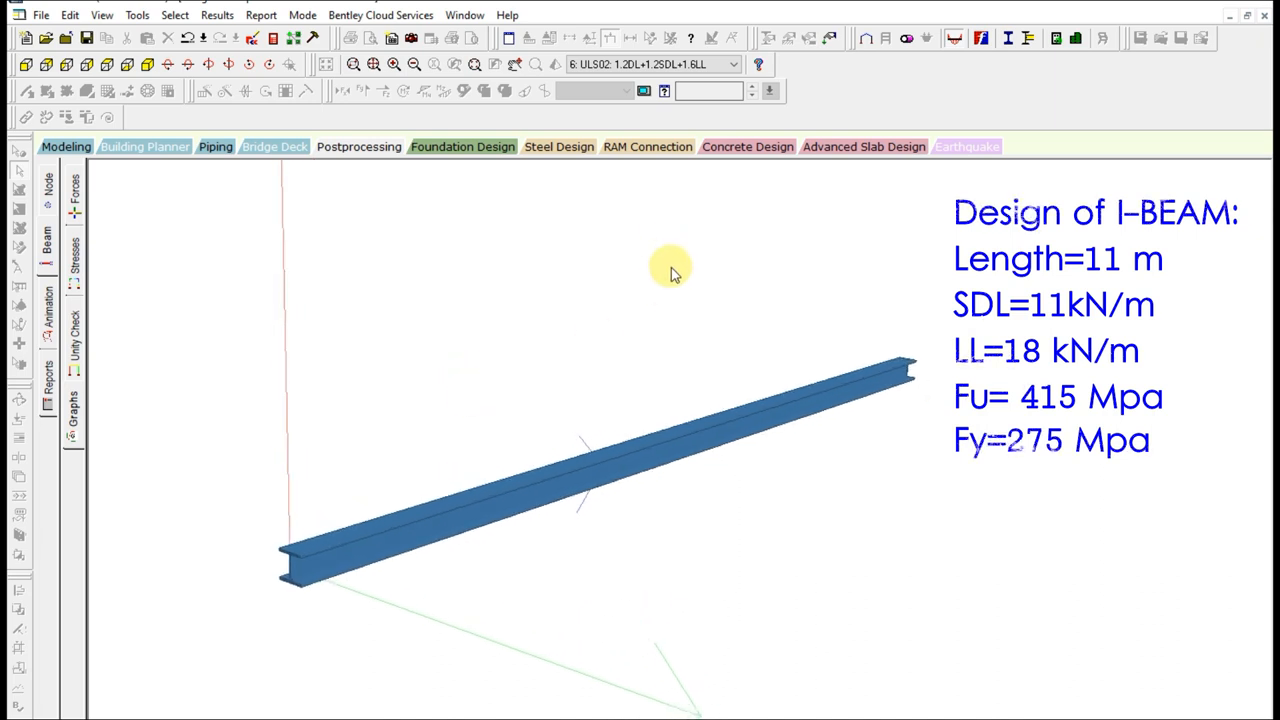
pyautogui.moveTo(1095, 500)
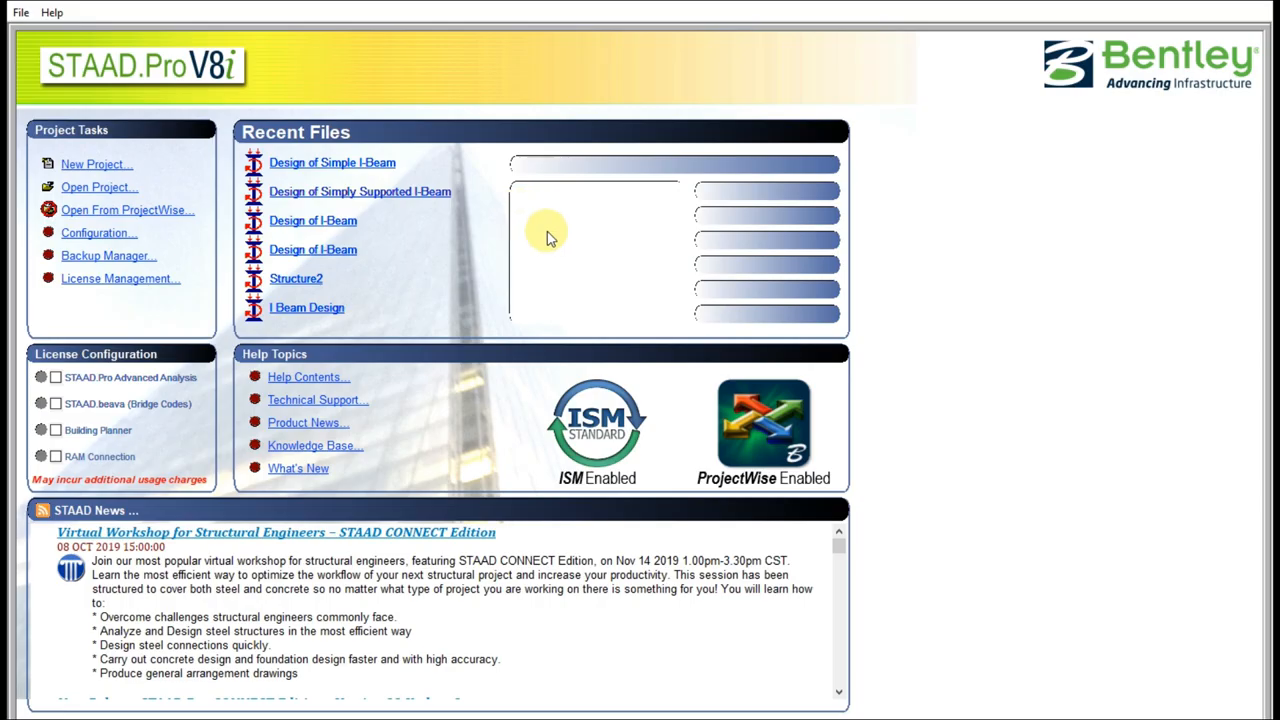
# Start a new model named 'Design of Simple I-Beam' in the Design of I-Beam folder.
pyautogui.click(20, 12)
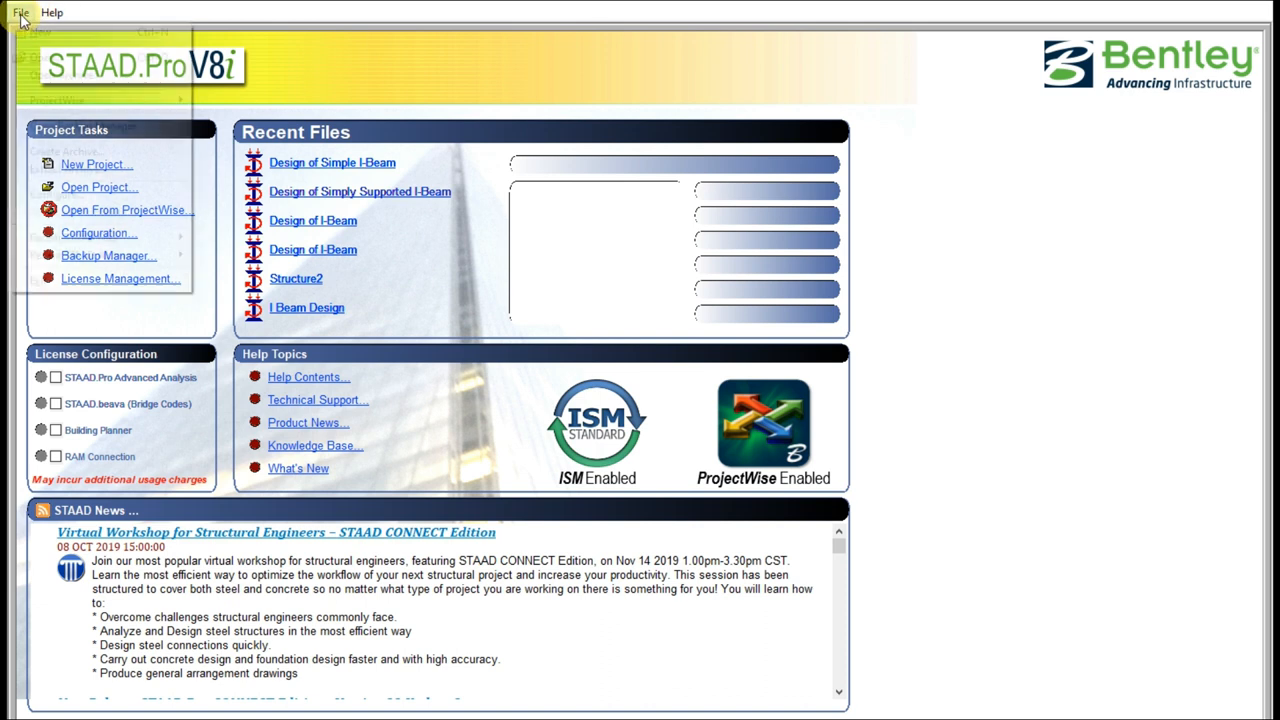
pyautogui.click(20, 12)
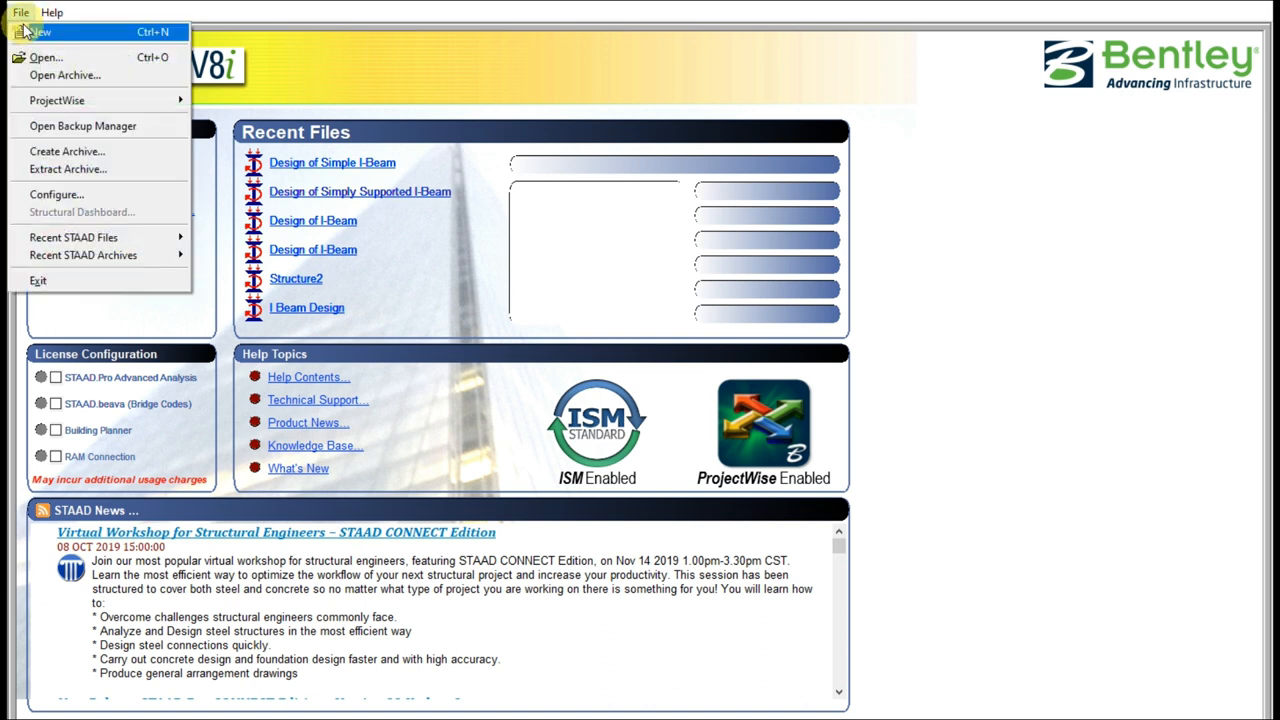
pyautogui.click(40, 32)
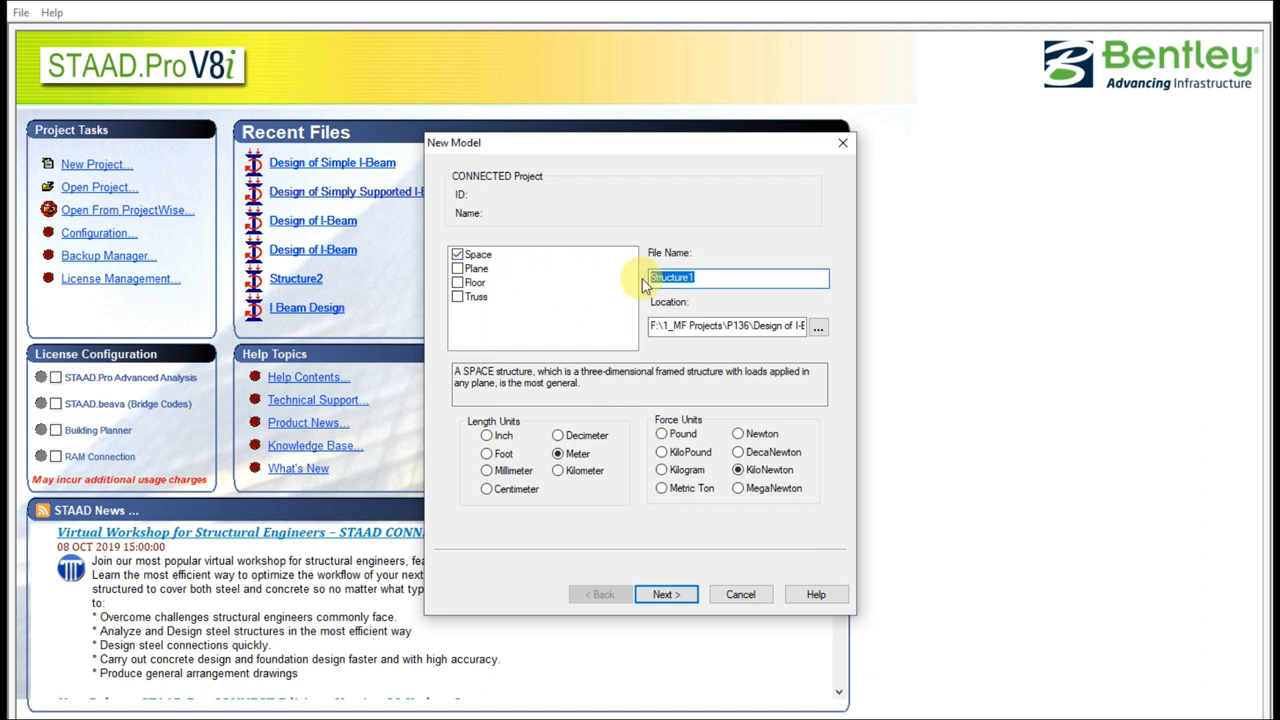
pyautogui.write('D')
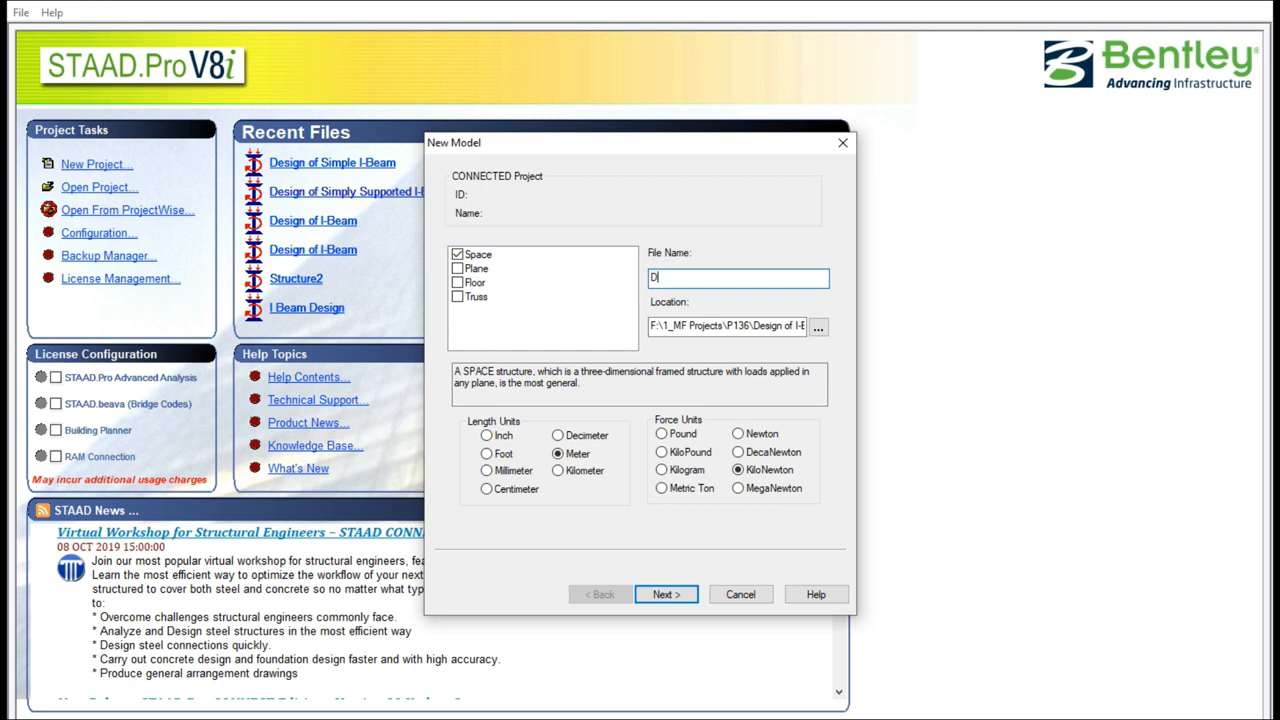
pyautogui.write('esign of Simple')
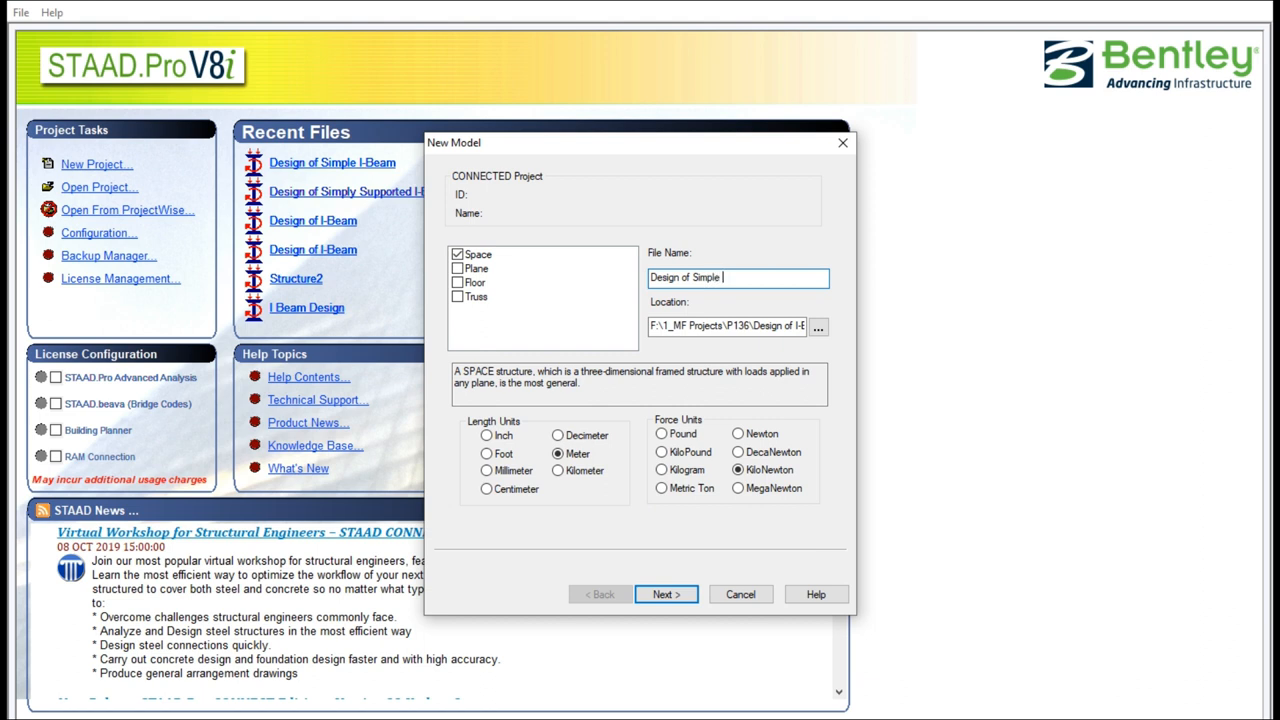
pyautogui.write('I-Beam')
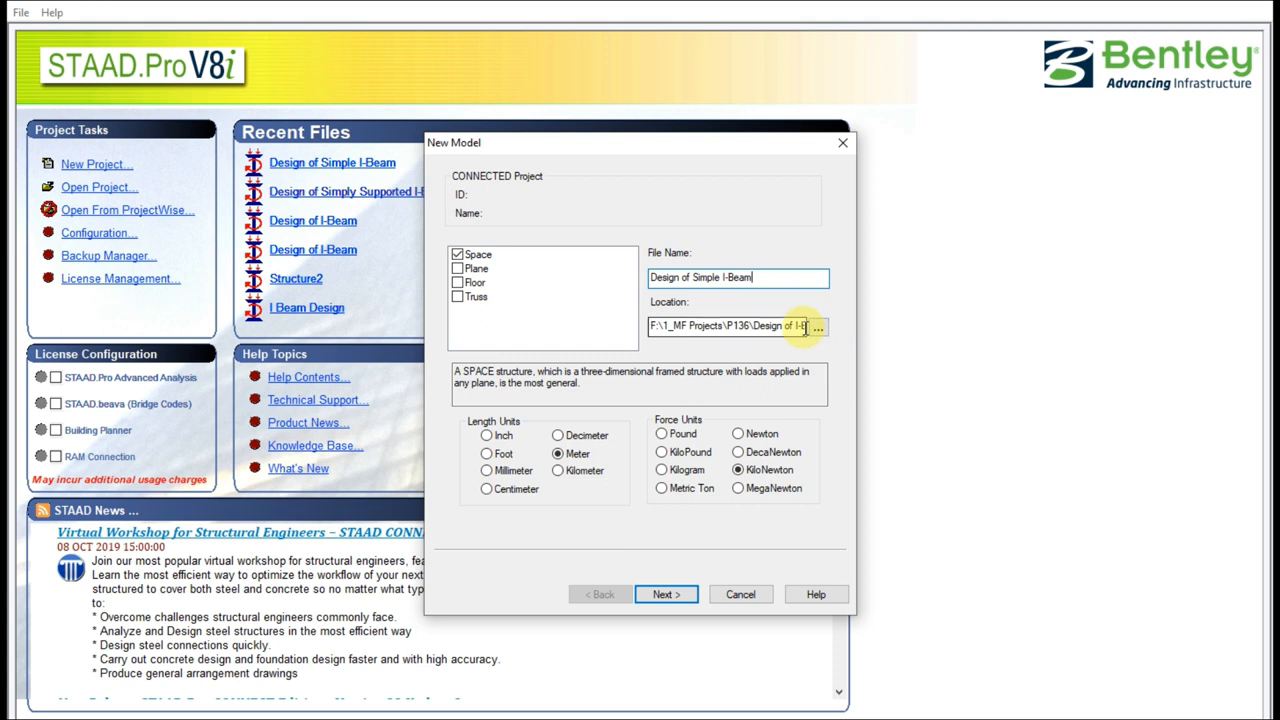
pyautogui.click(818, 326)
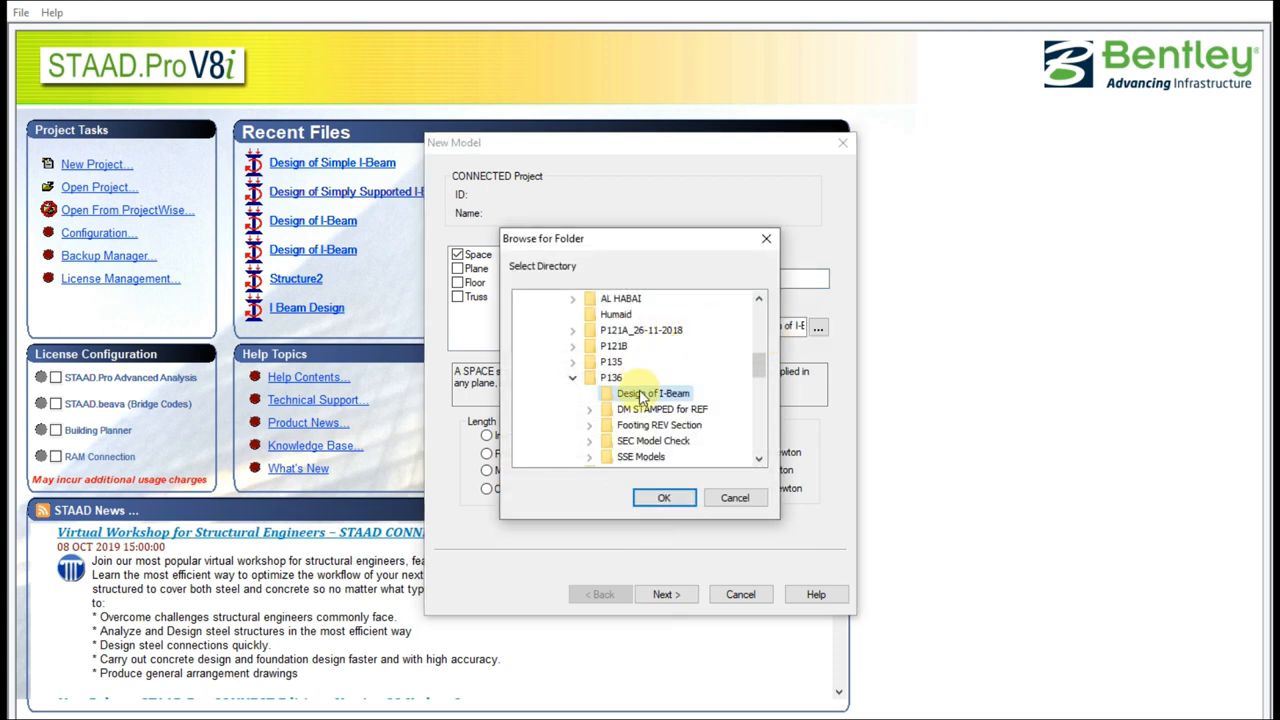
pyautogui.click(663, 498)
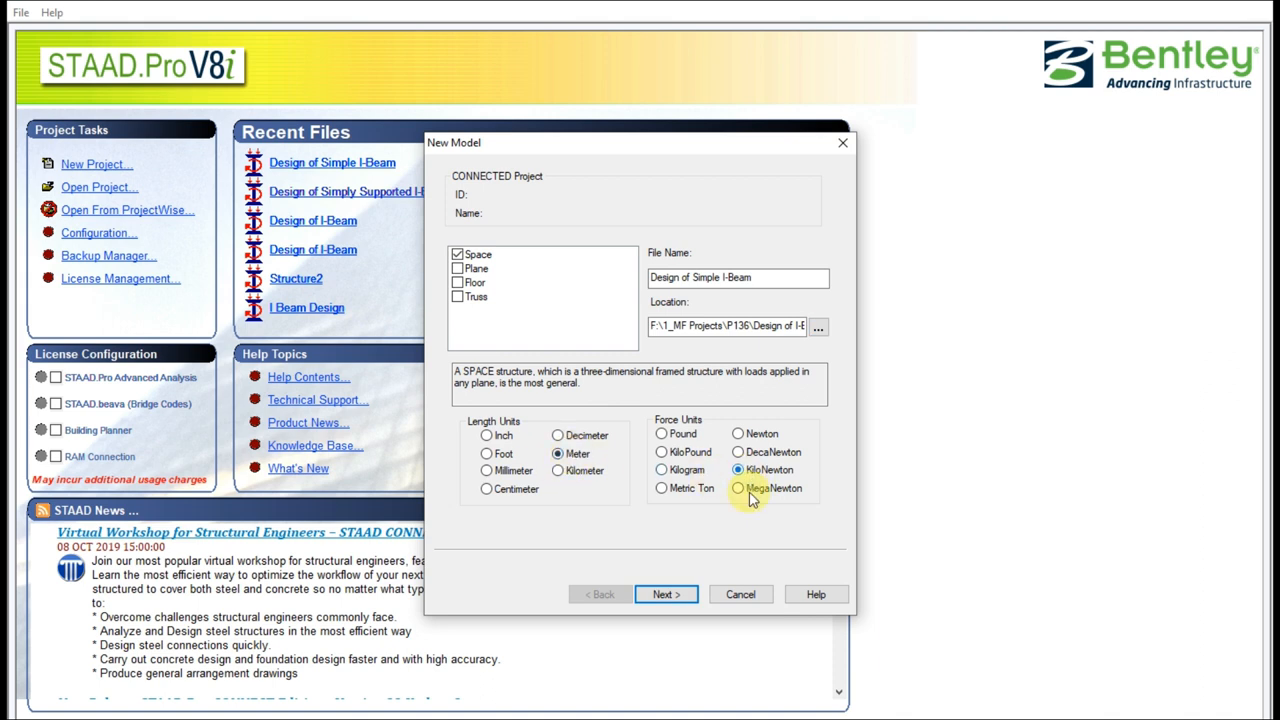
pyautogui.click(665, 594)
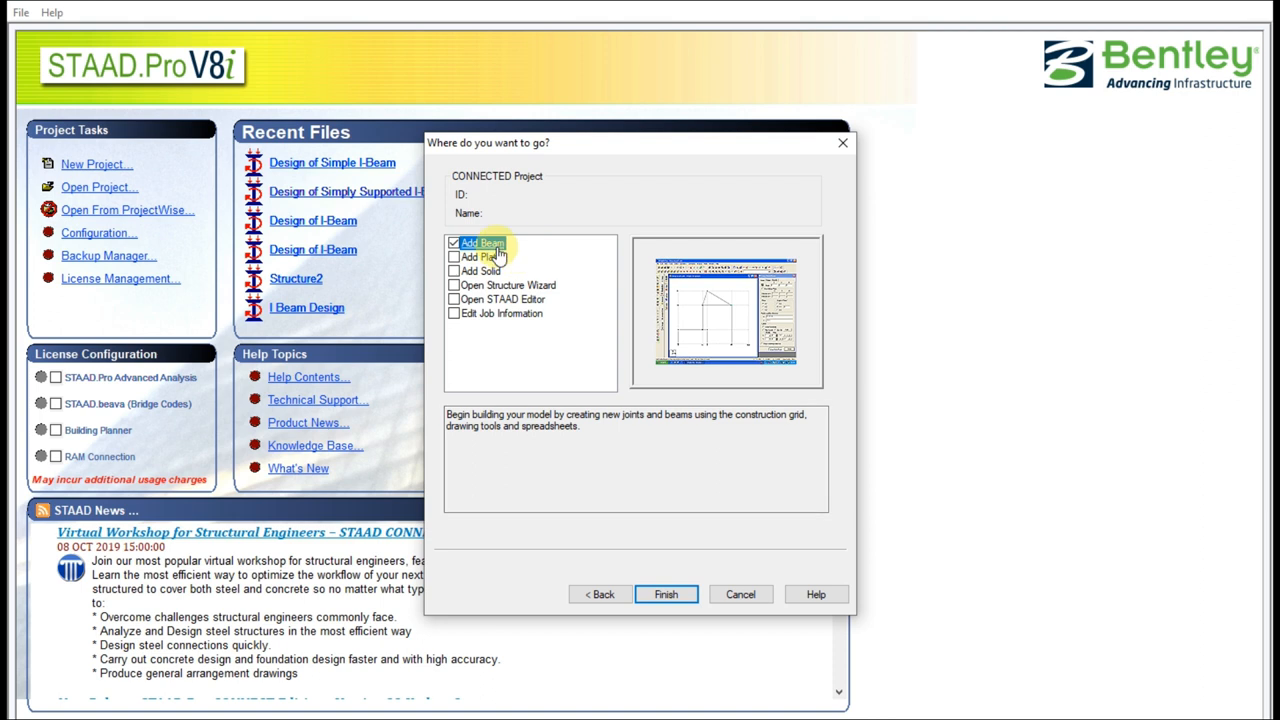
# Show the front X-Y view and extend the construction grid to 11 m along X.
pyautogui.click(665, 594)
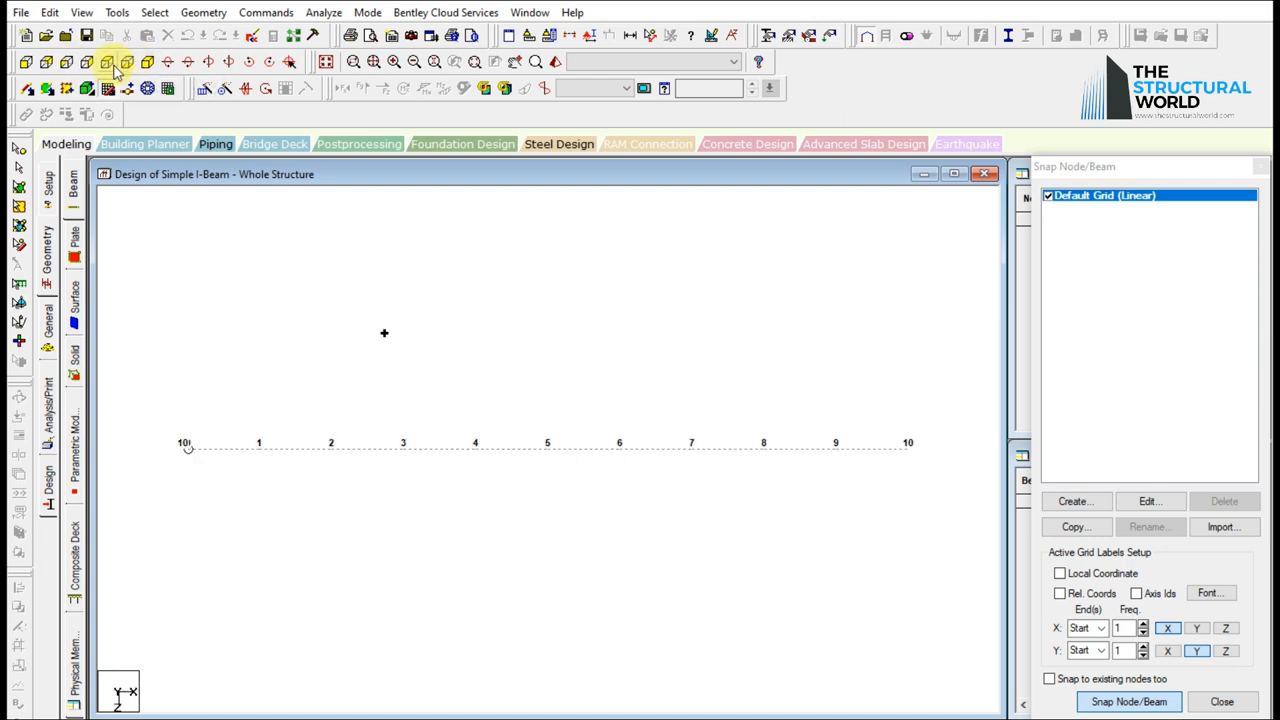
pyautogui.click(48, 62)
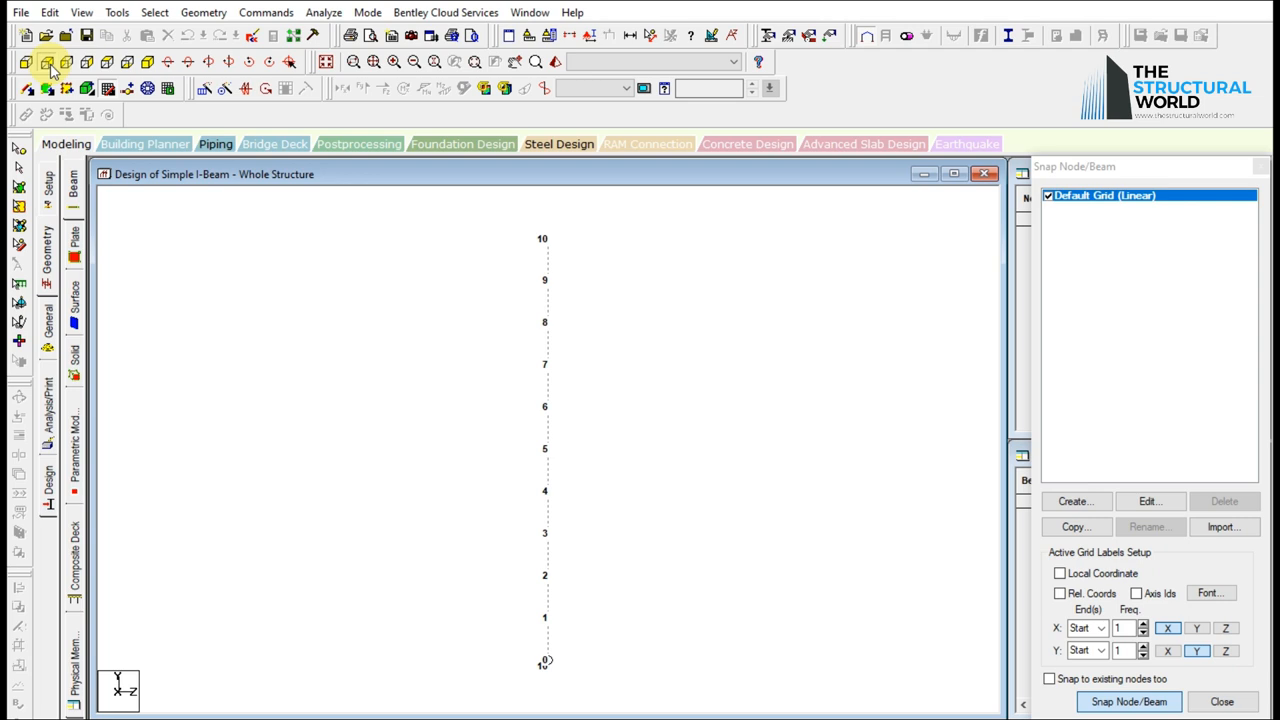
pyautogui.click(26, 62)
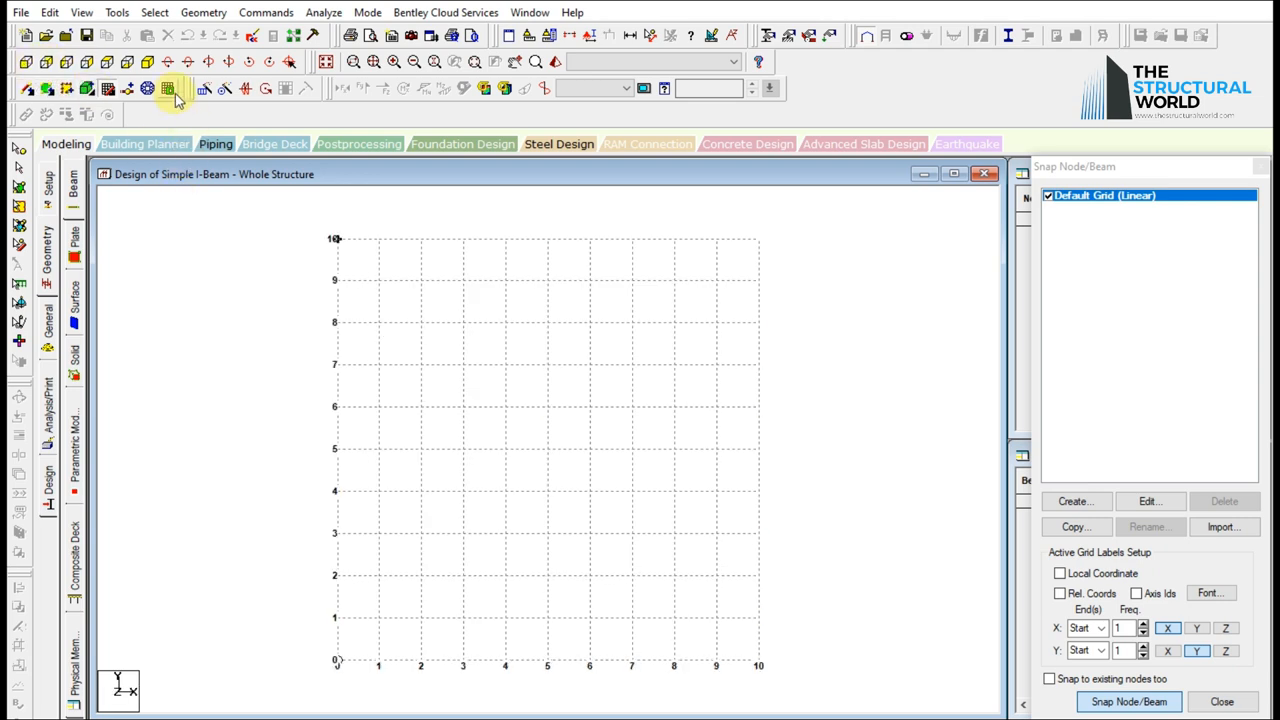
pyautogui.click(25, 62)
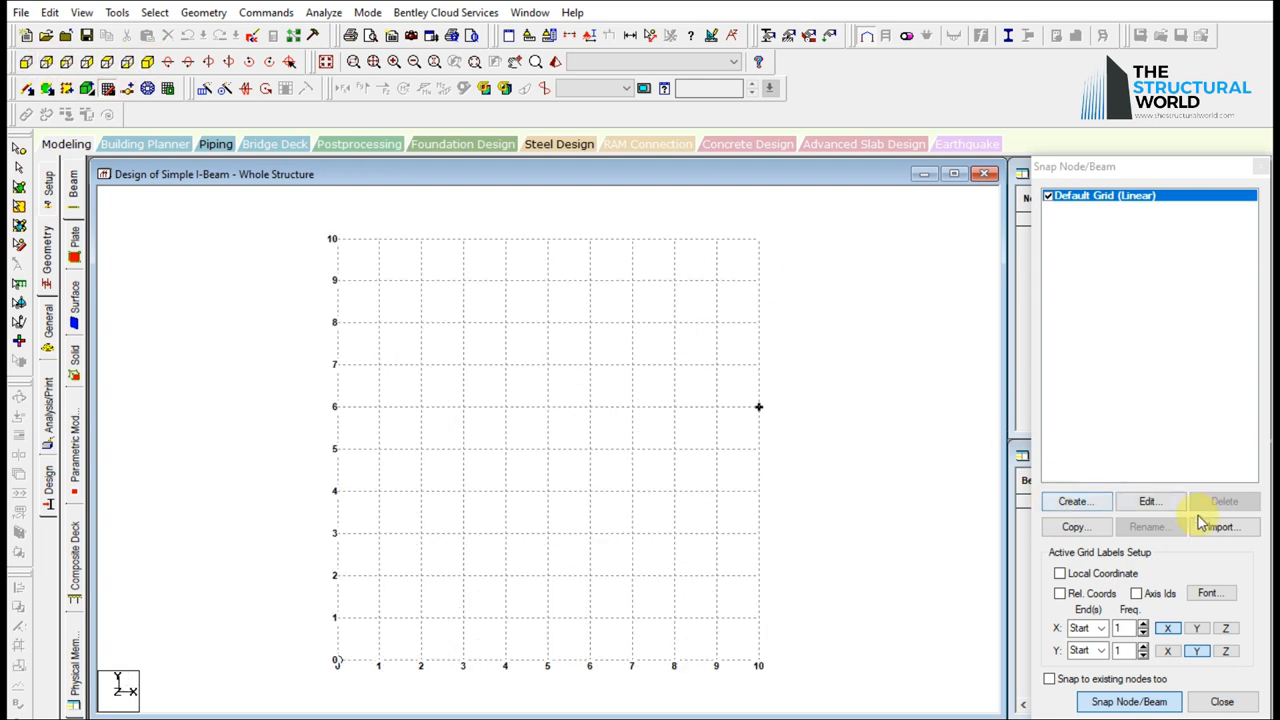
pyautogui.click(1149, 501)
pyautogui.write('11')
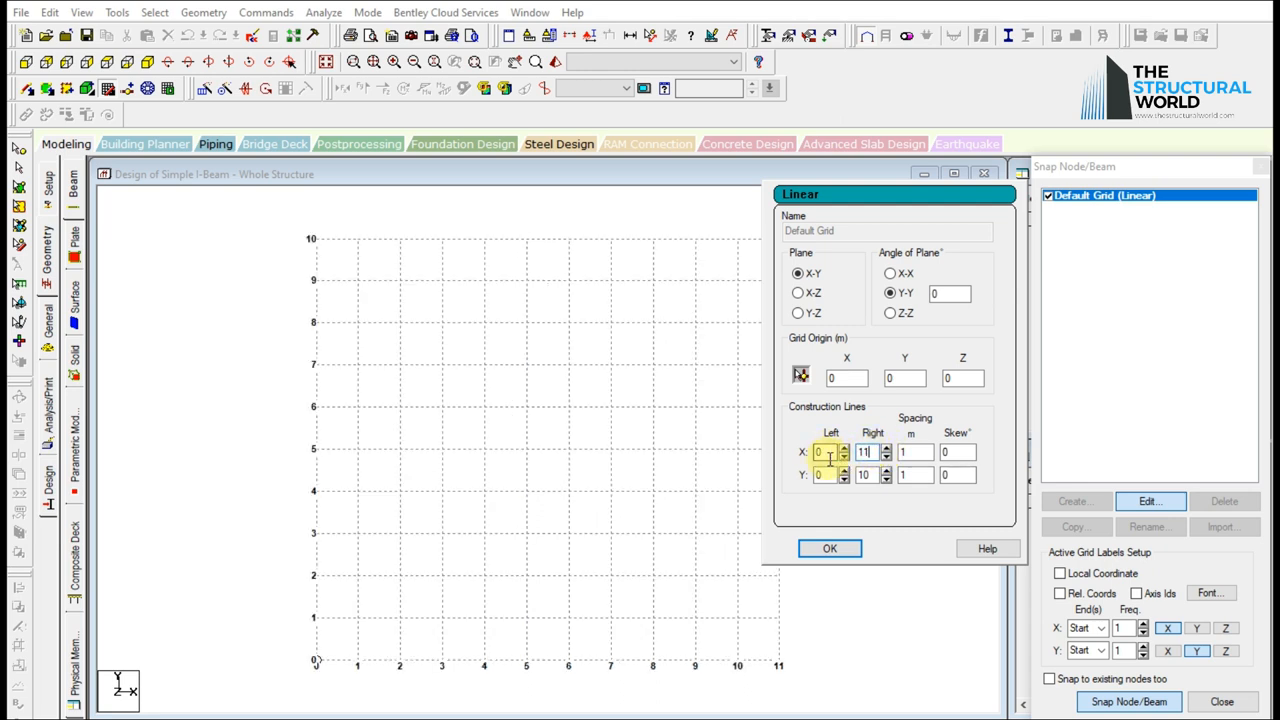
pyautogui.click(829, 548)
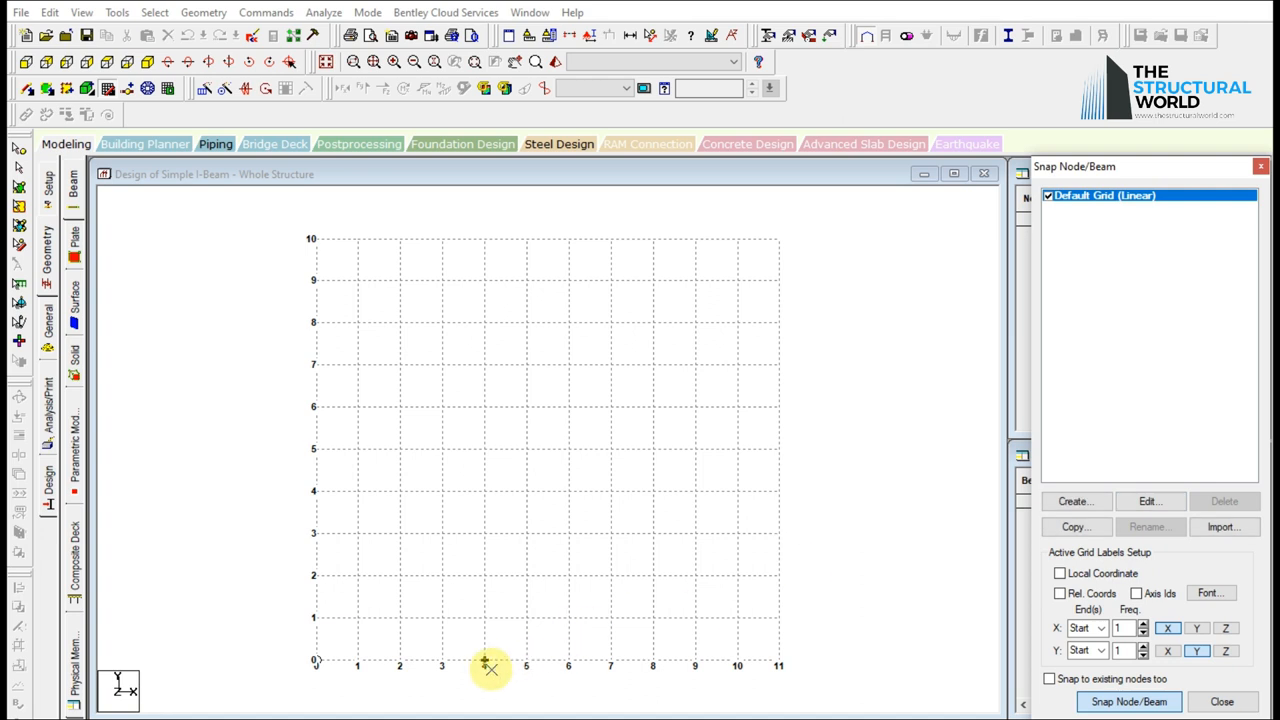
pyautogui.moveTo(735, 668)
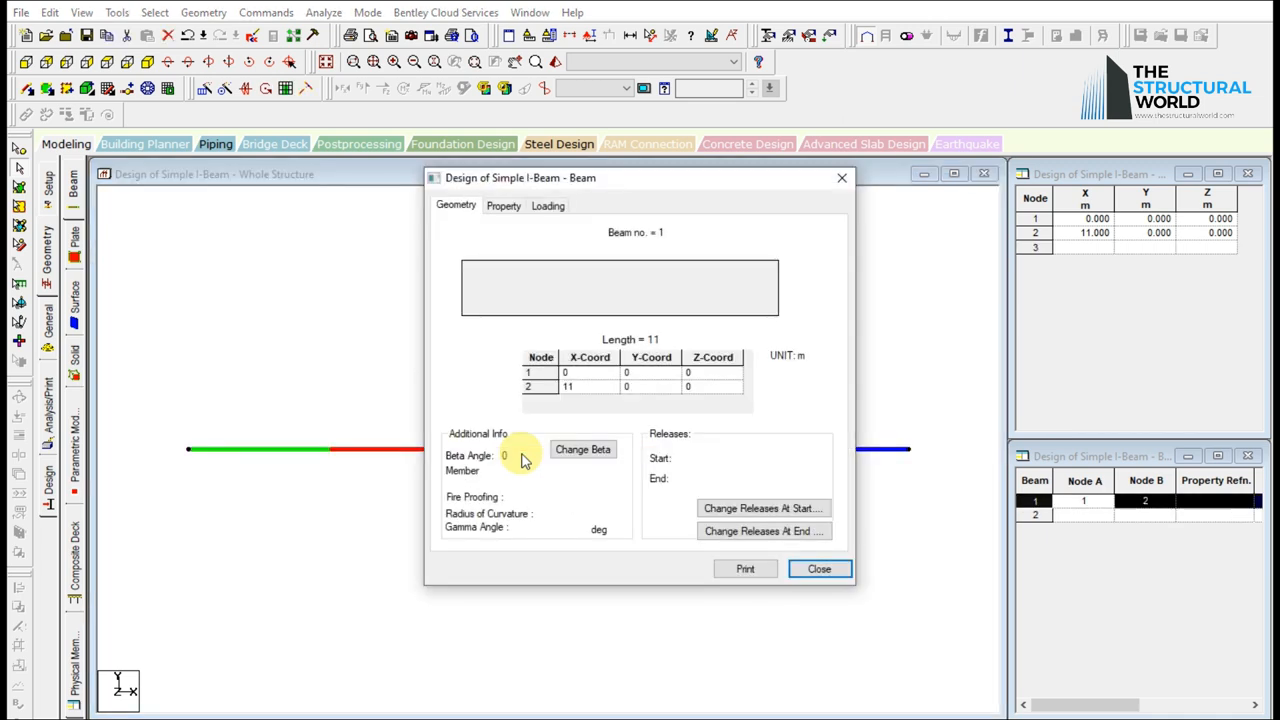
# Review the 11 m beam's geometry, property and loading details, then close the window.
pyautogui.click(504, 205)
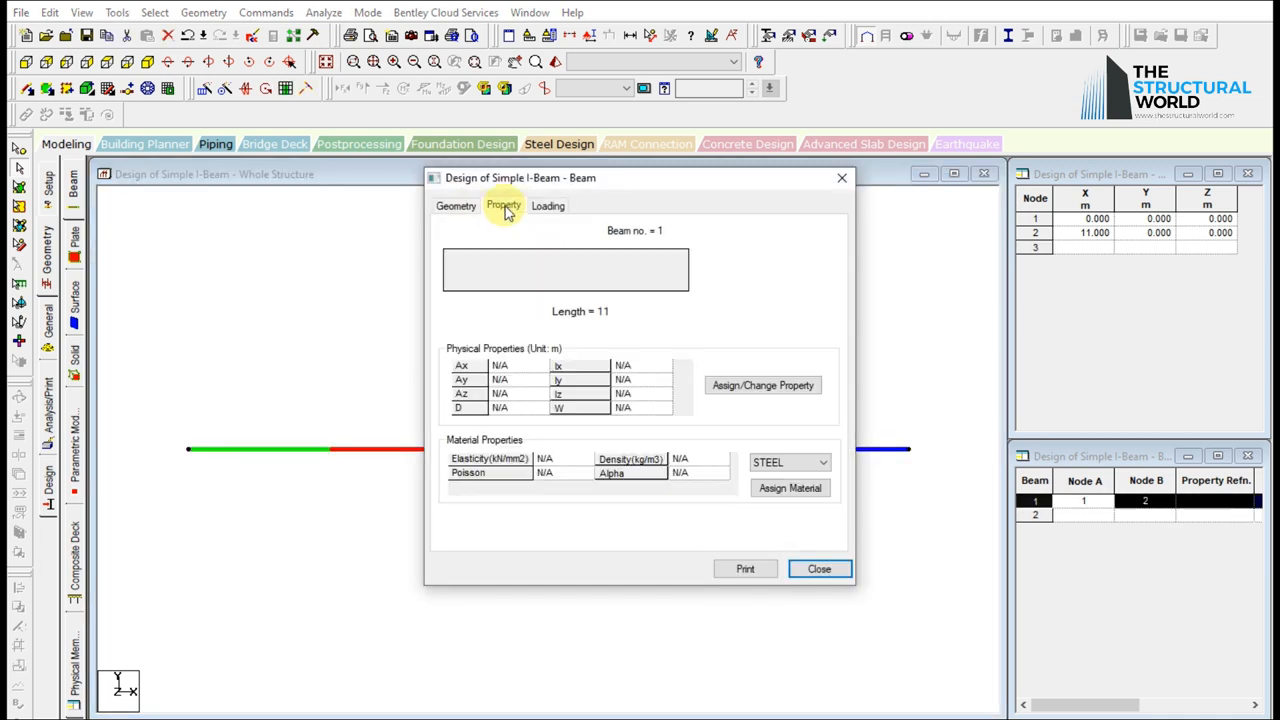
pyautogui.click(456, 205)
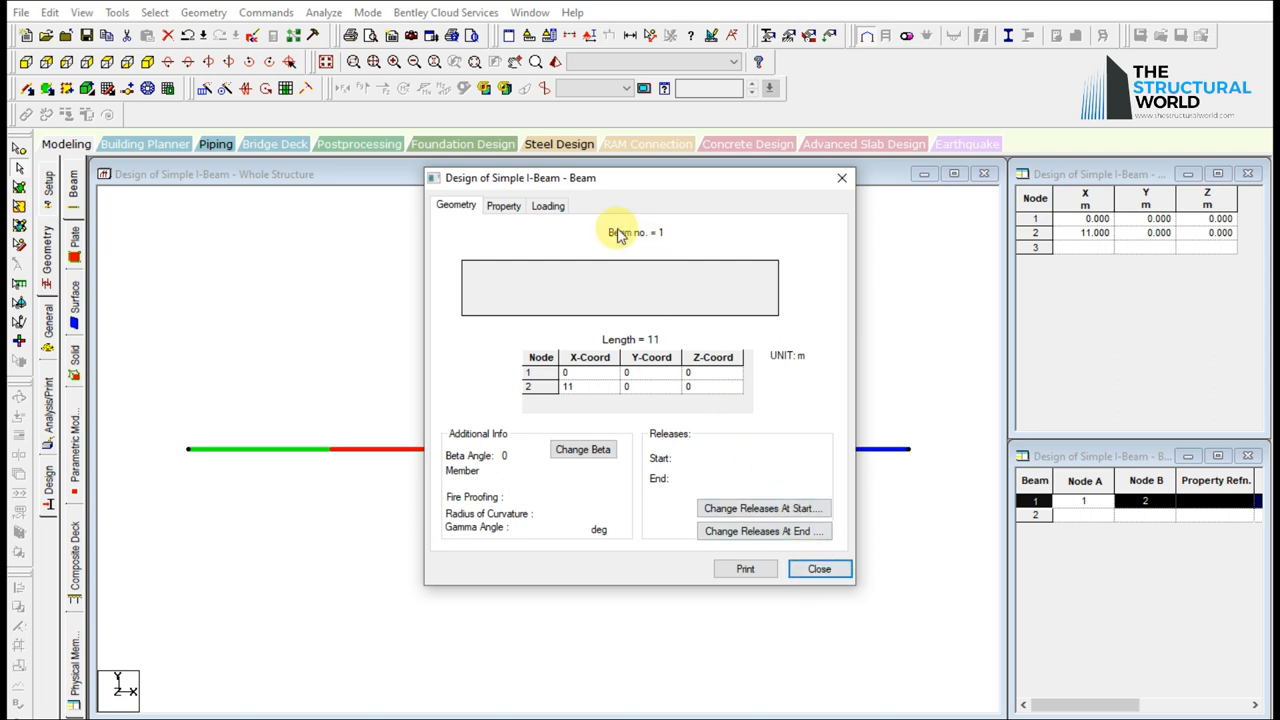
pyautogui.click(547, 205)
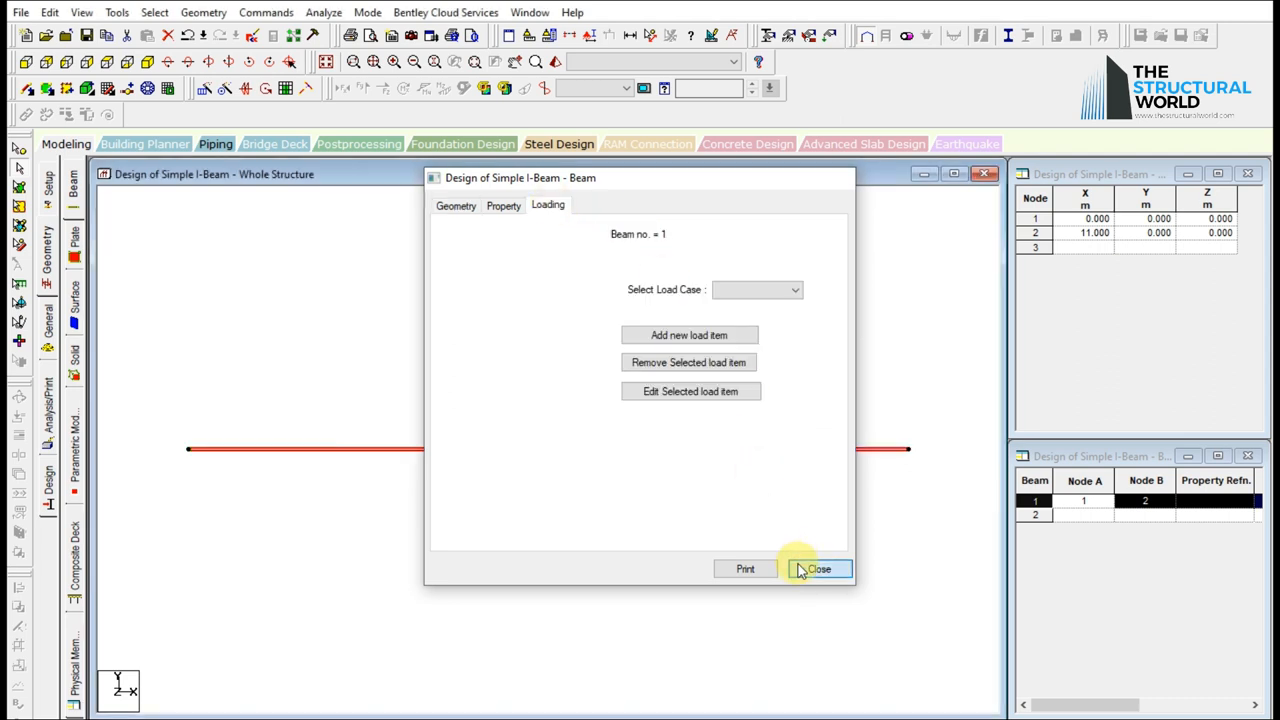
pyautogui.click(818, 568)
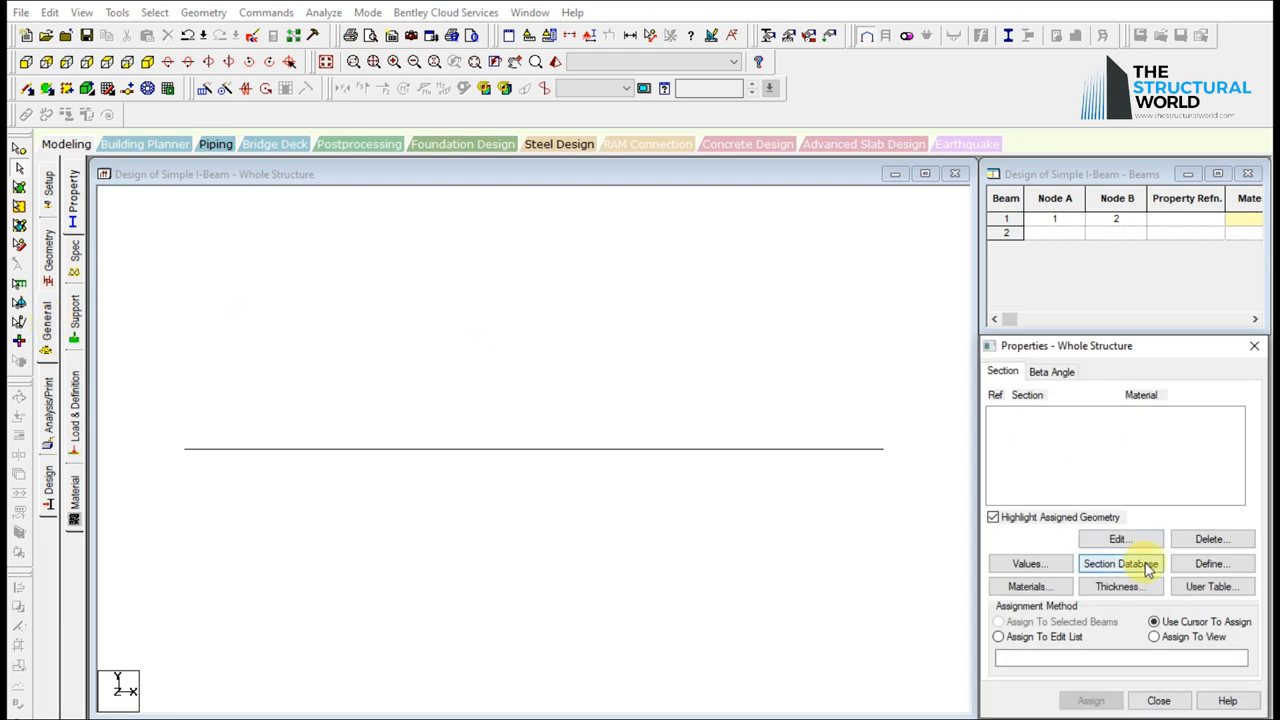
# Add the British UC254X254X132 steel section from the UC Shape table to the property list.
pyautogui.click(1120, 563)
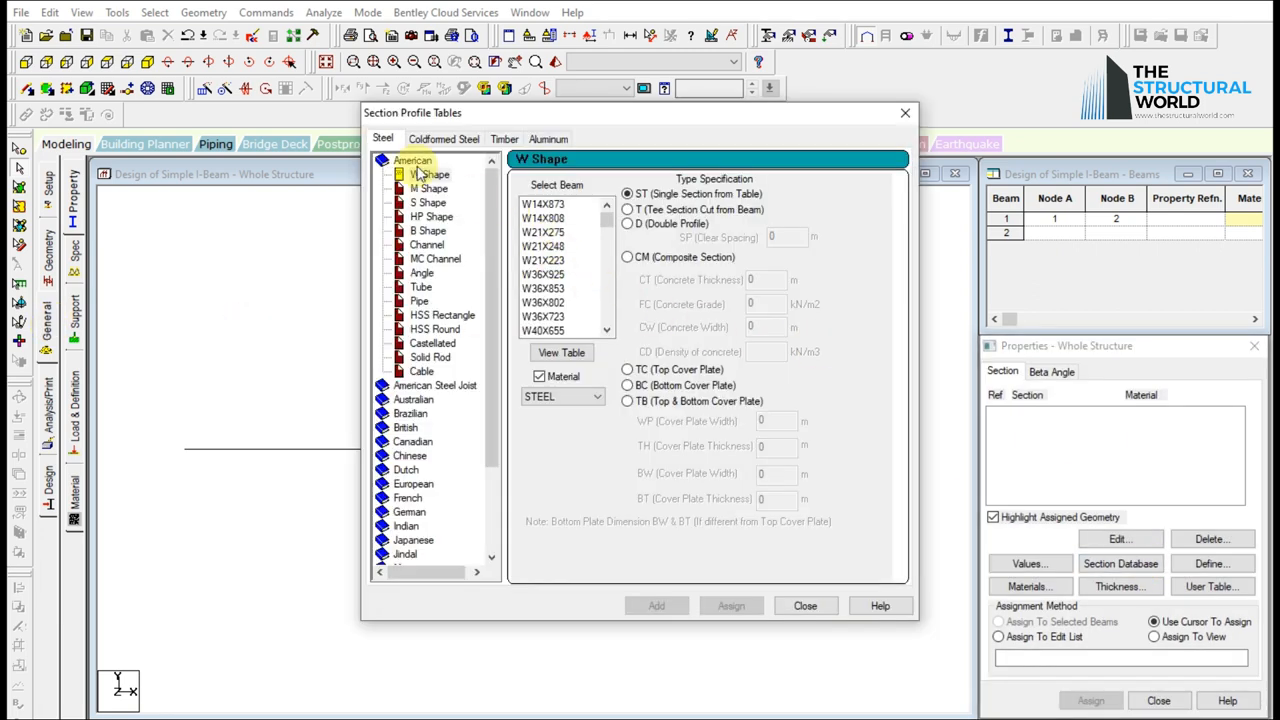
pyautogui.click(443, 138)
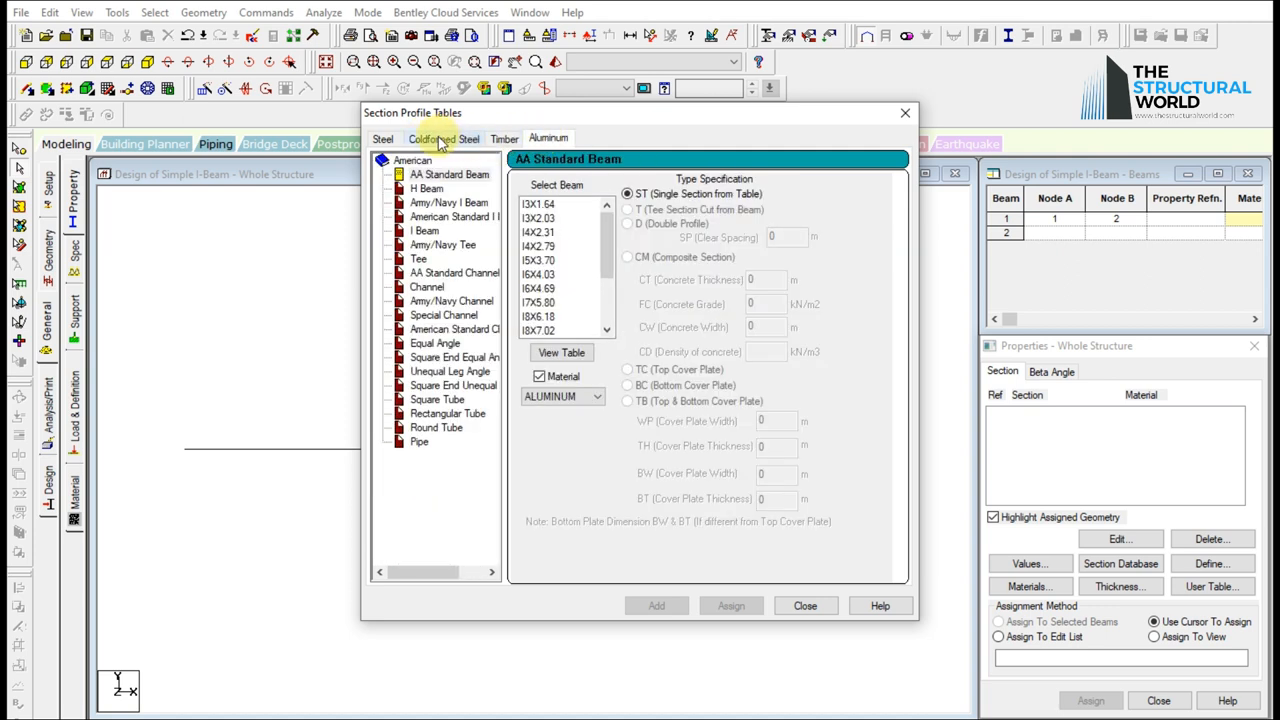
pyautogui.click(382, 139)
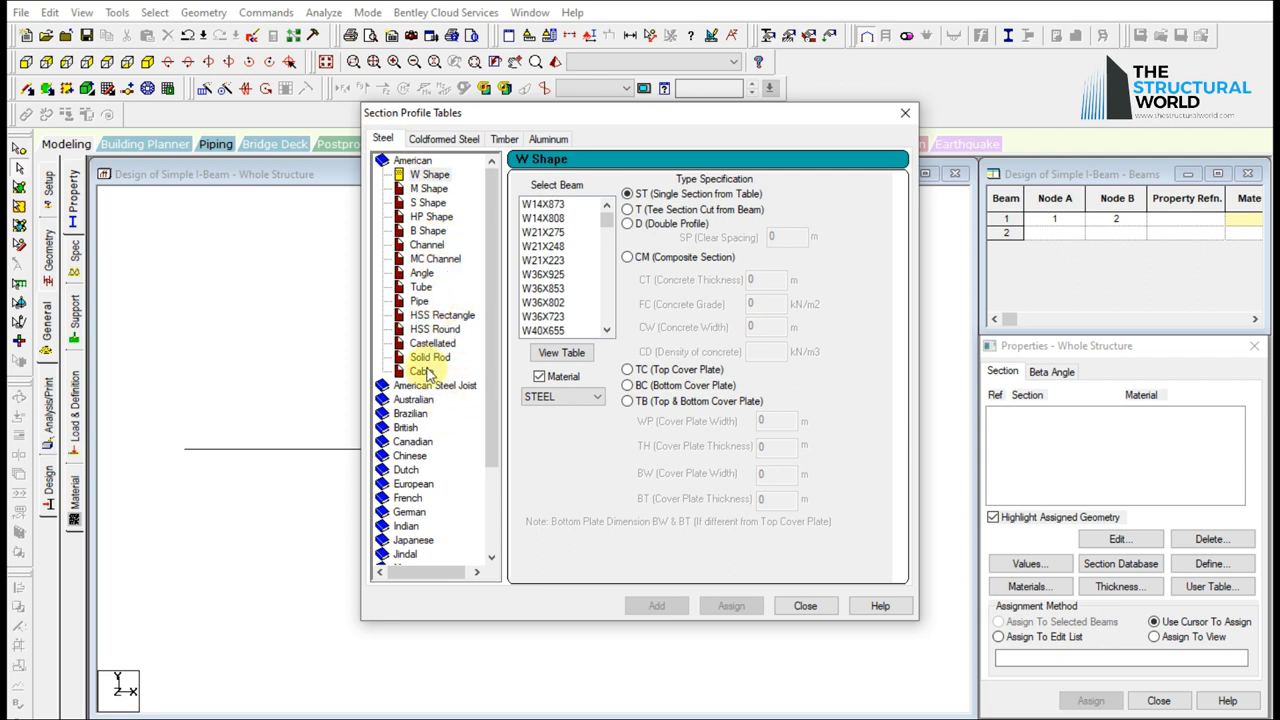
pyautogui.click(406, 216)
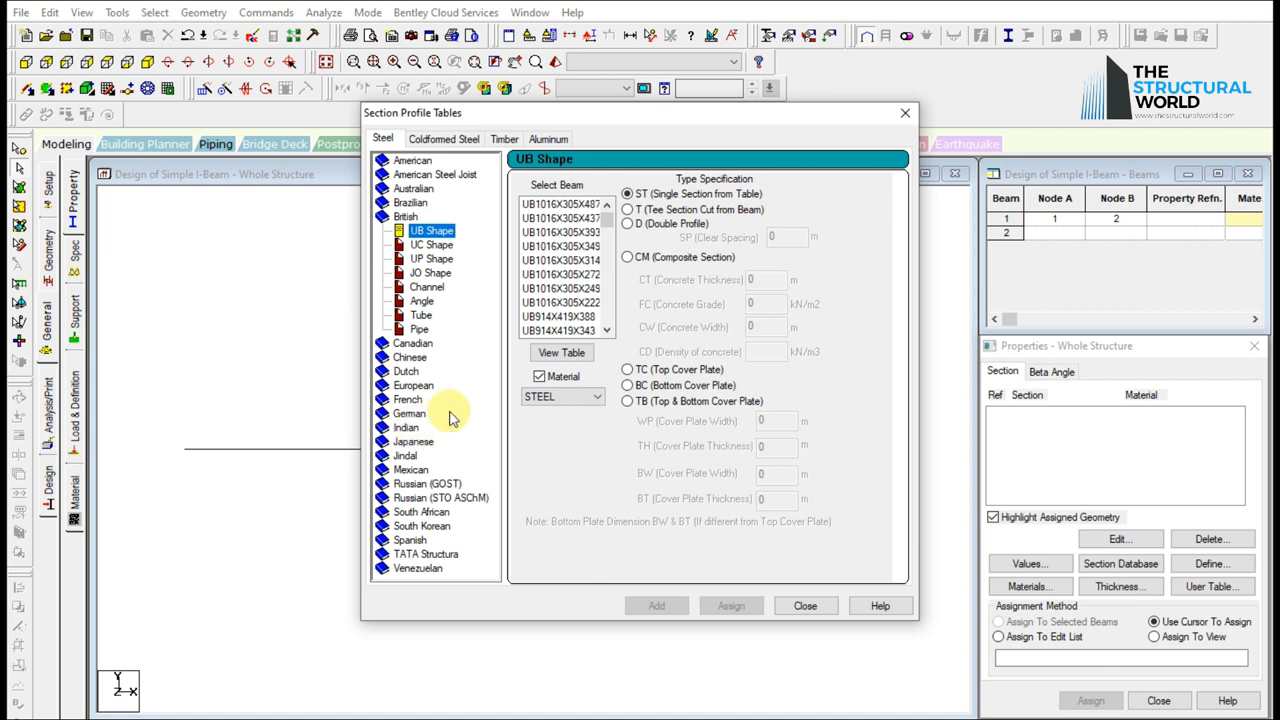
pyautogui.click(431, 245)
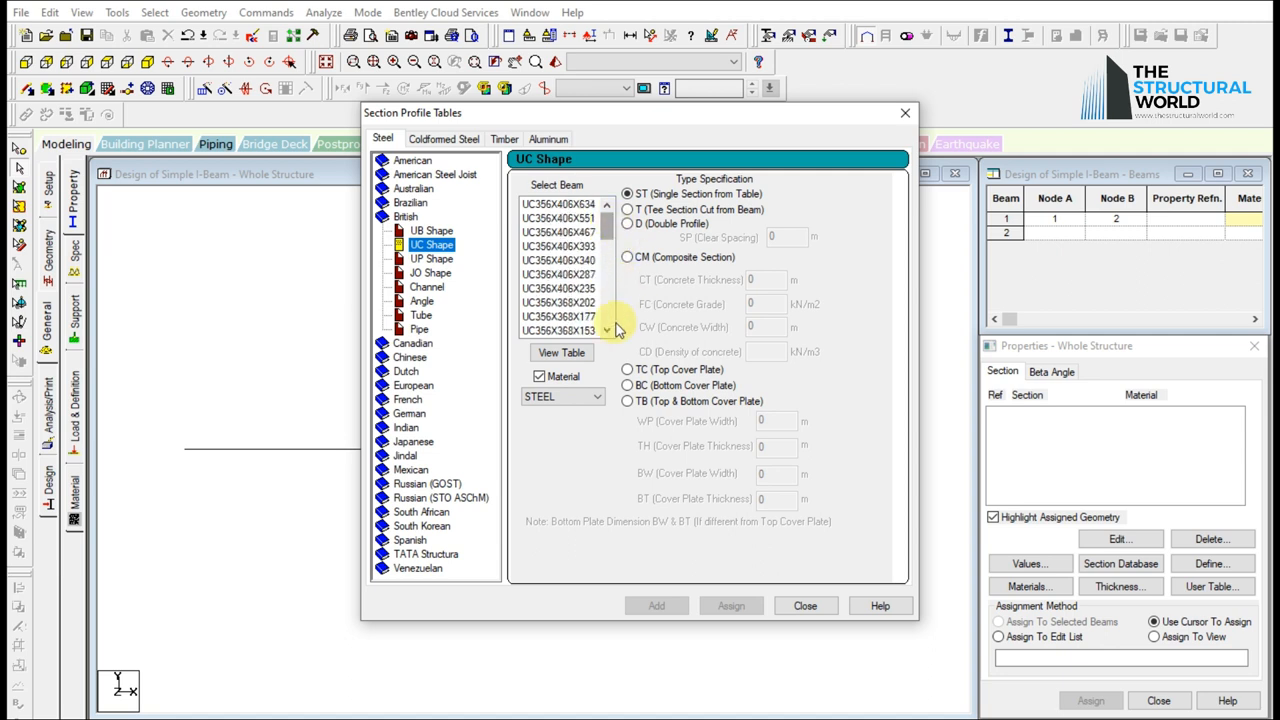
pyautogui.click(561, 352)
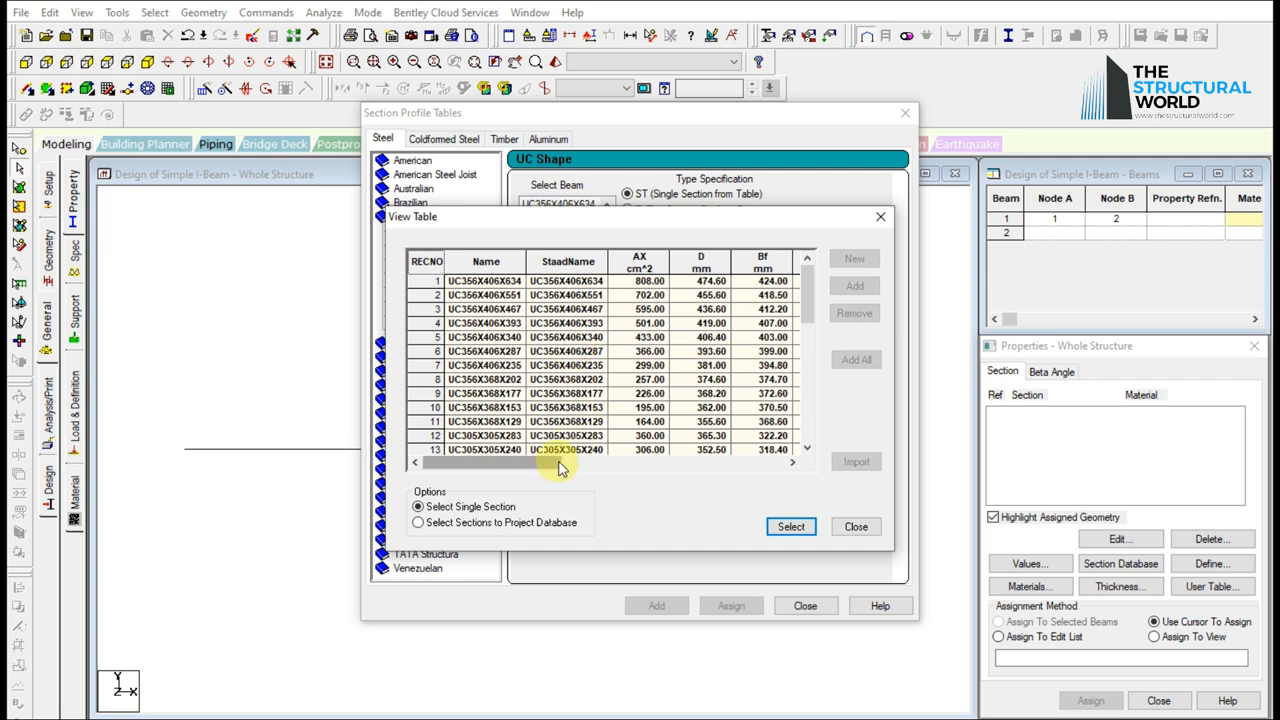
pyautogui.click(793, 462)
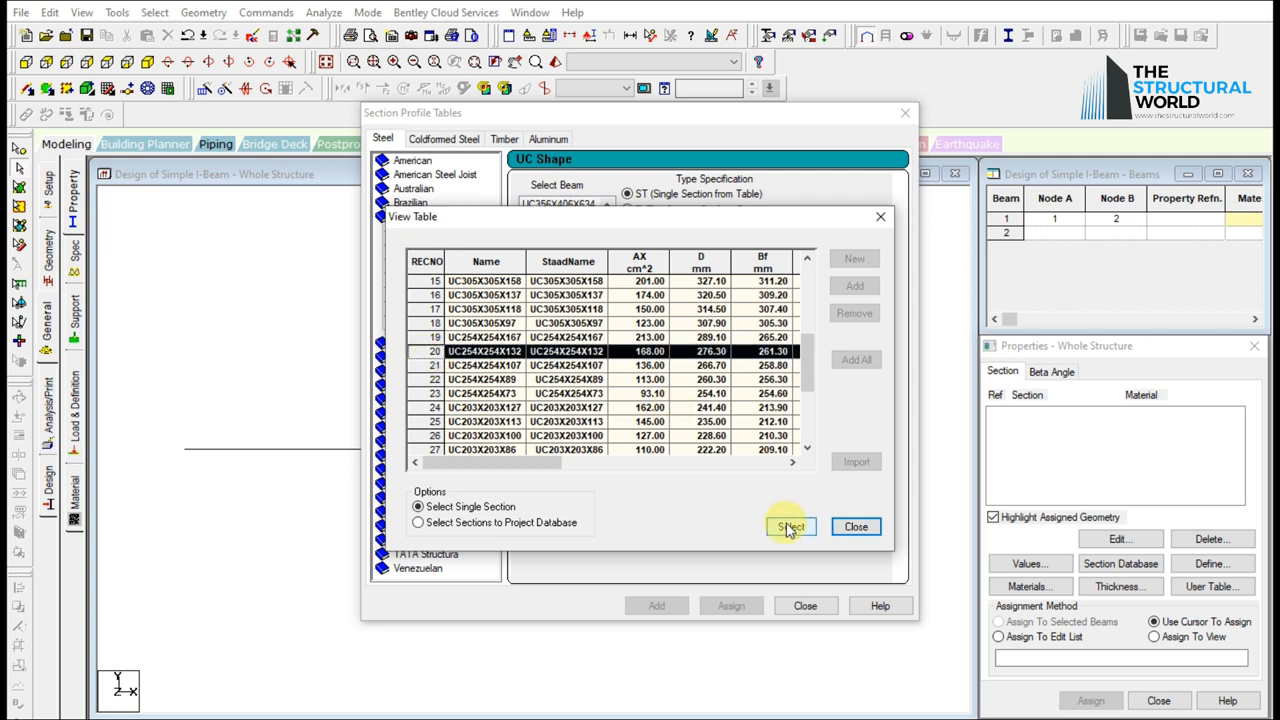
pyautogui.click(790, 527)
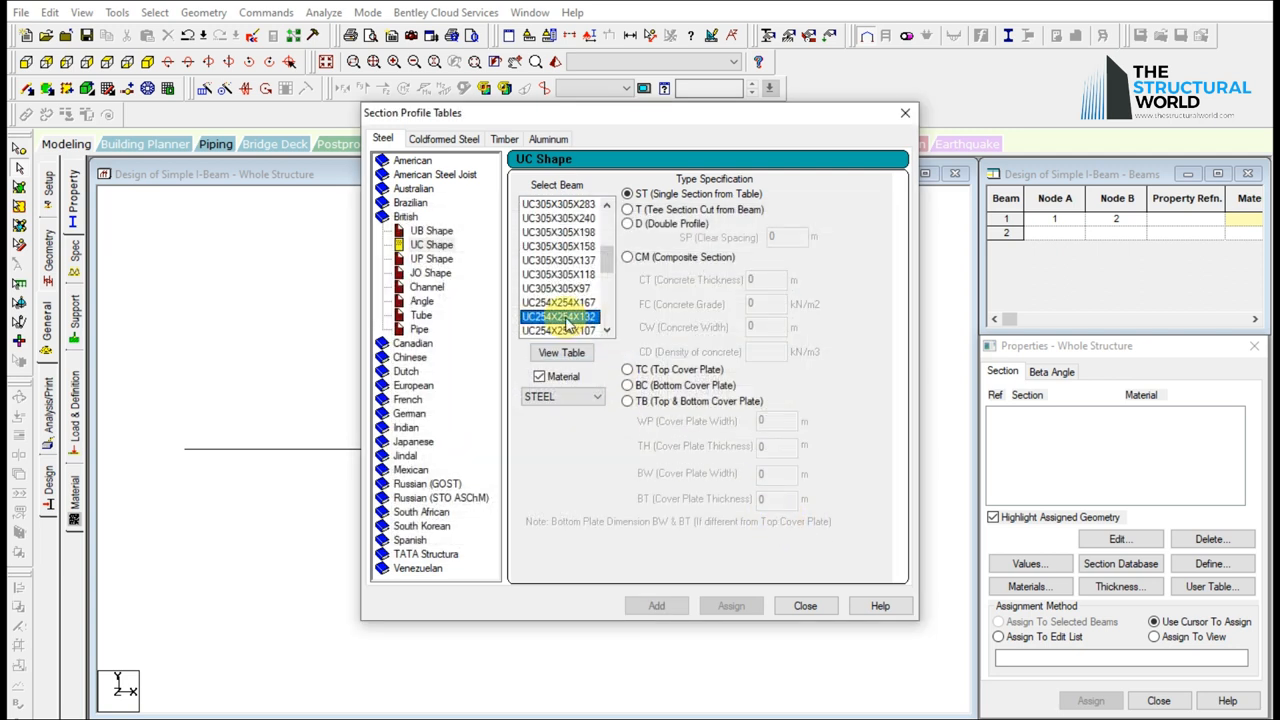
pyautogui.click(656, 605)
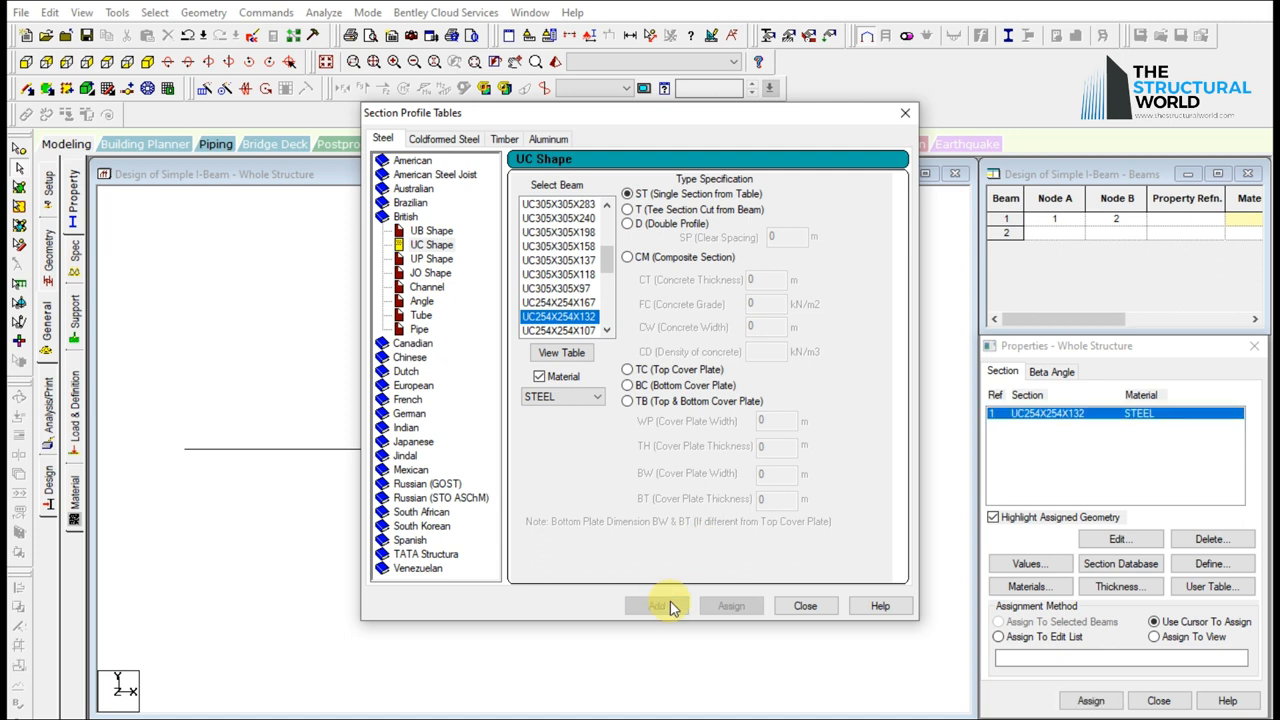
pyautogui.click(805, 605)
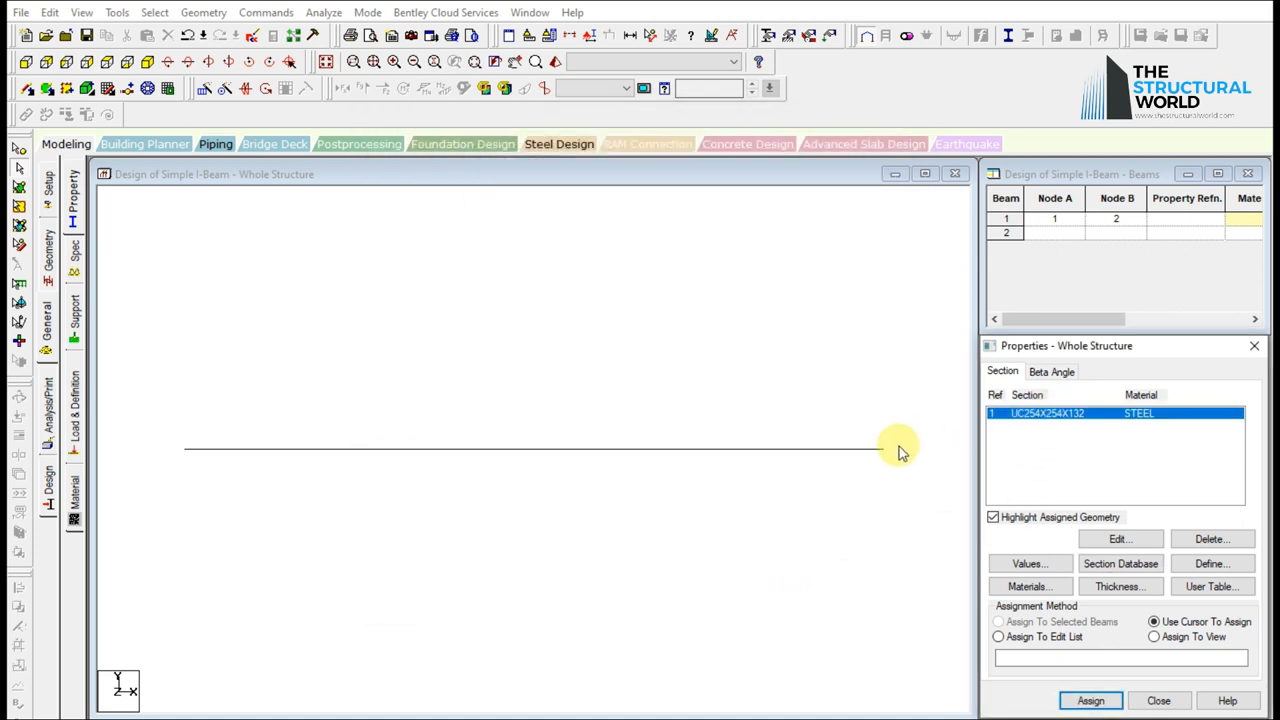
# Assign the UC254X254X132 section (R1) to the 11 m beam.
pyautogui.click(997, 621)
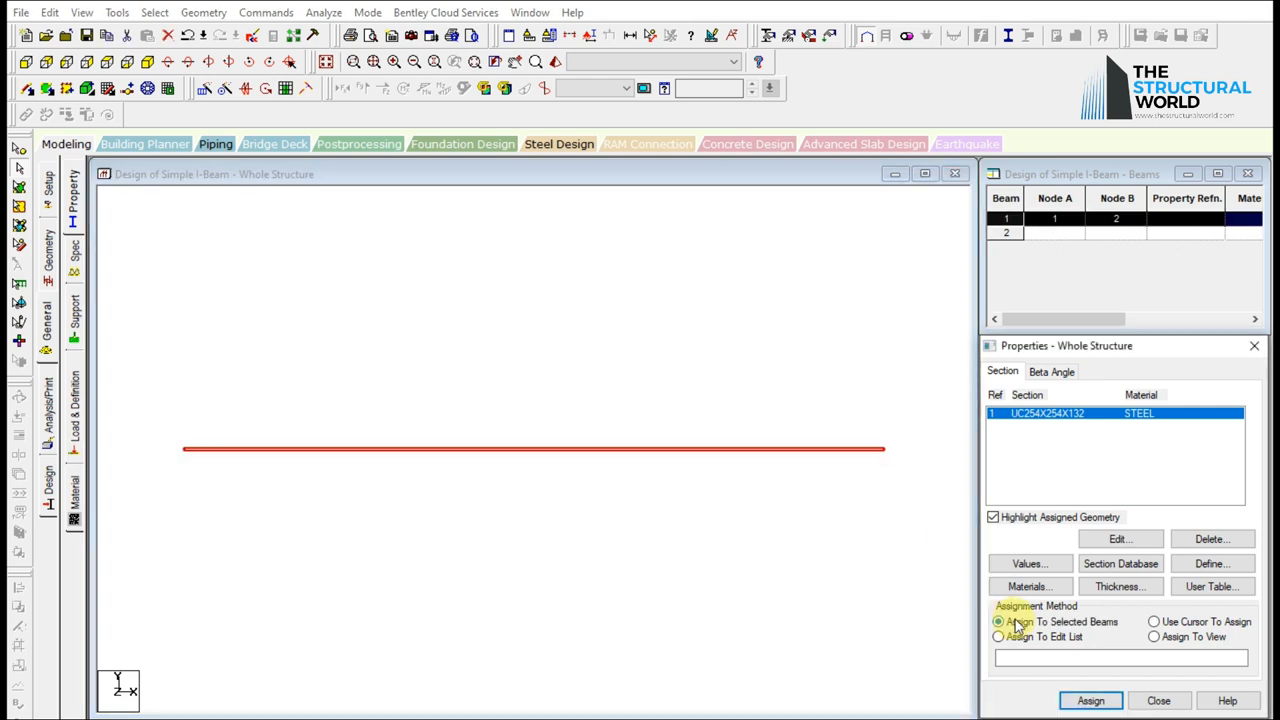
pyautogui.click(1090, 700)
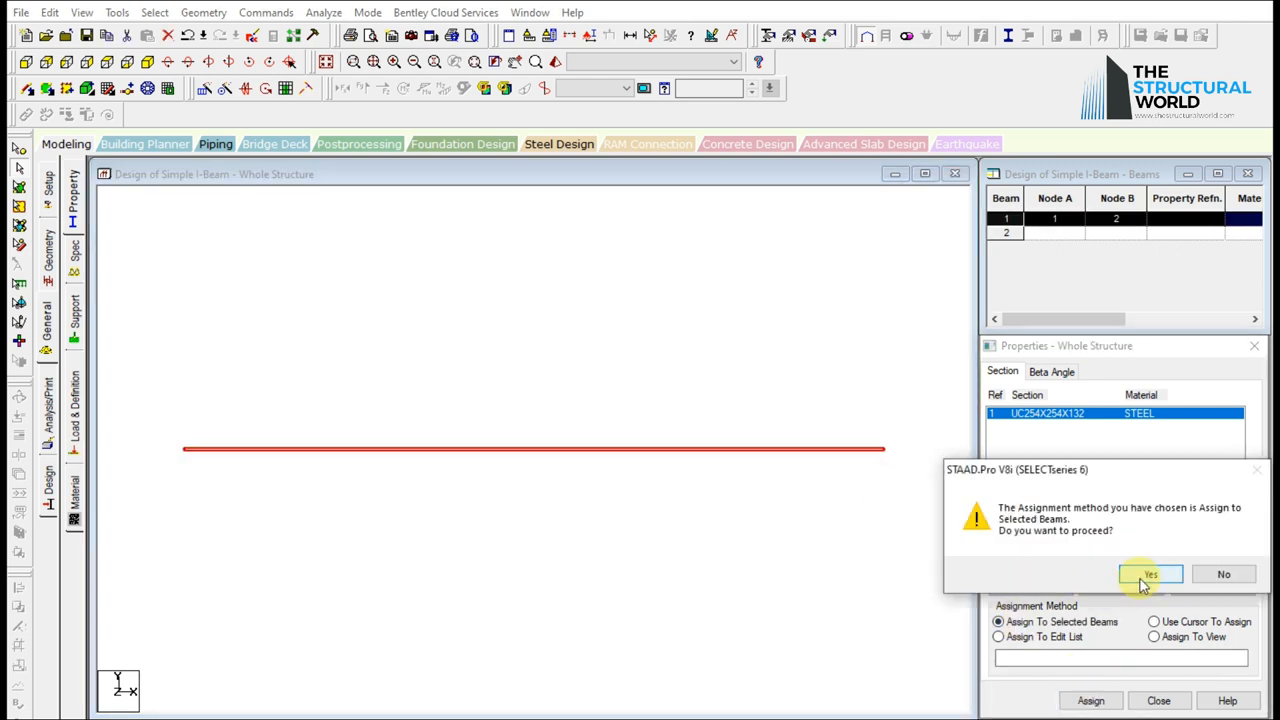
pyautogui.click(1149, 574)
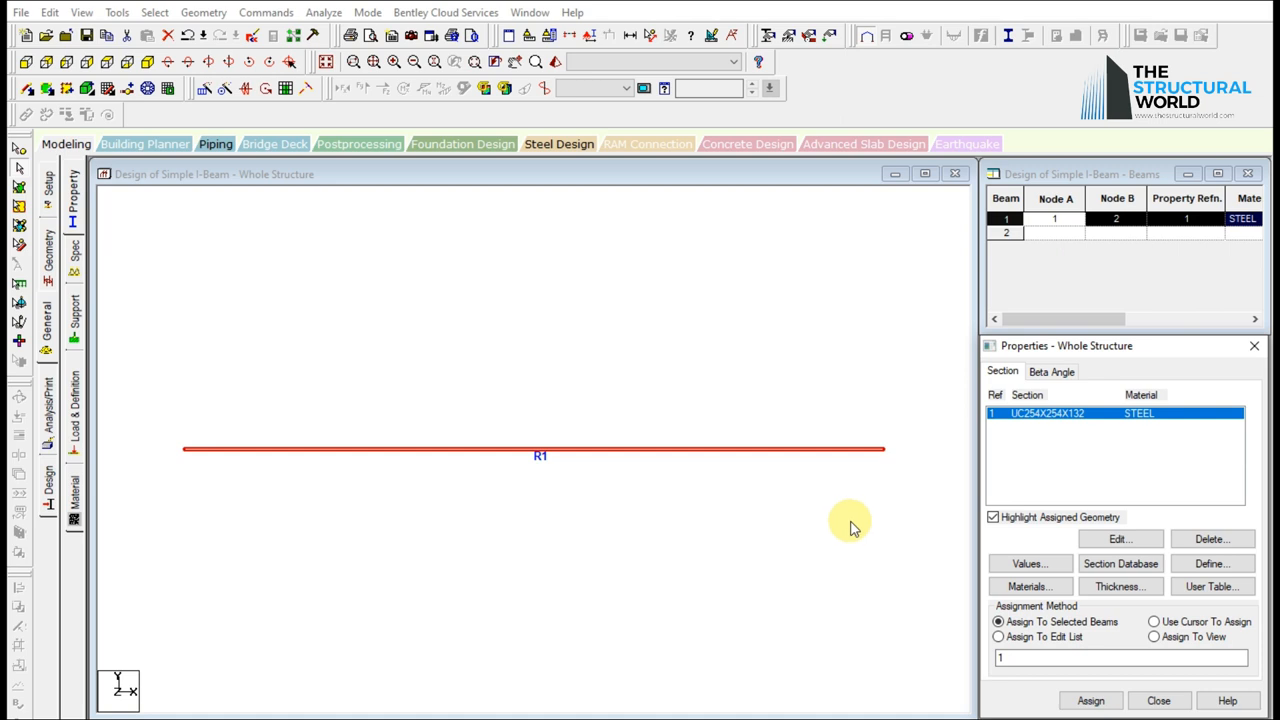
pyautogui.click(1154, 621)
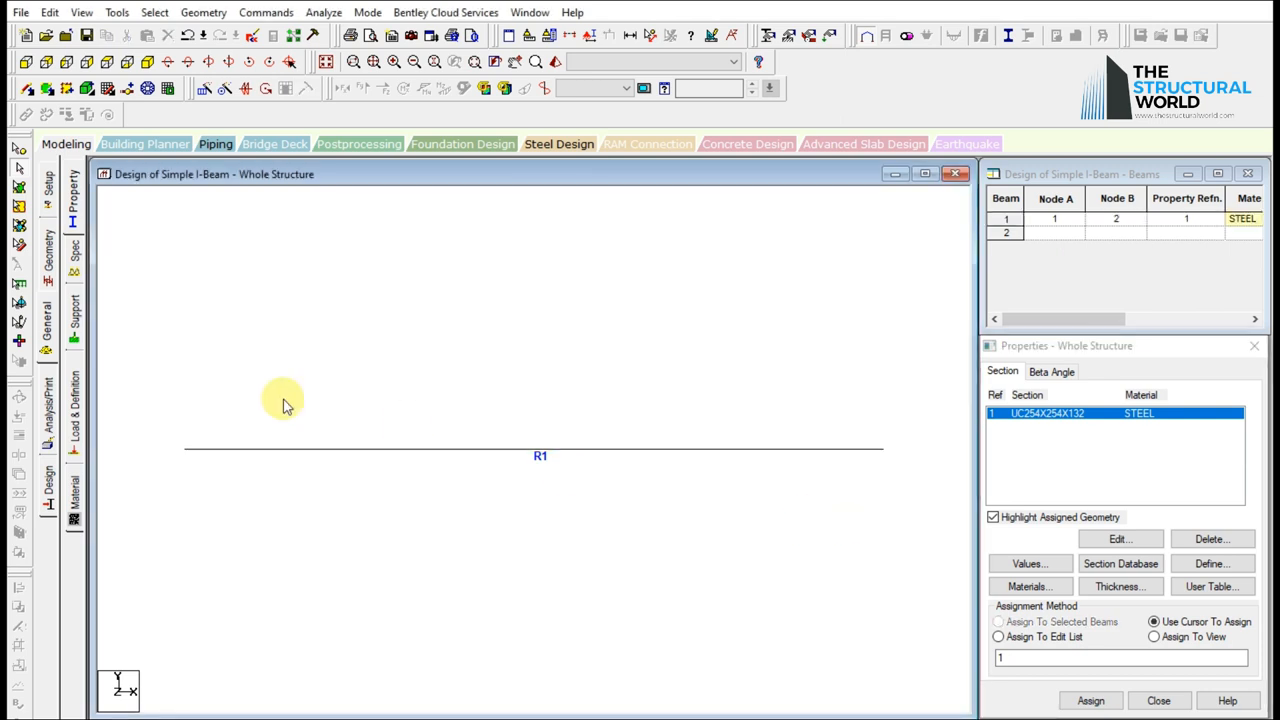
pyautogui.moveTo(75, 260)
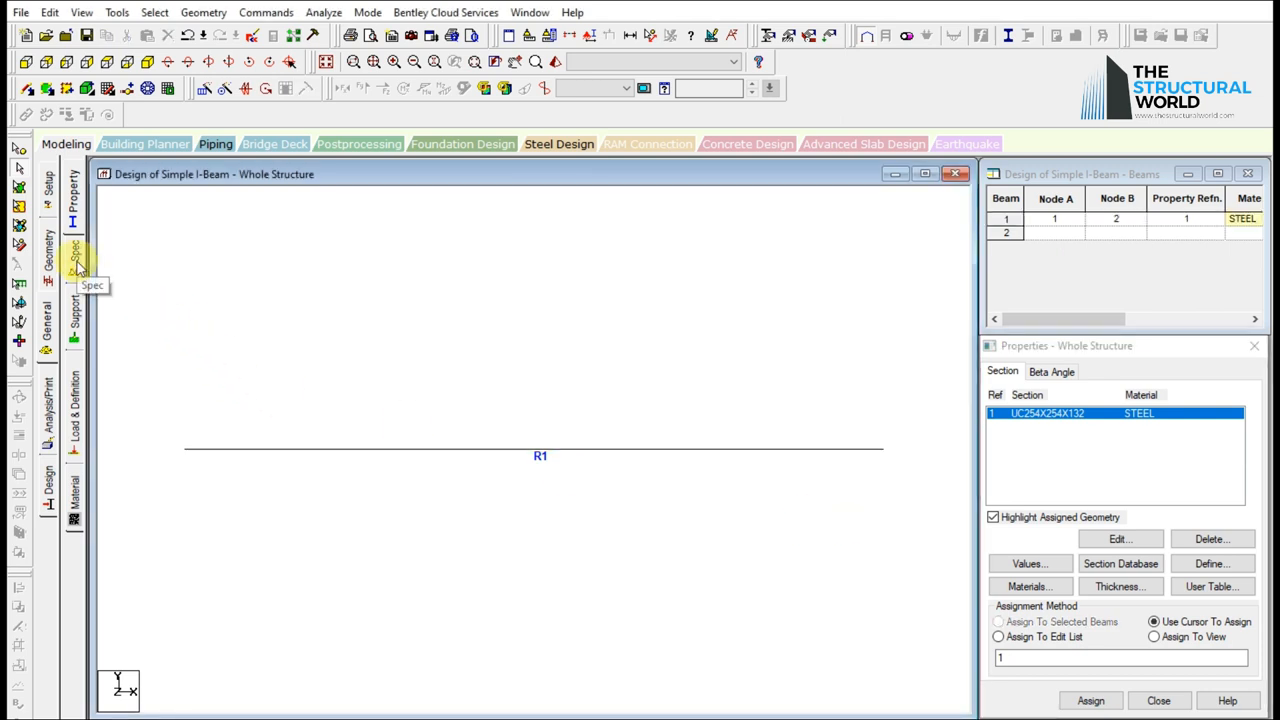
# Create a new support, Support 2, and select it for assignment.
pyautogui.click(73, 315)
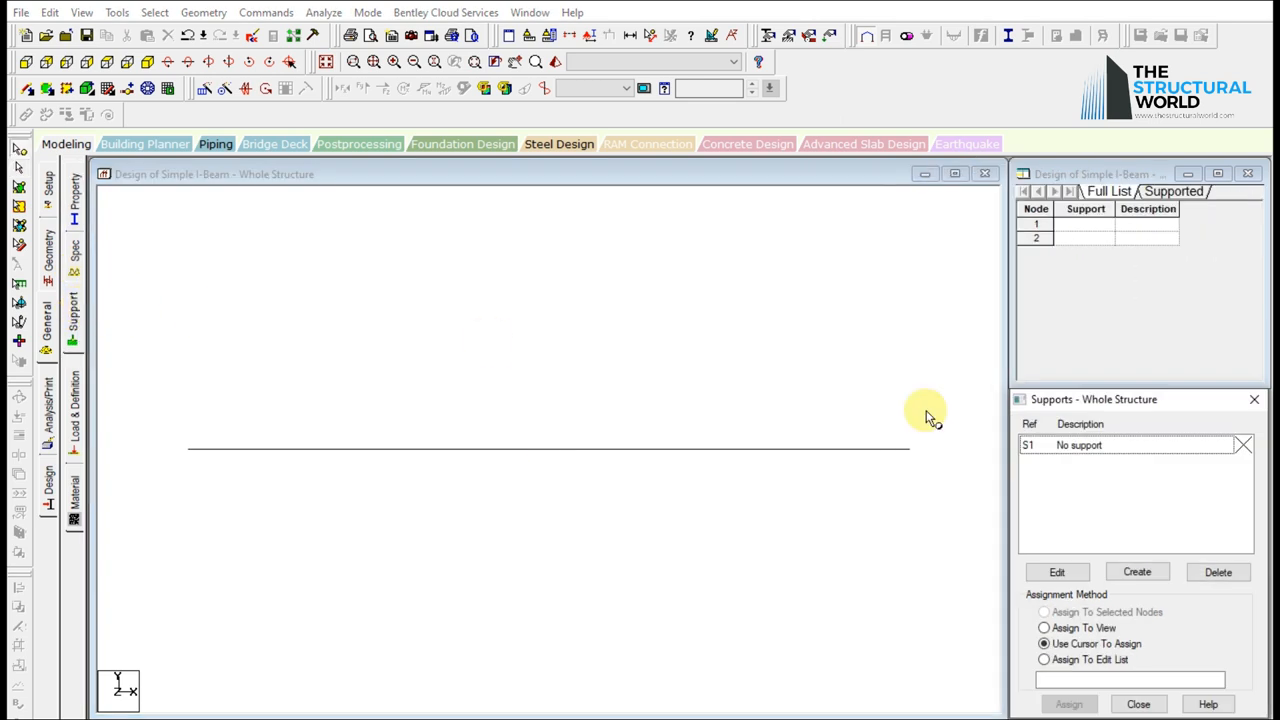
pyautogui.click(1137, 571)
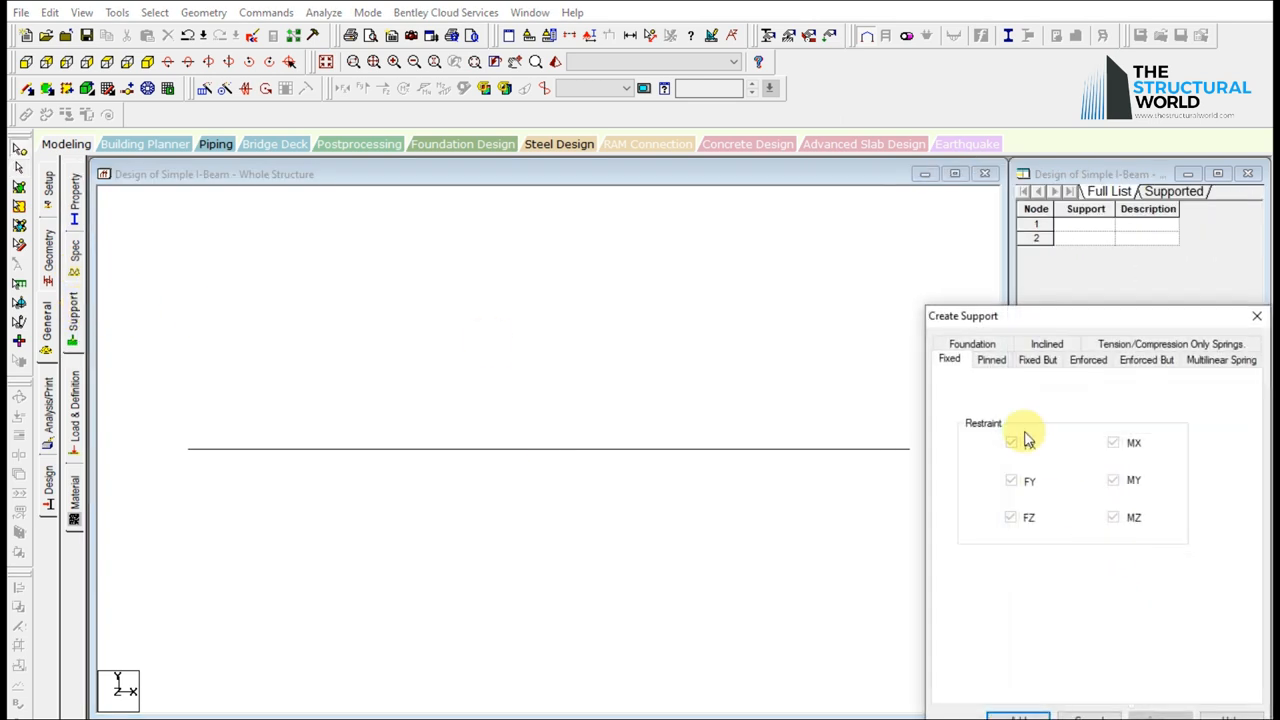
pyautogui.click(991, 359)
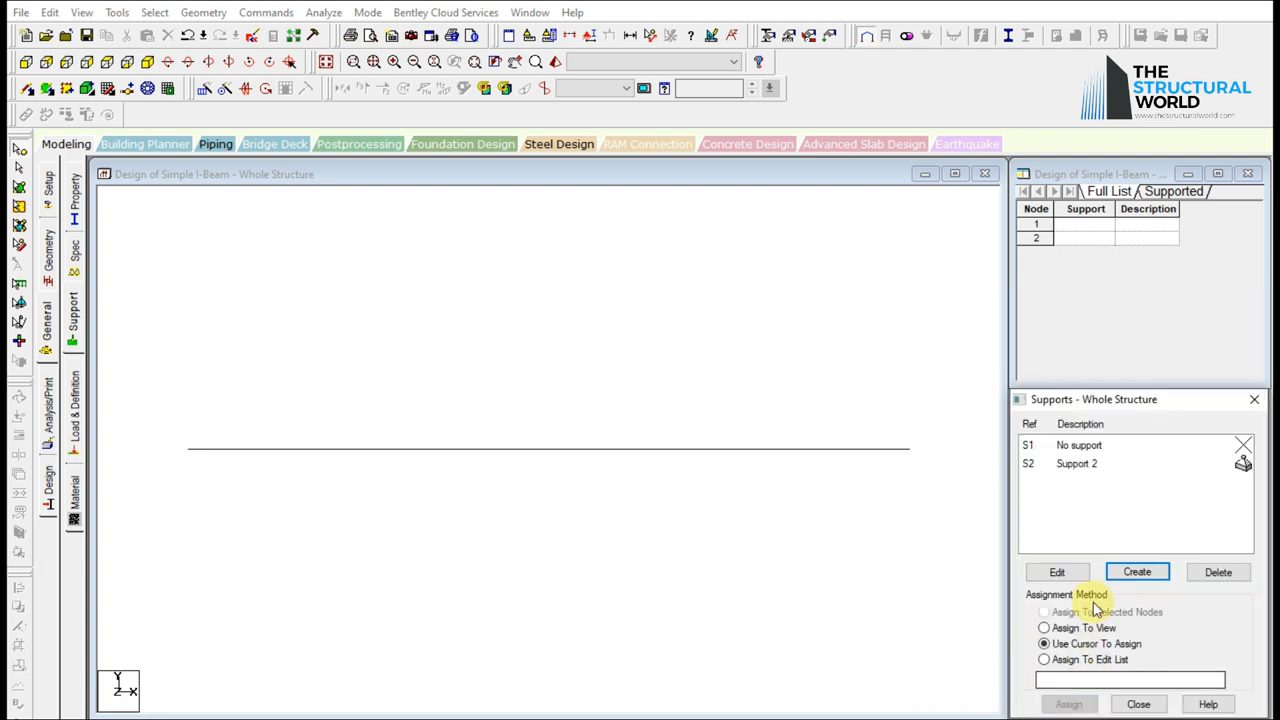
pyautogui.click(1076, 463)
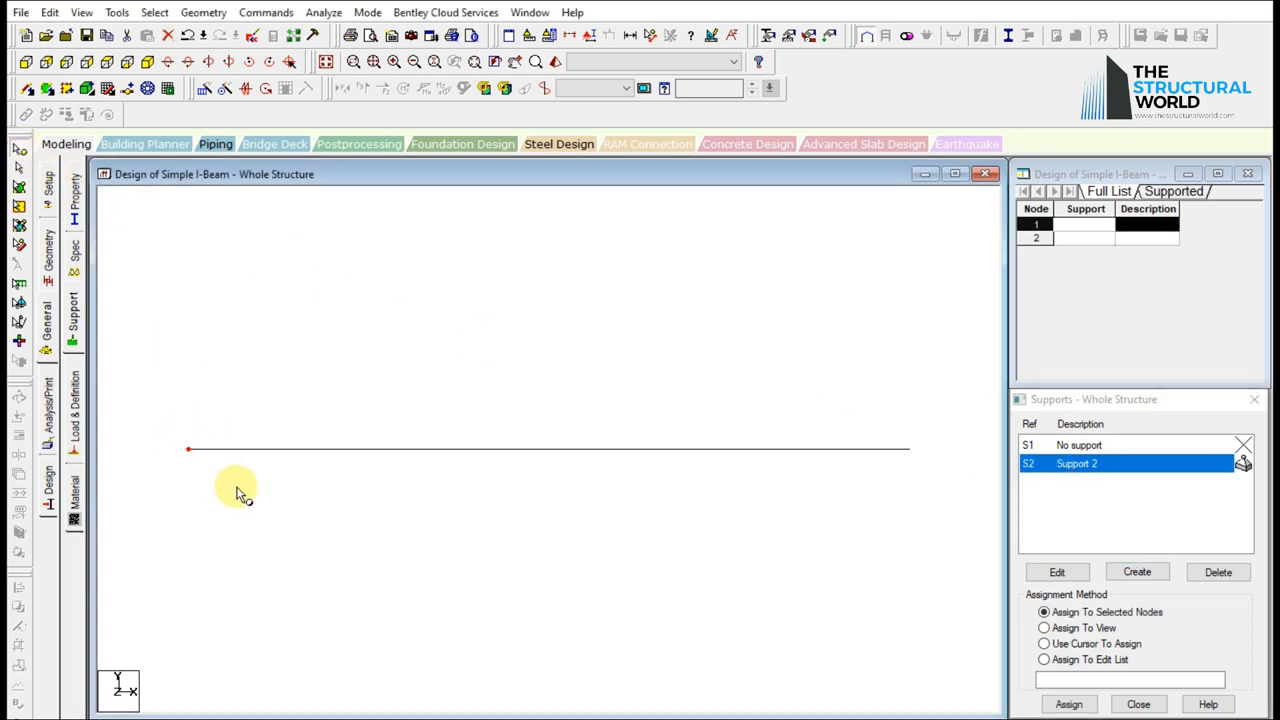
pyautogui.click(1044, 643)
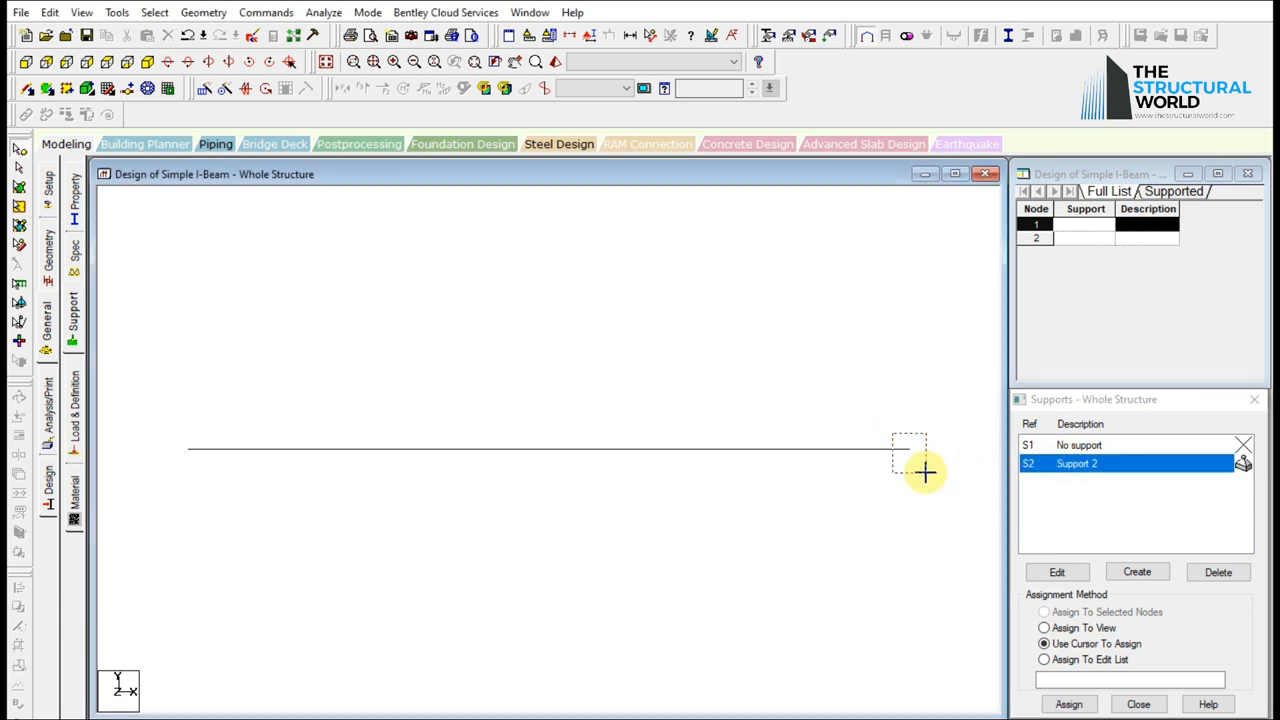
# Assign Support 2 to the right and left end nodes of the beam.
pyautogui.click(1044, 612)
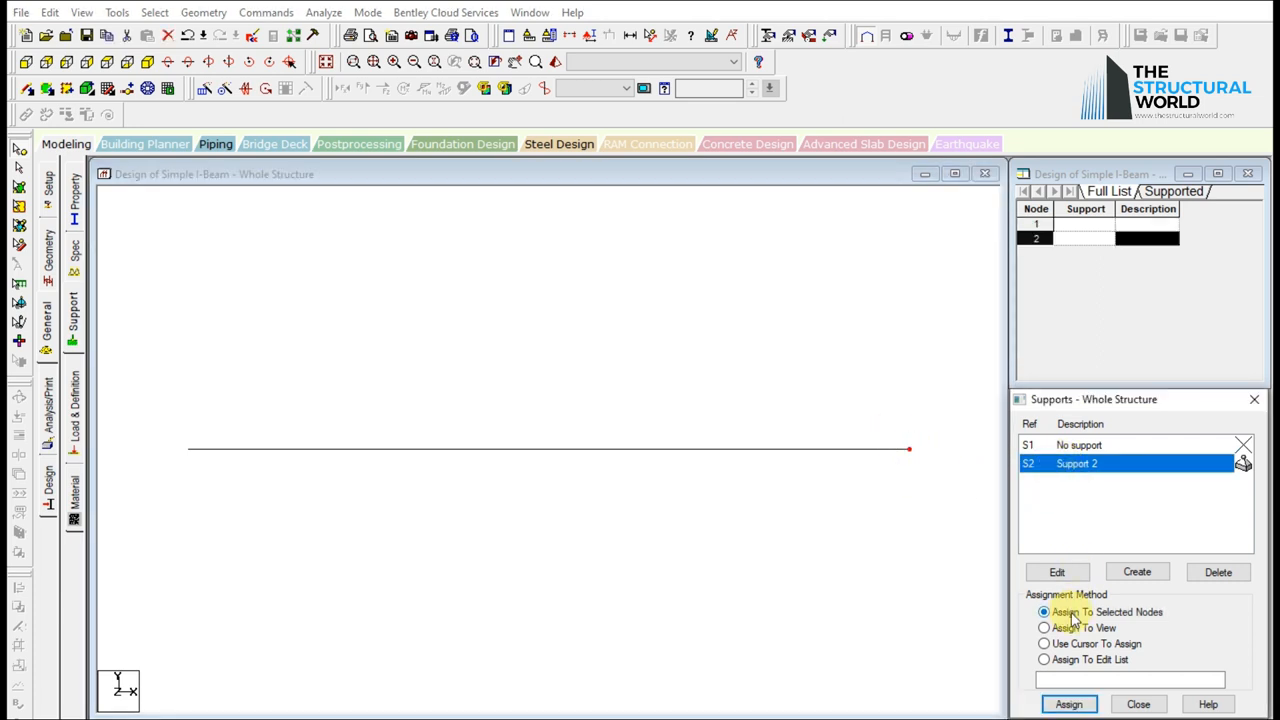
pyautogui.click(1068, 704)
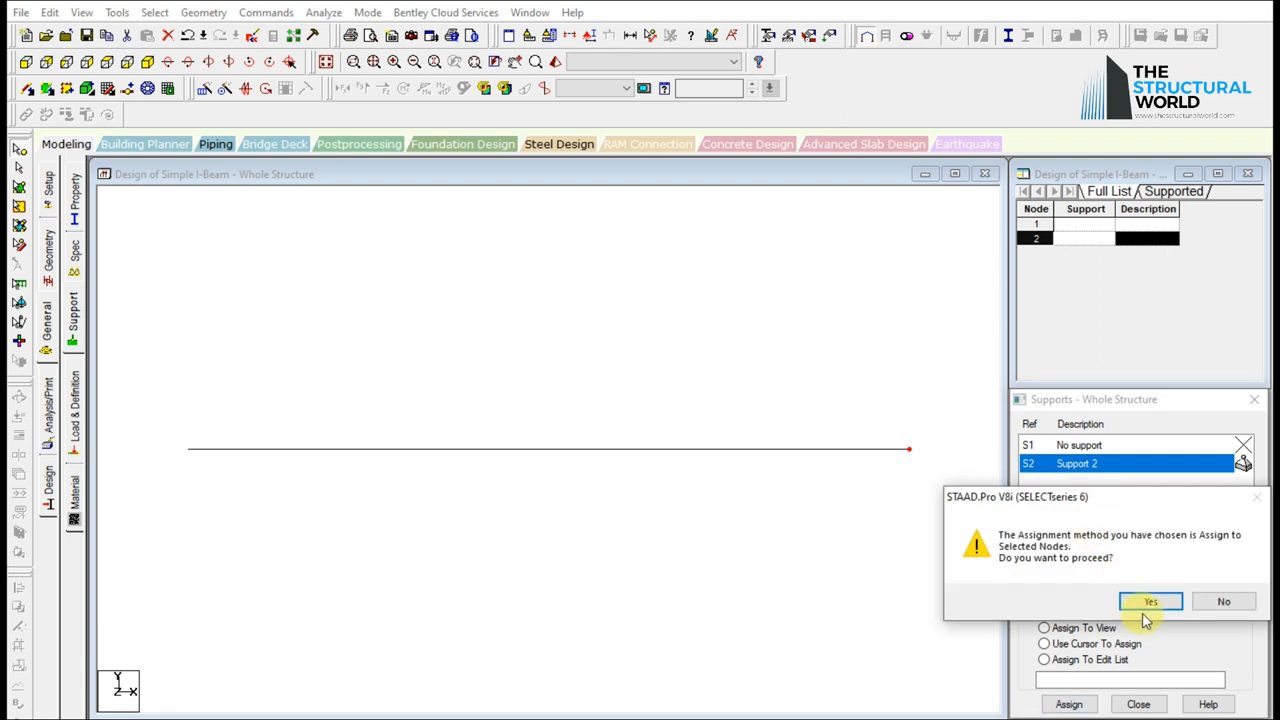
pyautogui.click(1150, 601)
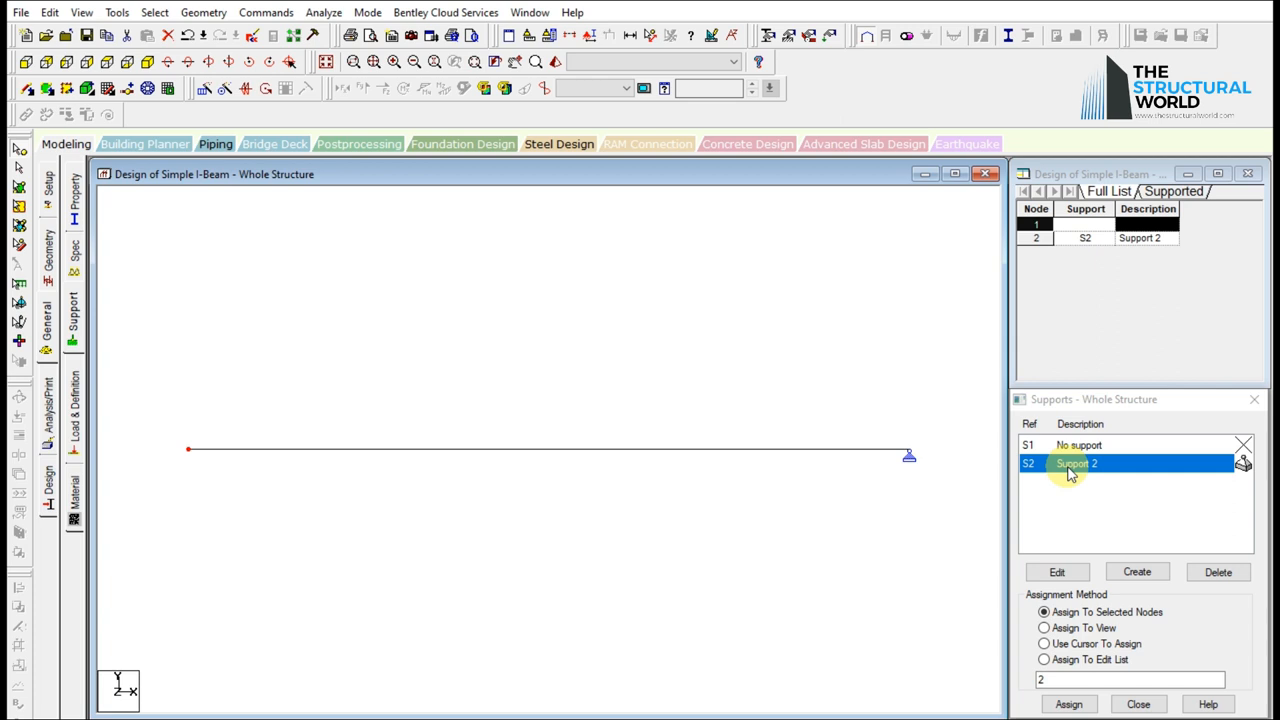
pyautogui.click(1044, 643)
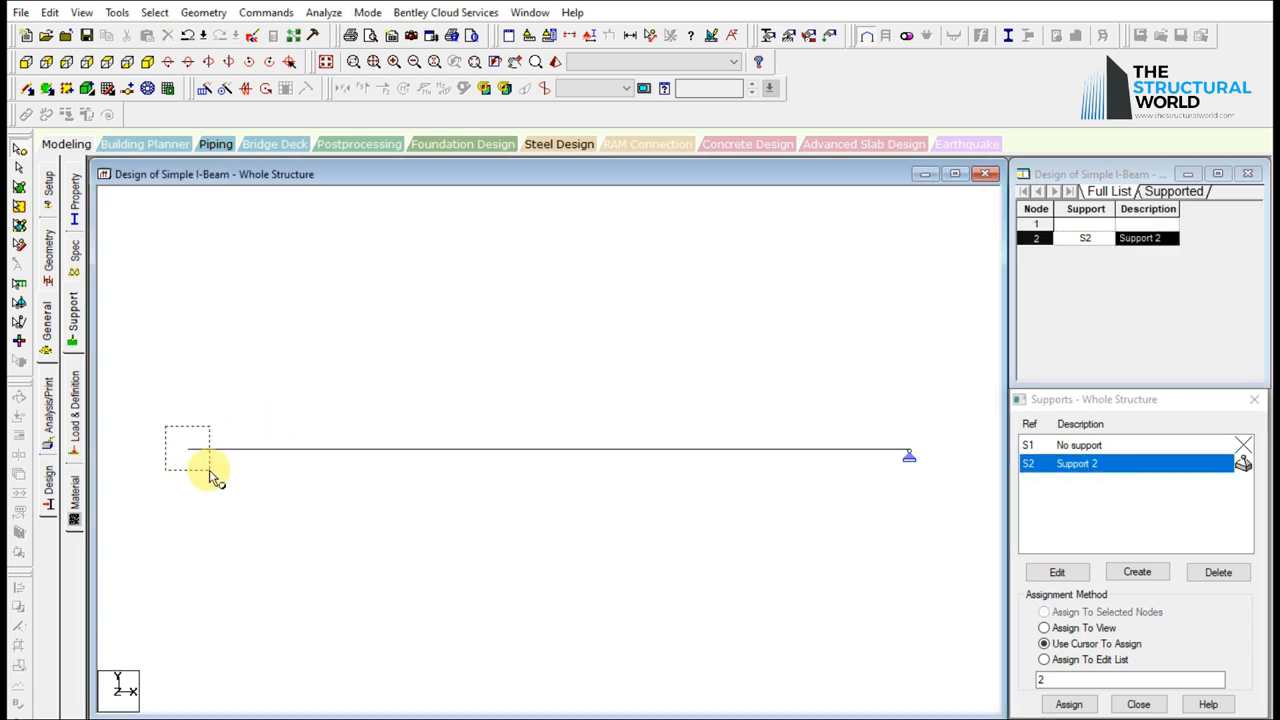
pyautogui.click(1068, 704)
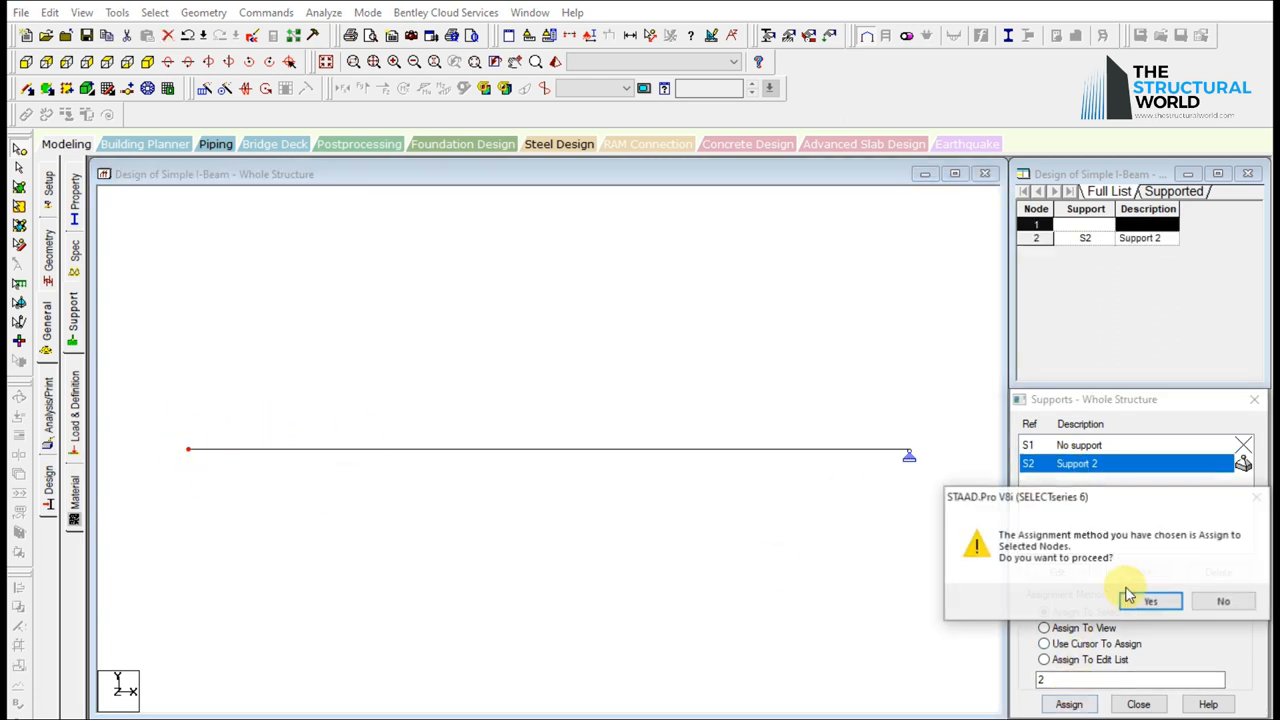
pyautogui.click(1150, 601)
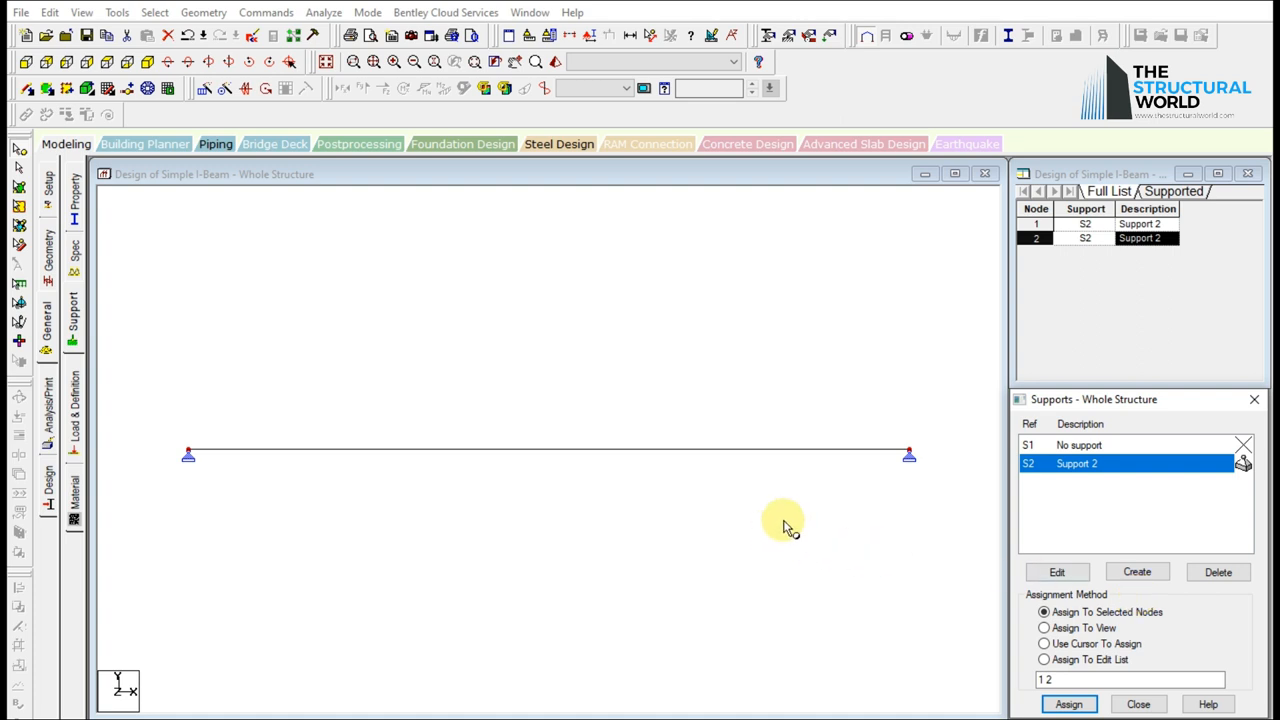
pyautogui.click(1044, 643)
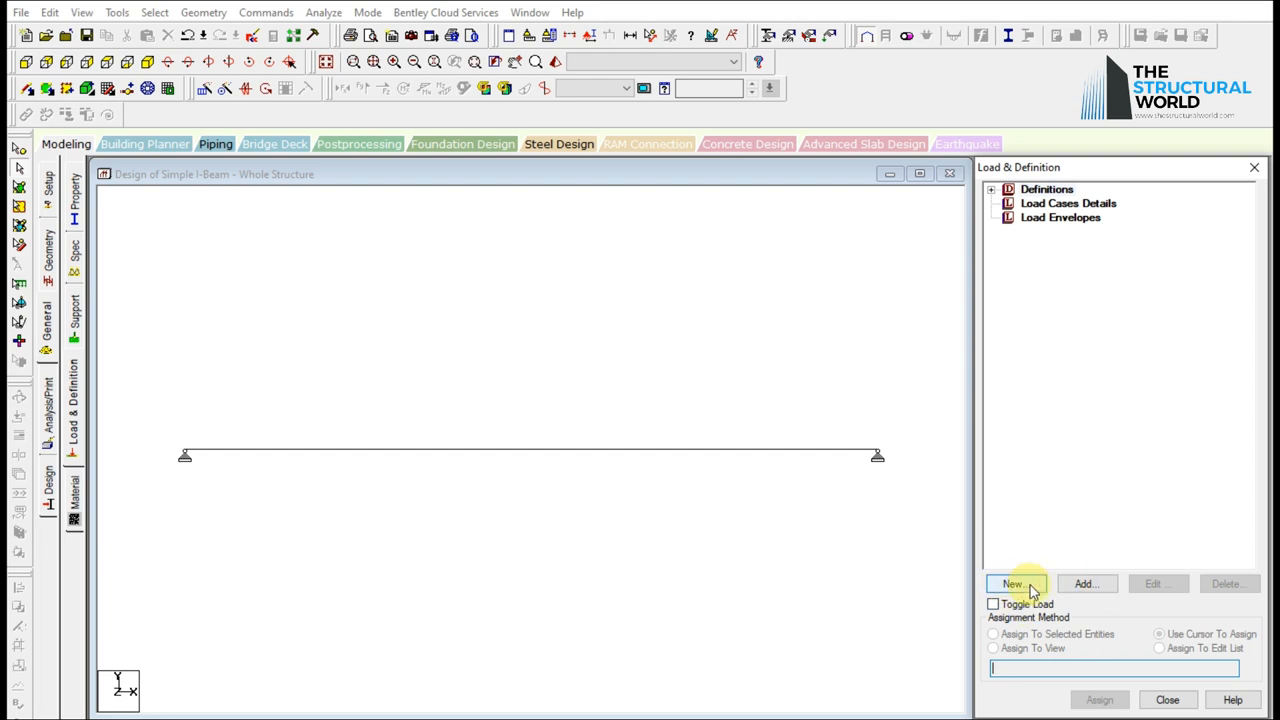
# Define load cases 1 DEAD LOAD and 2 SDEAD LOAD of Dead type.
pyautogui.click(1013, 584)
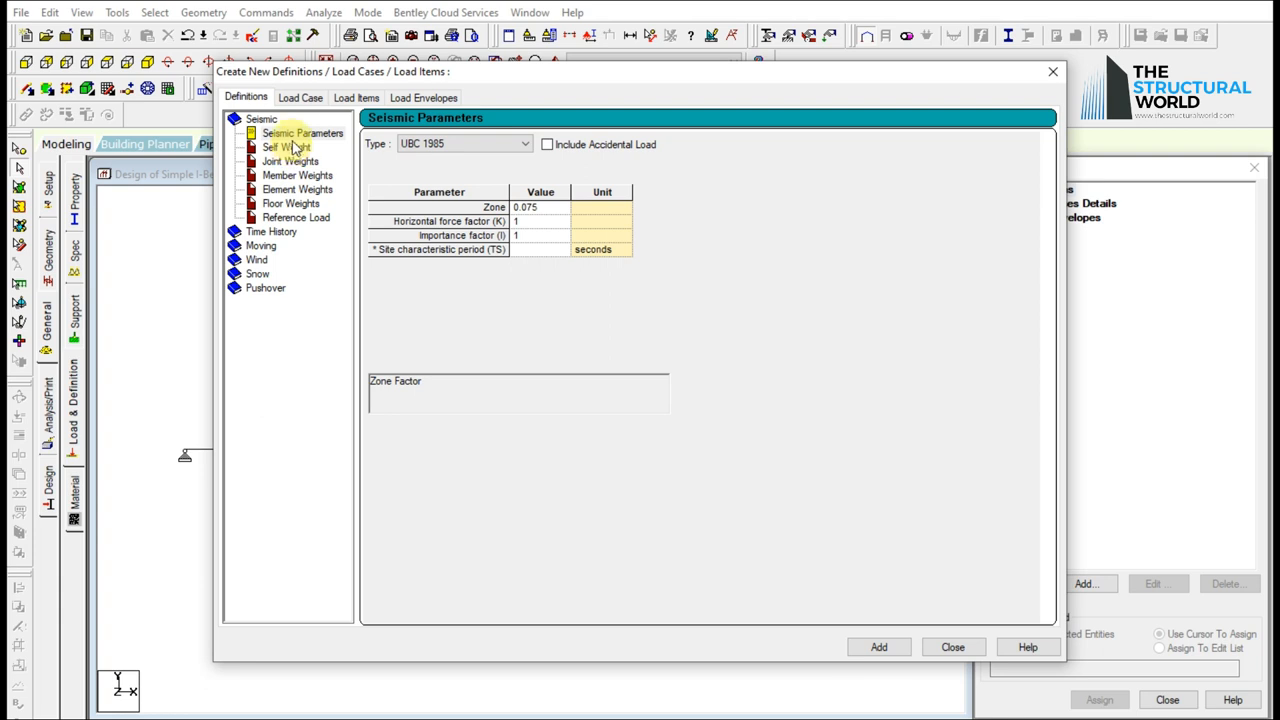
pyautogui.click(300, 97)
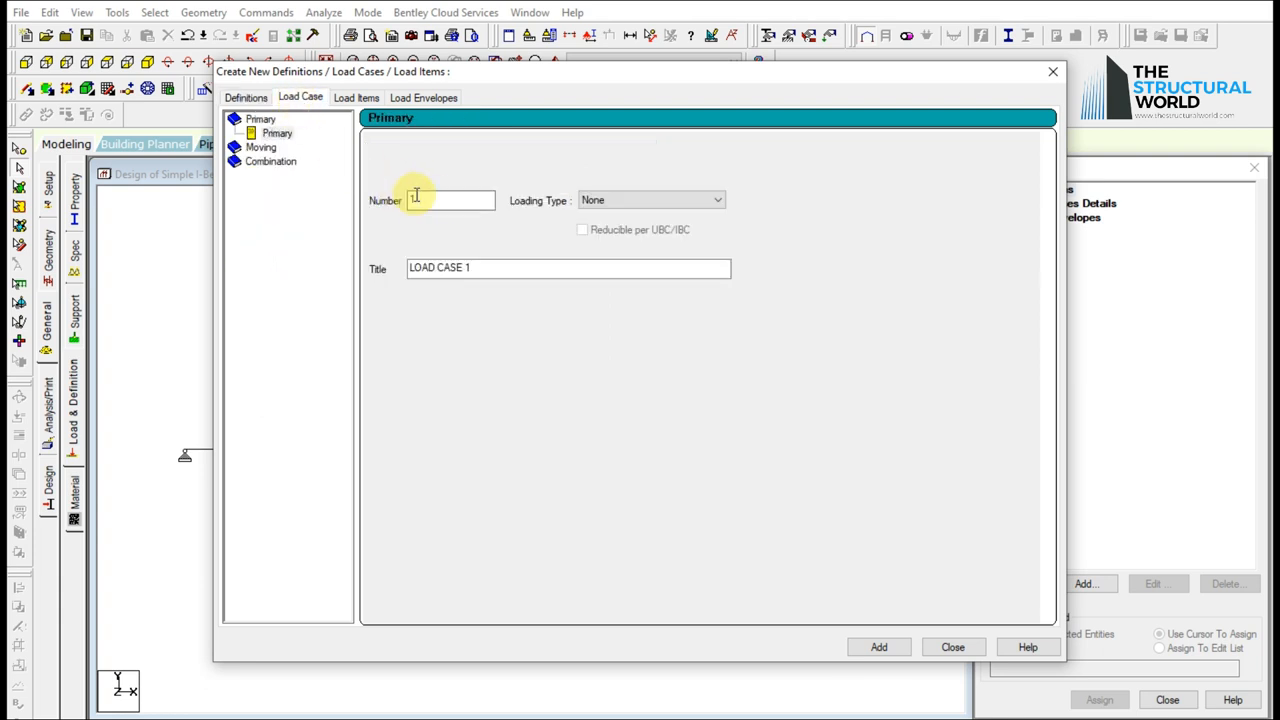
pyautogui.write('1')
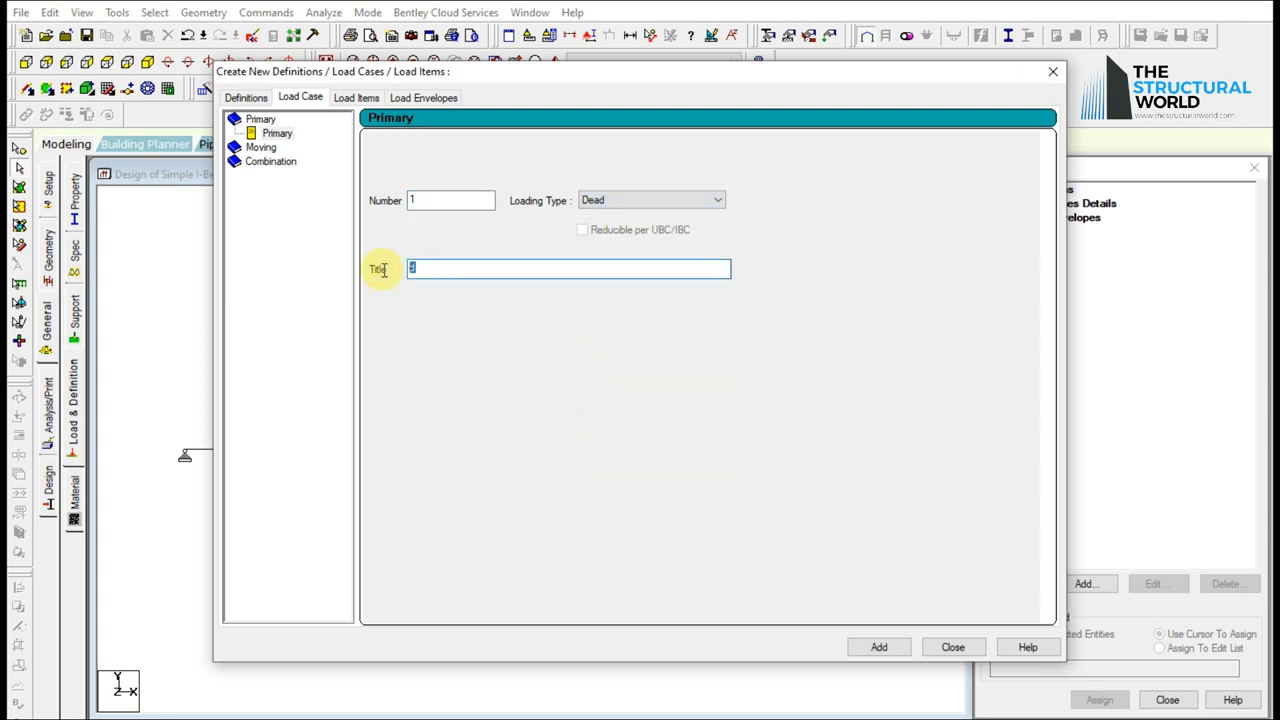
pyautogui.write('DEAD')
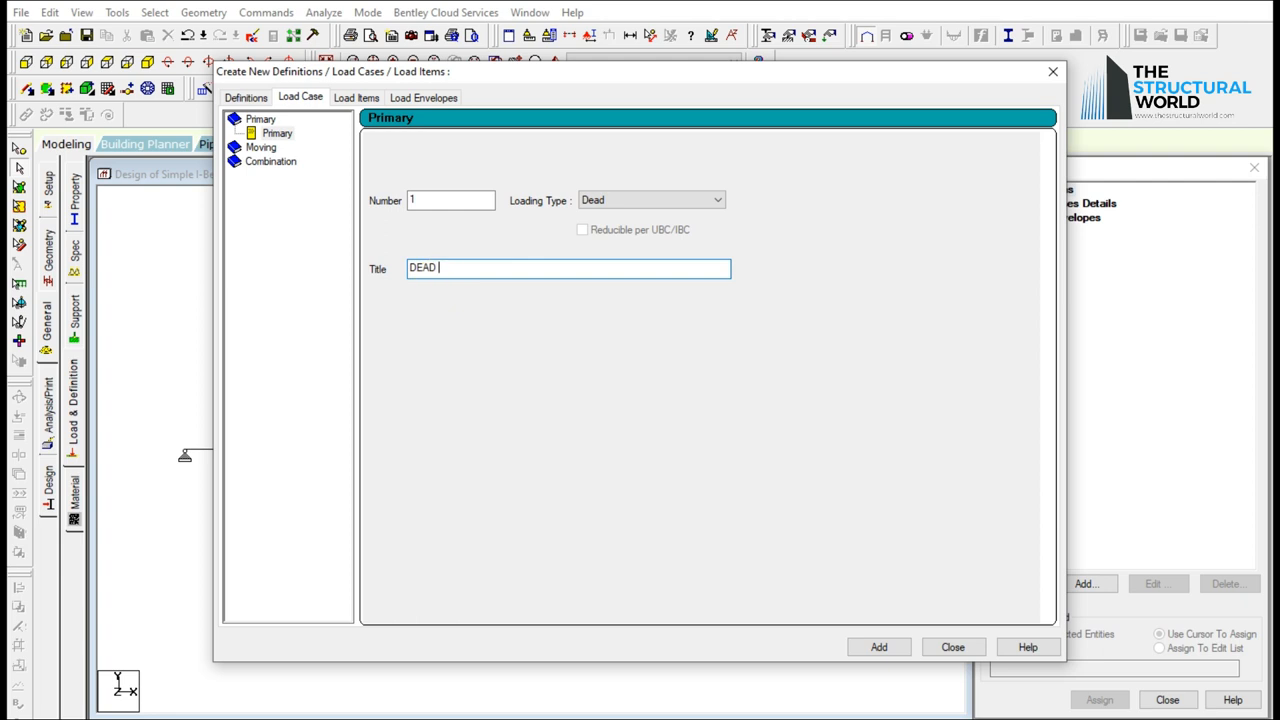
pyautogui.write('LOAD')
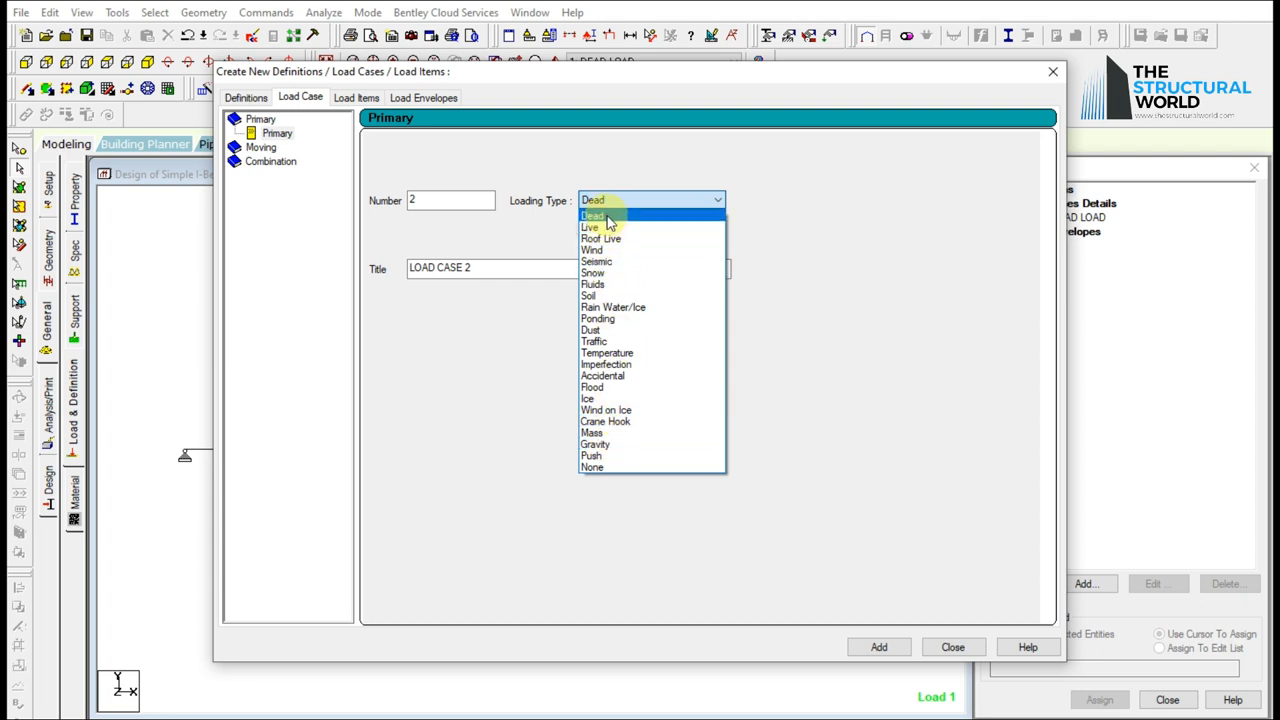
pyautogui.click(593, 215)
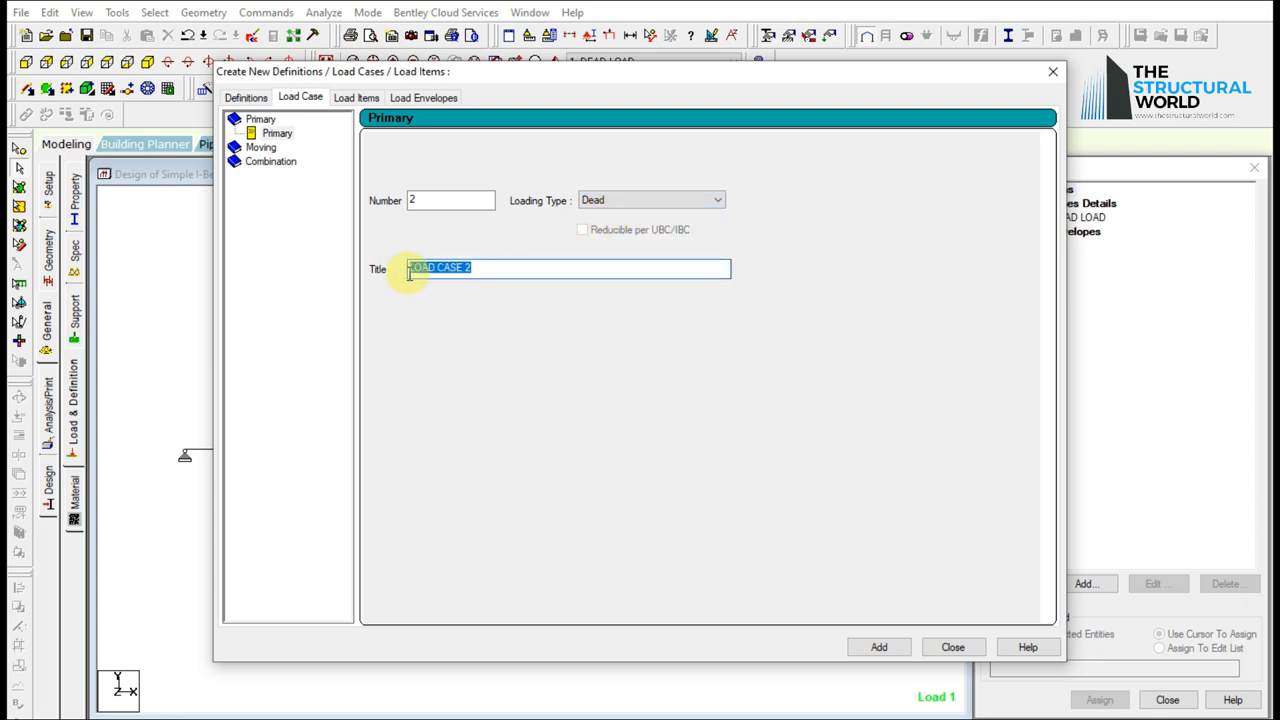
pyautogui.write('SDEA')
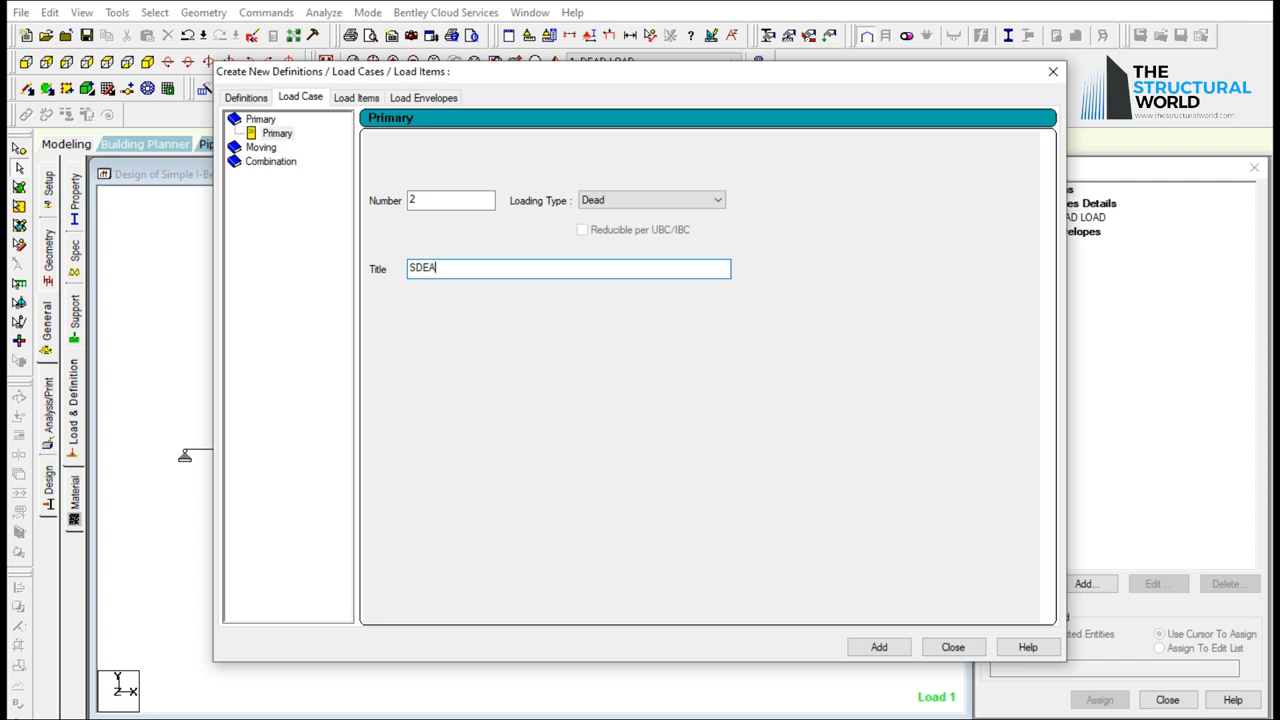
pyautogui.write('D LOA')
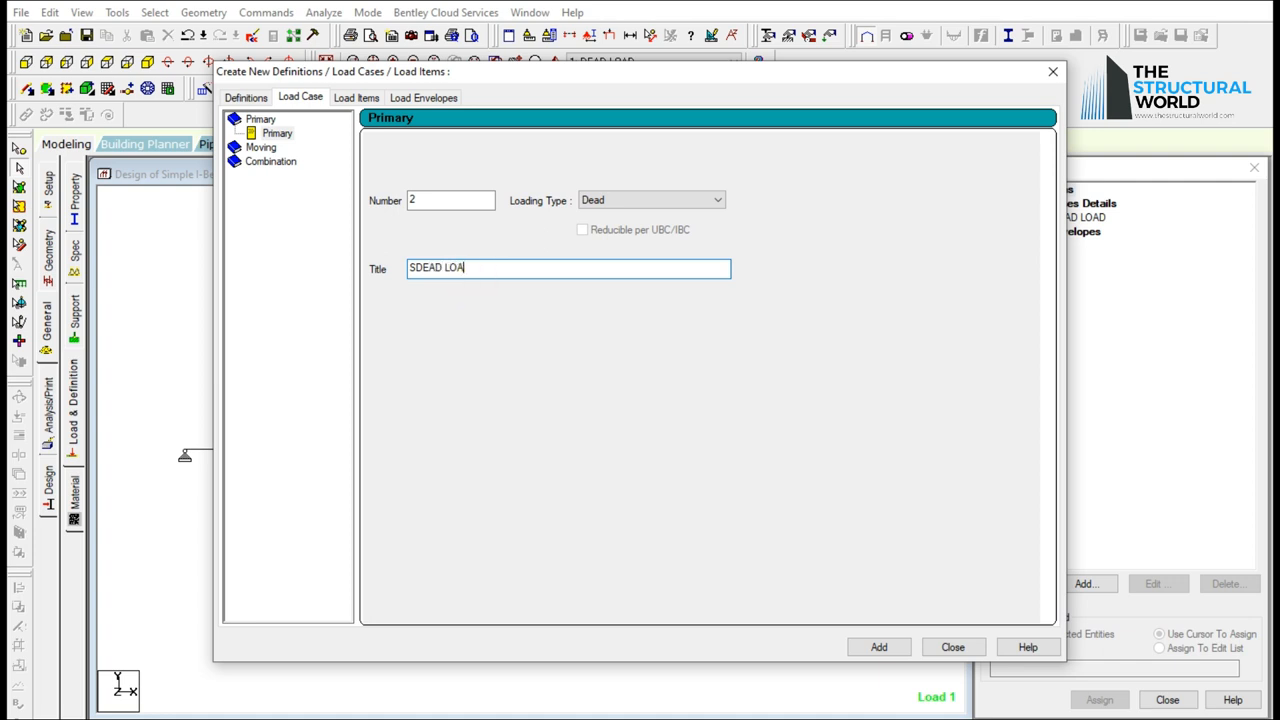
pyautogui.write('D')
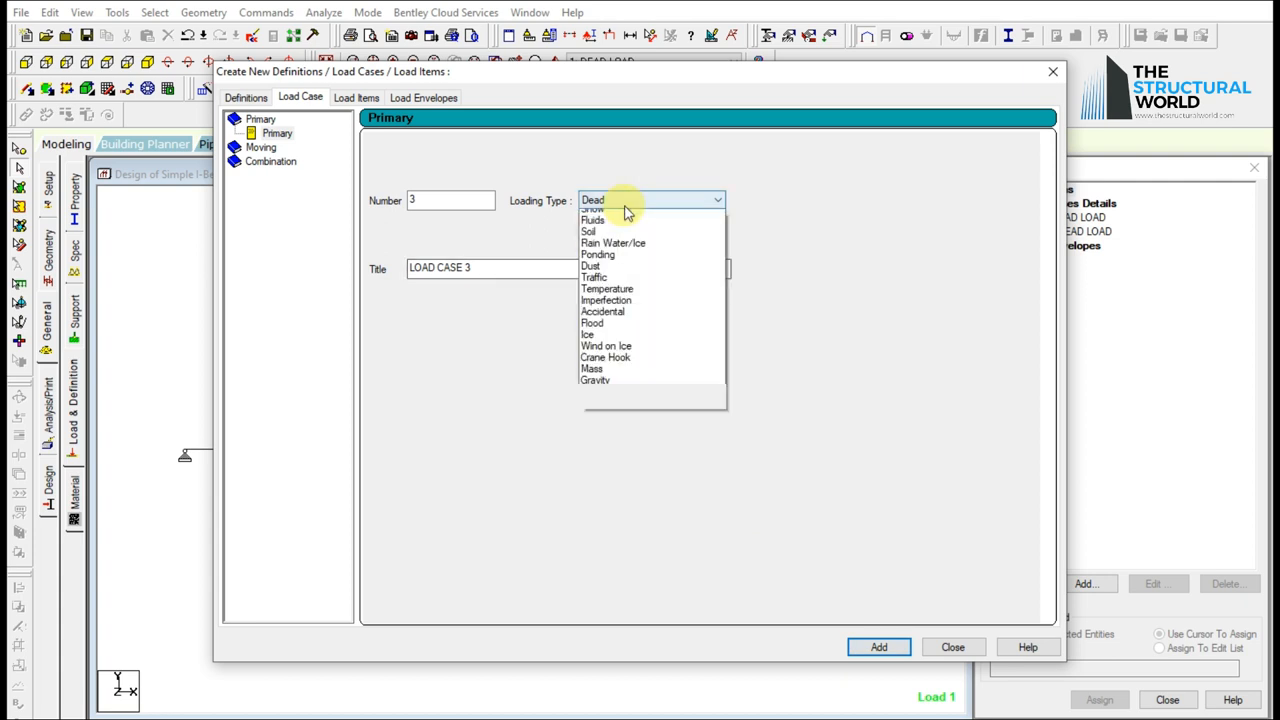
# Add a Live-type load case titled LIVE LOAD and close the definitions.
pyautogui.click(592, 213)
pyautogui.write('L')
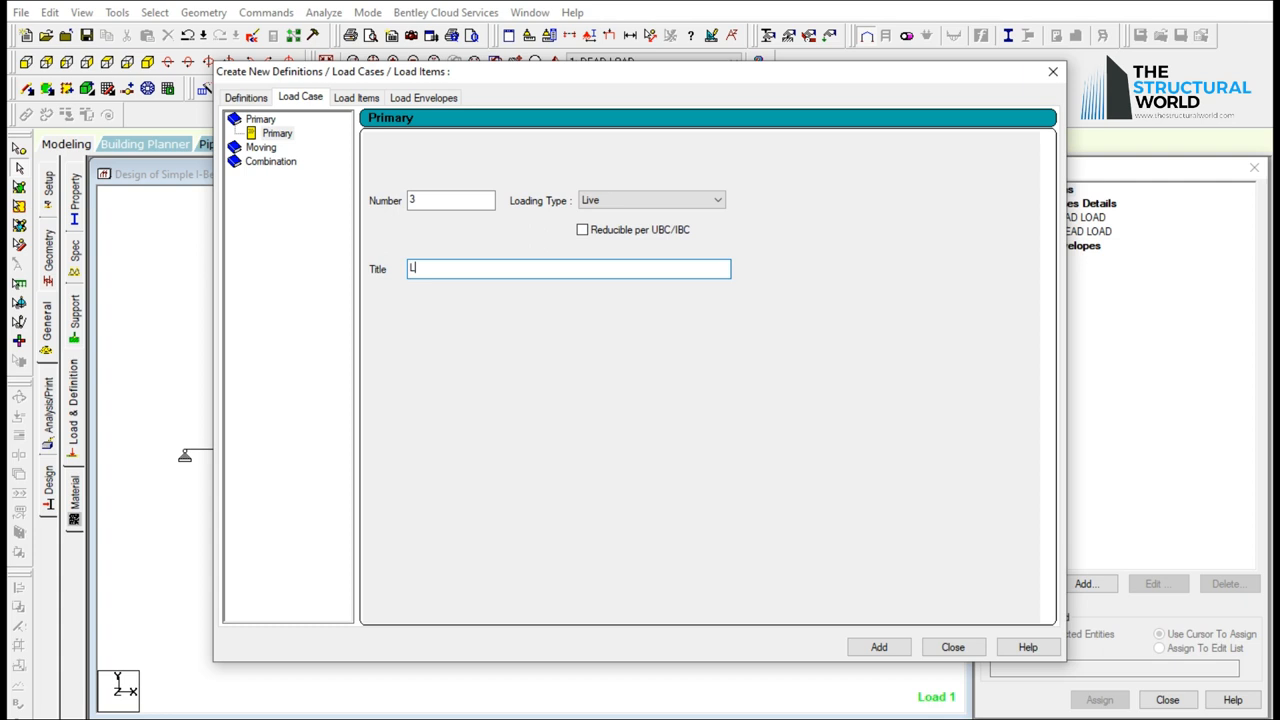
pyautogui.write('IVE')
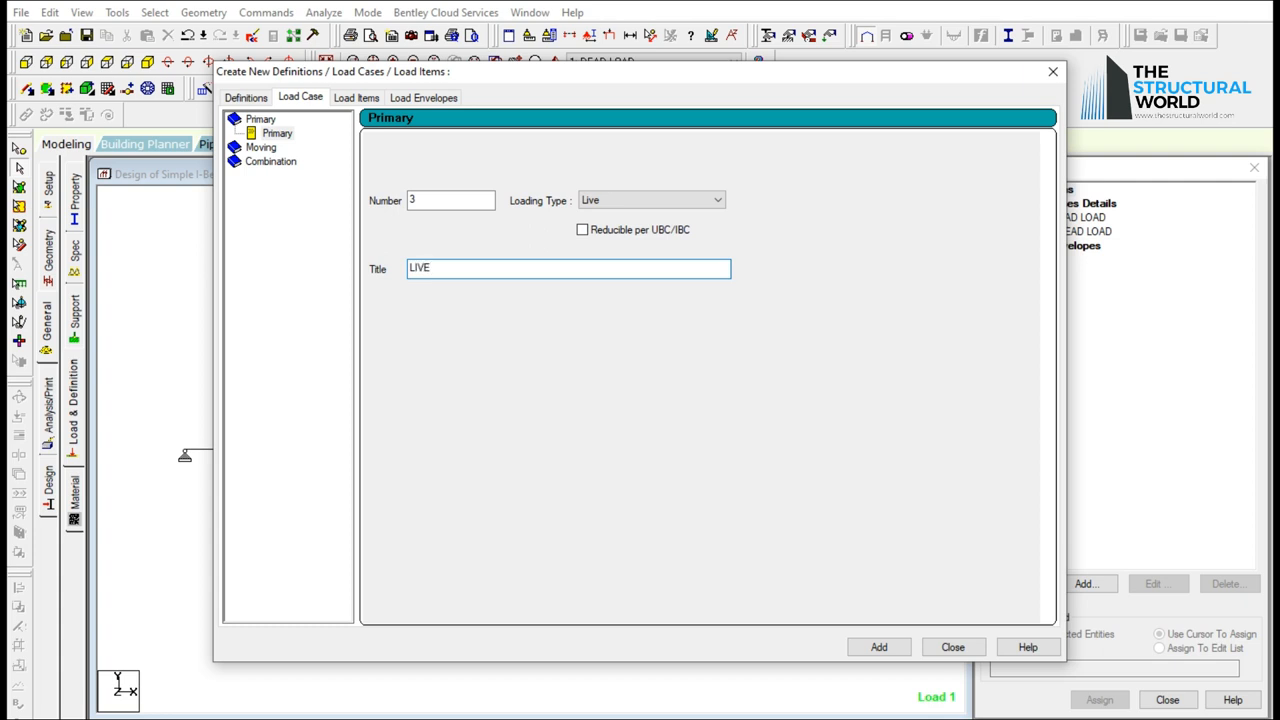
pyautogui.write('LOAD')
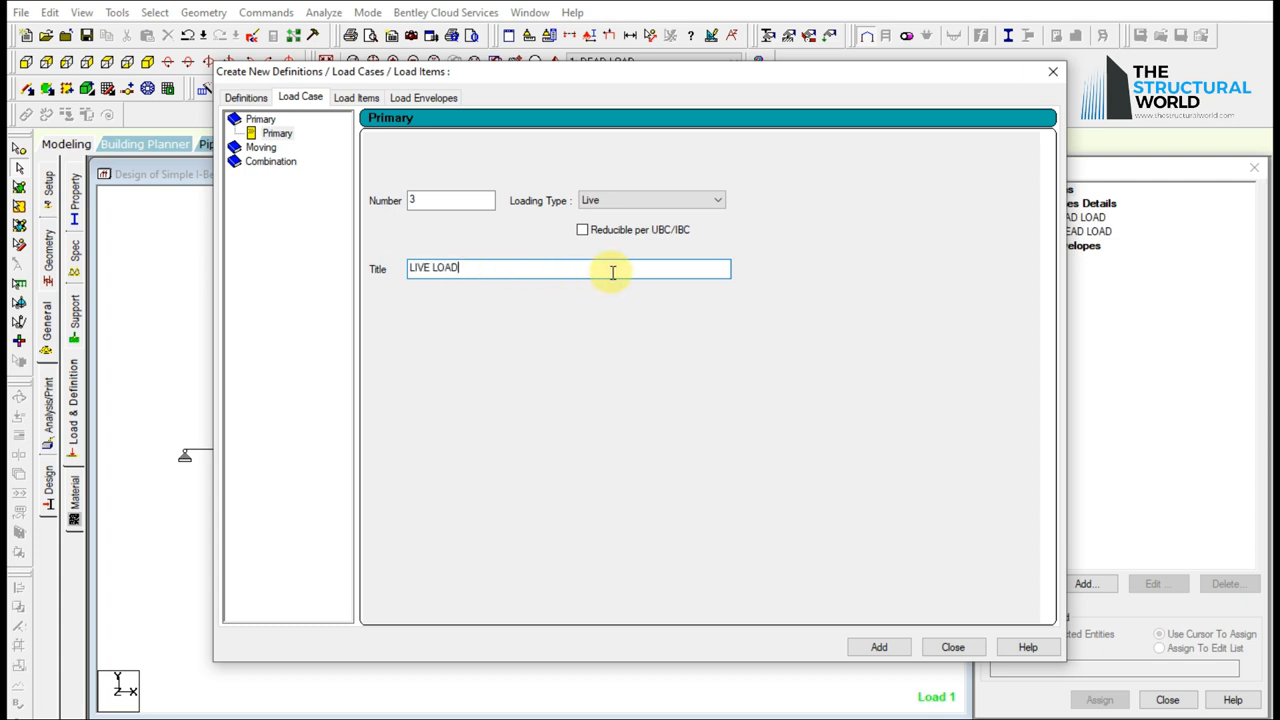
pyautogui.click(878, 647)
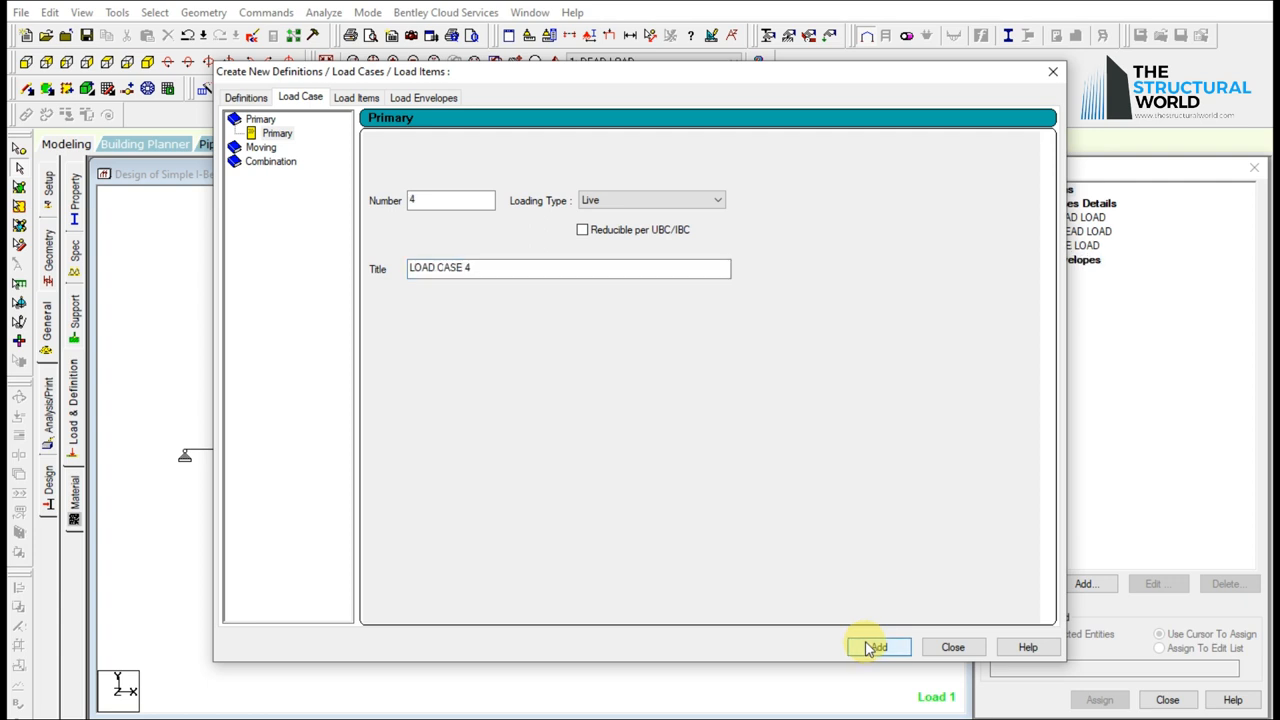
pyautogui.moveTo(950, 647)
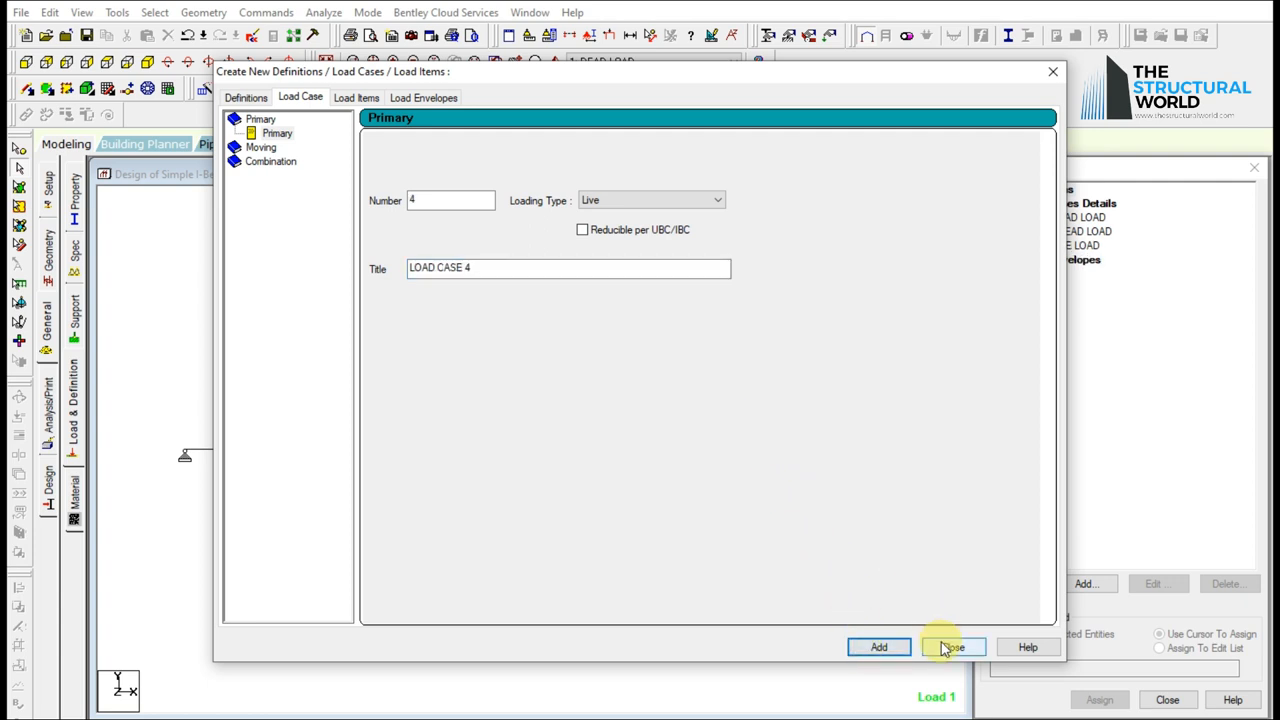
pyautogui.click(951, 647)
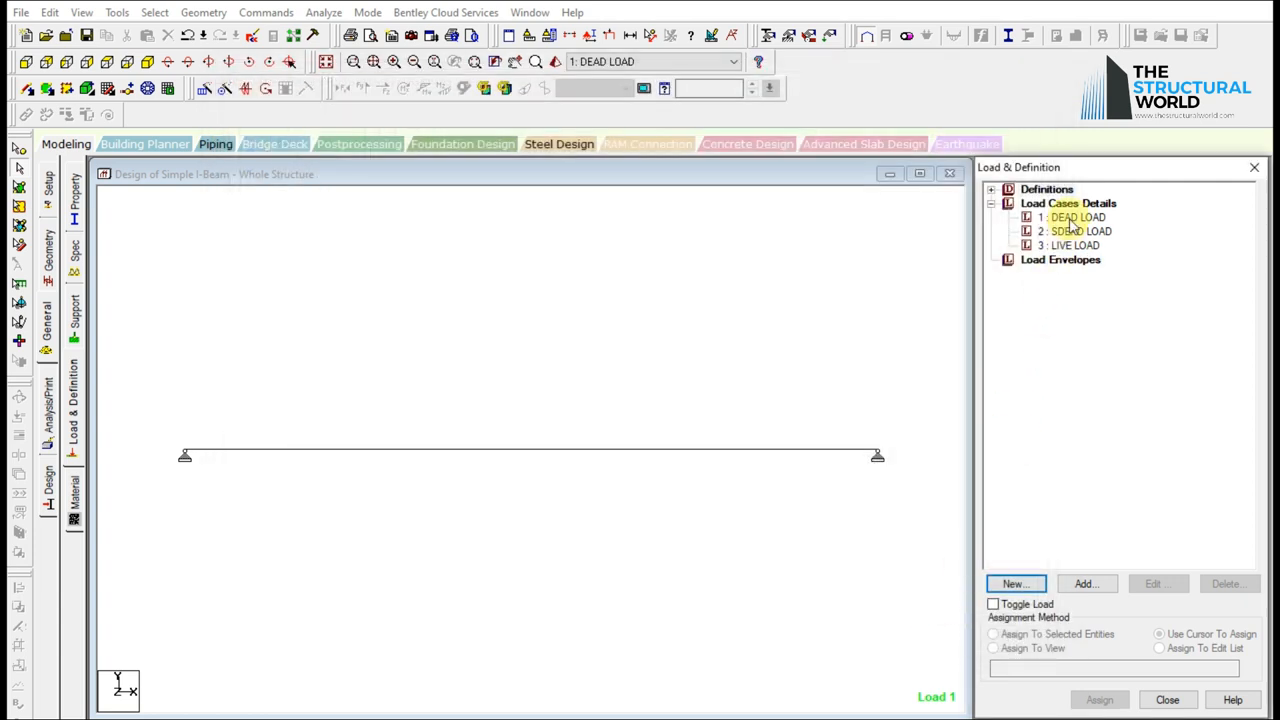
# Add a selfweight load in Y with factor -1 to DEAD LOAD and assign it.
pyautogui.click(1076, 217)
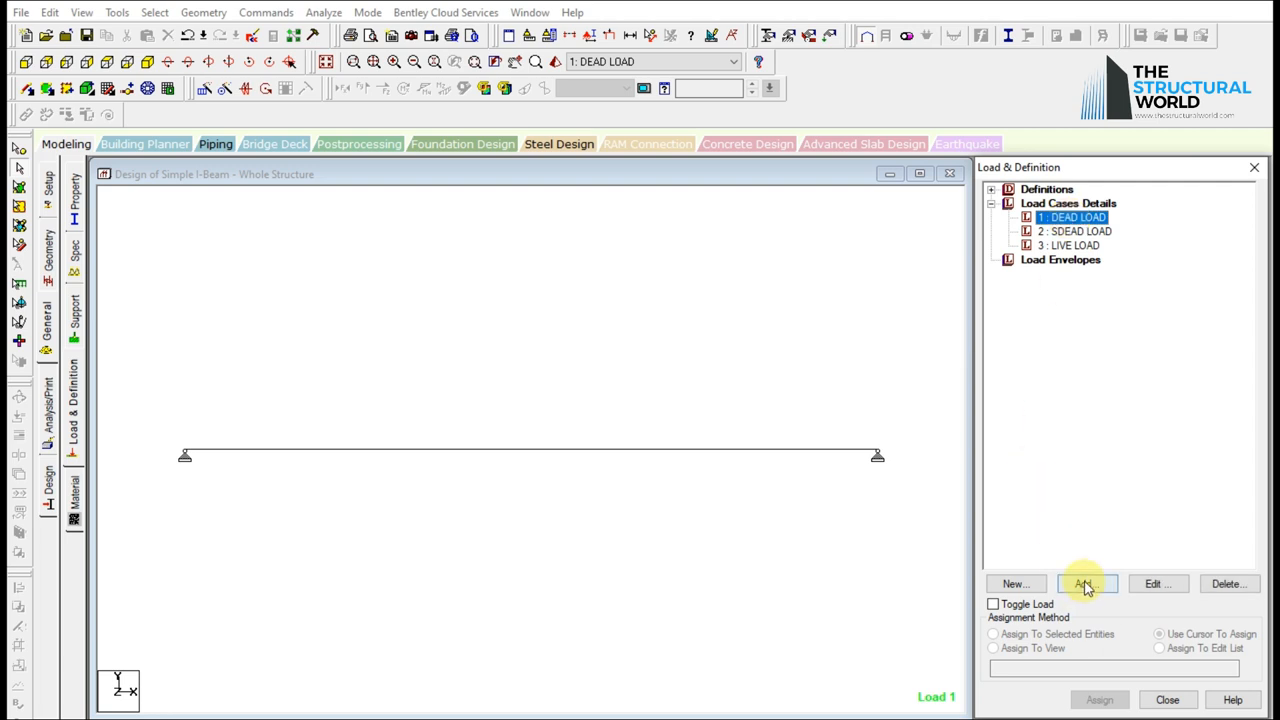
pyautogui.click(1086, 583)
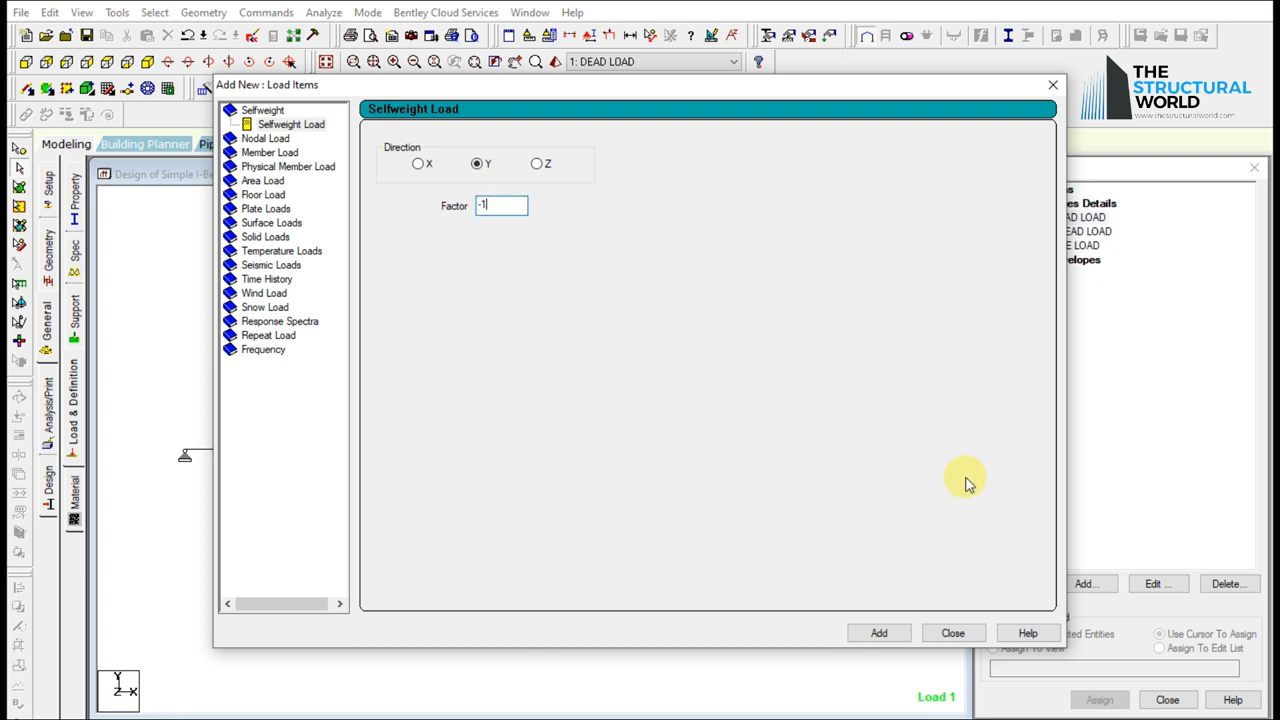
pyautogui.click(878, 632)
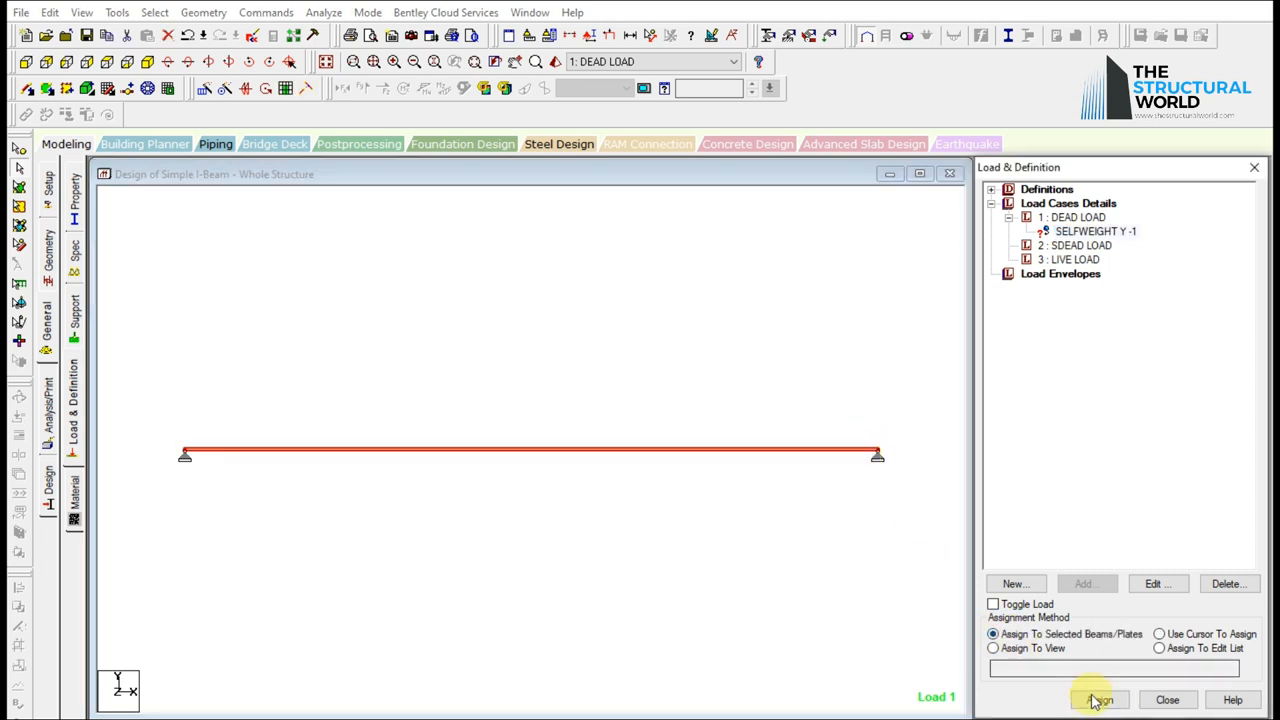
pyautogui.click(1159, 634)
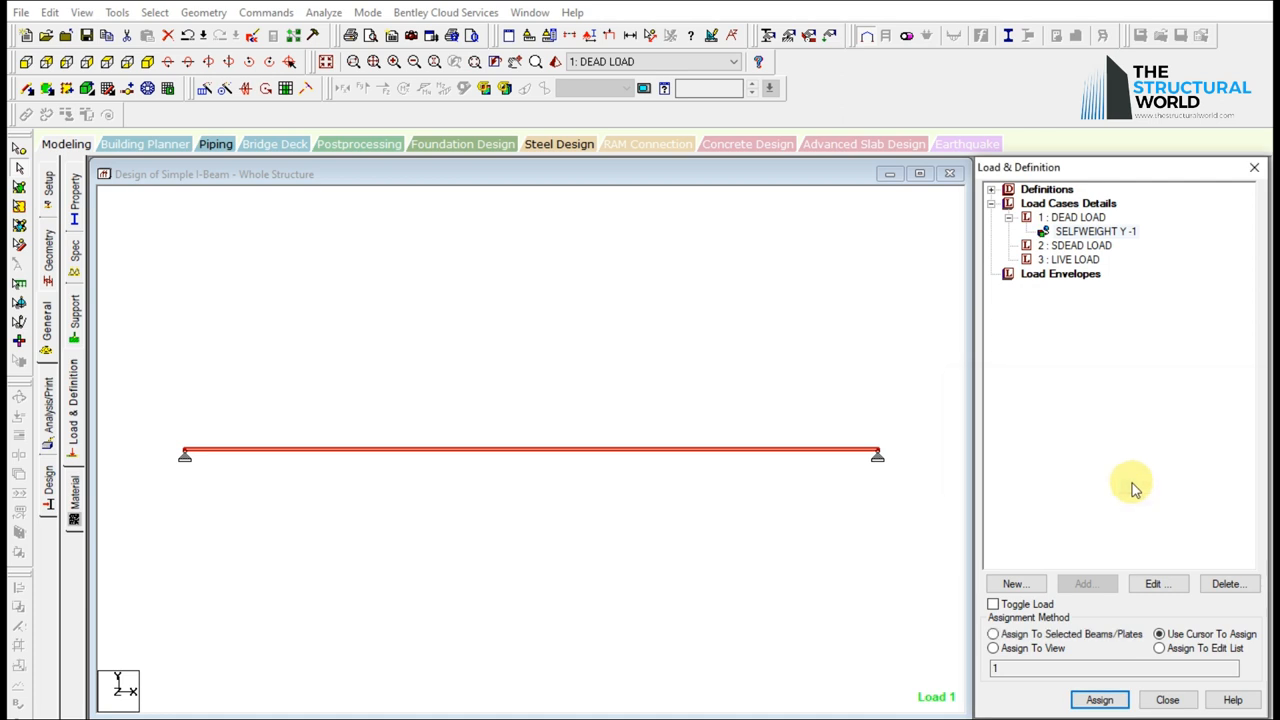
pyautogui.click(1080, 245)
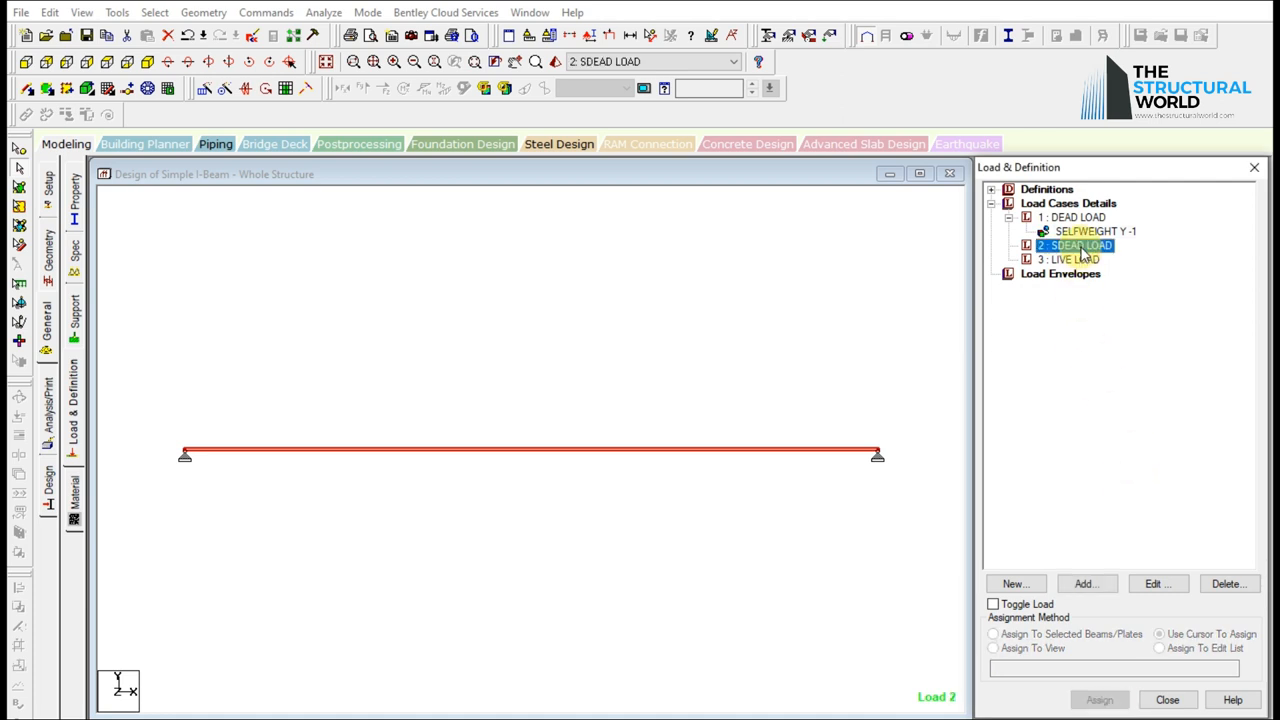
# Create an 11 kN/m uniform member load along GY in SDEAD LOAD.
pyautogui.click(1085, 583)
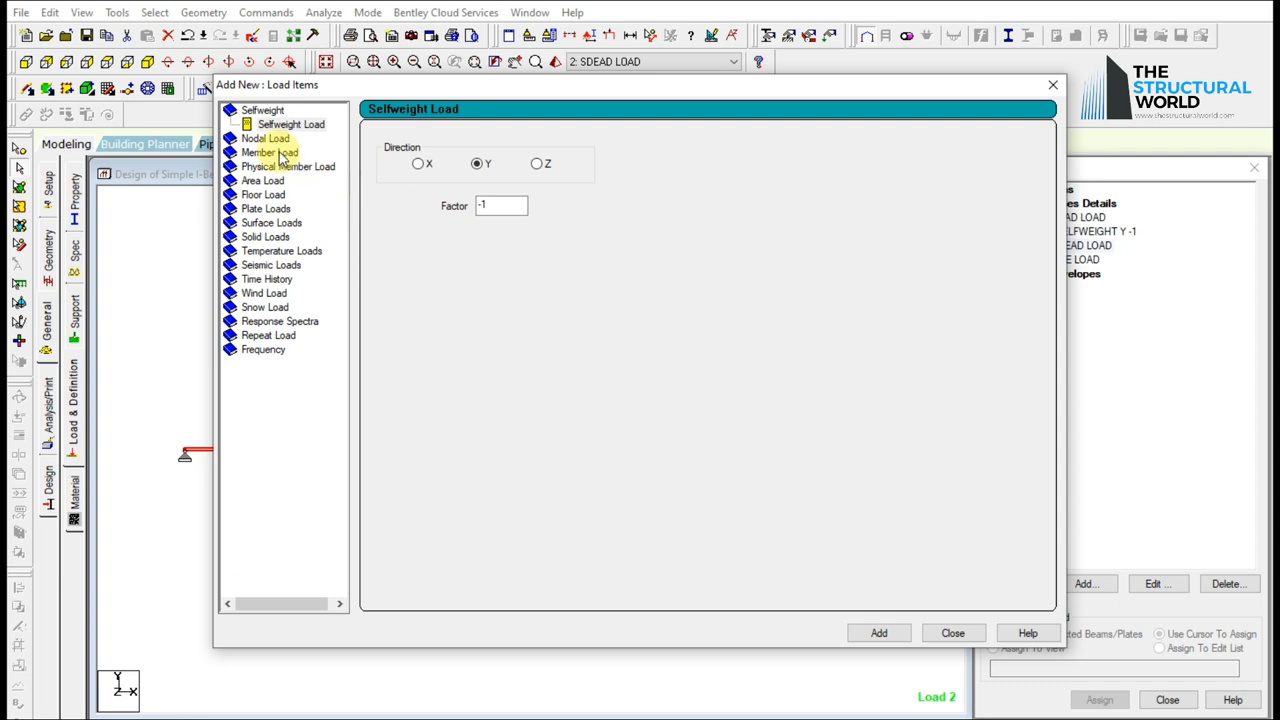
pyautogui.click(269, 138)
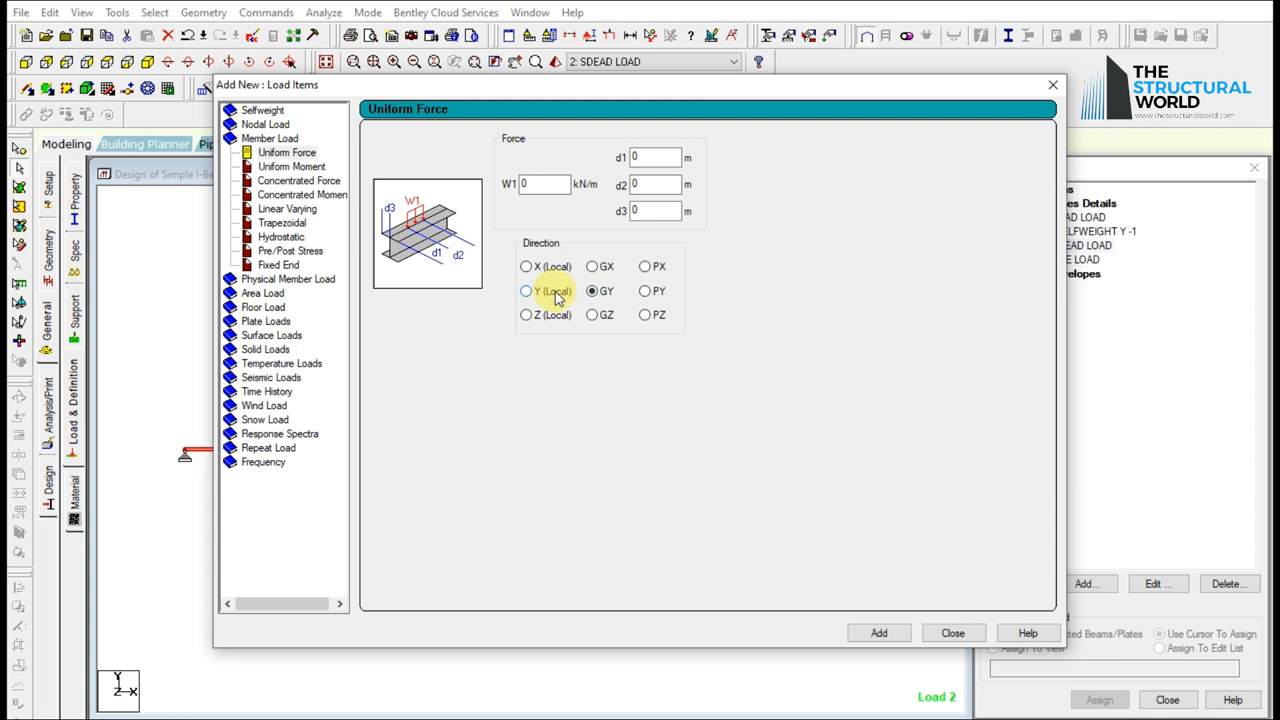
pyautogui.click(526, 291)
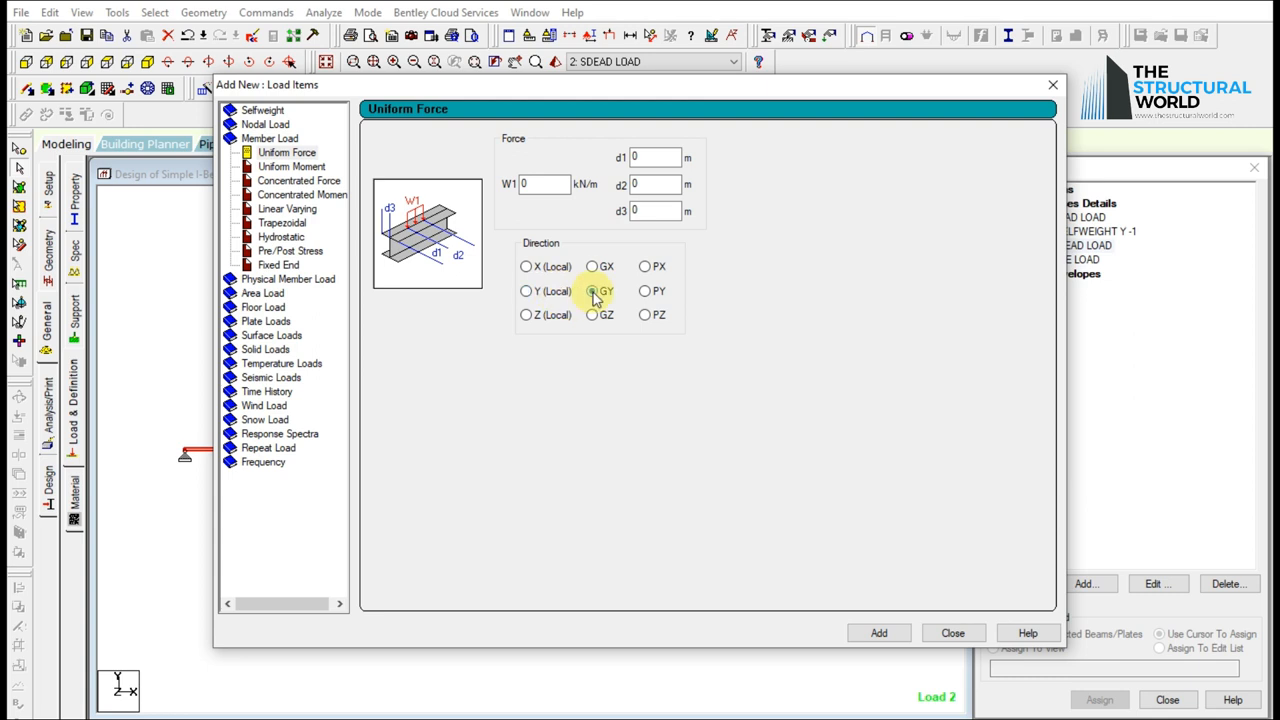
pyautogui.click(591, 291)
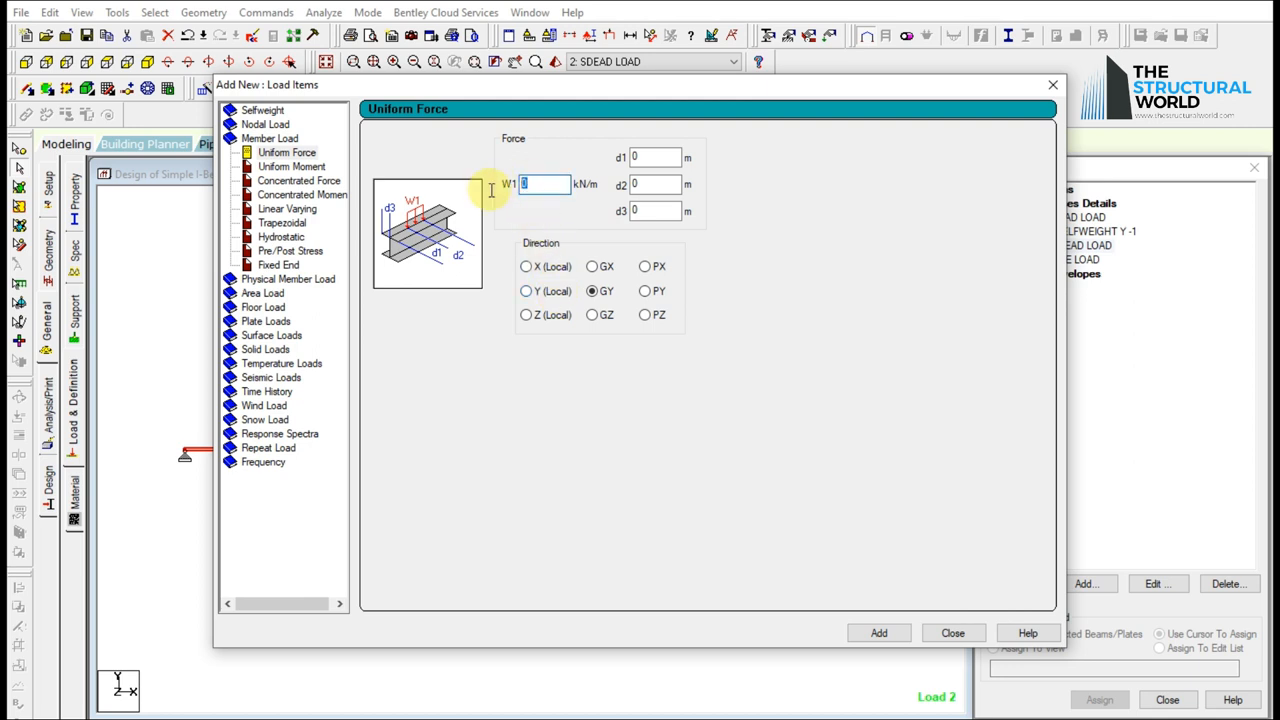
pyautogui.moveTo(503, 210)
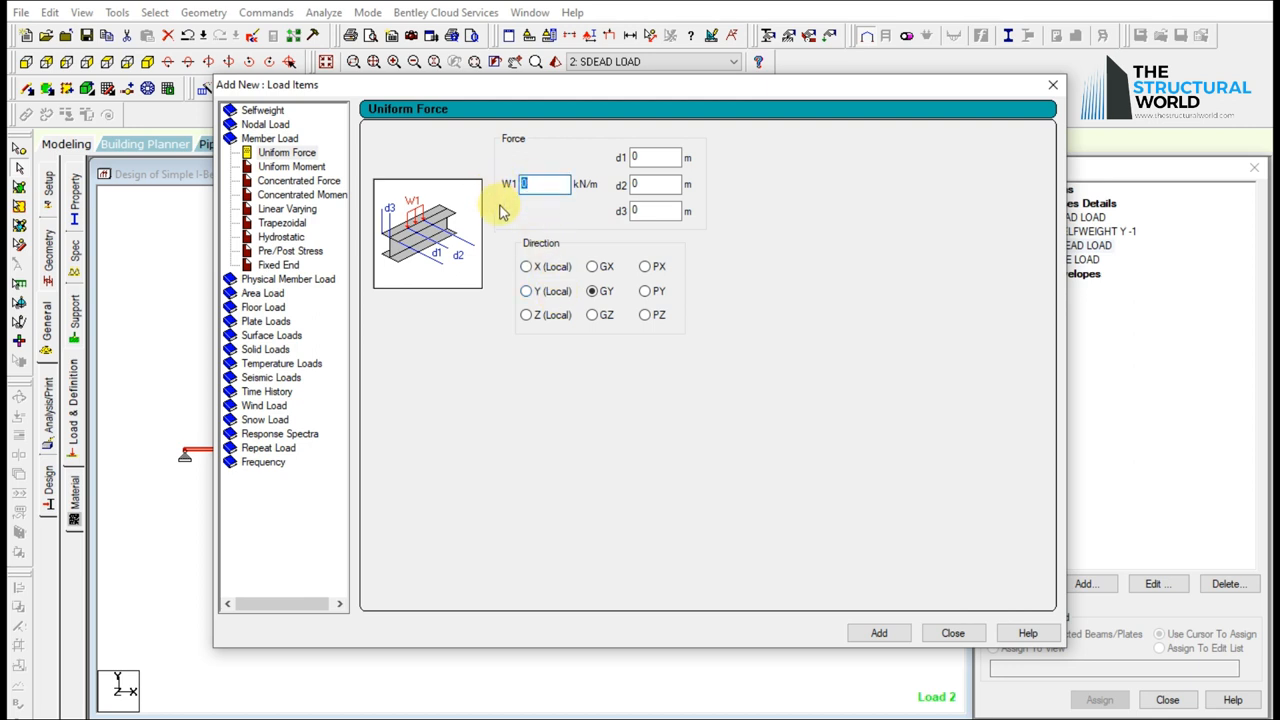
pyautogui.write('11')
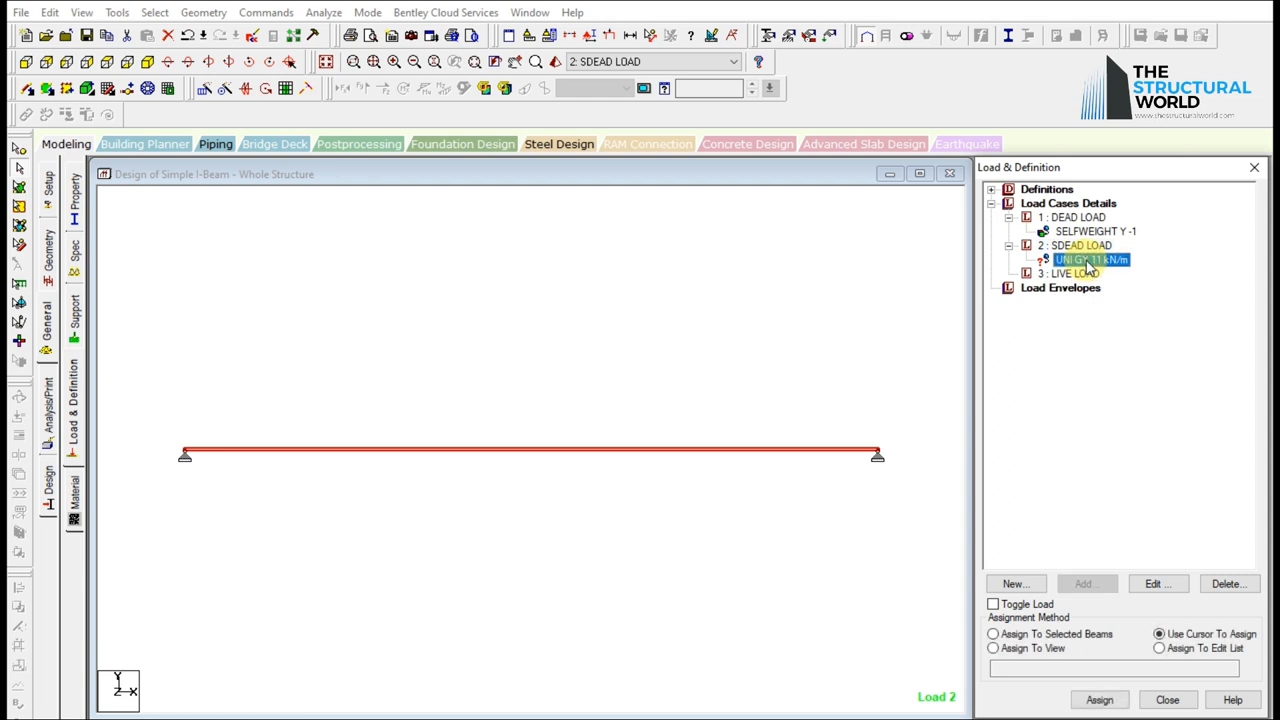
# Assign the uniform load to beam 1 and edit its value to -11 kN/m.
pyautogui.click(1075, 273)
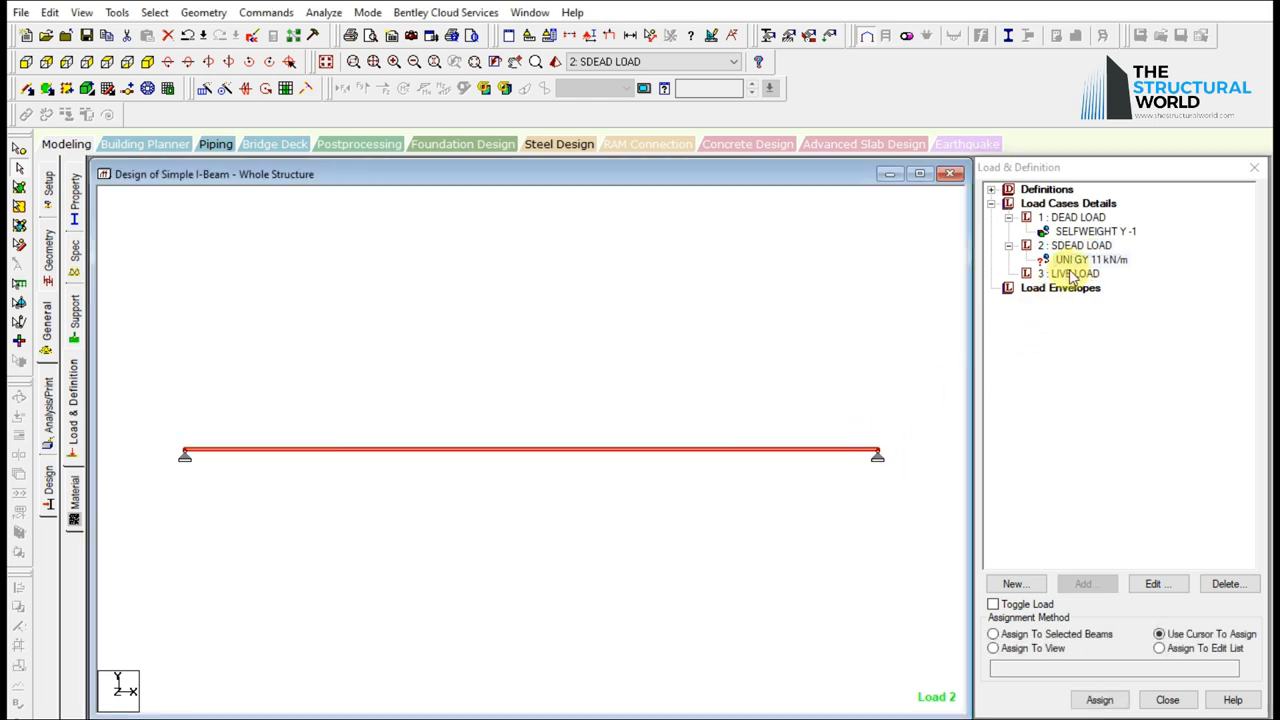
pyautogui.click(992, 634)
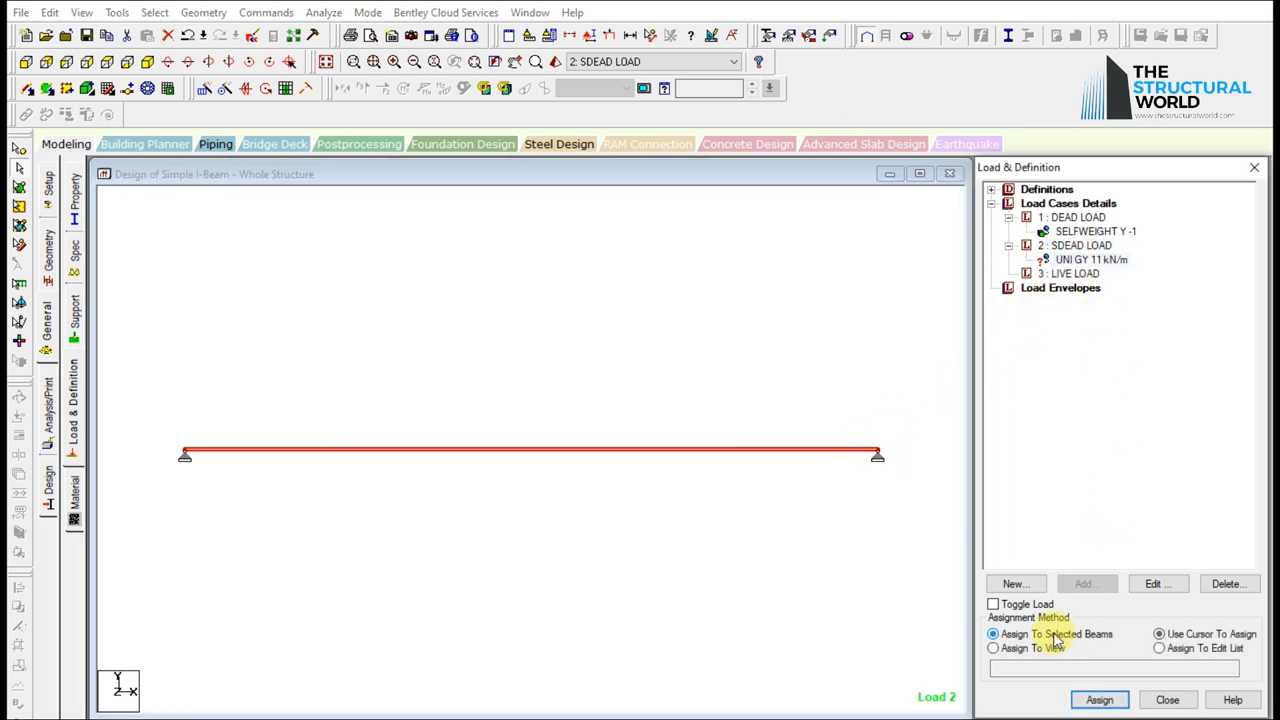
pyautogui.click(1099, 699)
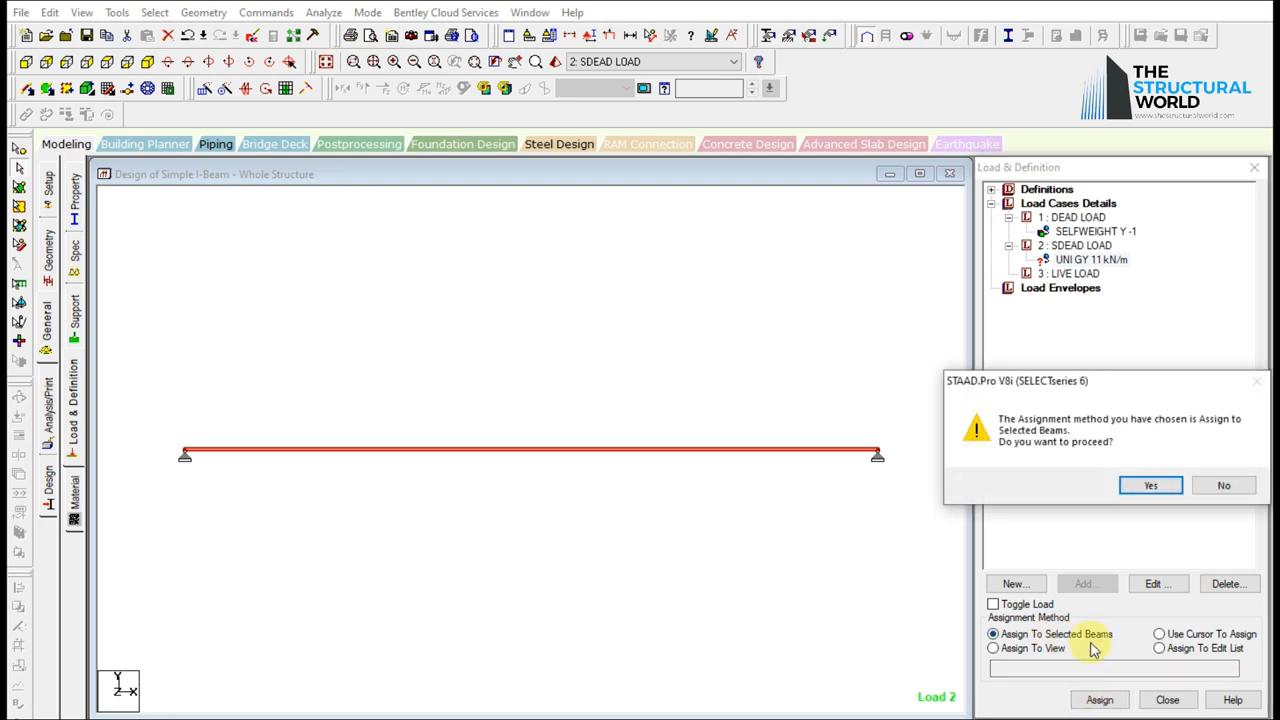
pyautogui.click(1149, 485)
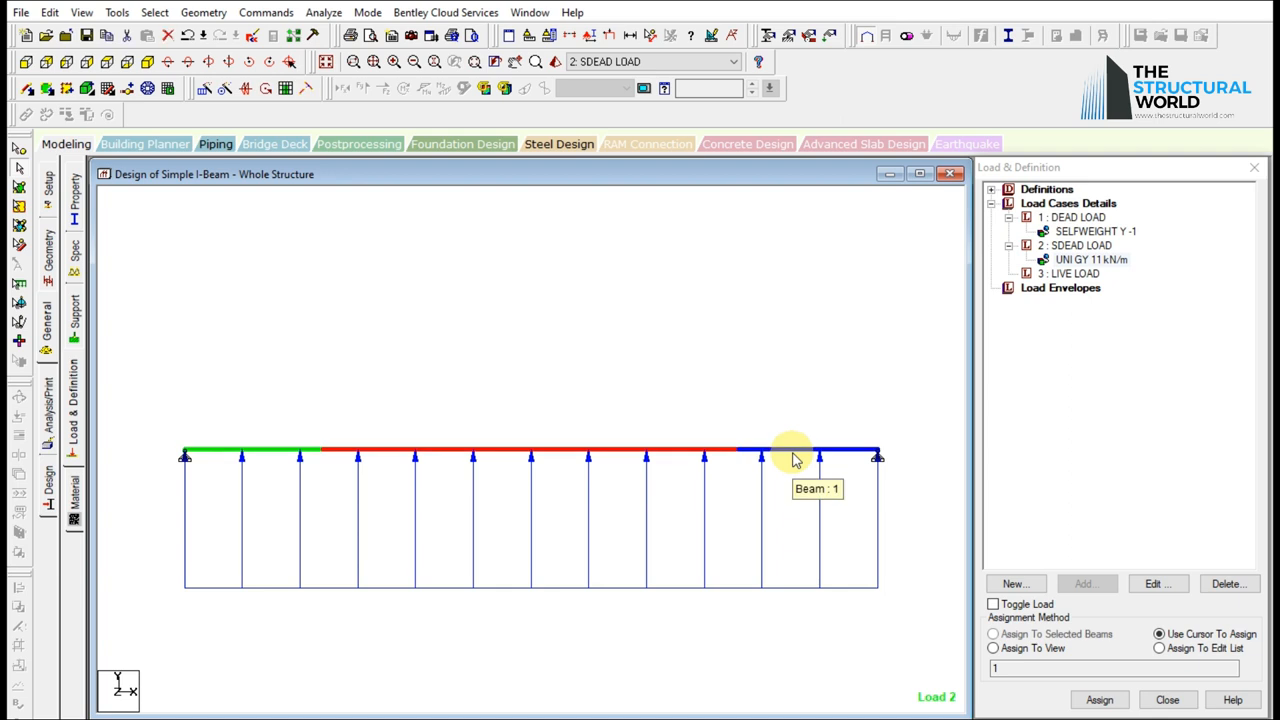
pyautogui.click(1090, 259)
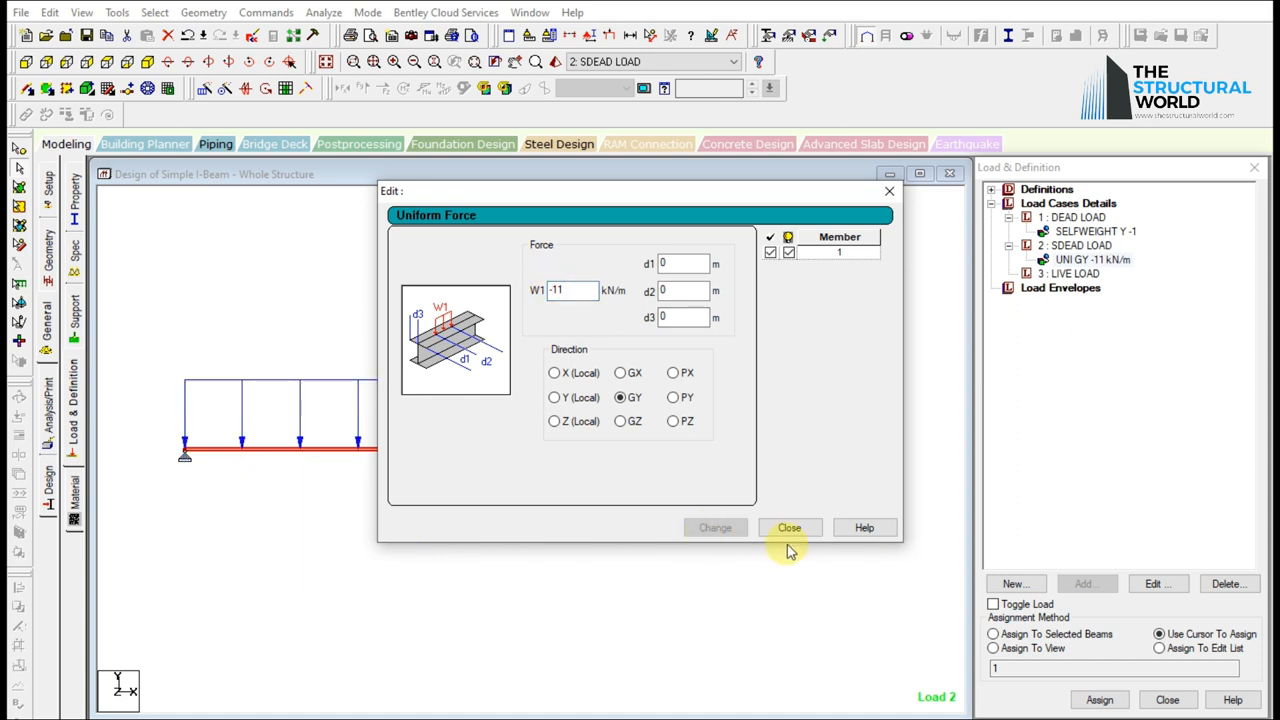
pyautogui.click(789, 527)
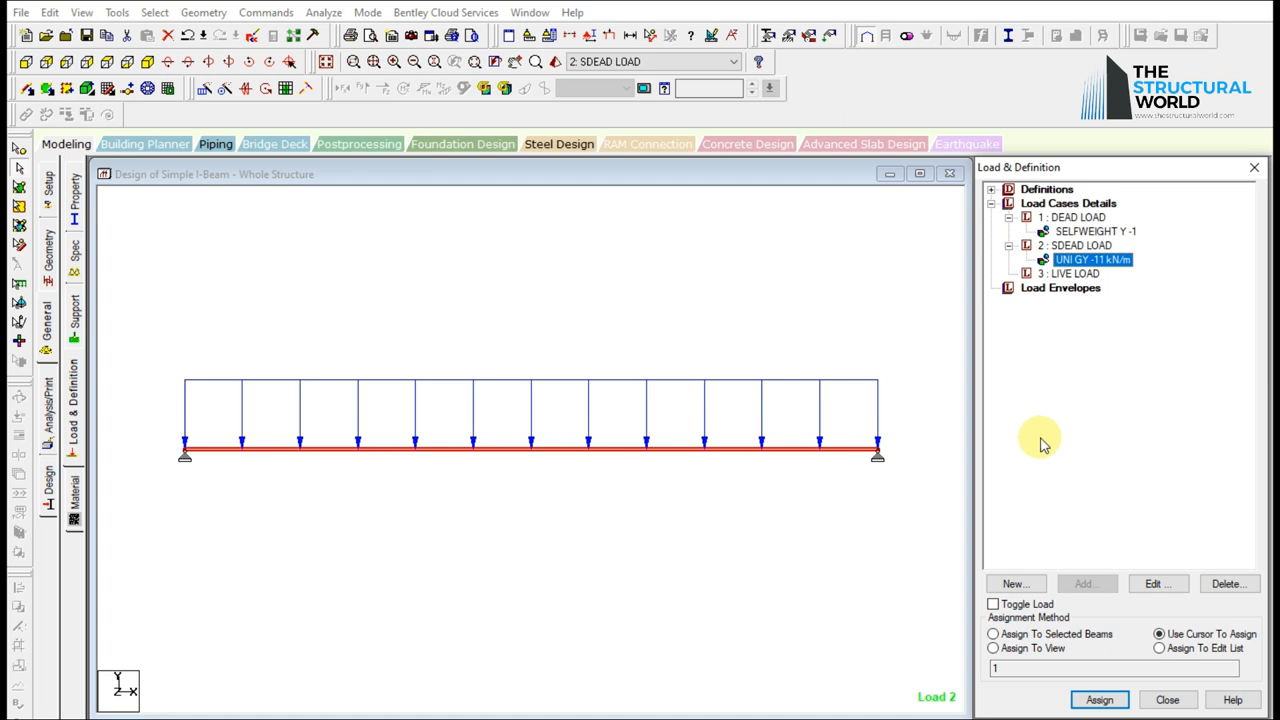
pyautogui.click(1074, 273)
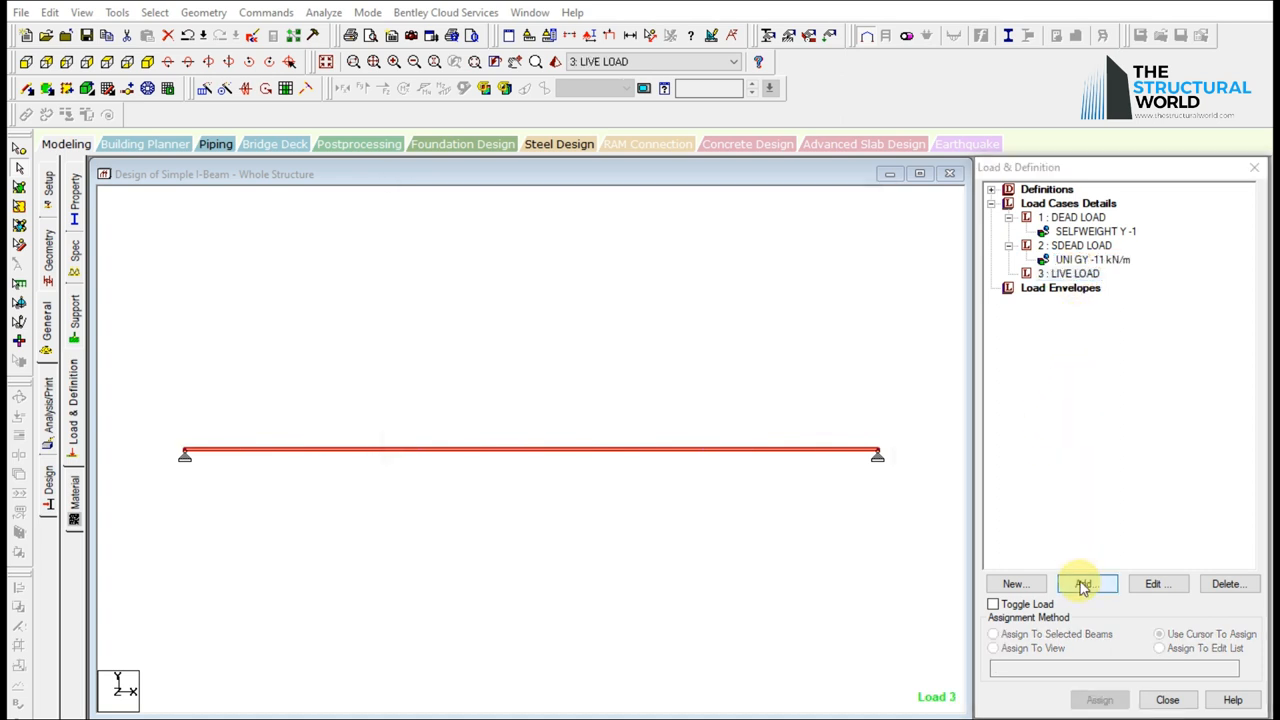
# Assign the -18 kN/m uniform GY load in LIVE LOAD to the beam.
pyautogui.click(1082, 584)
pyautogui.write('-18')
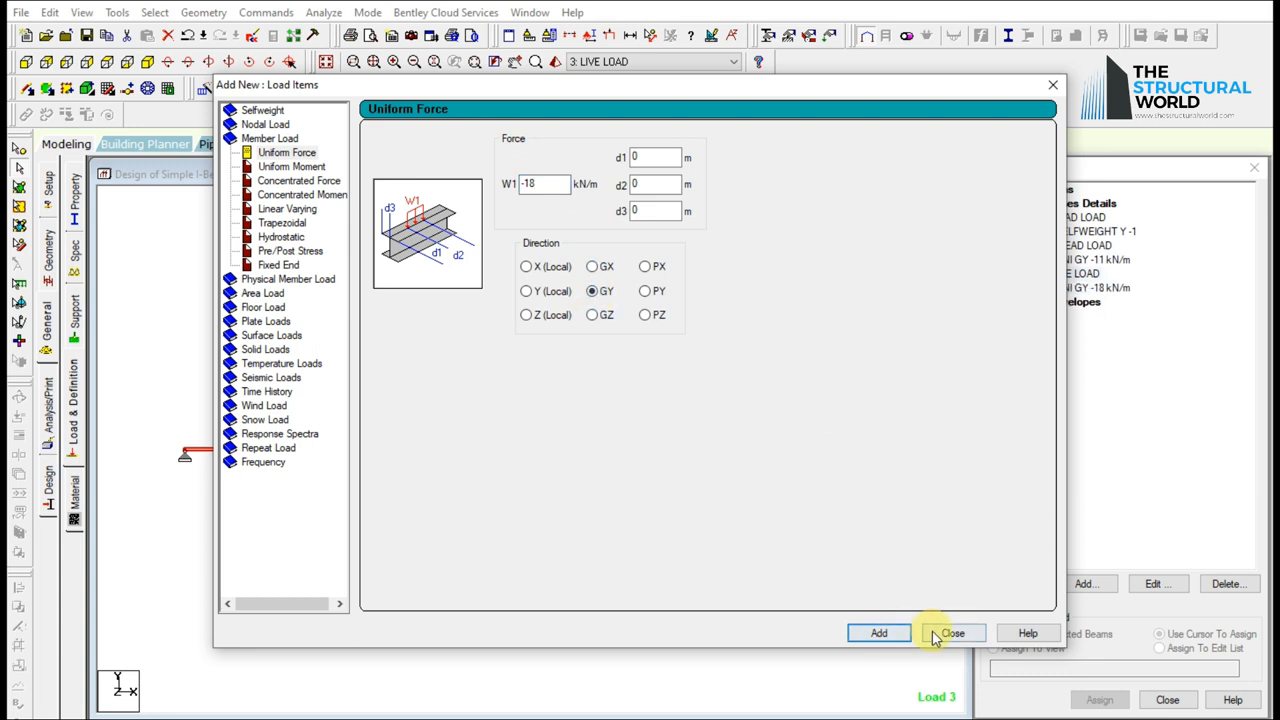
pyautogui.click(952, 632)
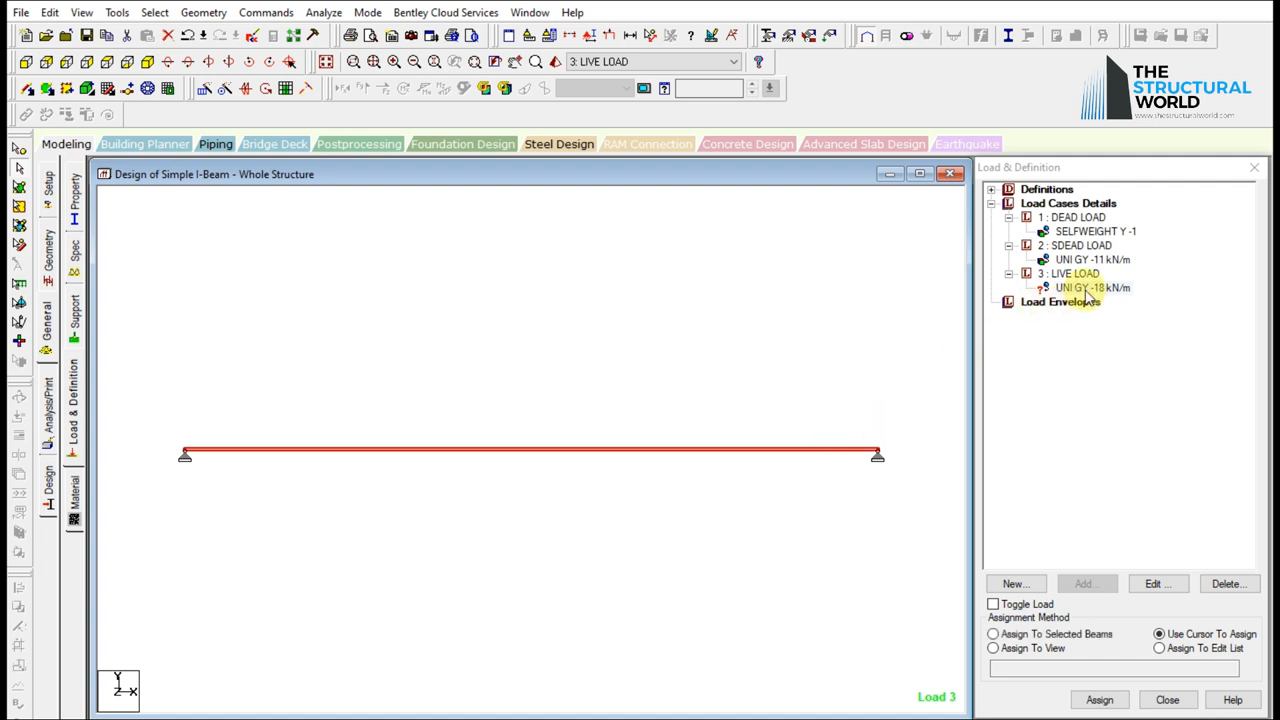
pyautogui.click(1093, 288)
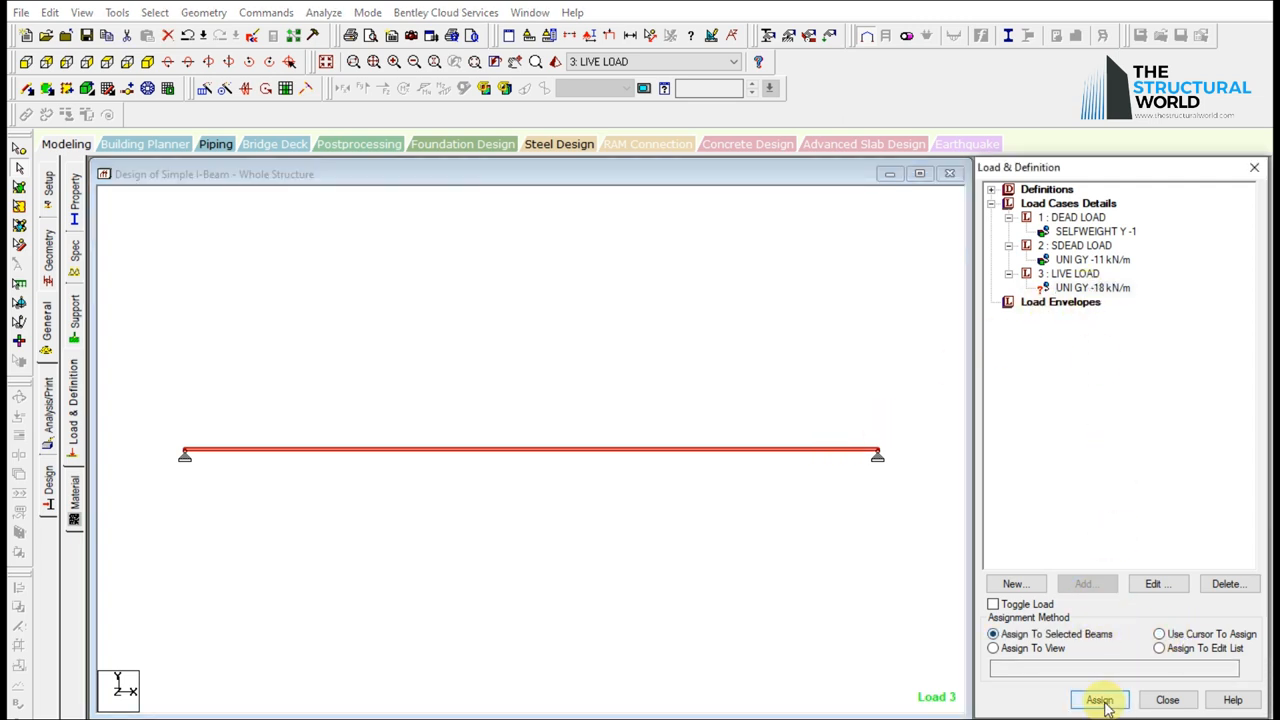
pyautogui.click(1099, 699)
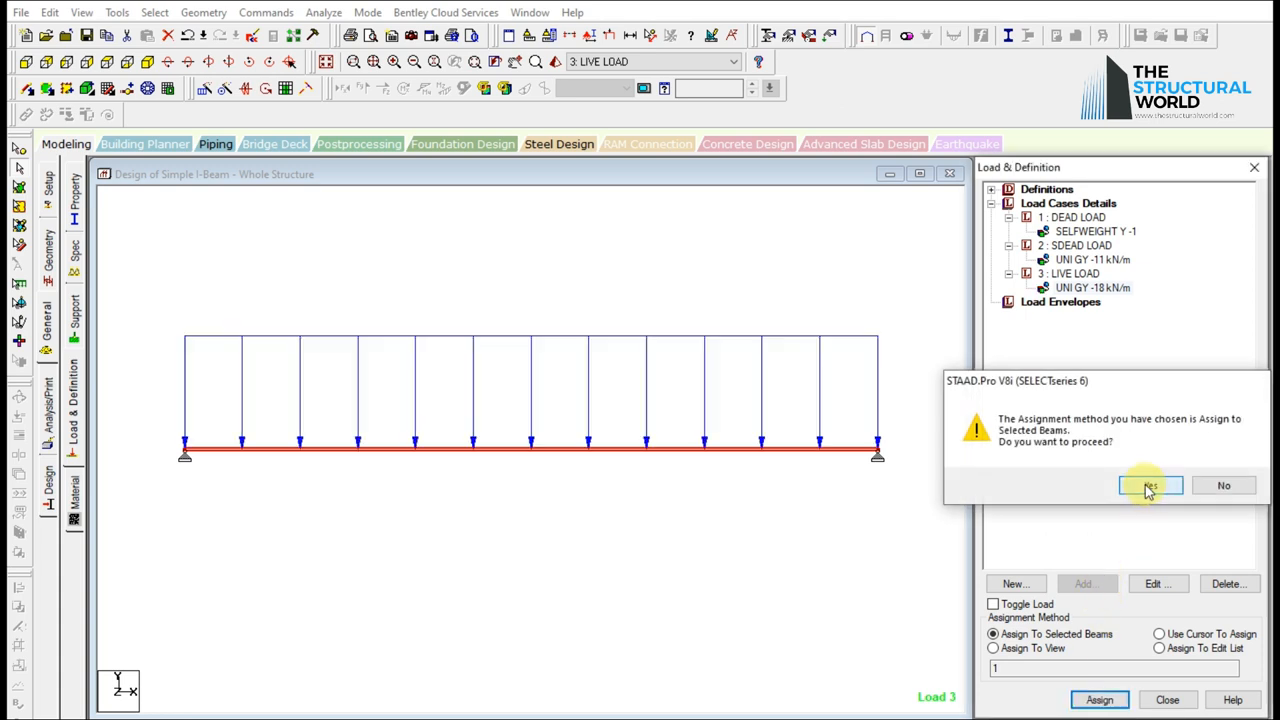
pyautogui.click(1148, 485)
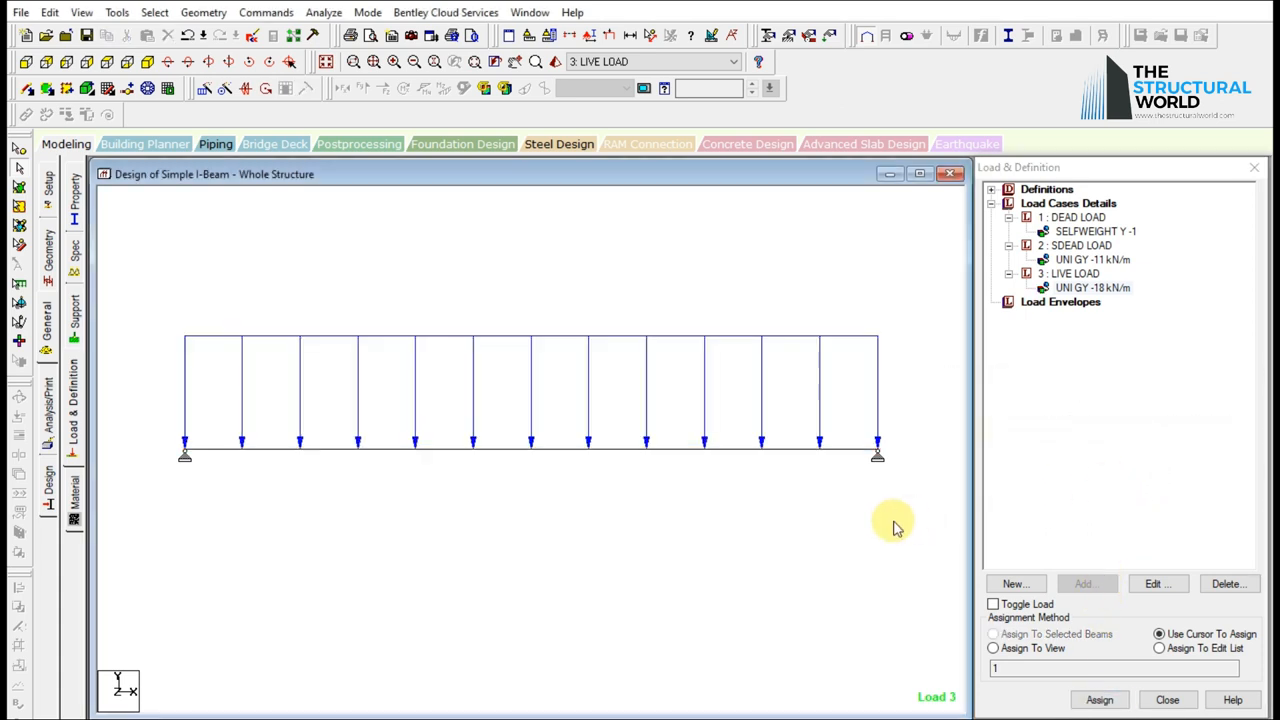
pyautogui.click(1013, 583)
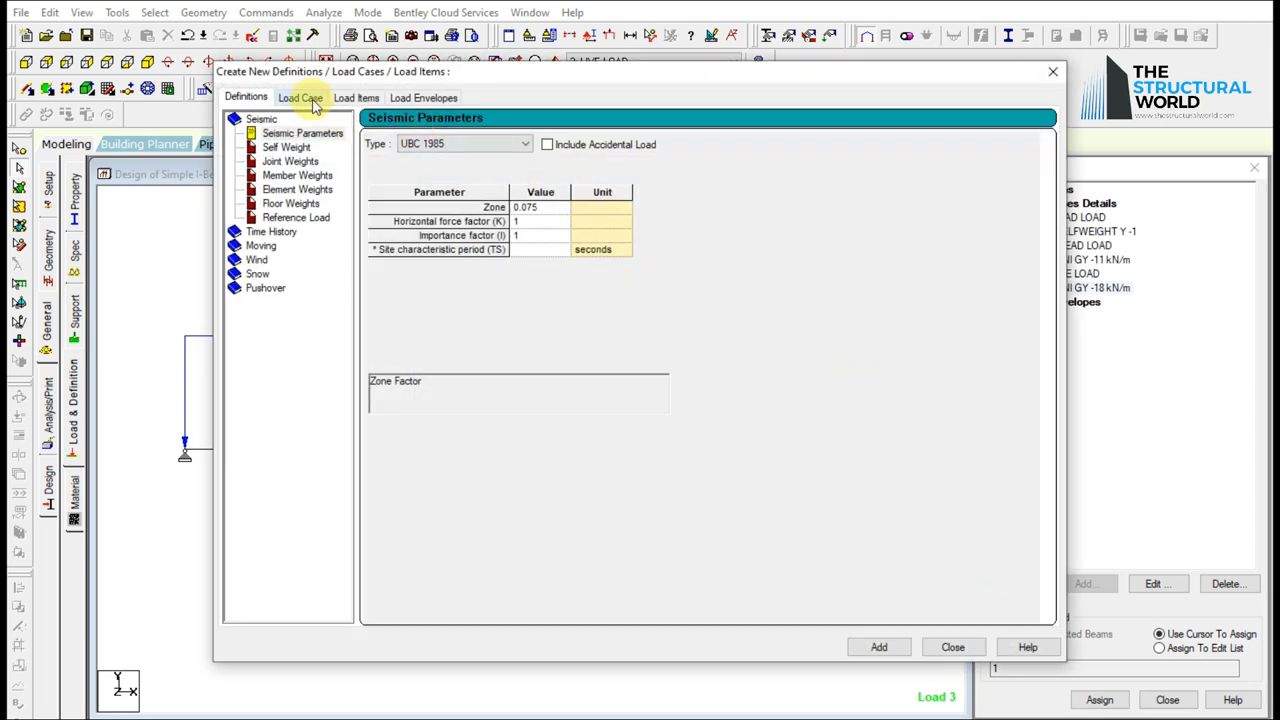
# Create load combination SLS01 with all load cases at factor 1.0.
pyautogui.click(300, 97)
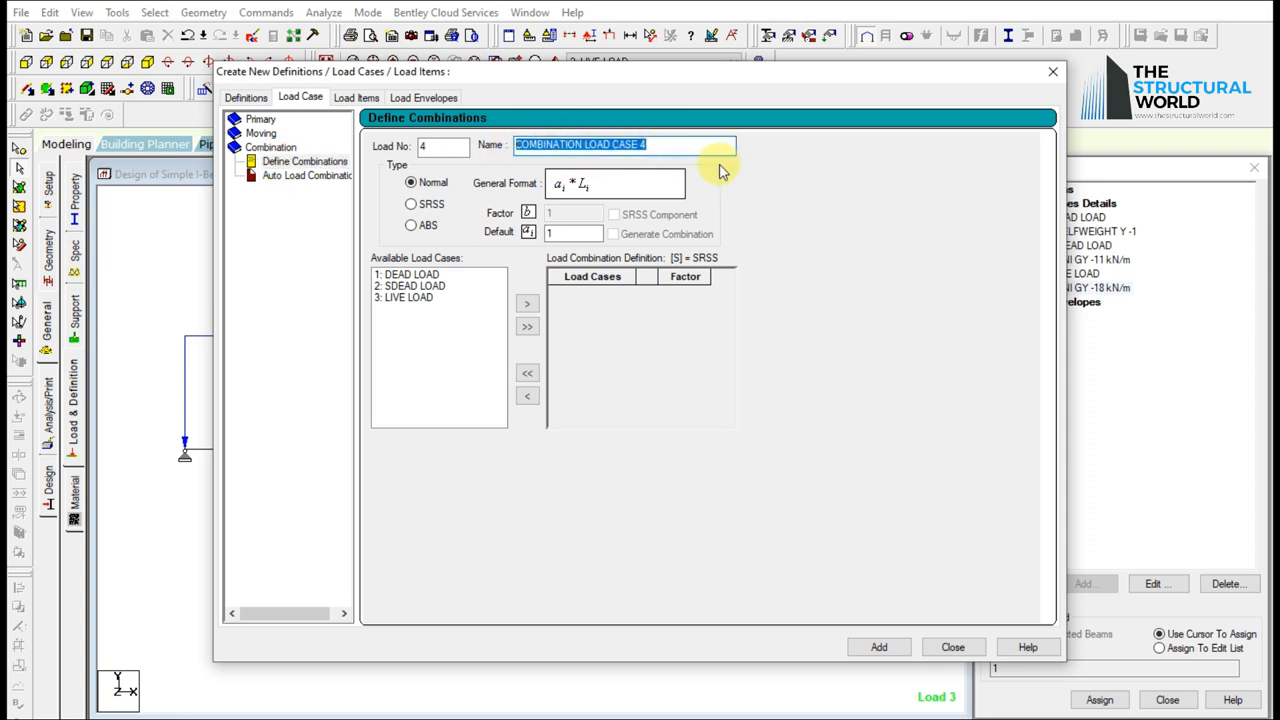
pyautogui.write('SLS')
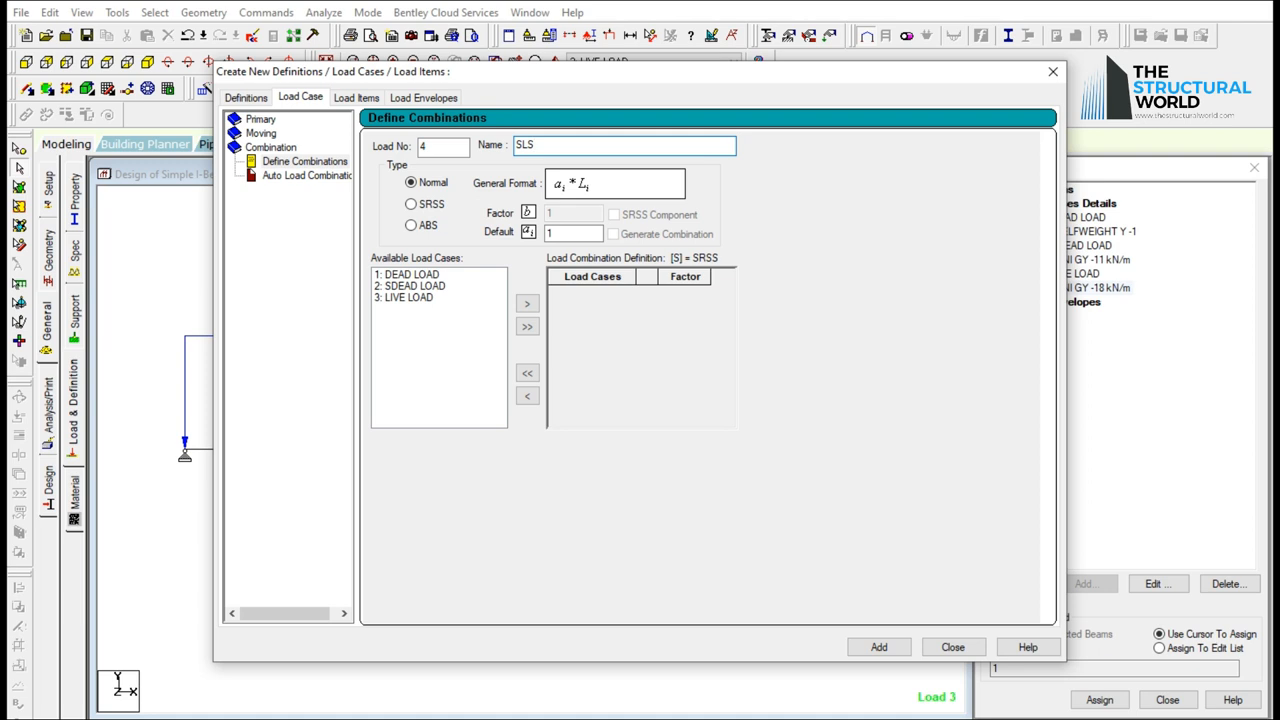
pyautogui.write('01')
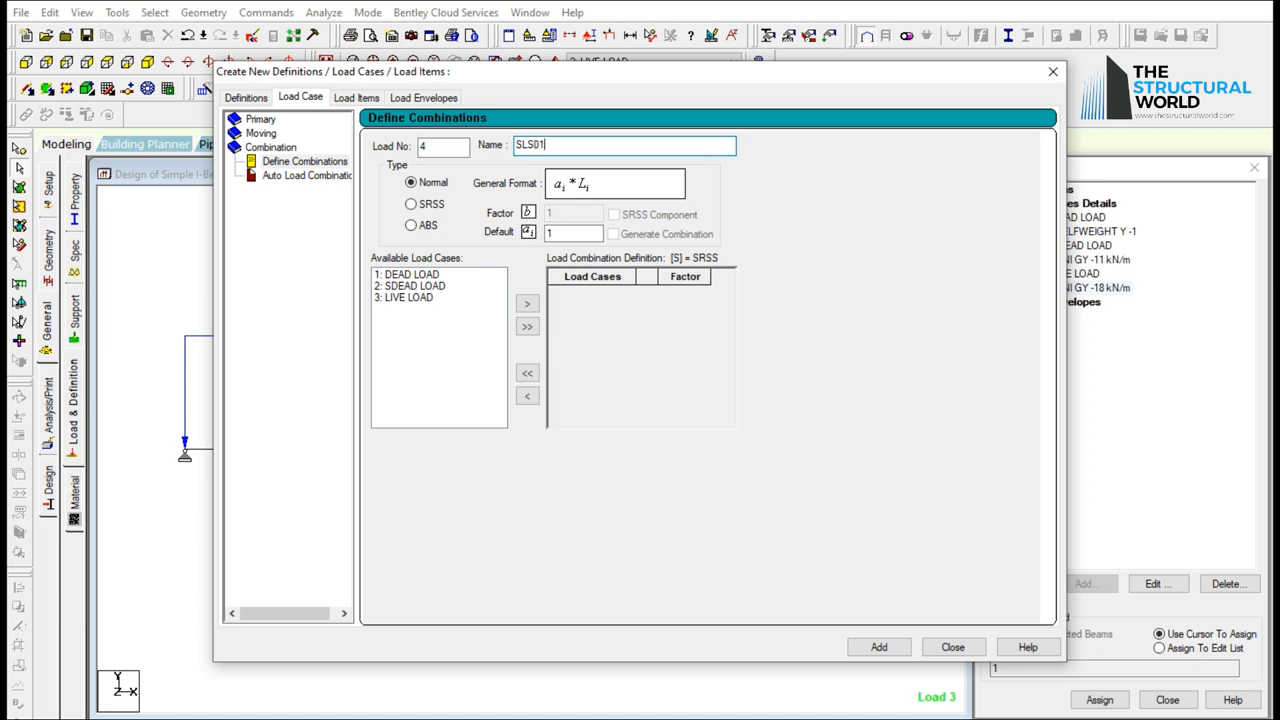
pyautogui.write(': 1.0DL+1.0SDL+1')
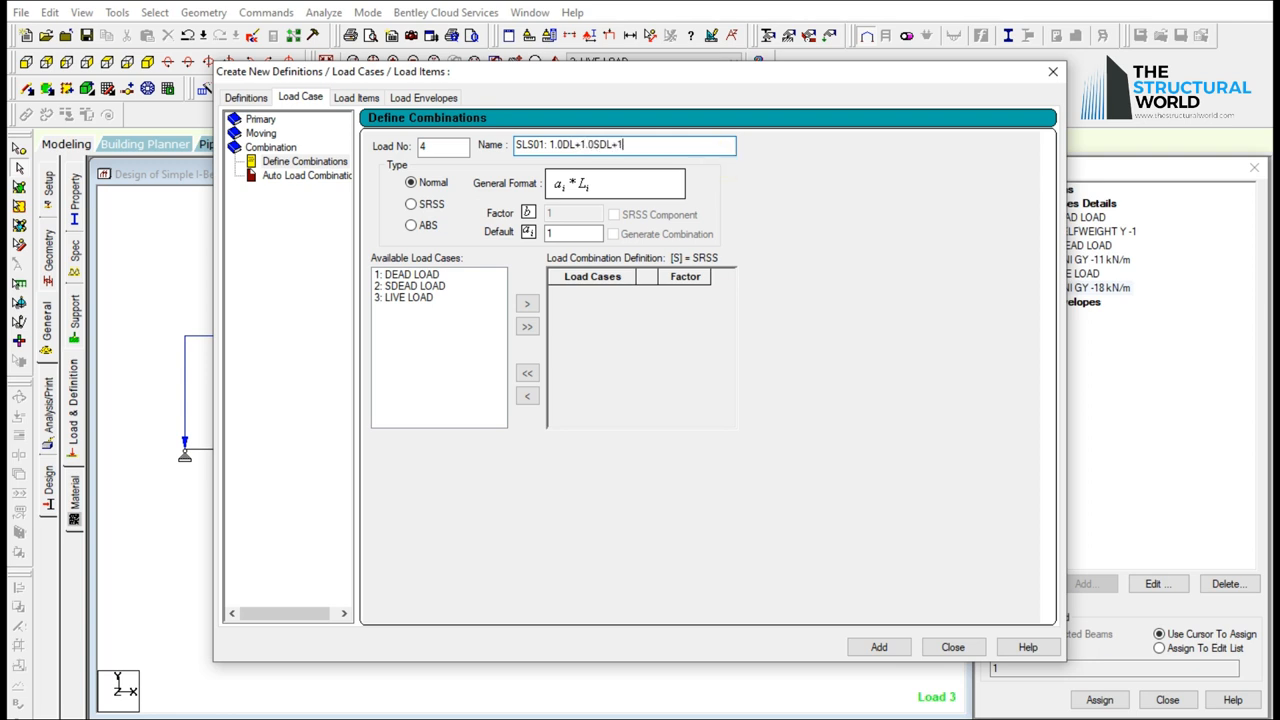
pyautogui.click(415, 273)
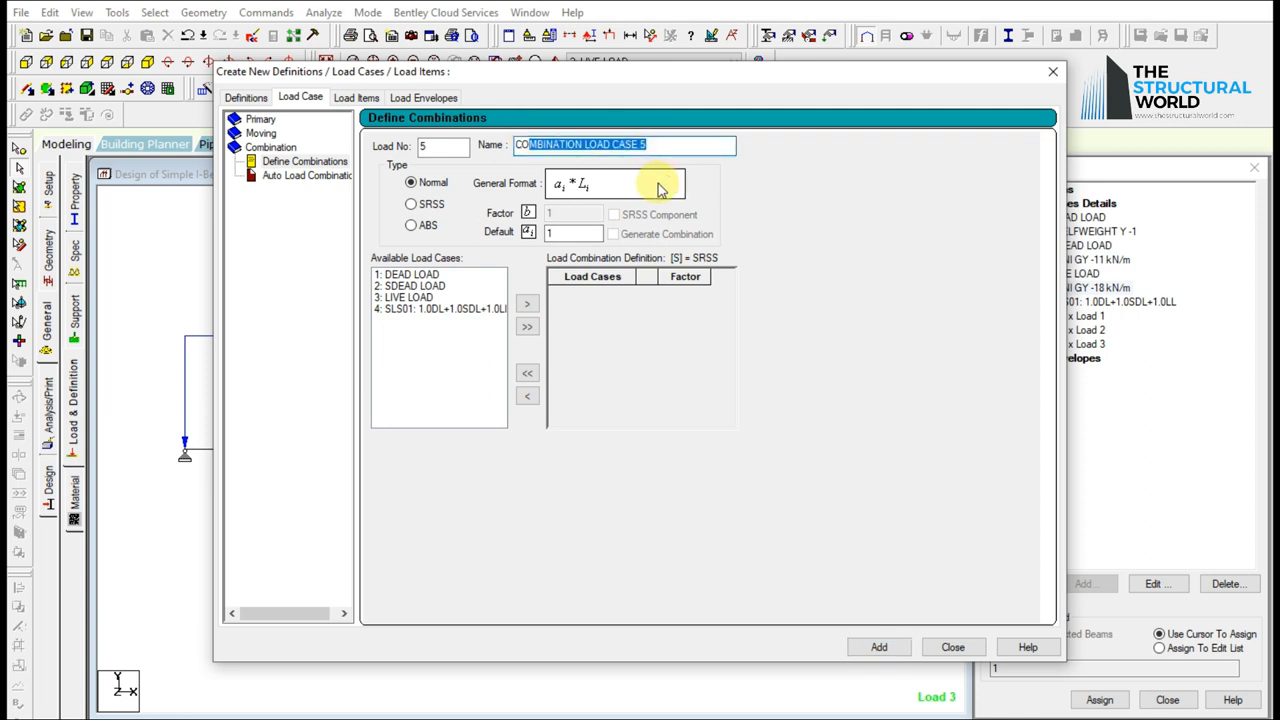
# Add load combination ULS01 with dead load at factor 1.4.
pyautogui.write('ULS01: 1.4DL')
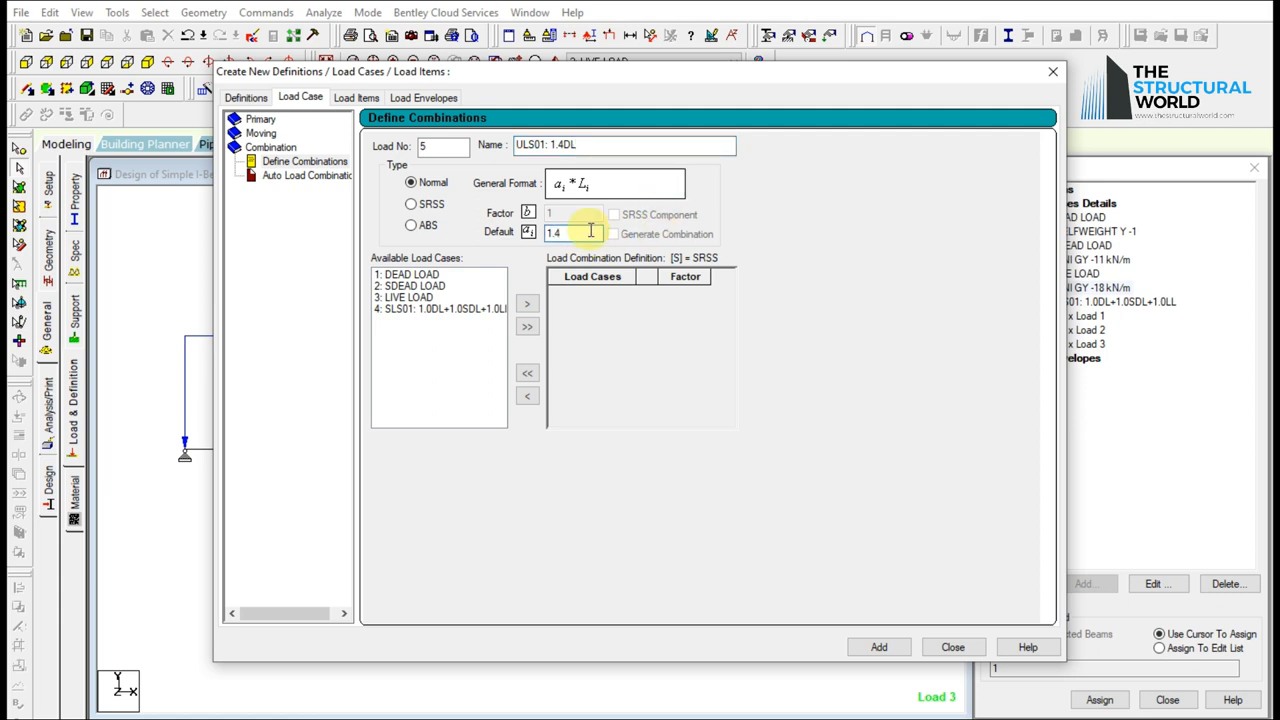
pyautogui.click(527, 303)
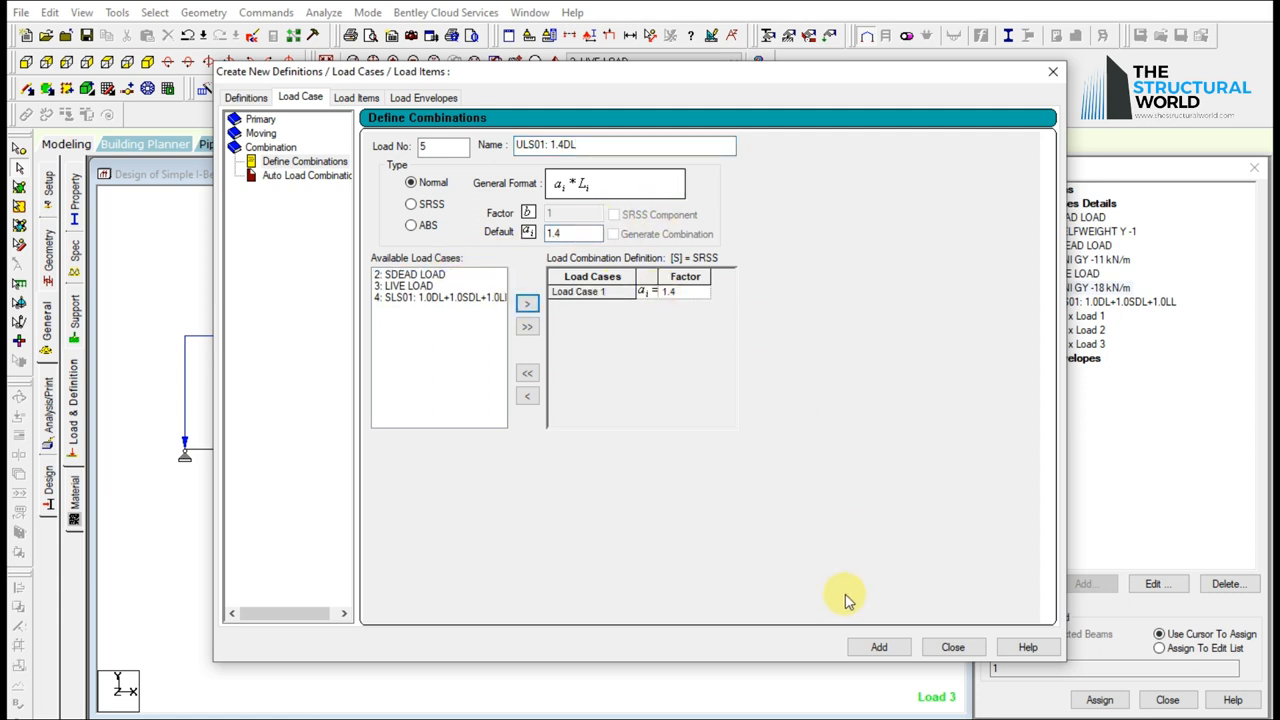
pyautogui.click(878, 647)
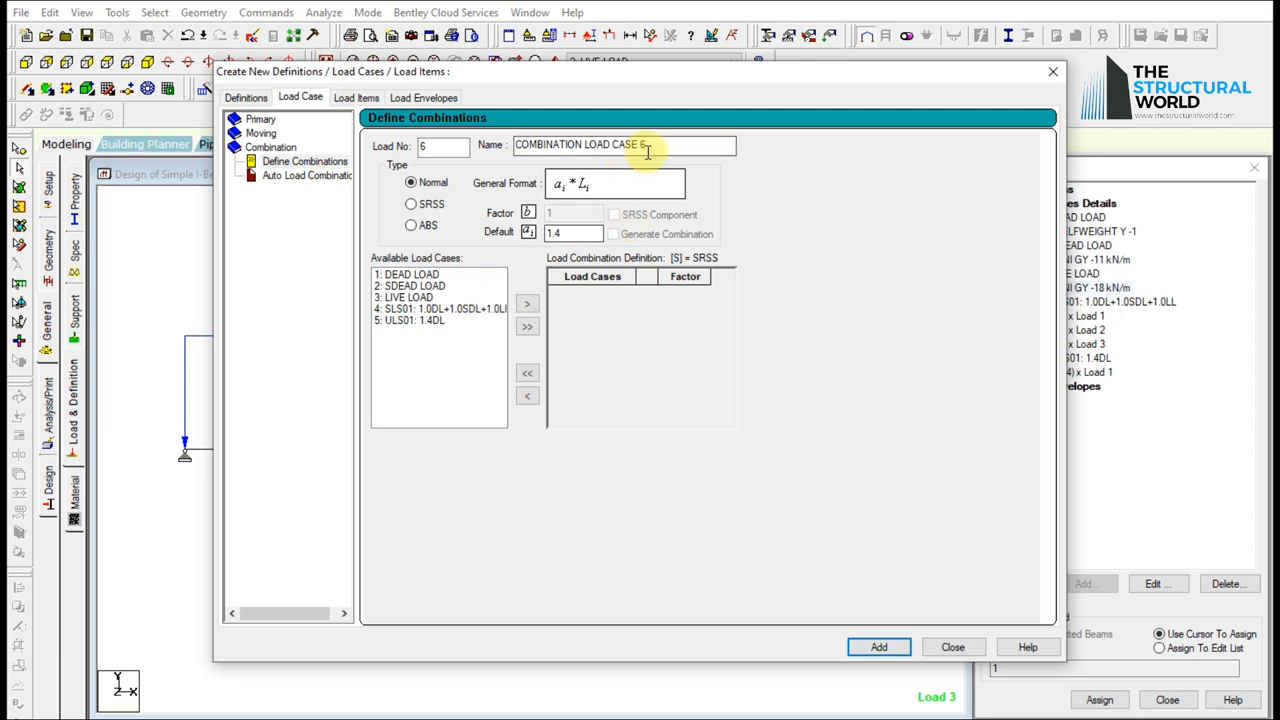
# Add combination ULS02 as 1.2DL+1.2SDL+1.6LL and close the definitions window.
pyautogui.write('ULS02: 1.2DL+1.2SDL')
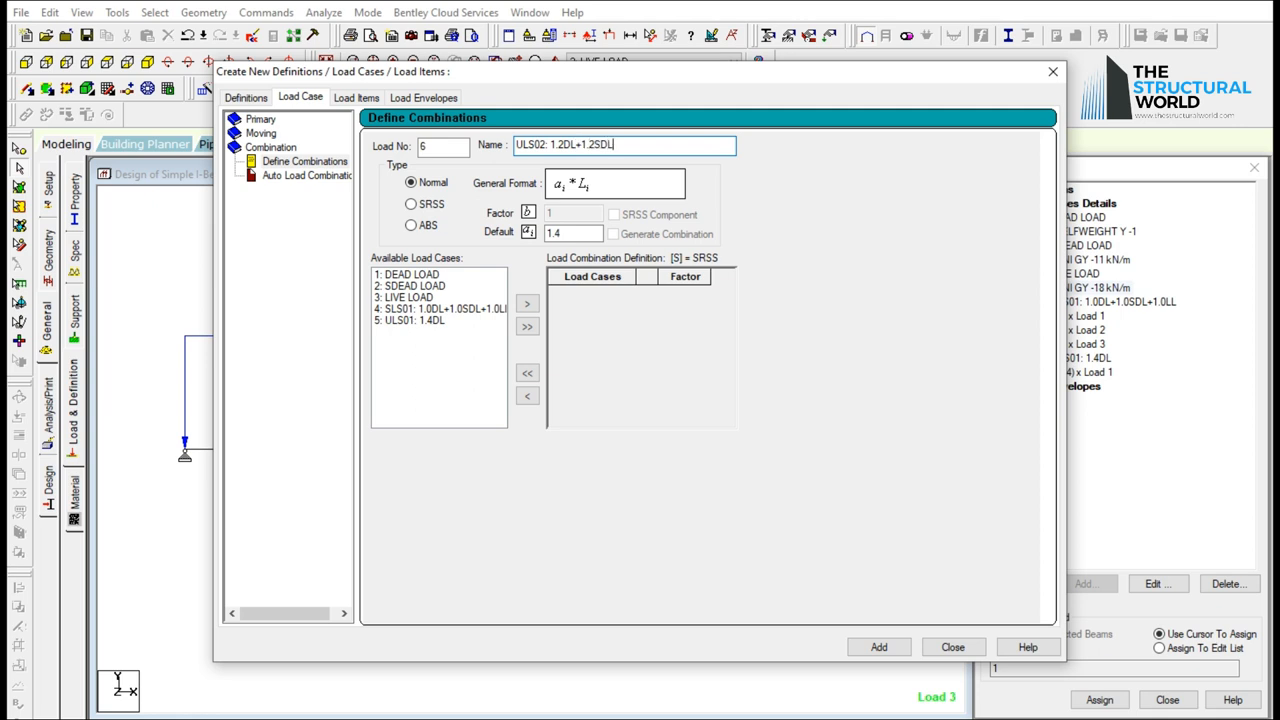
pyautogui.write('+1.6LL')
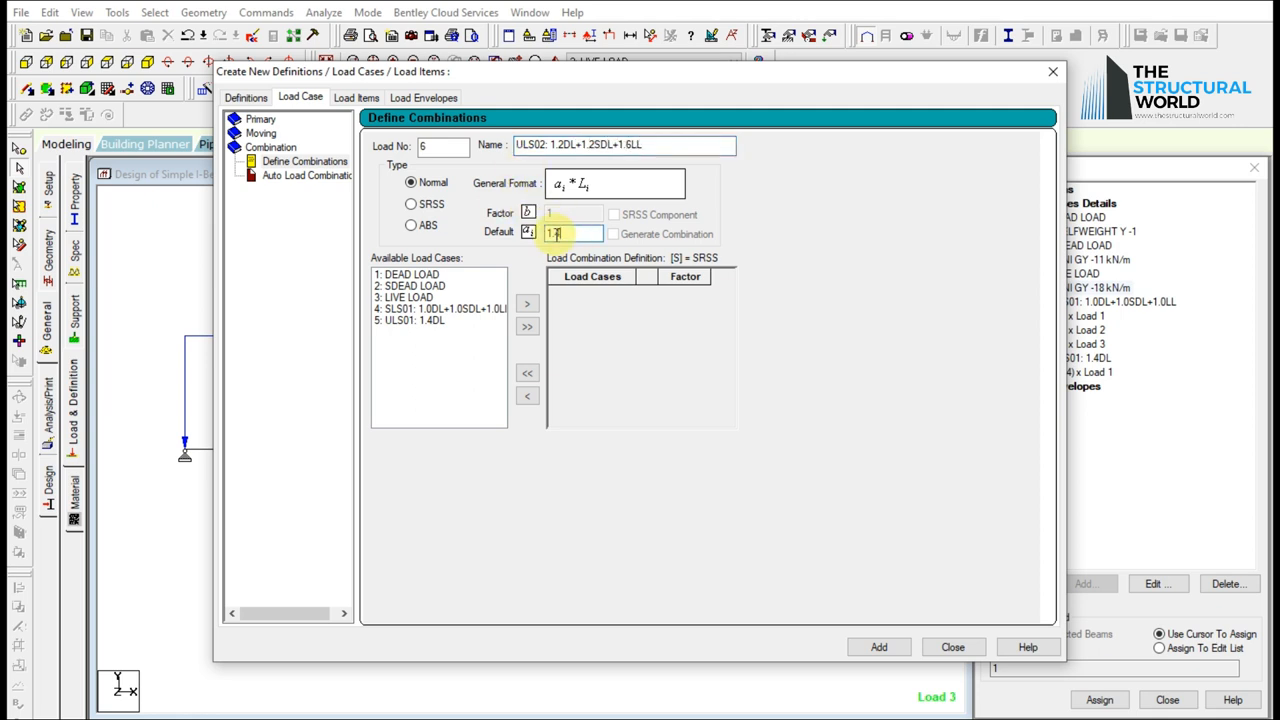
pyautogui.click(527, 303)
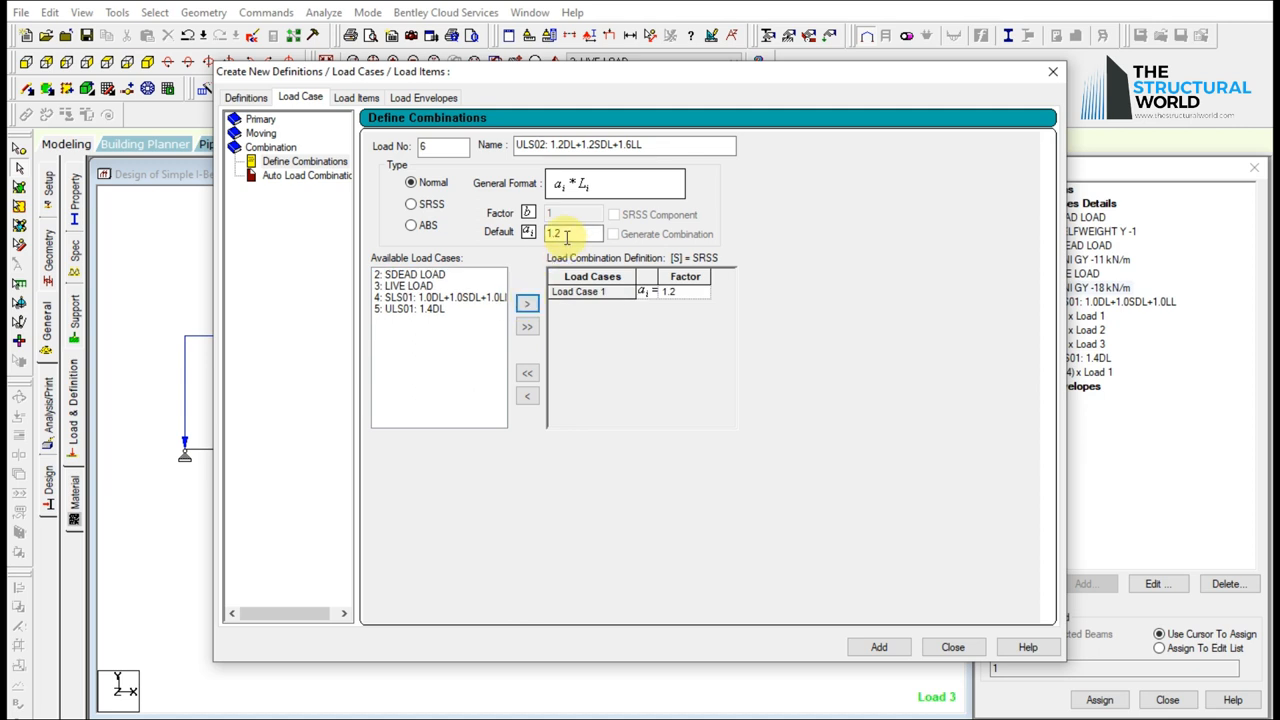
pyautogui.click(527, 303)
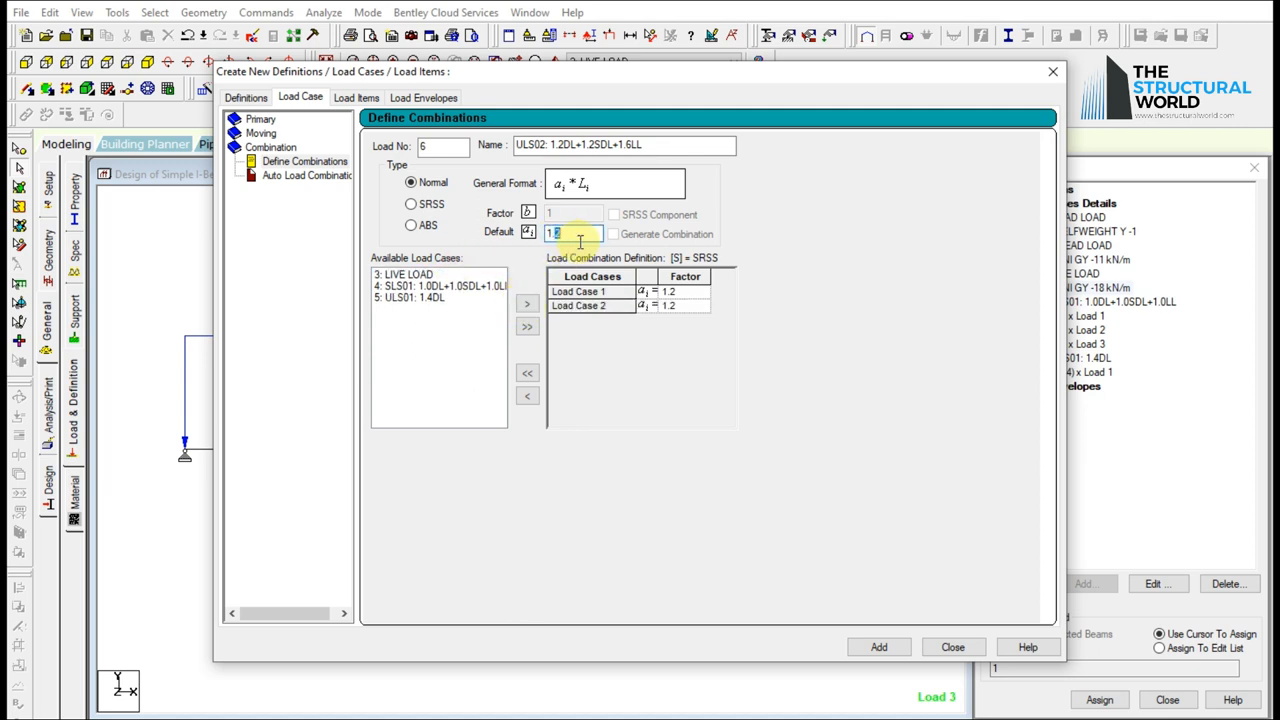
pyautogui.click(527, 303)
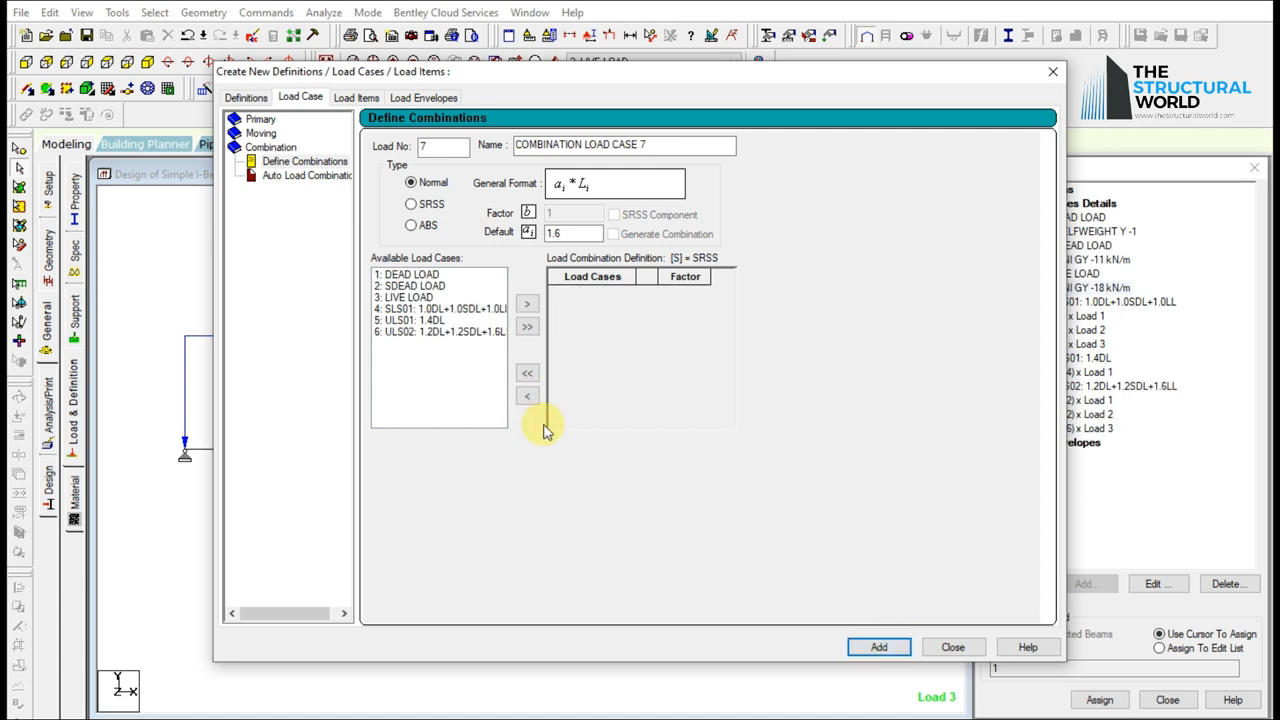
pyautogui.click(951, 647)
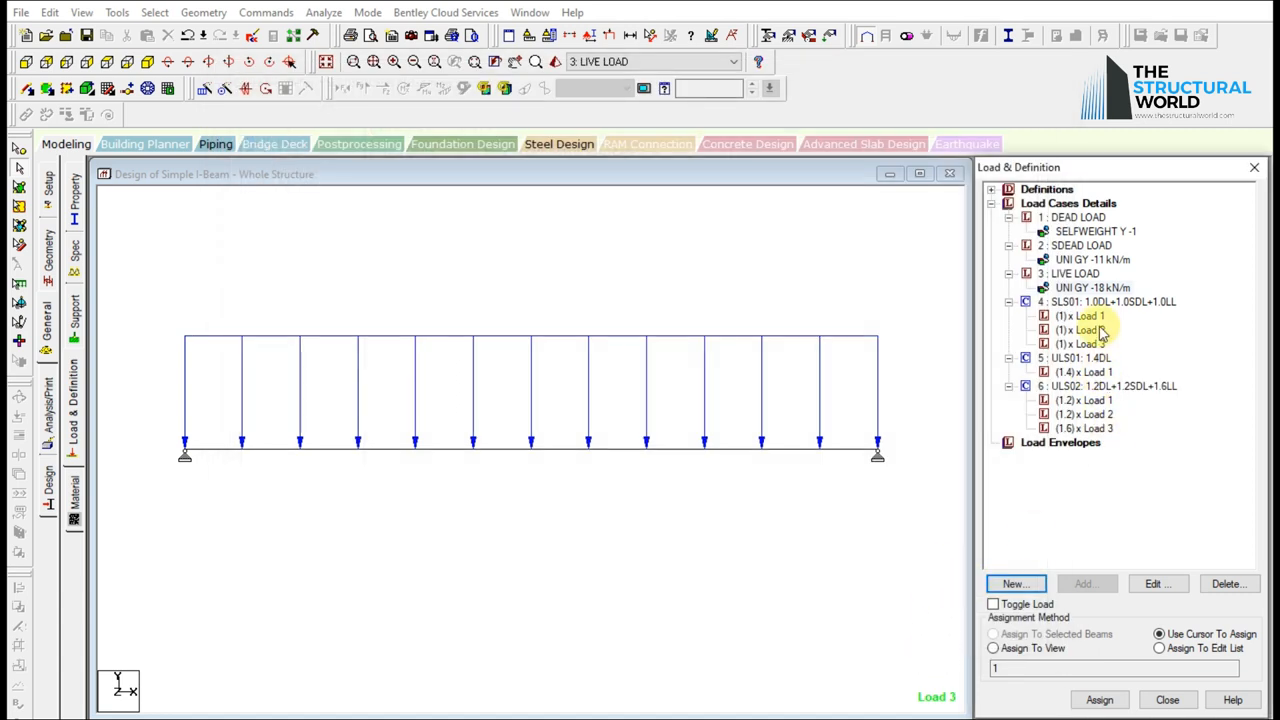
# Preview the SLS01, ULS01 and ULS02 combinations on the beam, then show Pre-Print commands.
pyautogui.click(1083, 330)
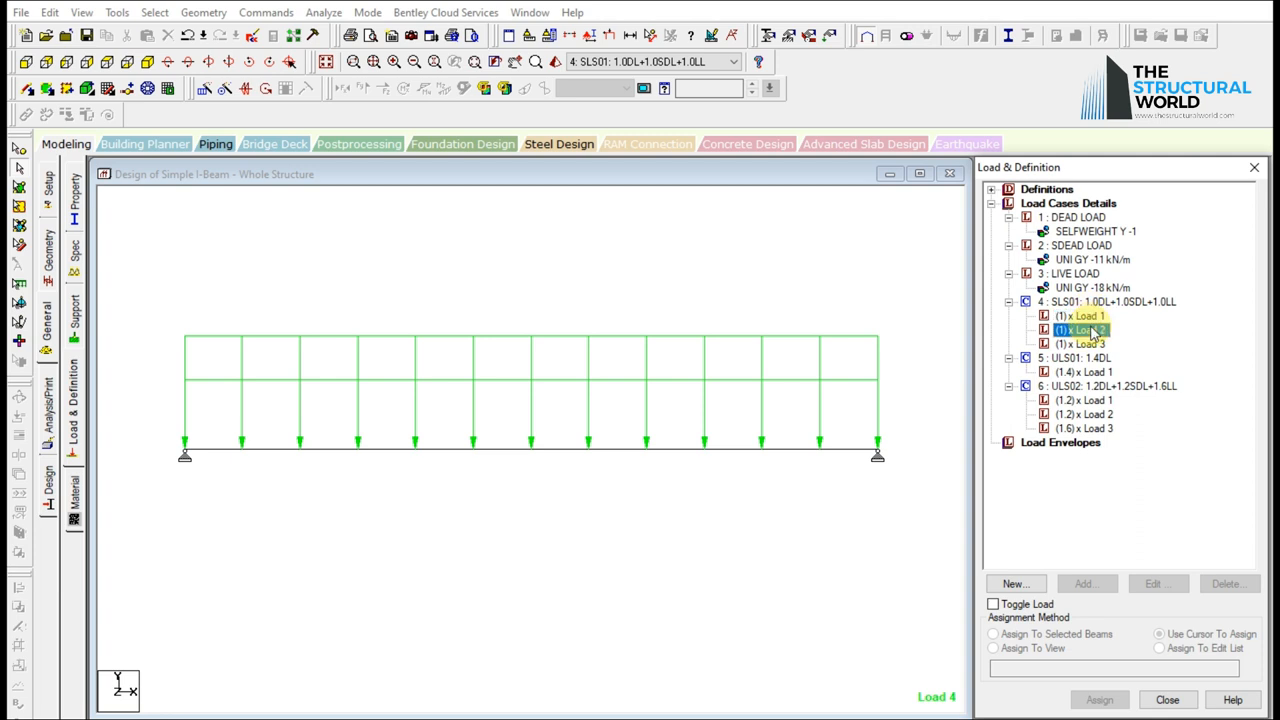
pyautogui.click(1084, 372)
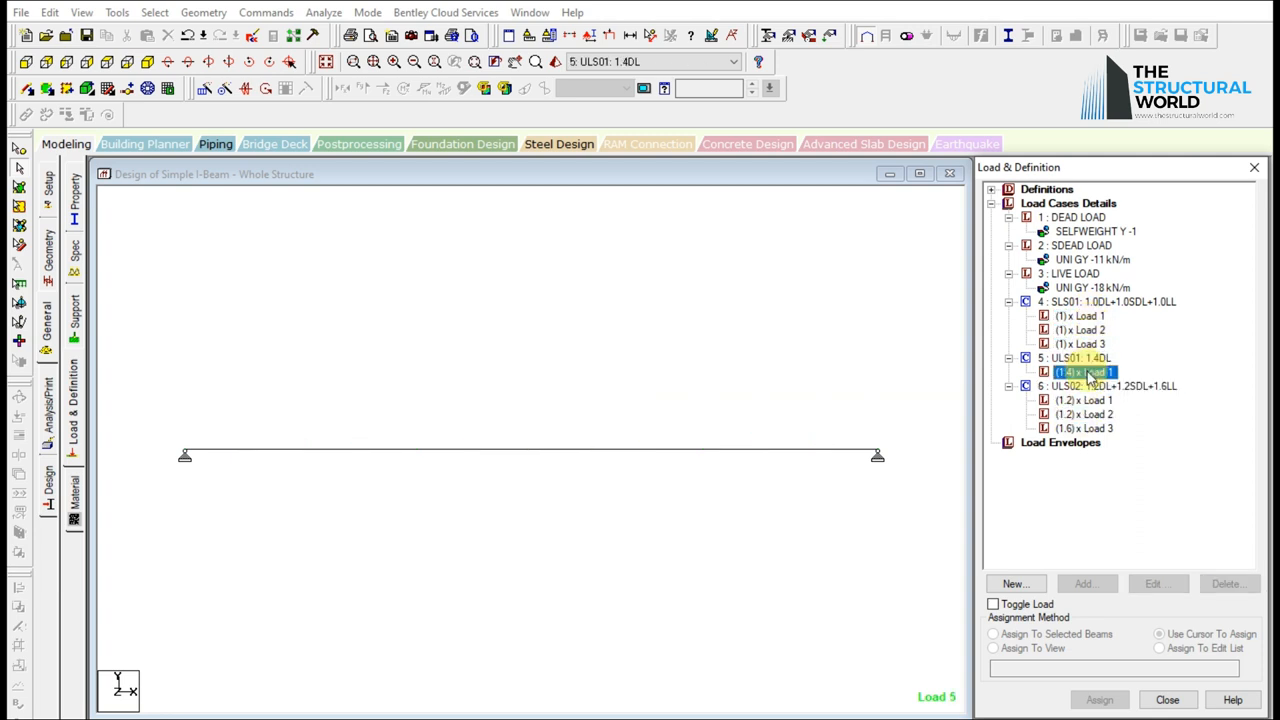
pyautogui.click(1085, 357)
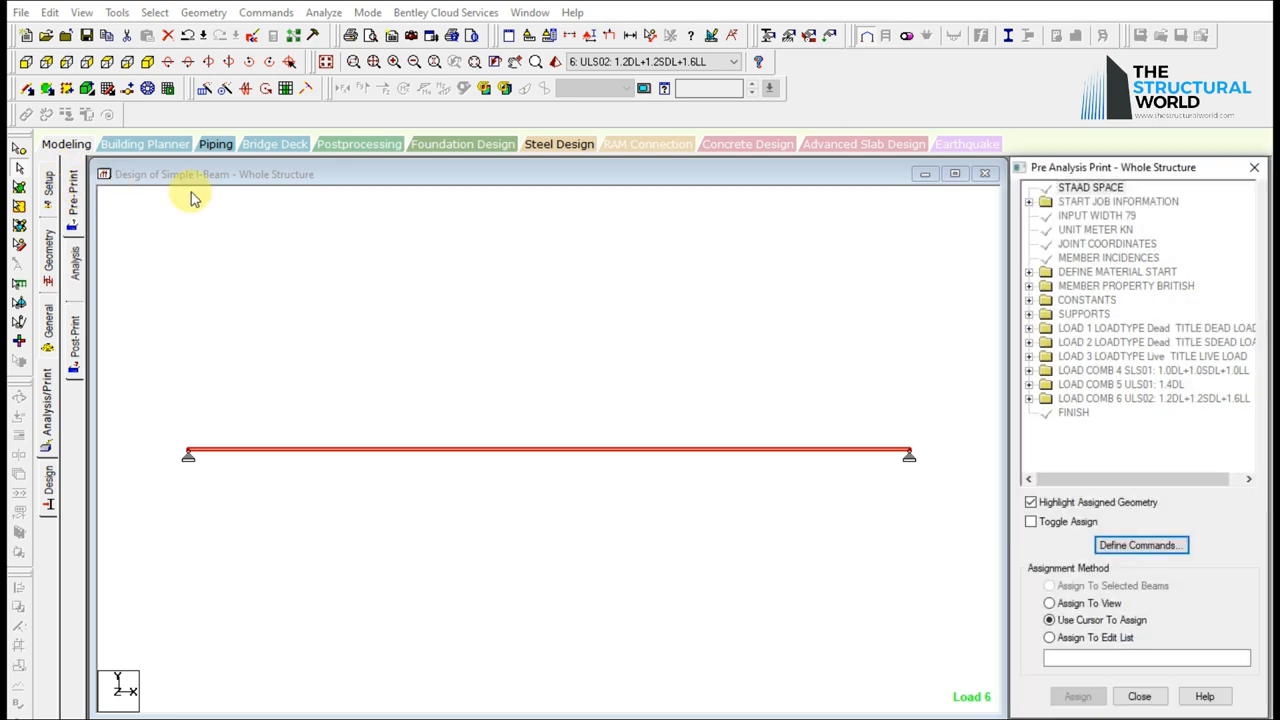
# Add PRINT PROBLEM STATISTICS and PRINT ALL to the pre-analysis commands.
pyautogui.click(1140, 545)
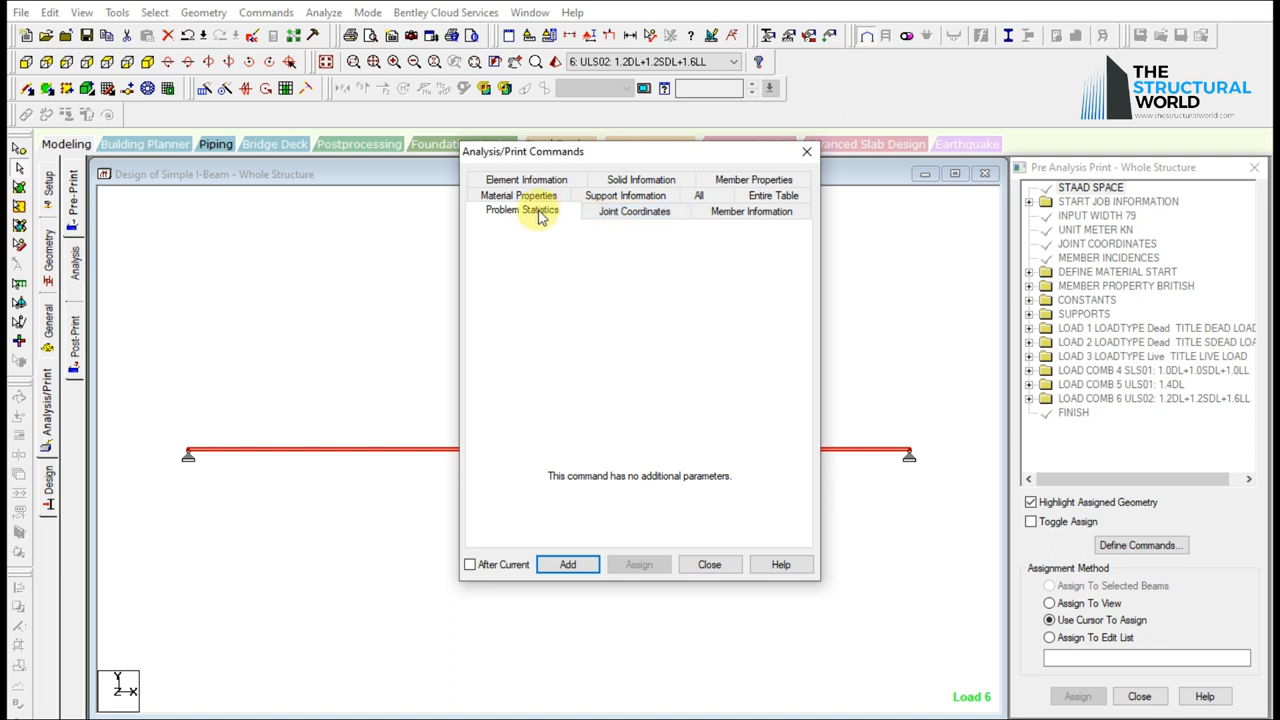
pyautogui.click(567, 564)
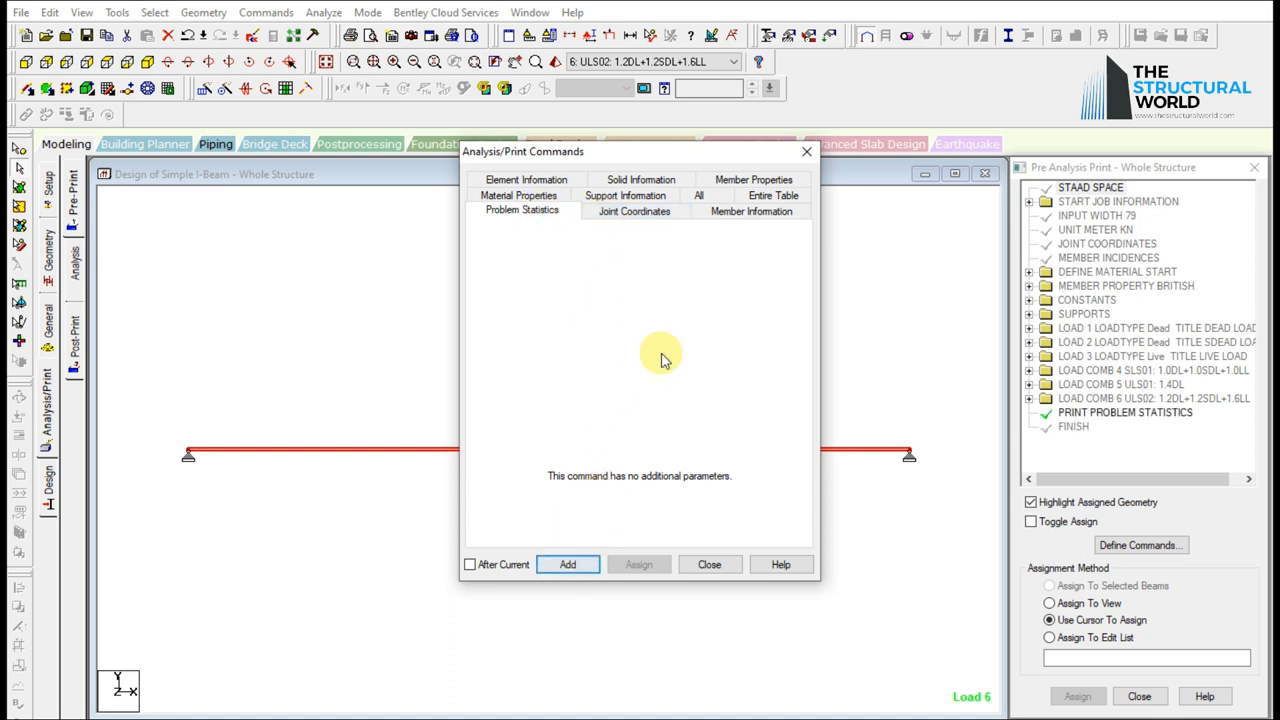
pyautogui.moveTo(697, 197)
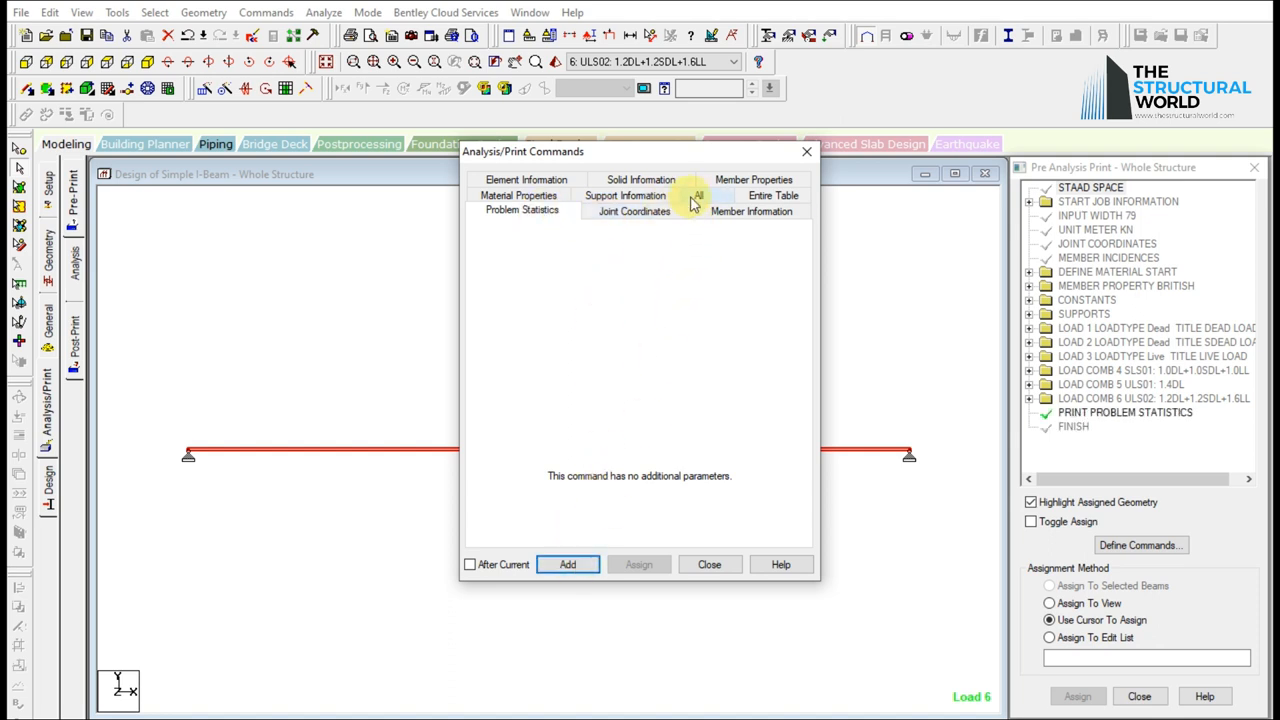
pyautogui.click(698, 195)
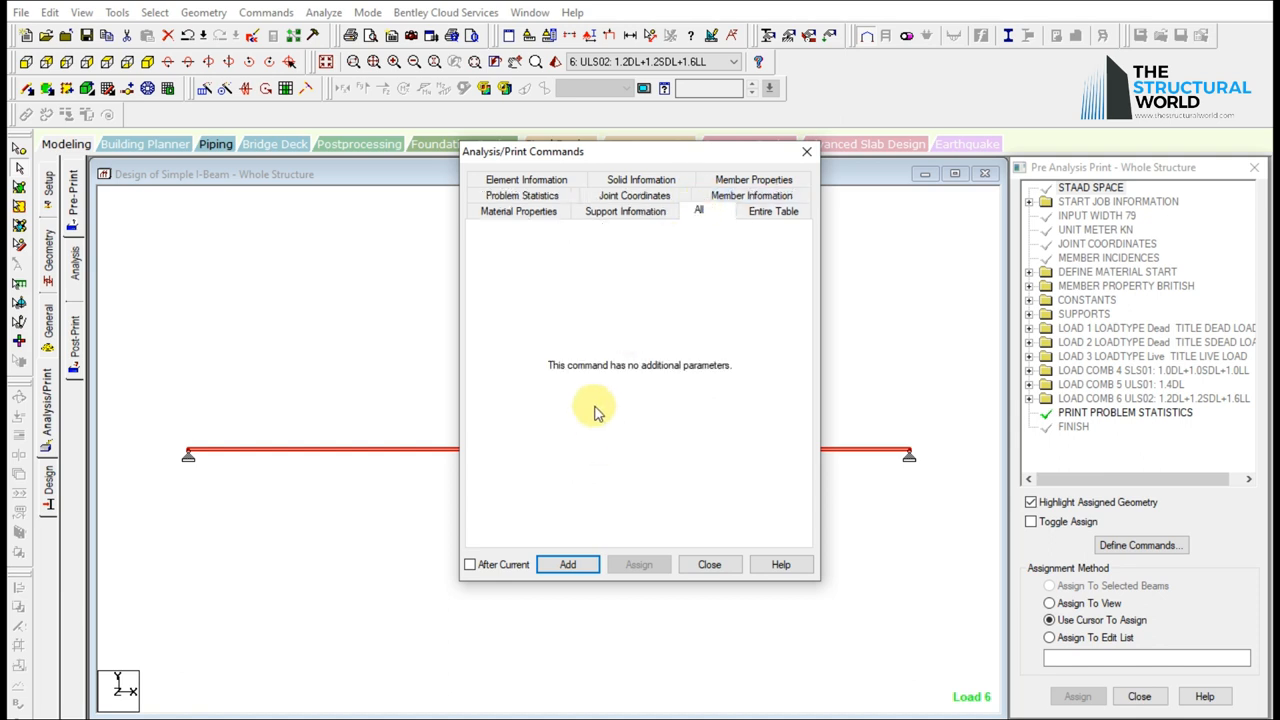
pyautogui.click(567, 564)
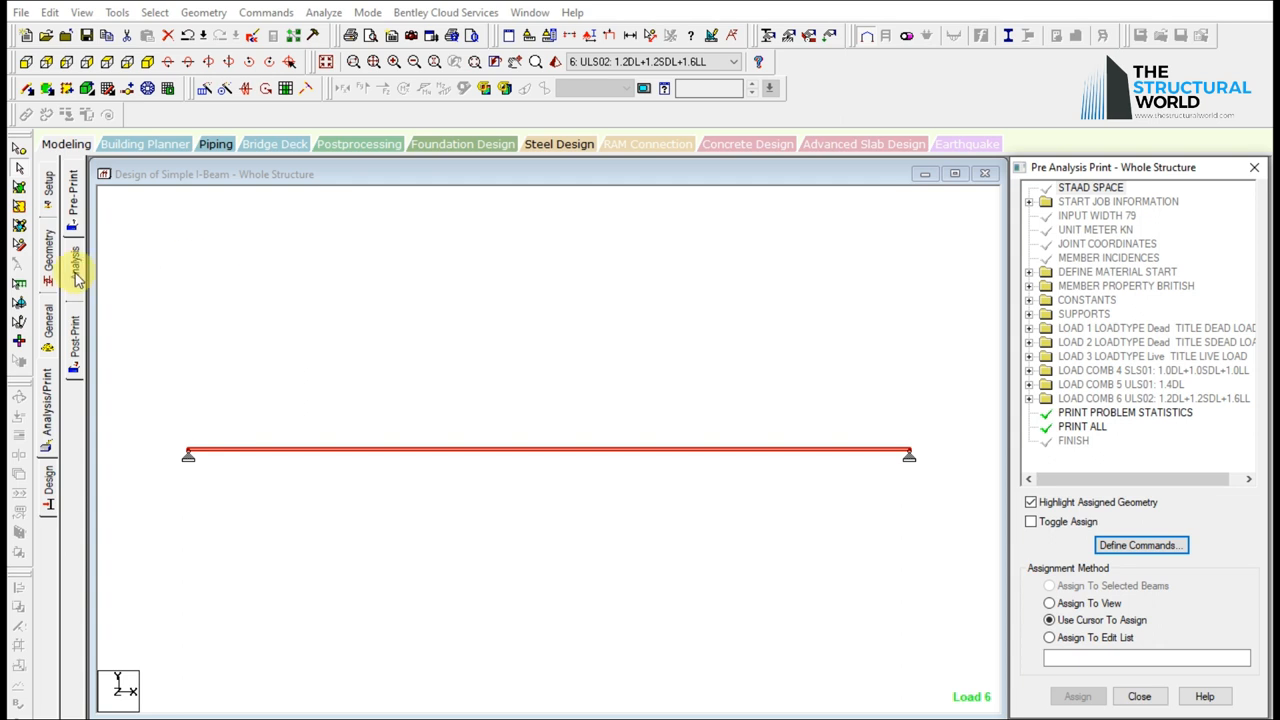
# Add PERFORM ANALYSIS PRINT ALL after the combinations and show post-analysis print options.
pyautogui.click(1140, 545)
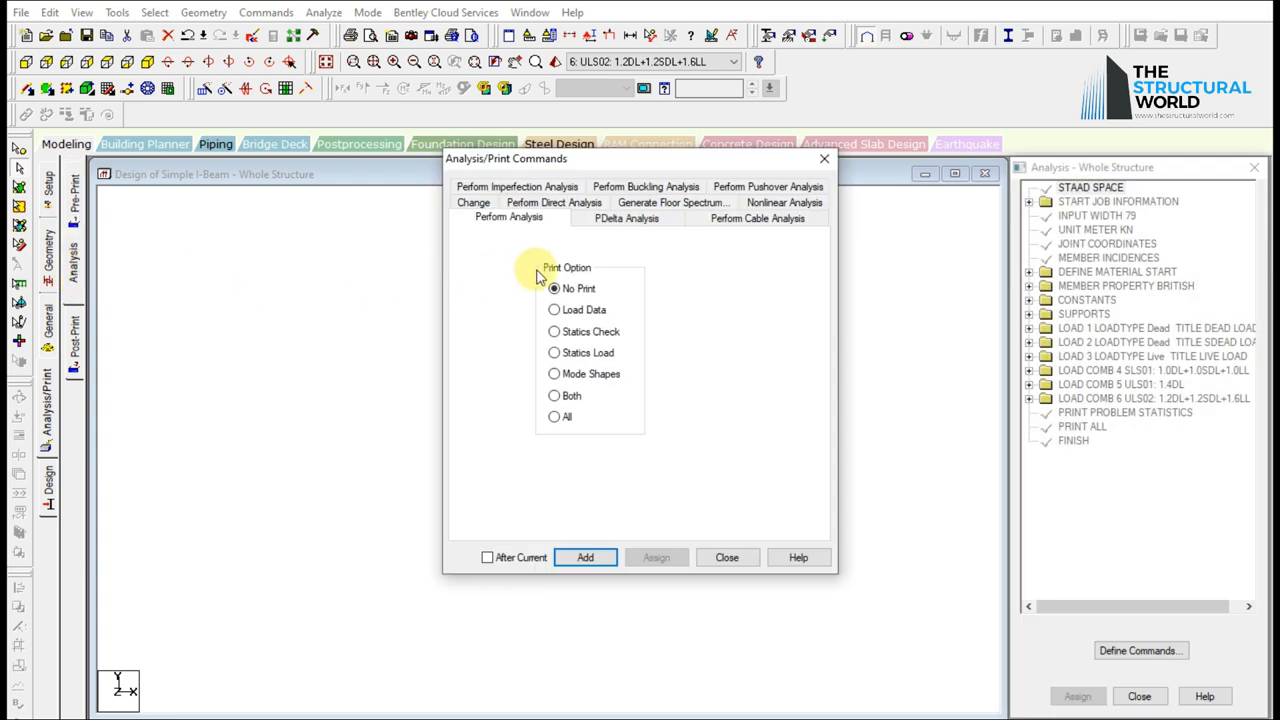
pyautogui.click(757, 217)
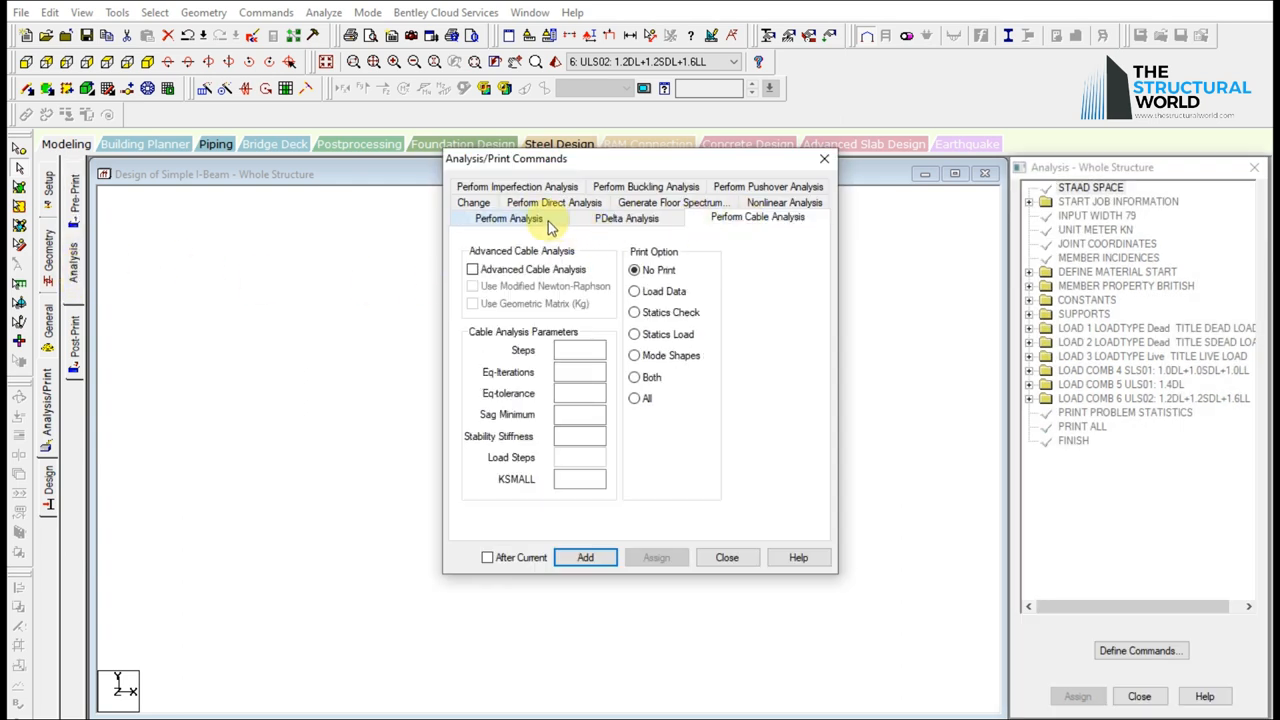
pyautogui.click(509, 218)
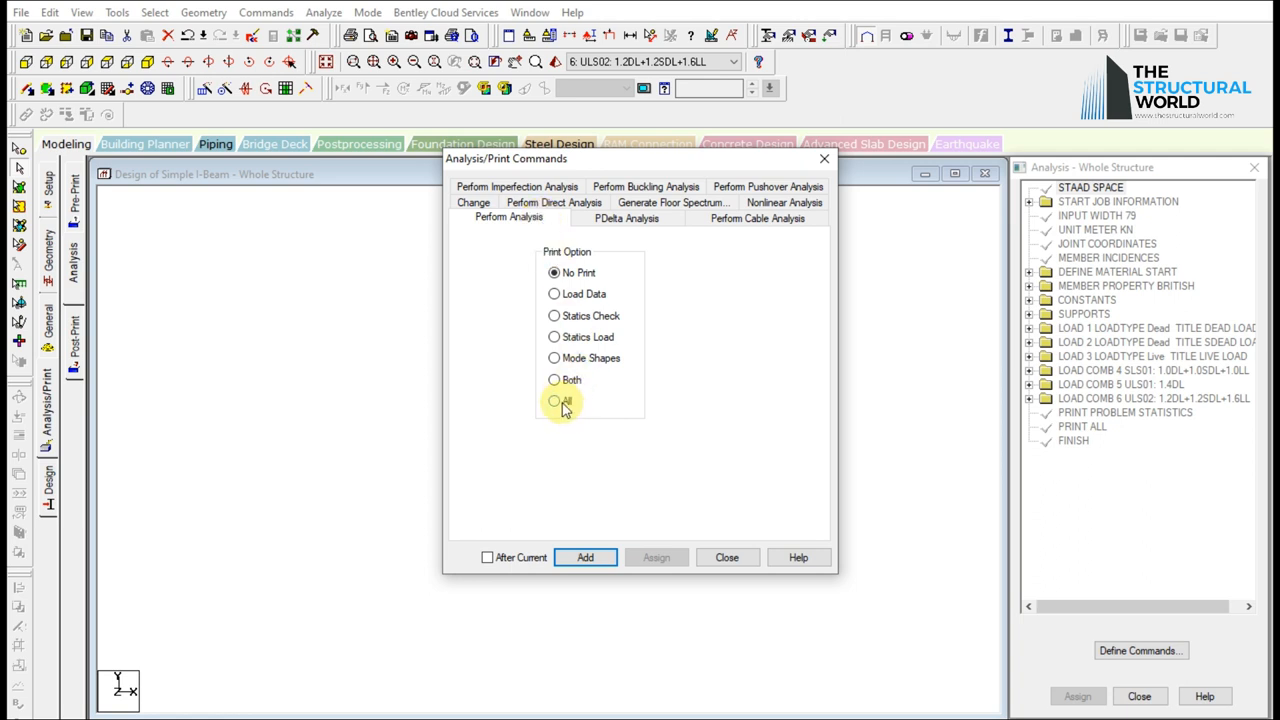
pyautogui.click(585, 557)
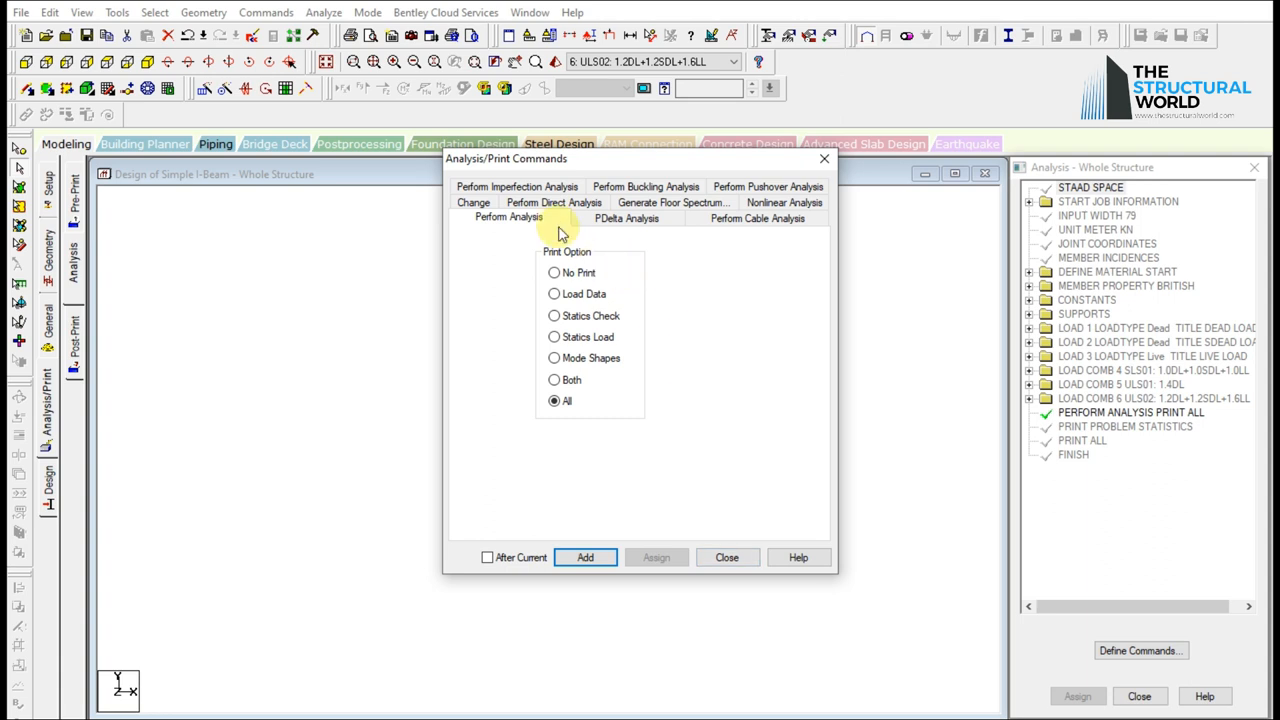
pyautogui.moveTo(695, 540)
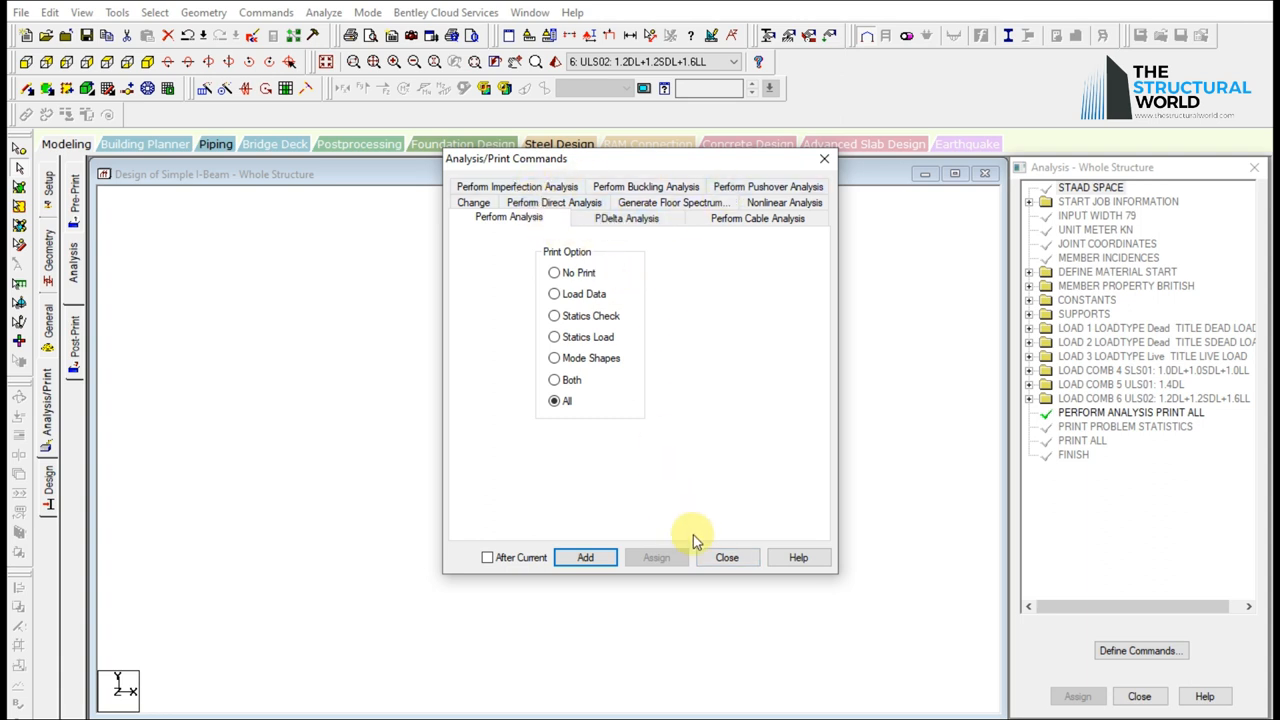
pyautogui.click(727, 557)
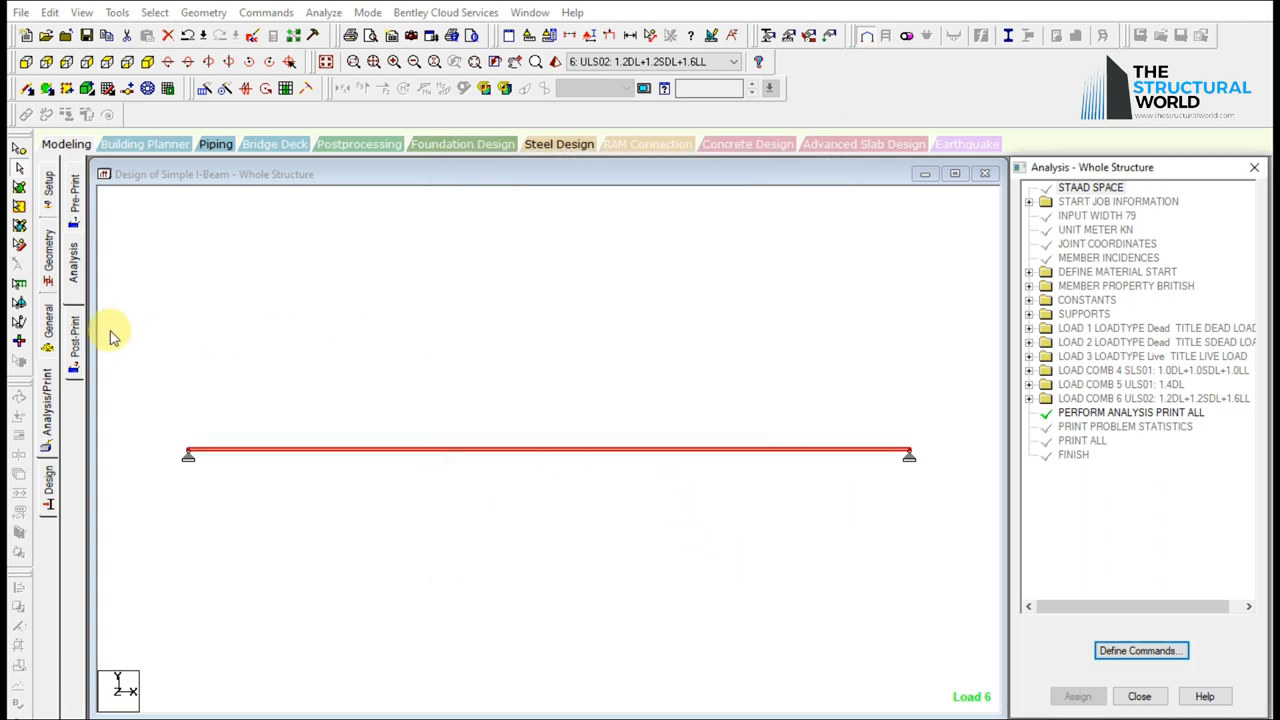
pyautogui.click(73, 340)
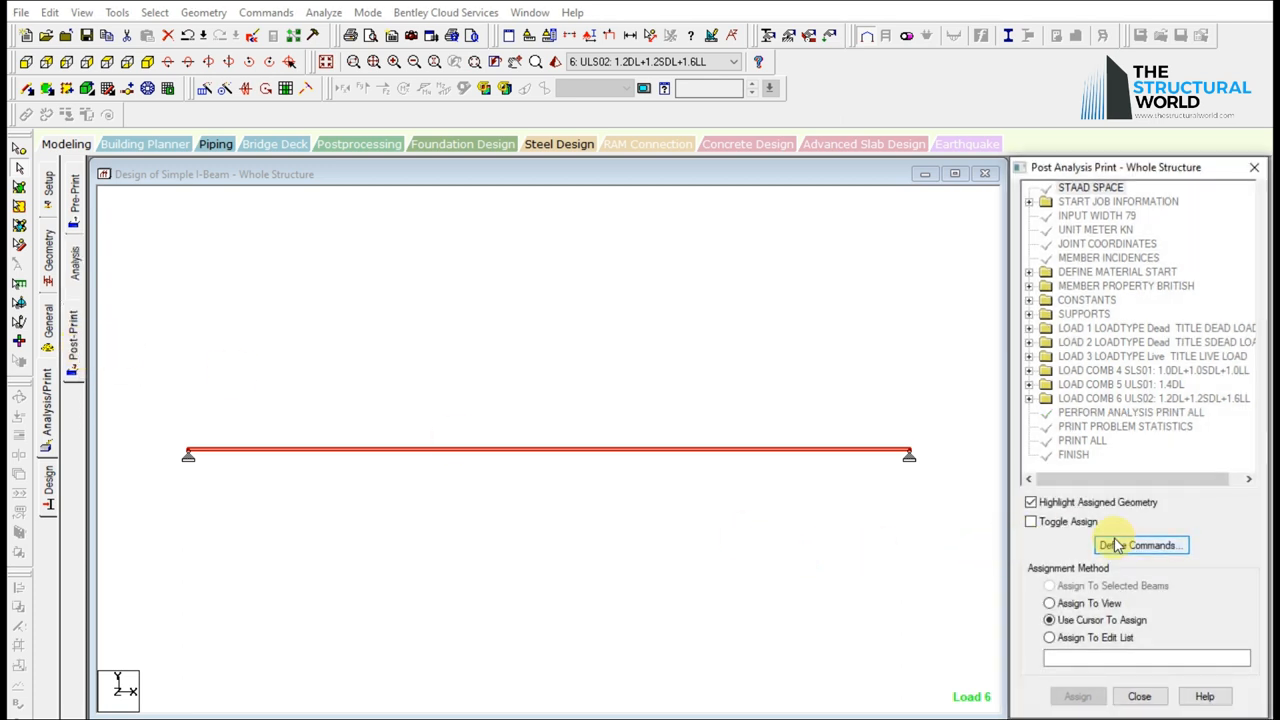
# Add a LOAD LIST covering all six load cases.
pyautogui.click(1140, 545)
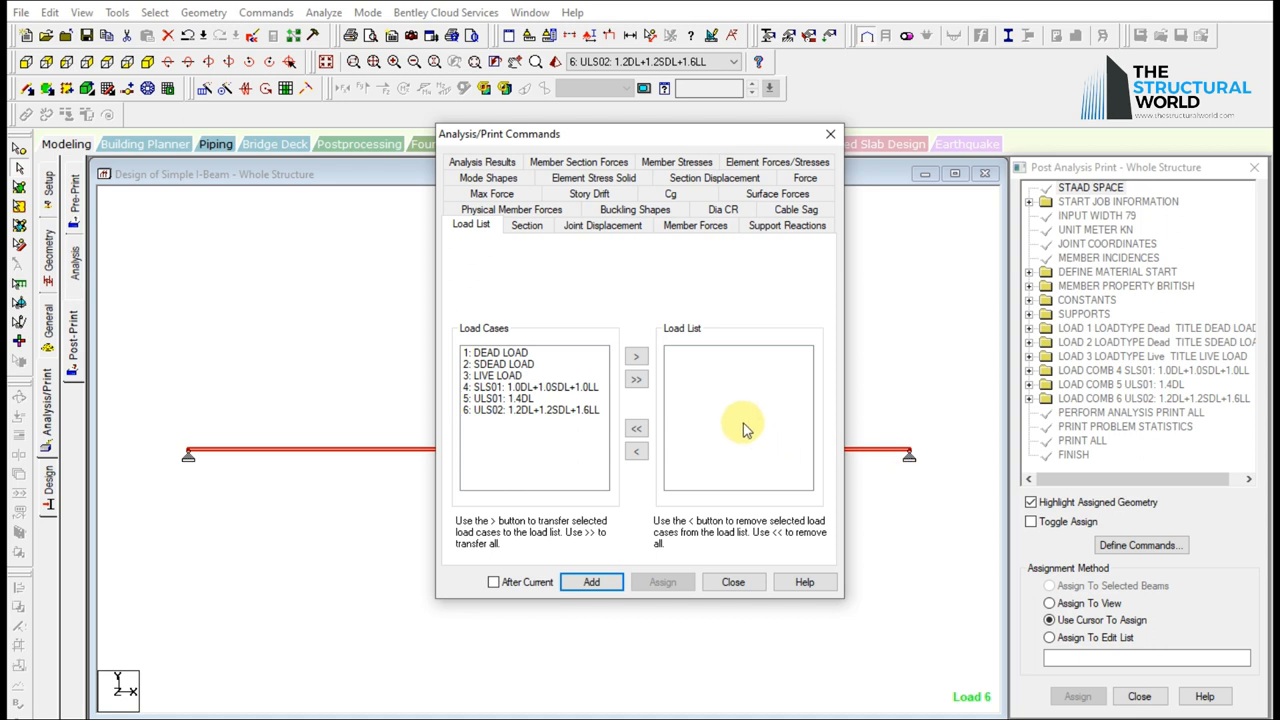
pyautogui.click(636, 378)
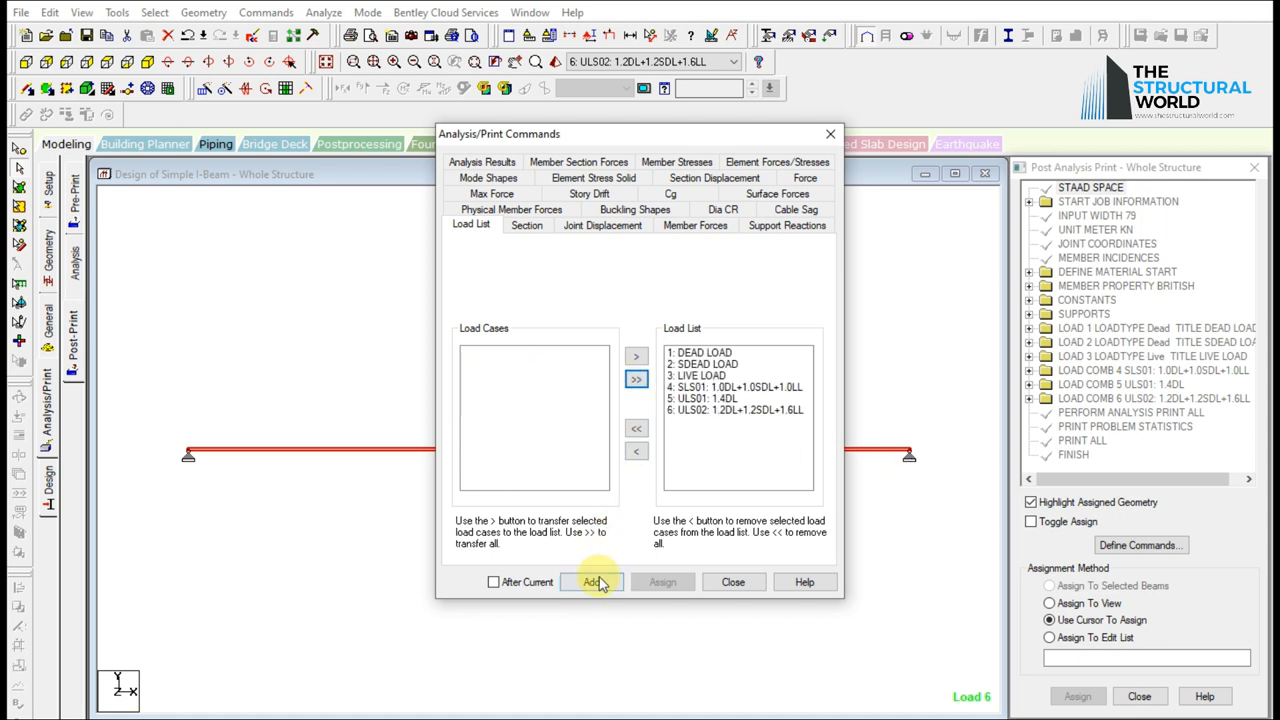
pyautogui.click(591, 582)
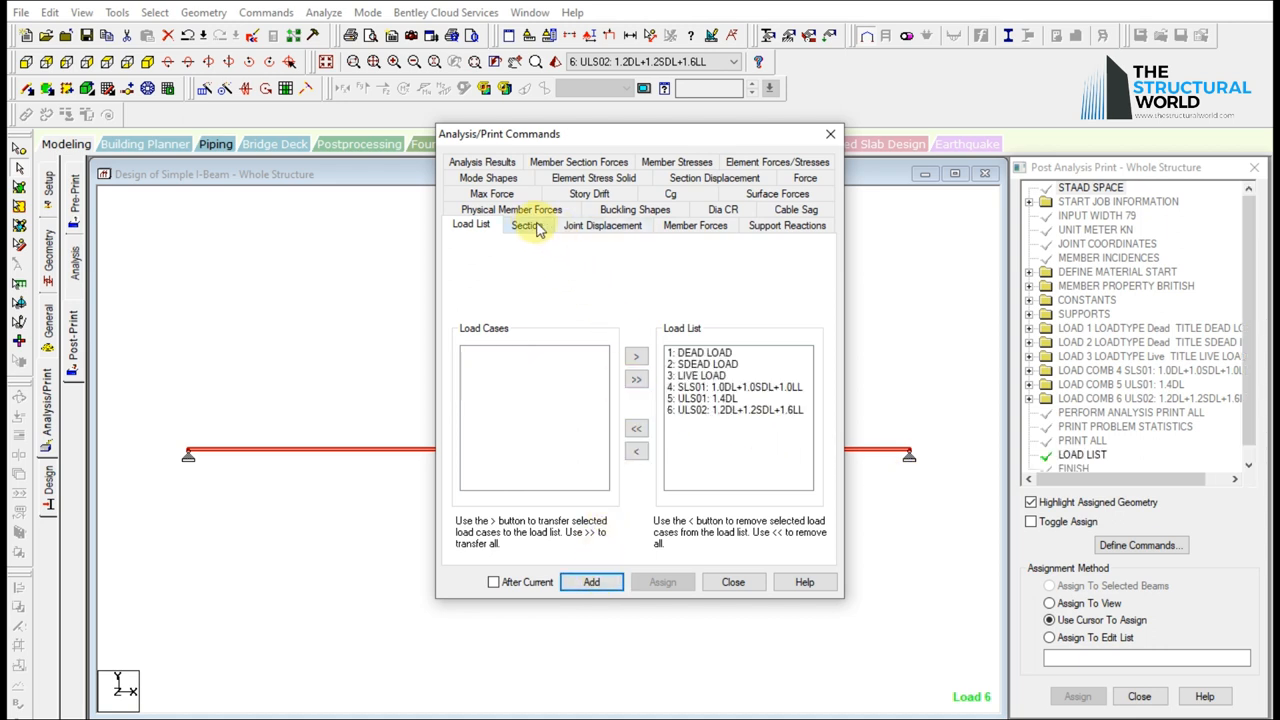
# Add PRINT SUPPORT REACTION and assign it to the support nodes.
pyautogui.click(602, 224)
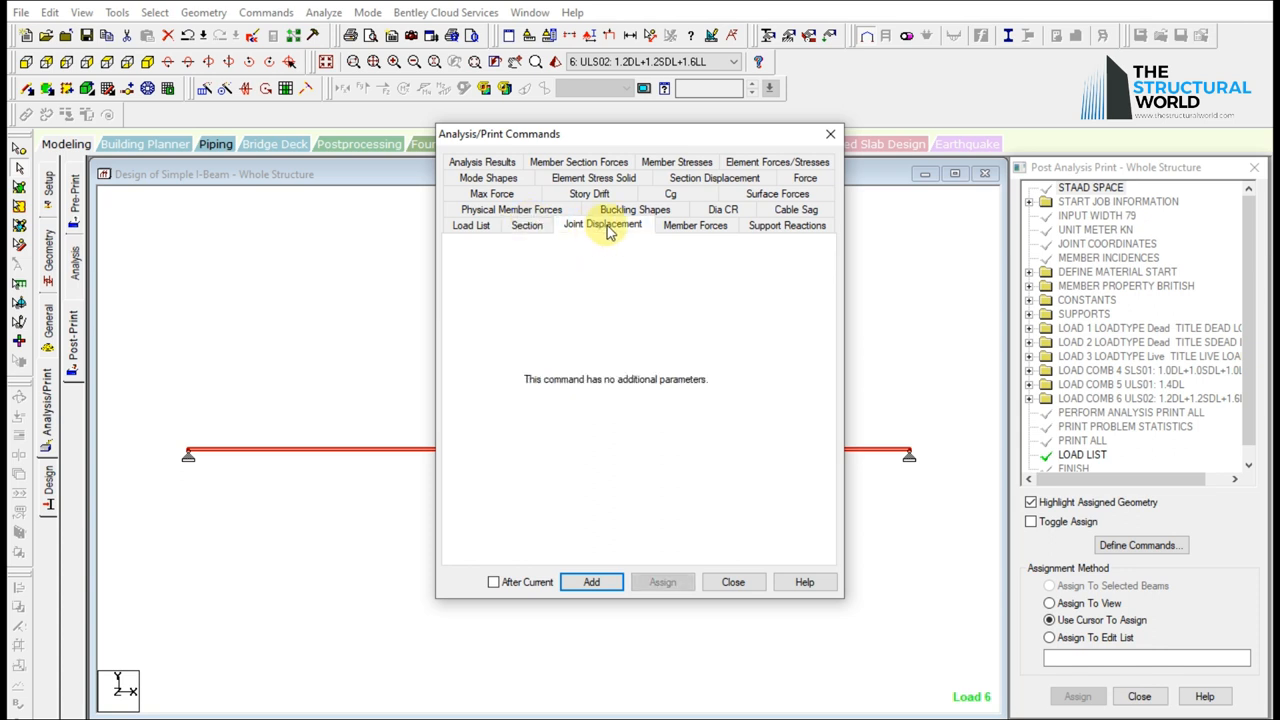
pyautogui.click(695, 225)
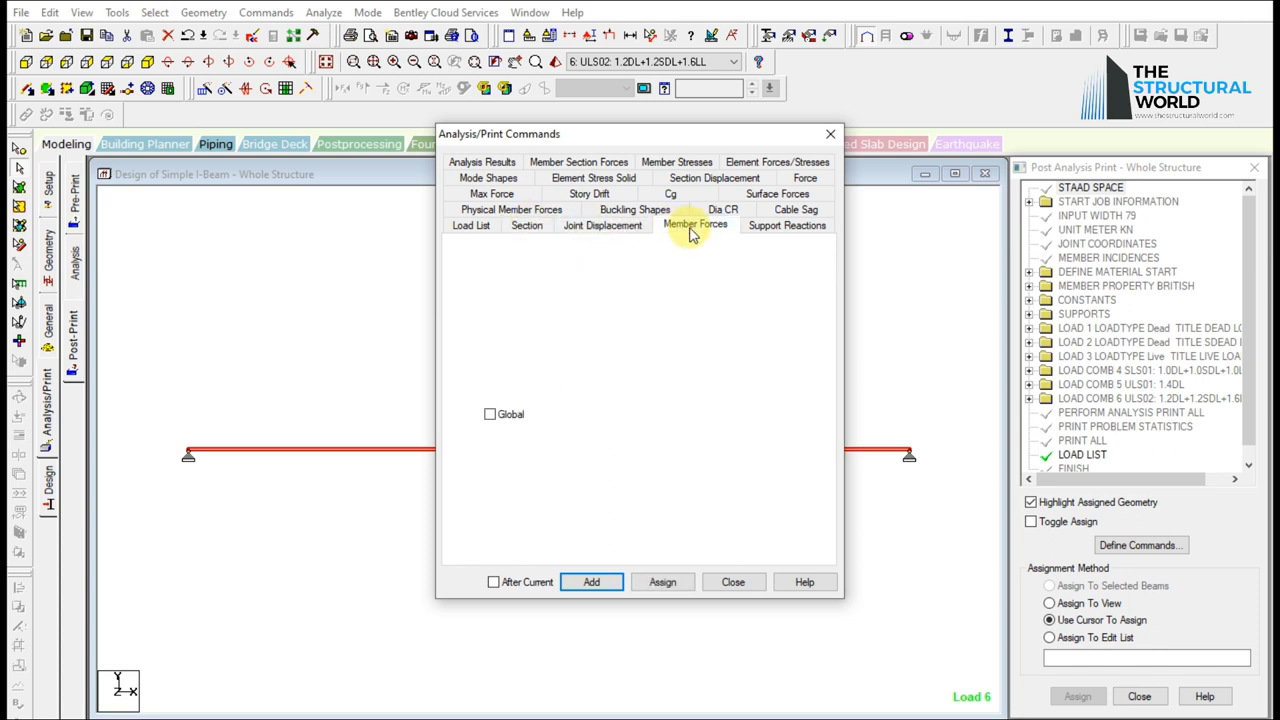
pyautogui.click(786, 224)
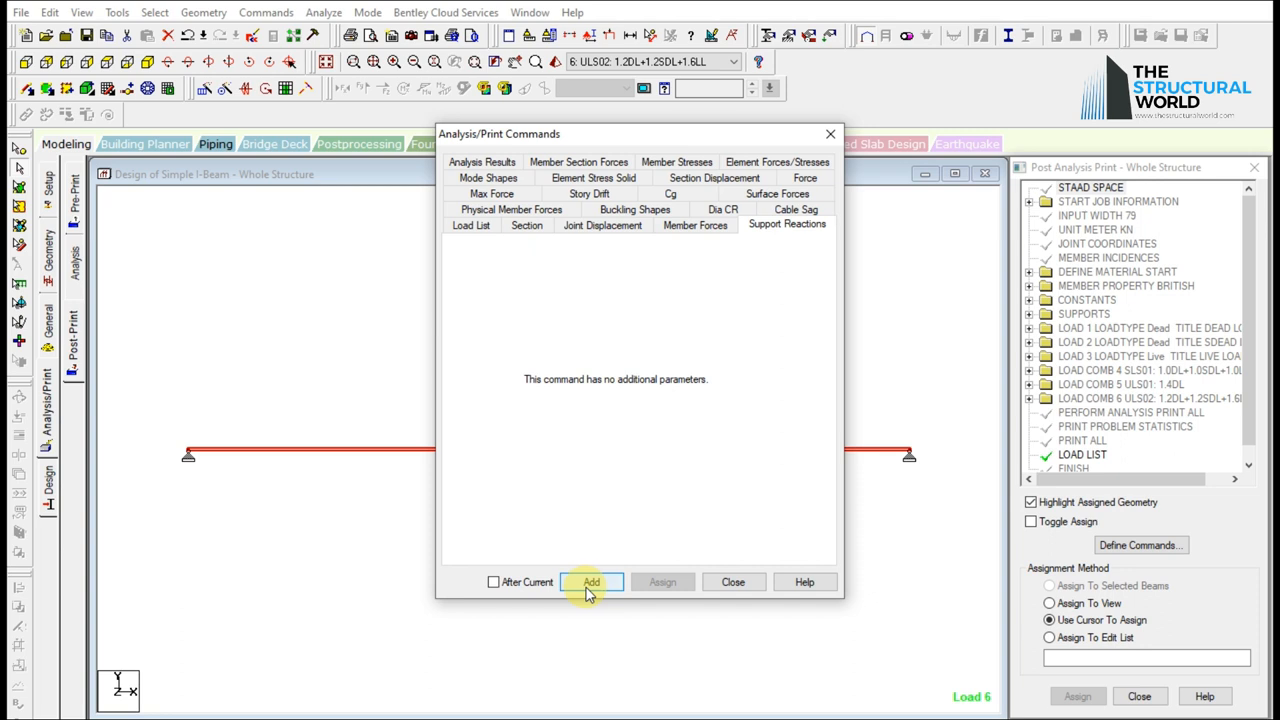
pyautogui.click(591, 582)
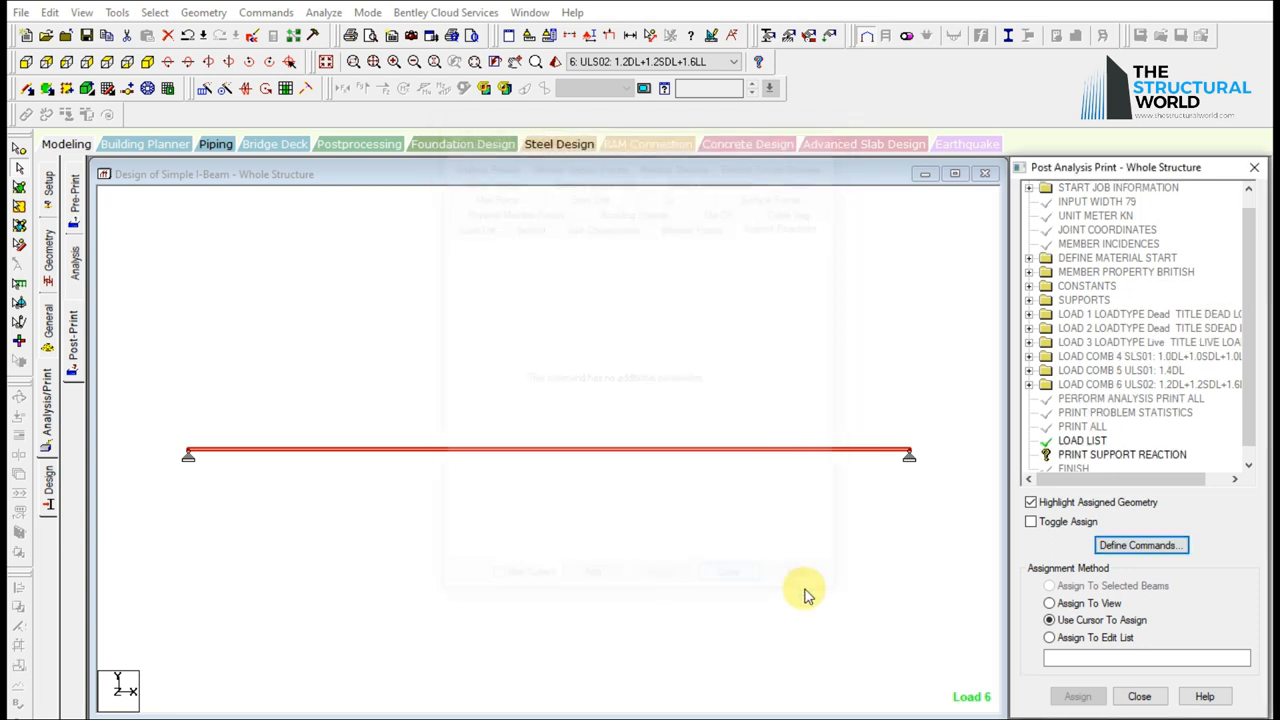
pyautogui.click(1082, 441)
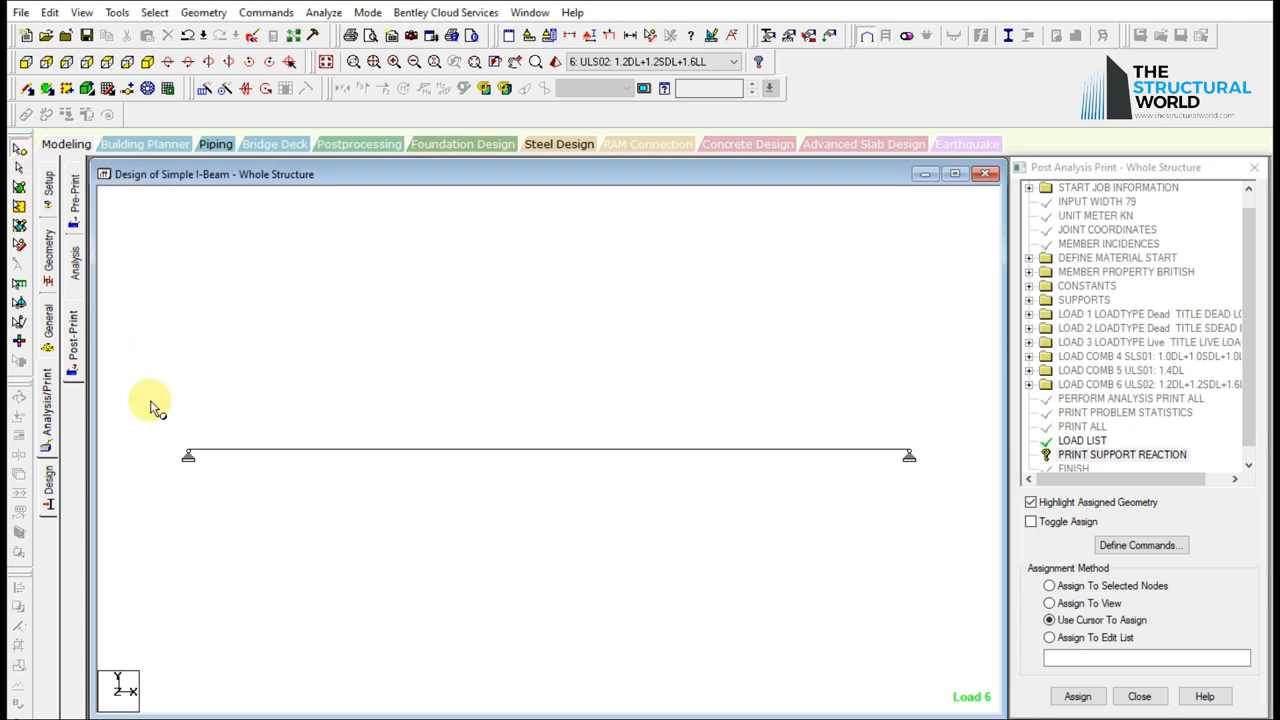
pyautogui.click(1049, 585)
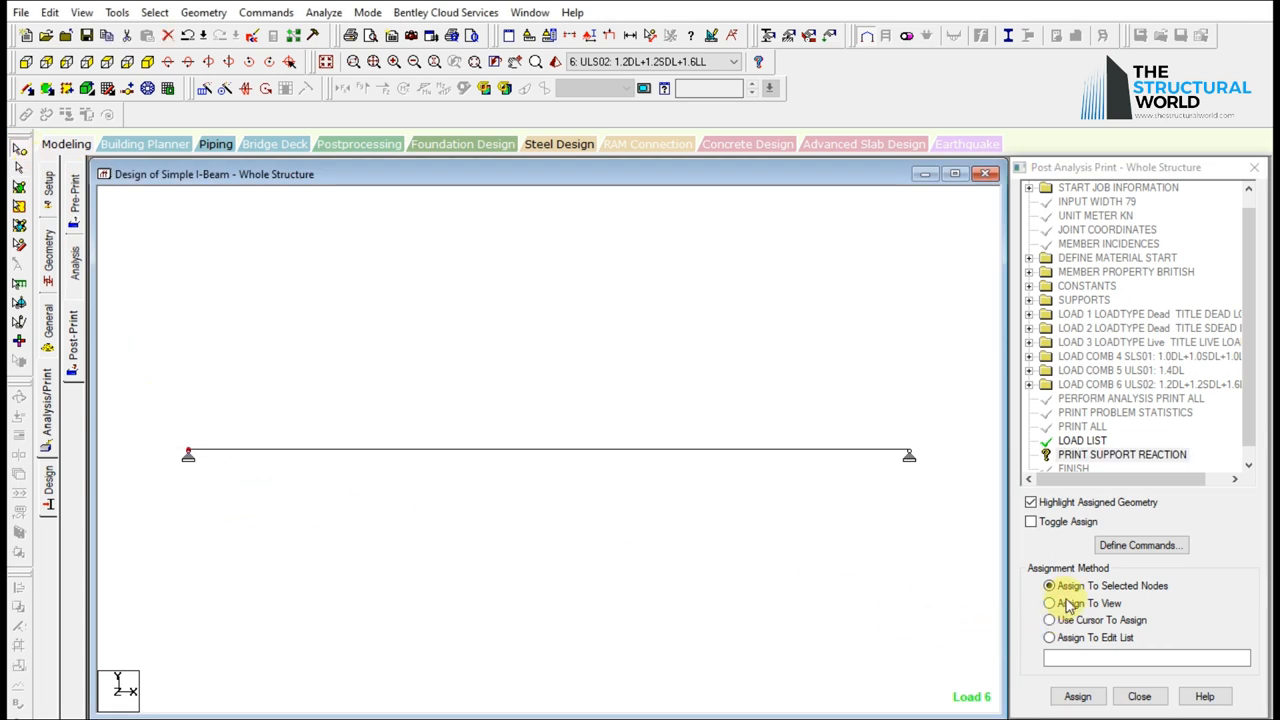
pyautogui.click(1077, 696)
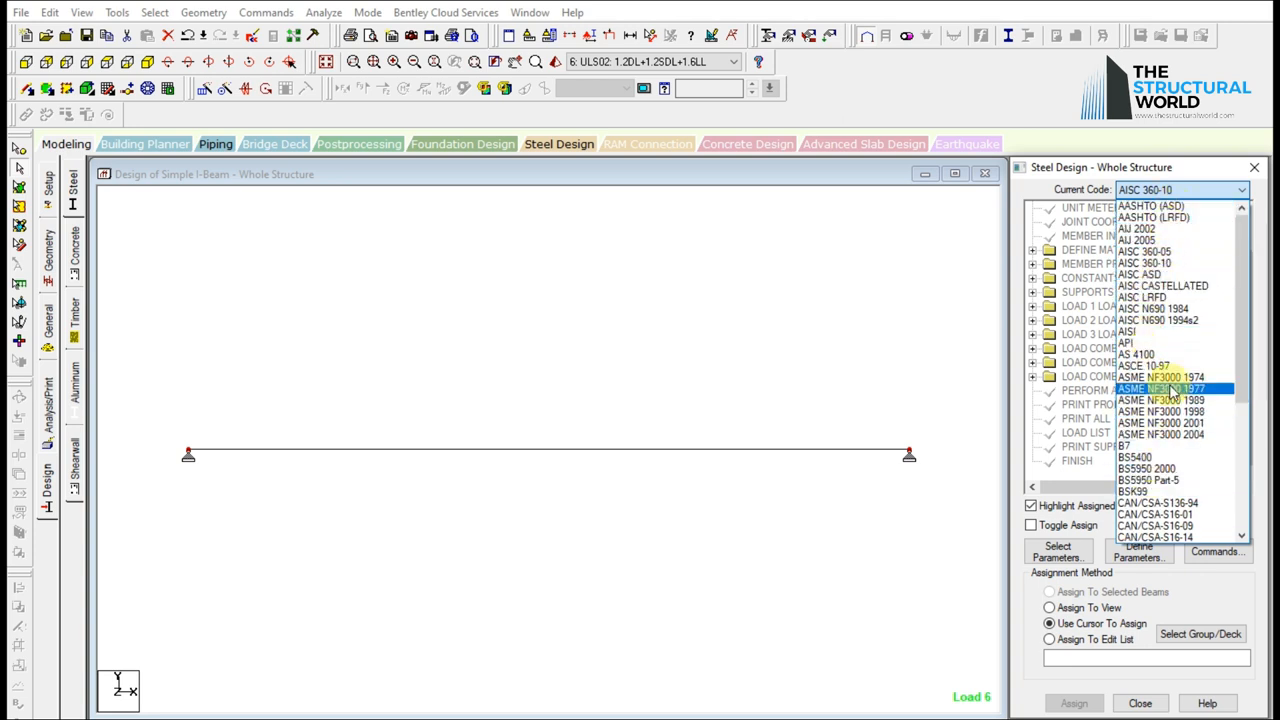
# Set AISC 360-10 as the current steel design code.
pyautogui.click(1183, 189)
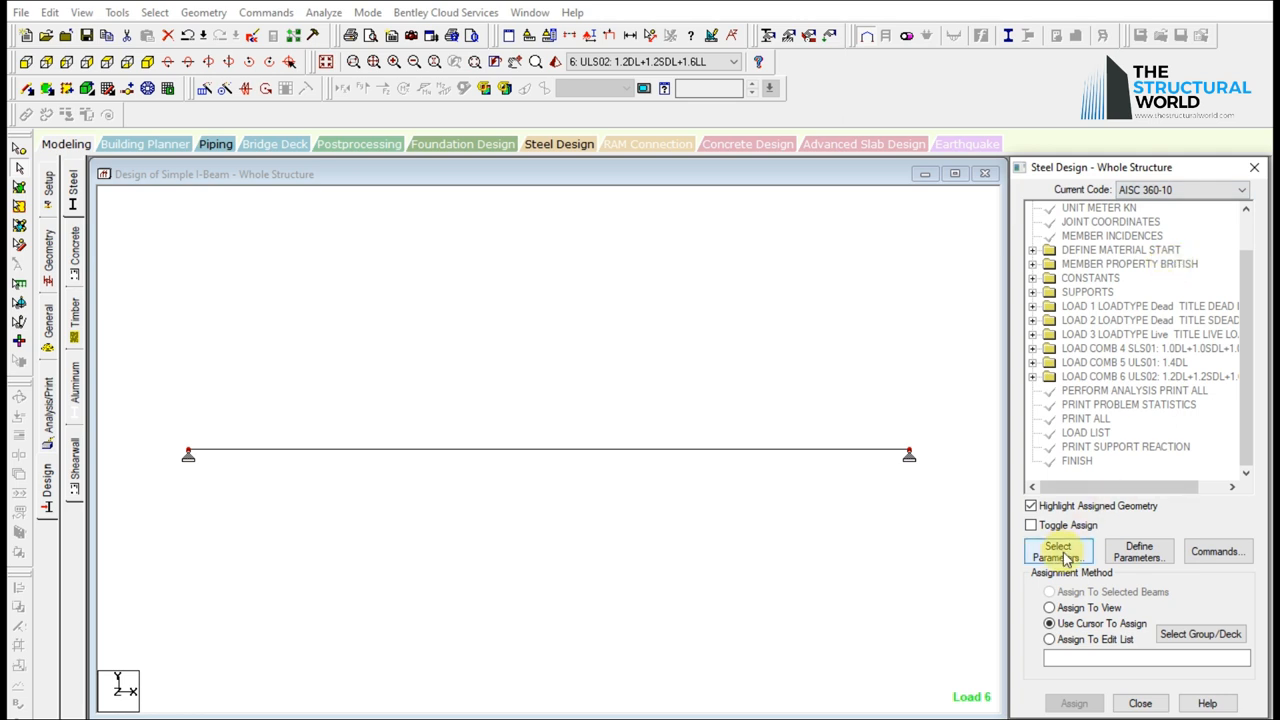
pyautogui.click(1057, 551)
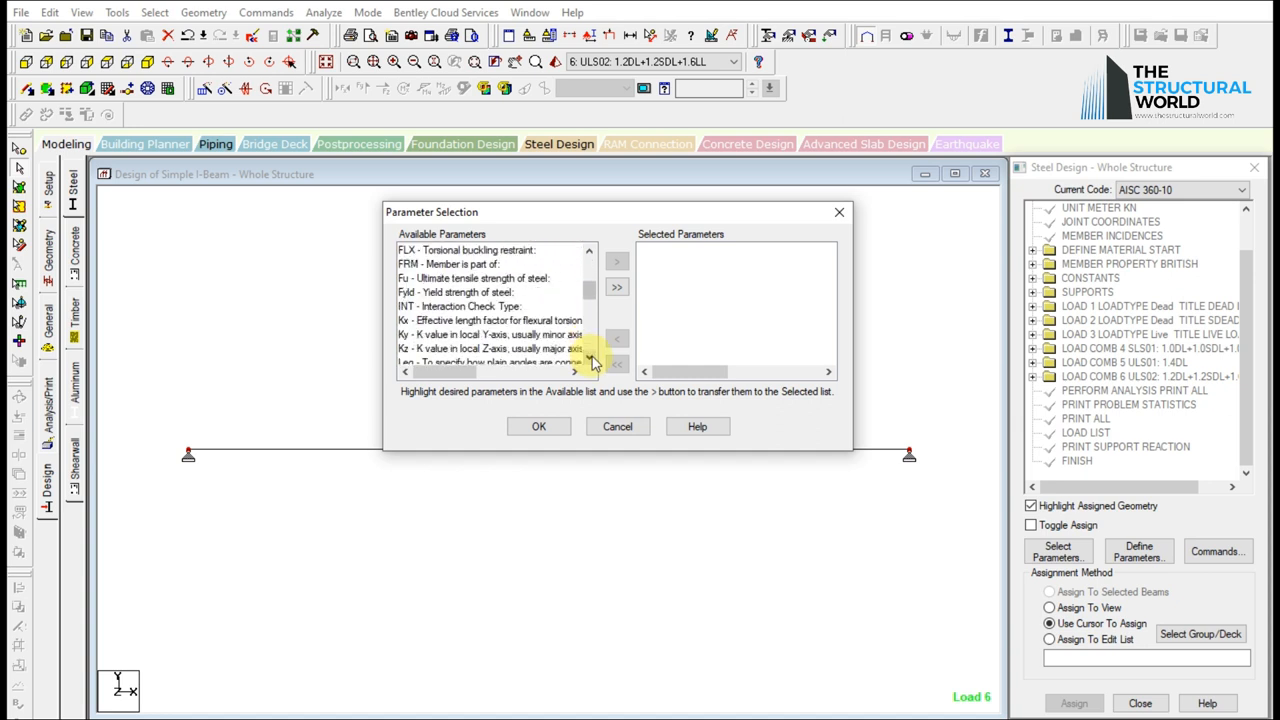
# Choose FU, FYLD, KX, KY and KZ as design parameters and list them for editing.
pyautogui.click(475, 278)
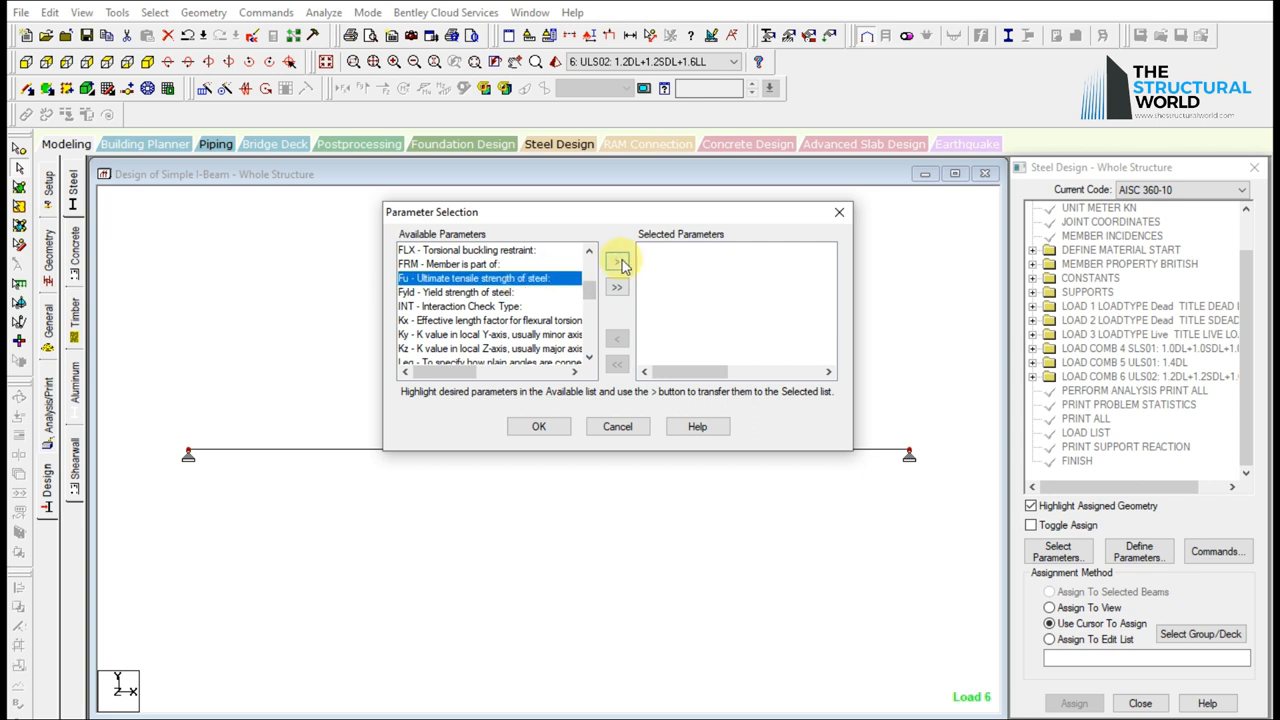
pyautogui.click(617, 263)
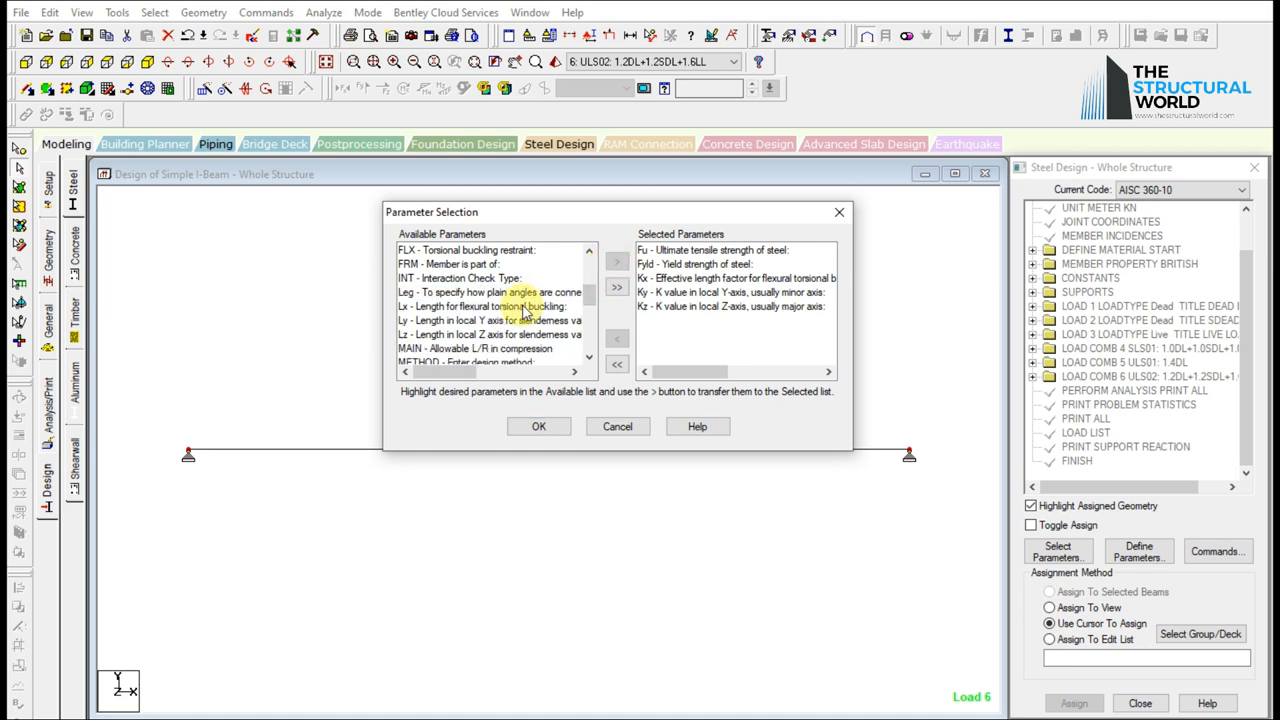
pyautogui.click(588, 357)
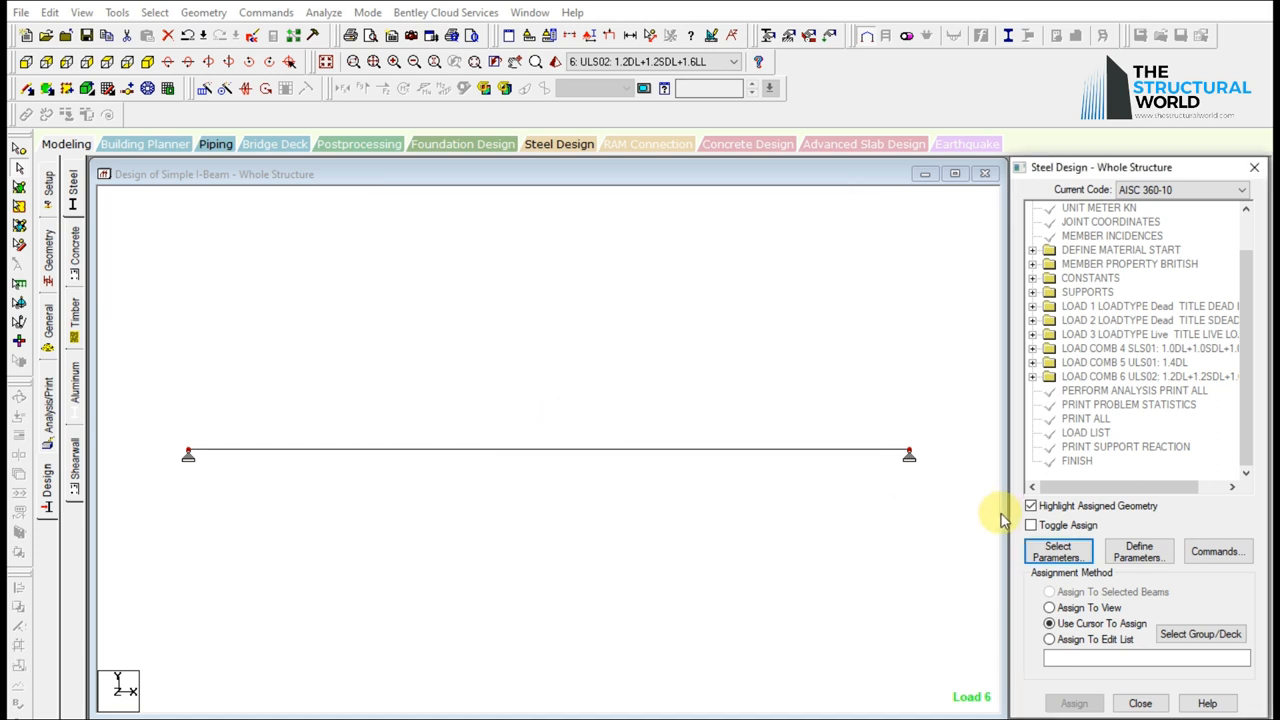
pyautogui.click(1138, 551)
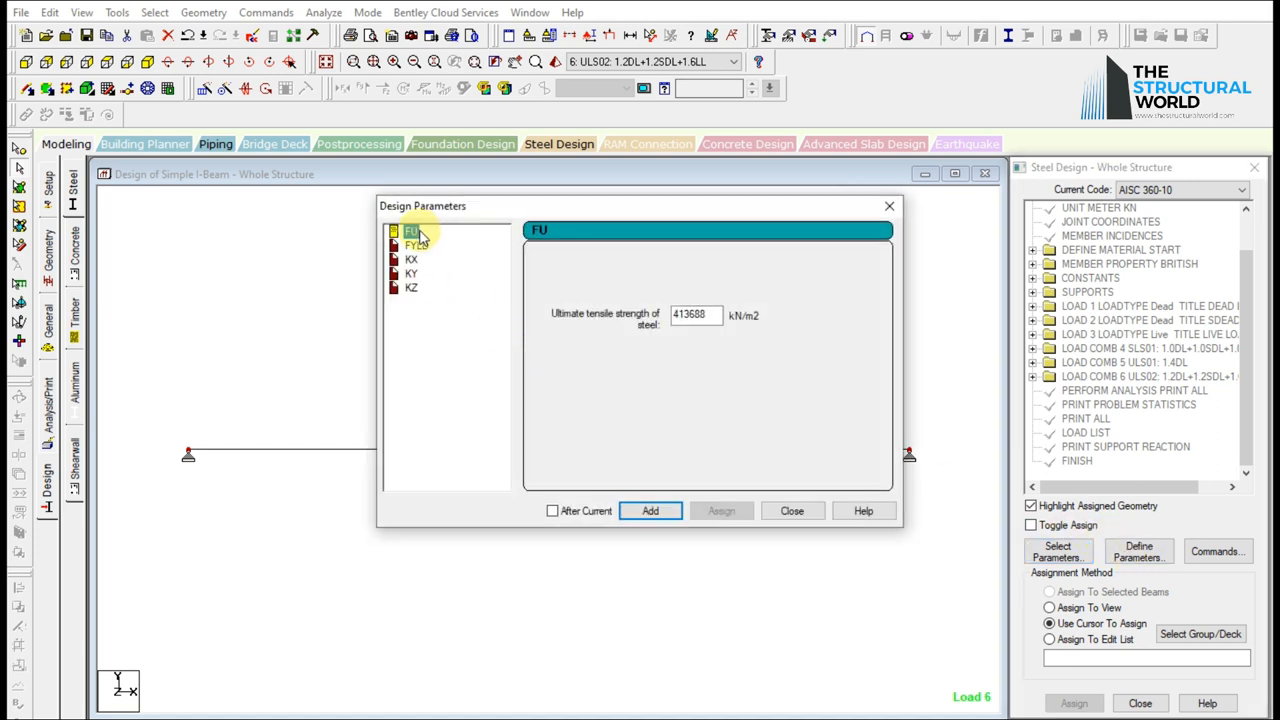
# Add design parameters FU 415000, FYLD 275000 and KX, KY, KZ of 1.
pyautogui.click(695, 315)
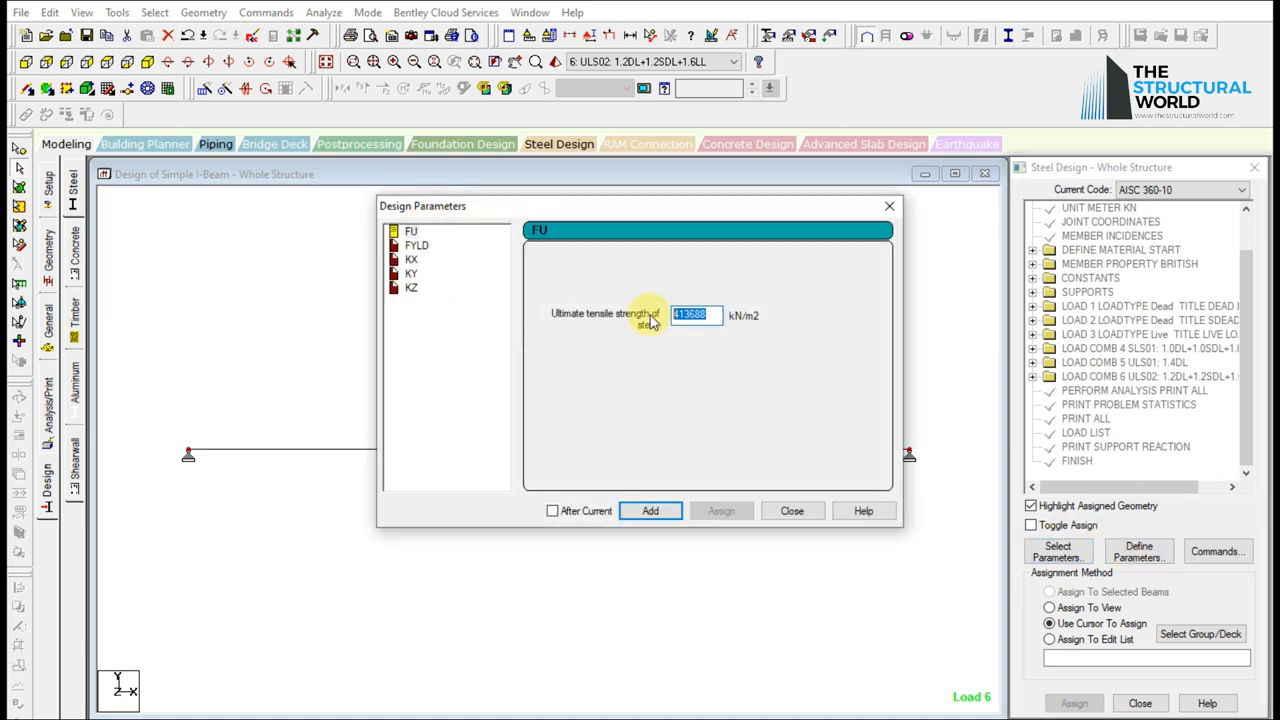
pyautogui.click(416, 245)
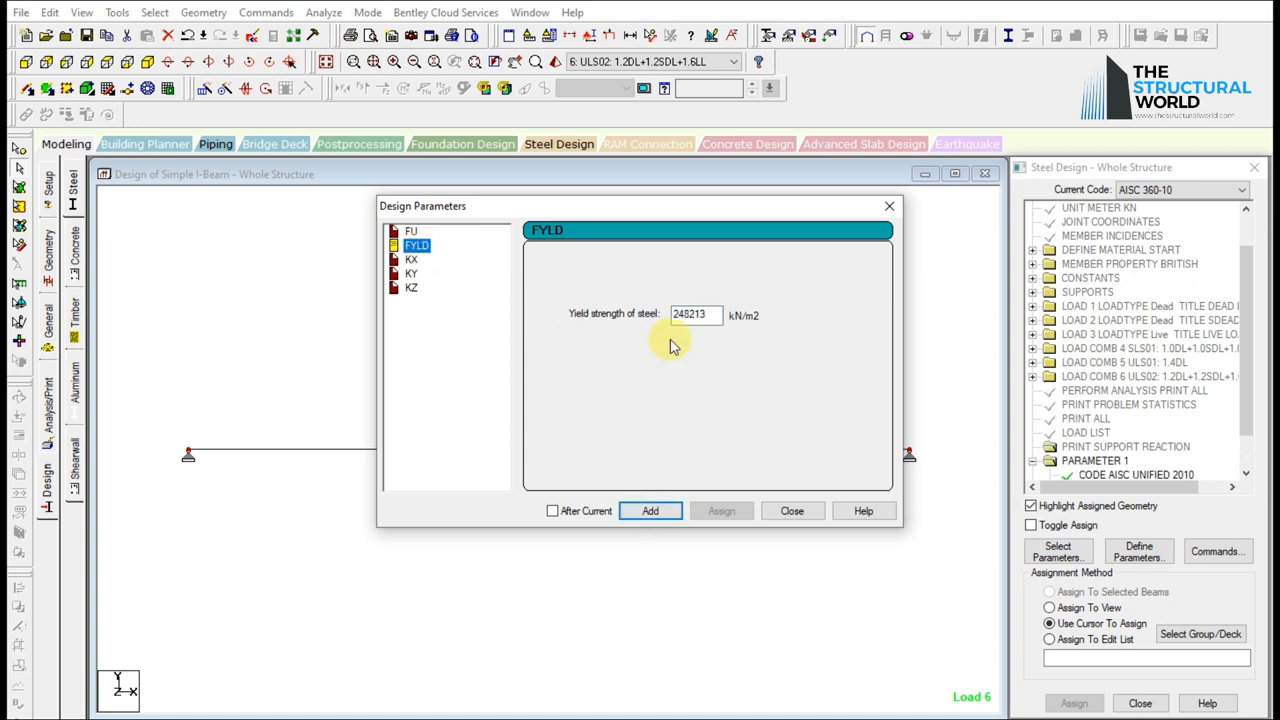
pyautogui.write('275000')
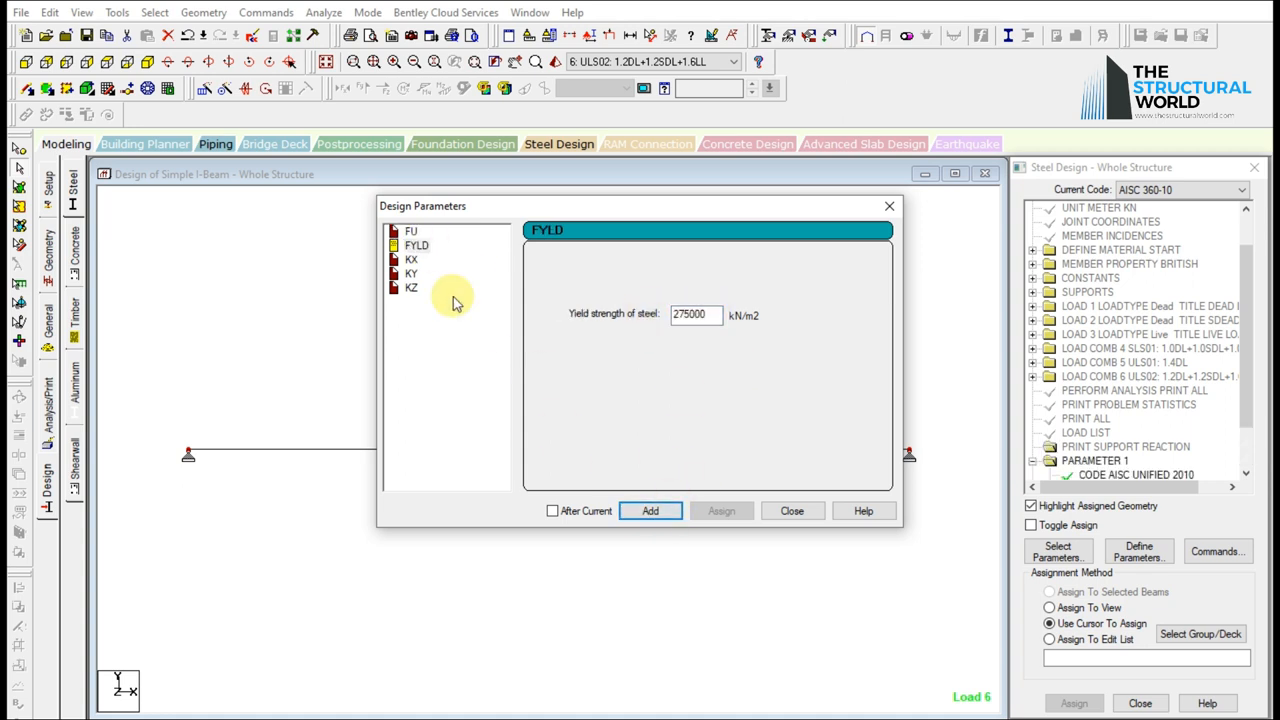
pyautogui.click(411, 259)
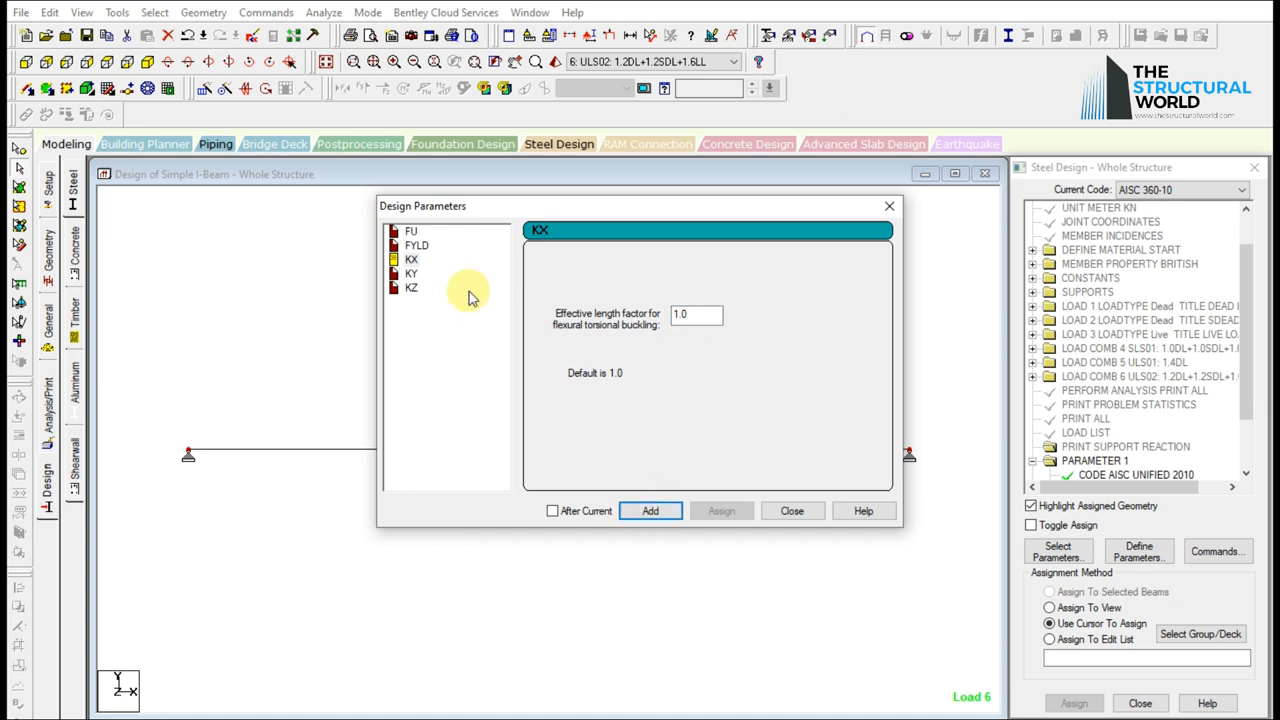
pyautogui.click(411, 288)
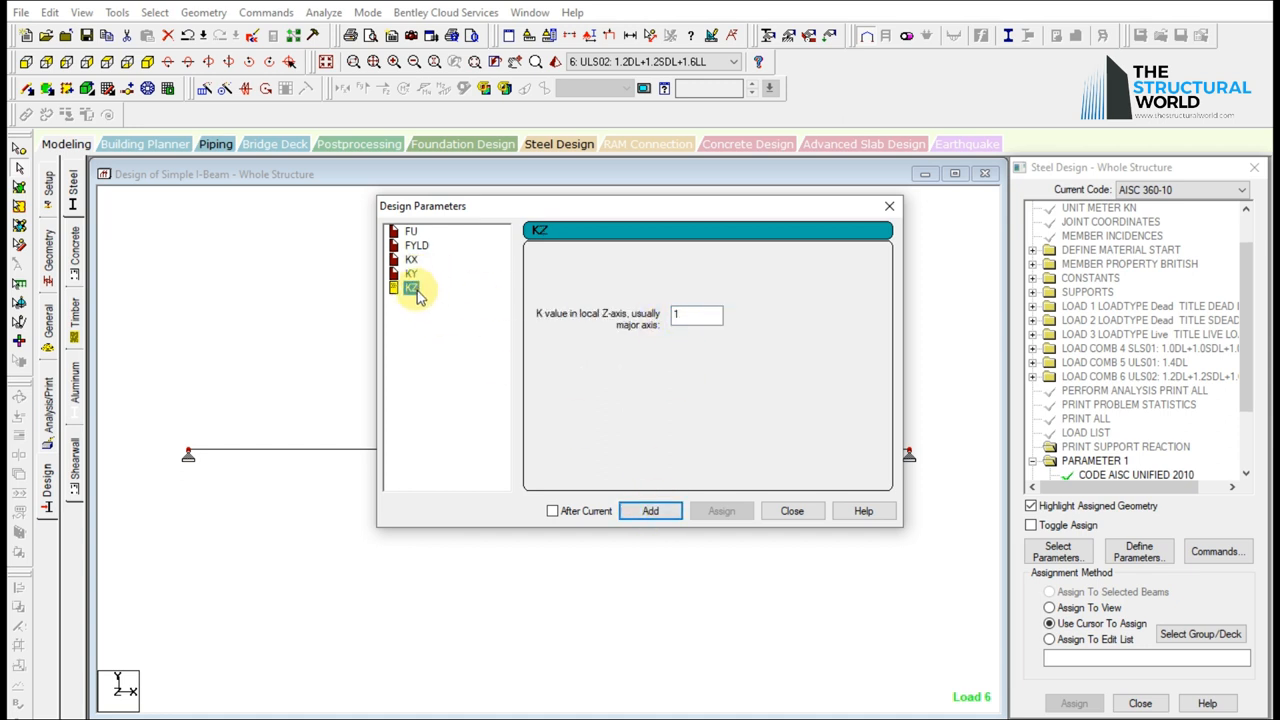
pyautogui.click(650, 510)
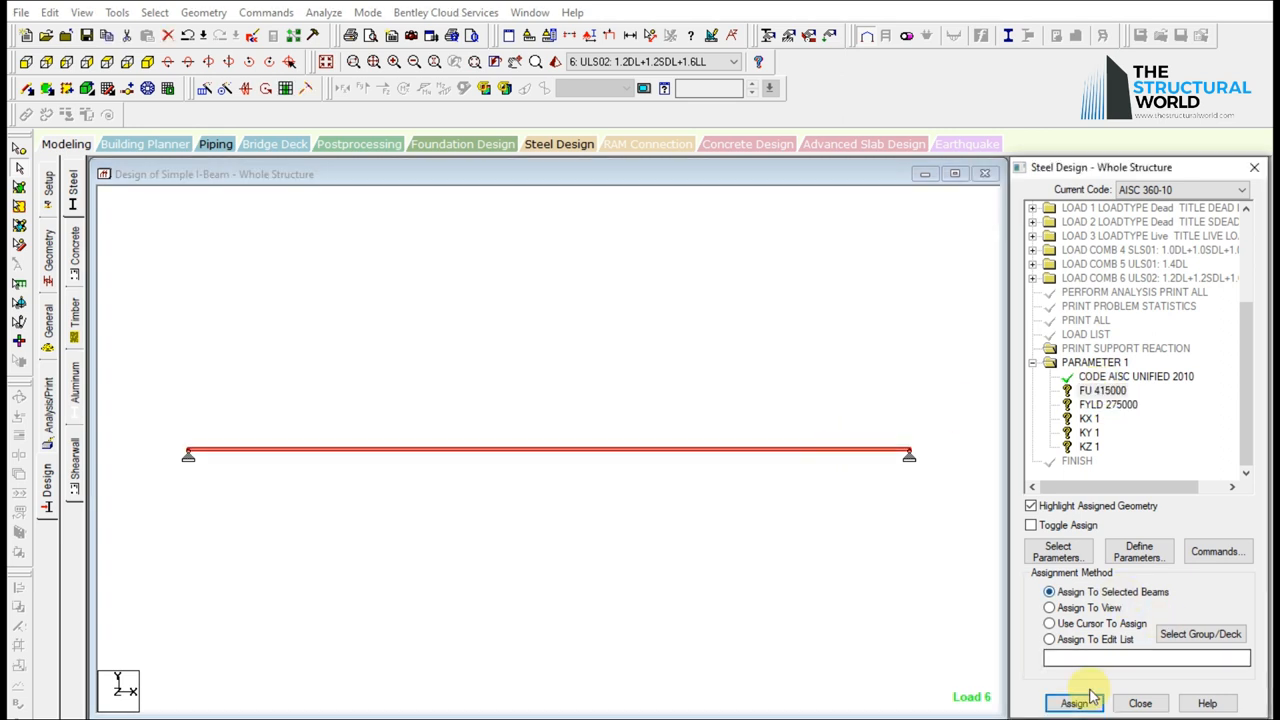
# Assign the AISC 2010 parameters to the selected beam, confirming each assignment.
pyautogui.click(1074, 703)
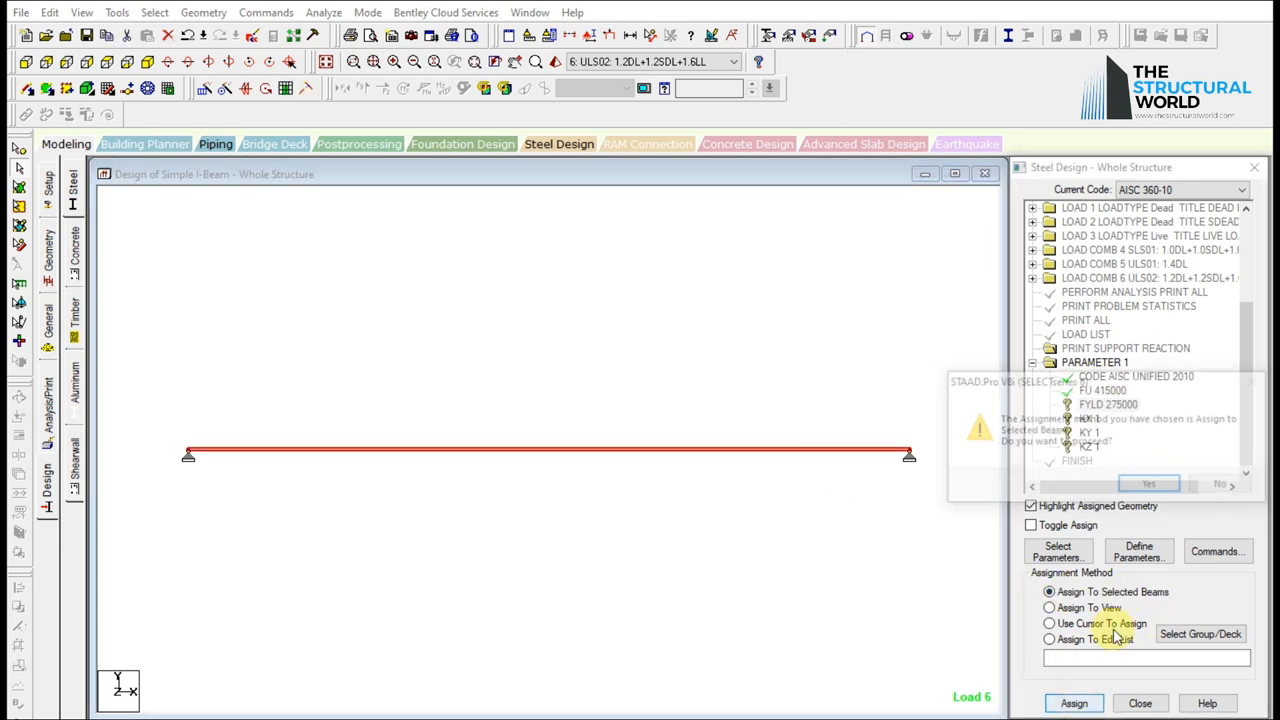
pyautogui.click(1148, 484)
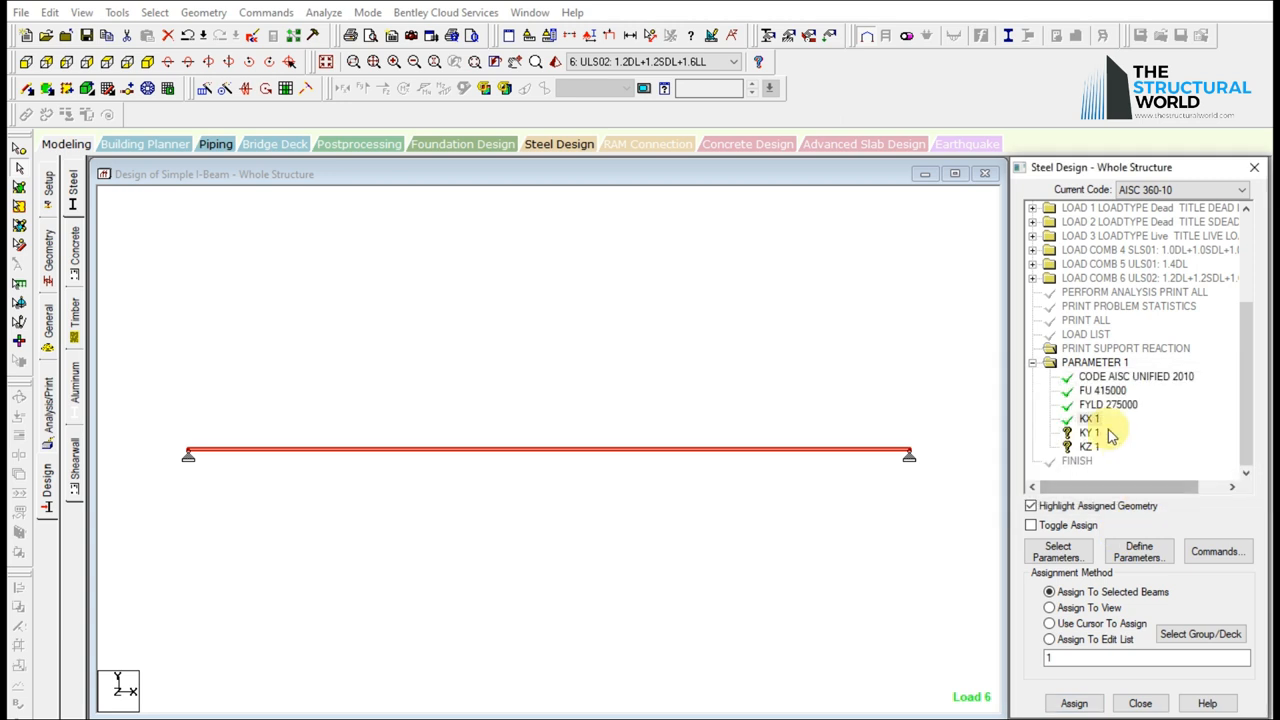
pyautogui.click(1074, 703)
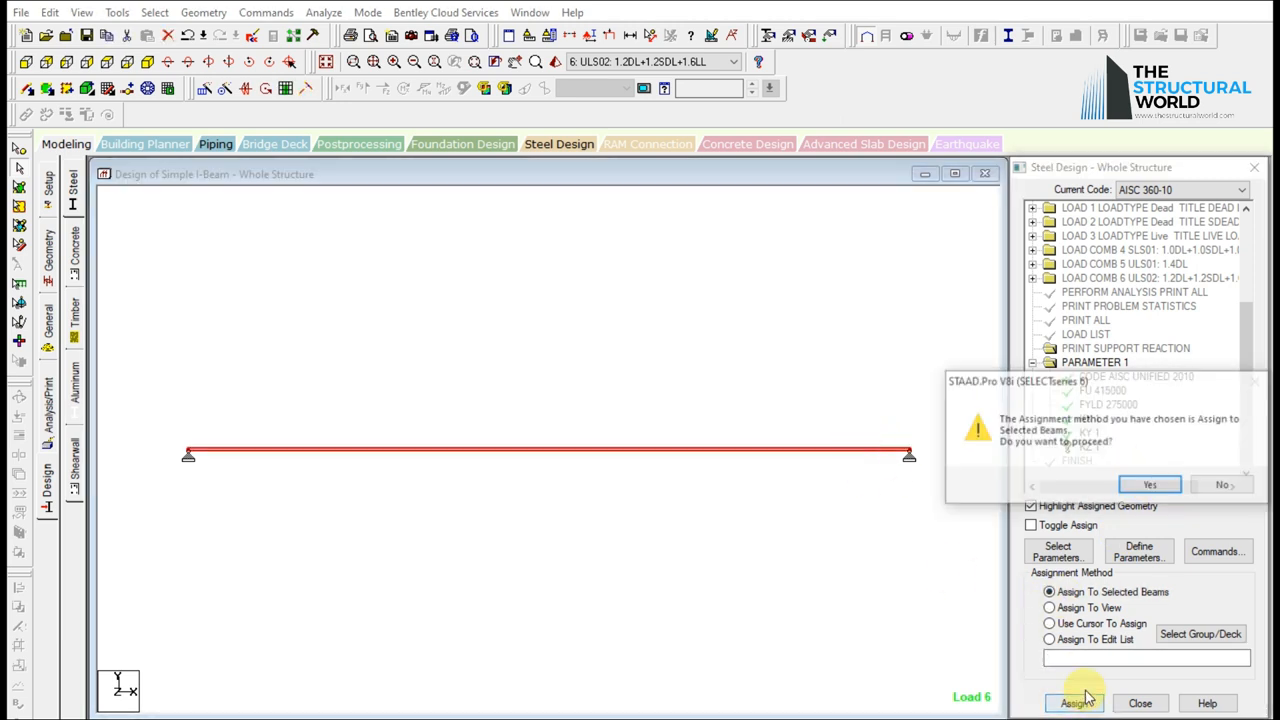
pyautogui.click(1149, 484)
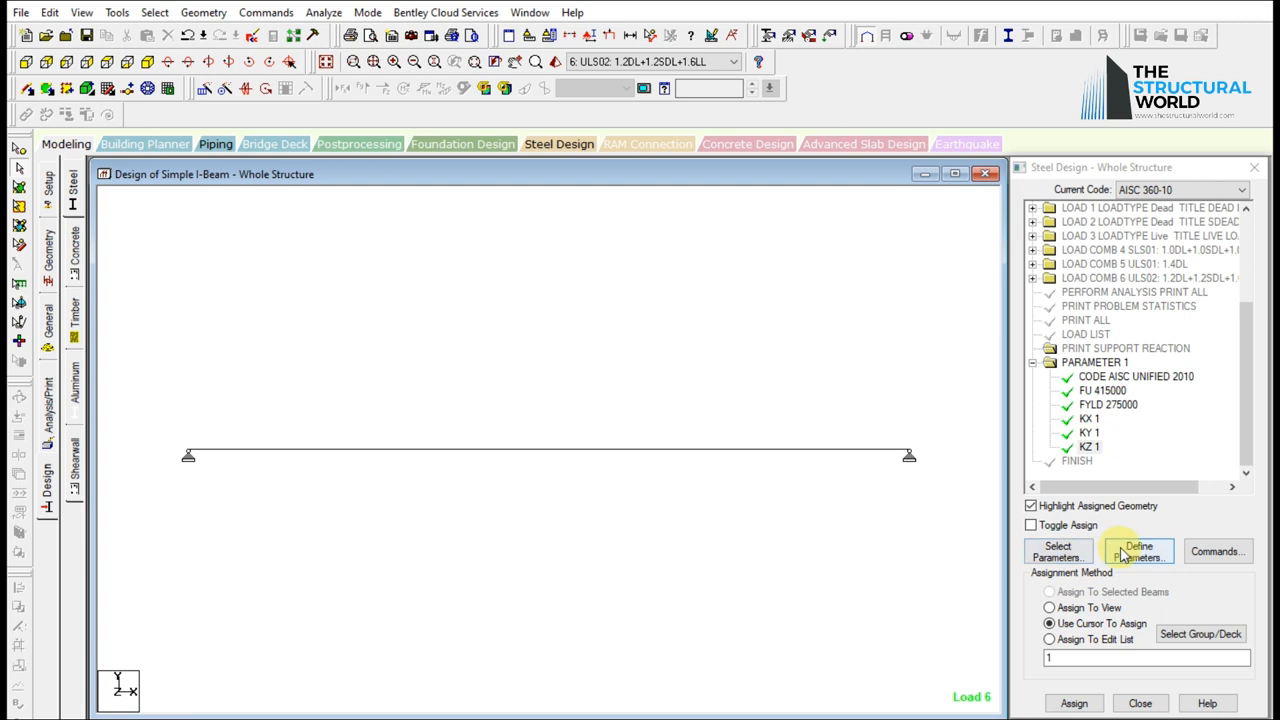
pyautogui.click(1217, 551)
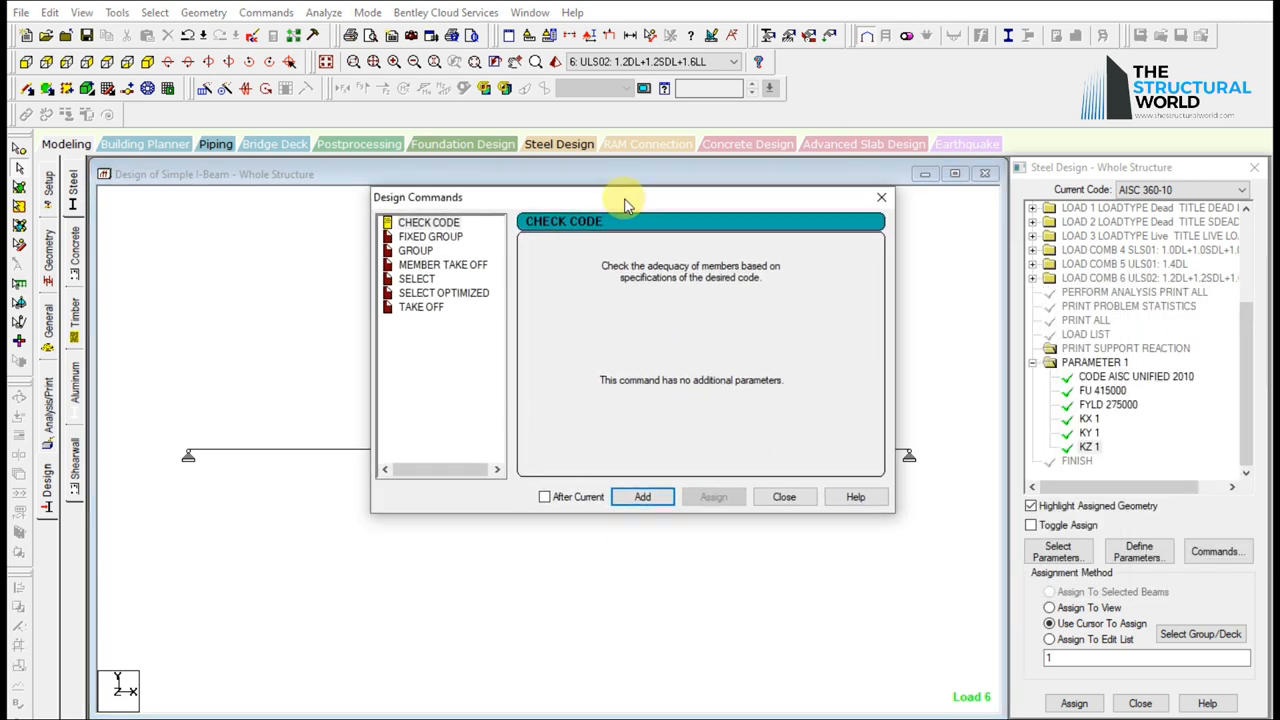
# Review the design commands, then add the least-weight SELECT command.
pyautogui.click(428, 222)
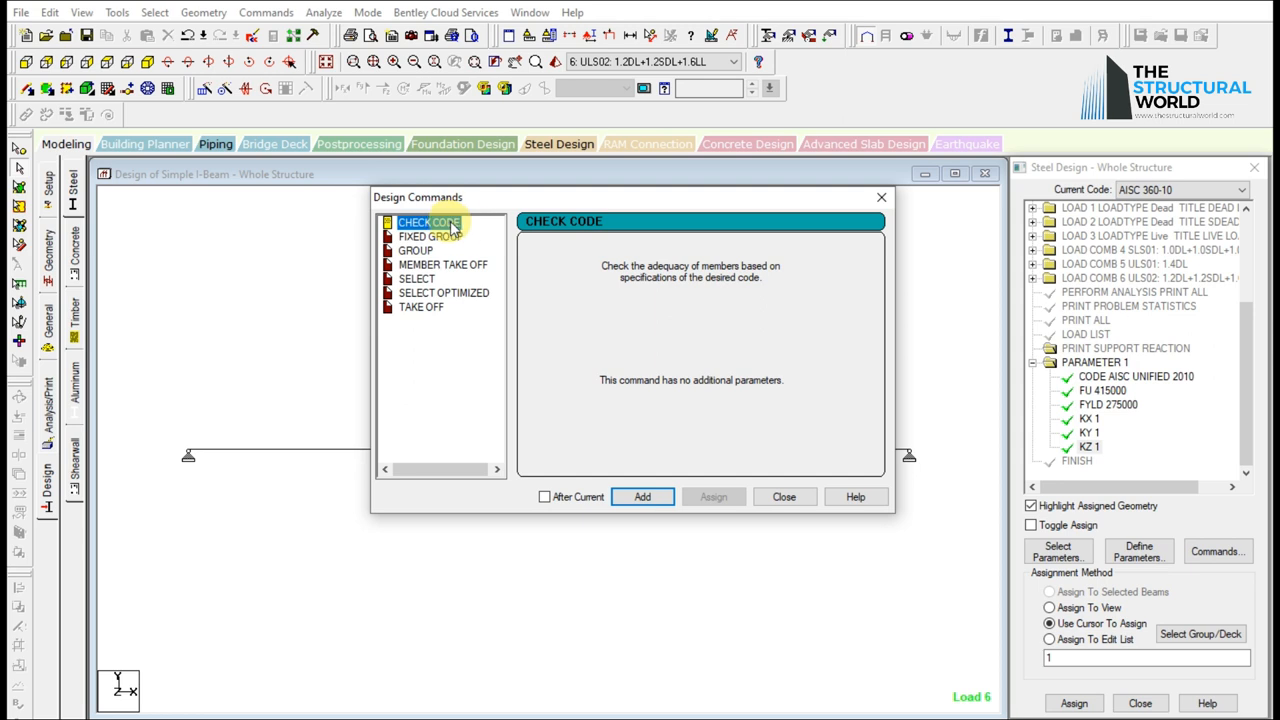
pyautogui.click(642, 497)
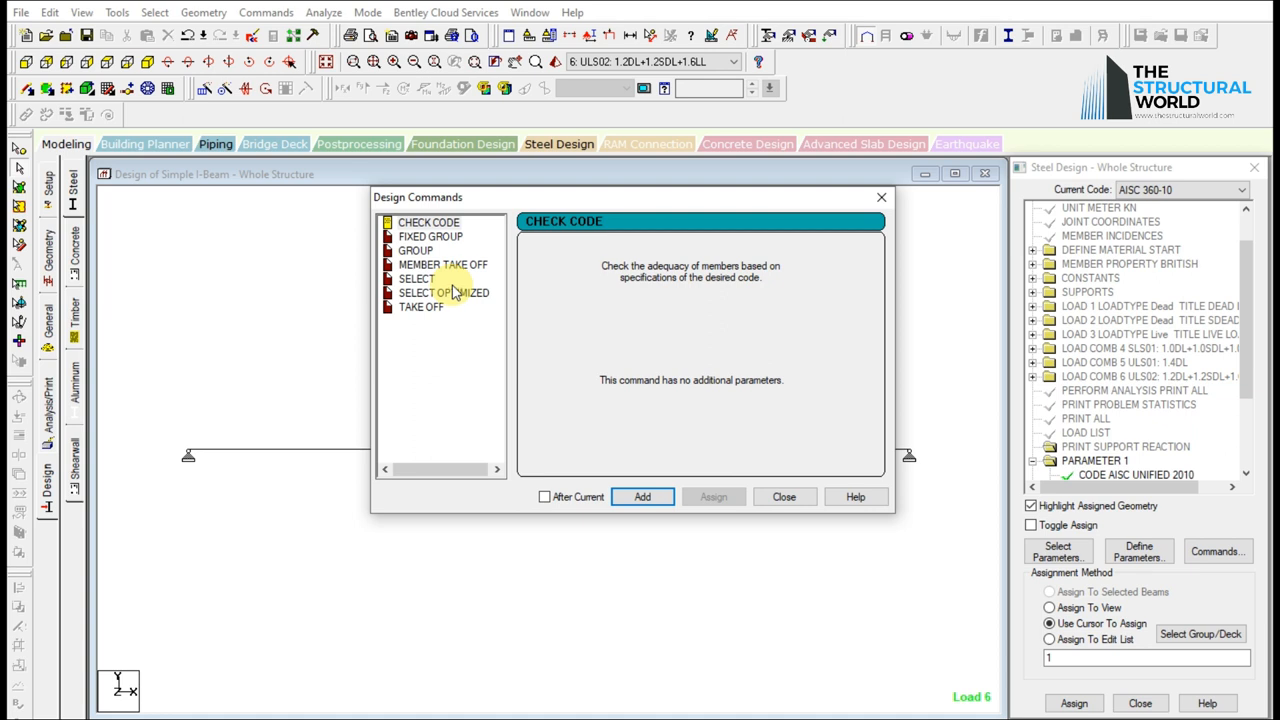
pyautogui.click(416, 250)
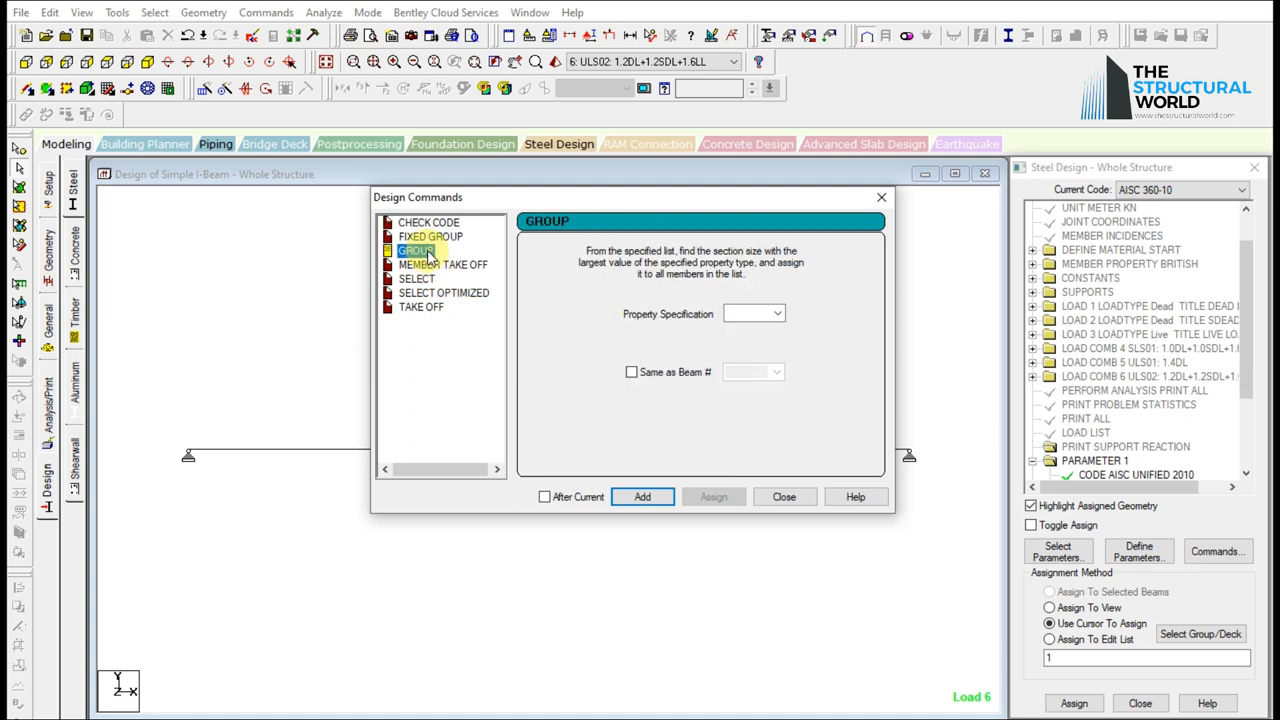
pyautogui.click(442, 264)
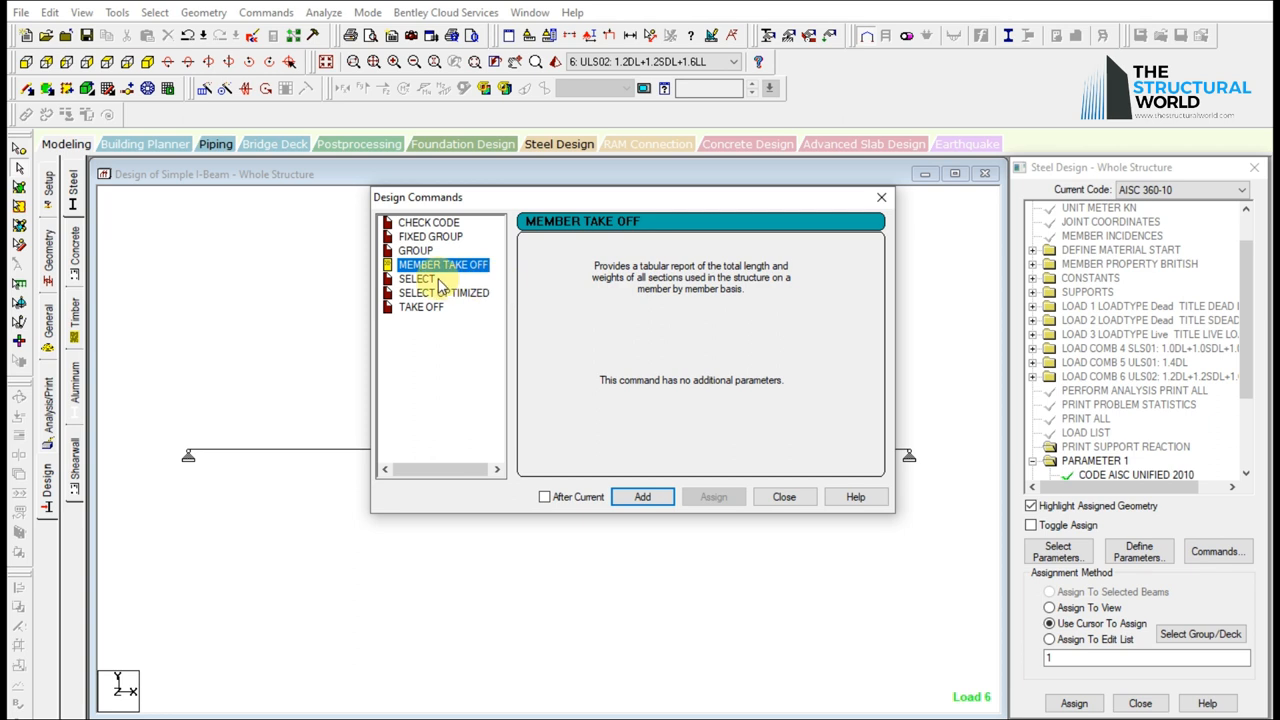
pyautogui.click(417, 278)
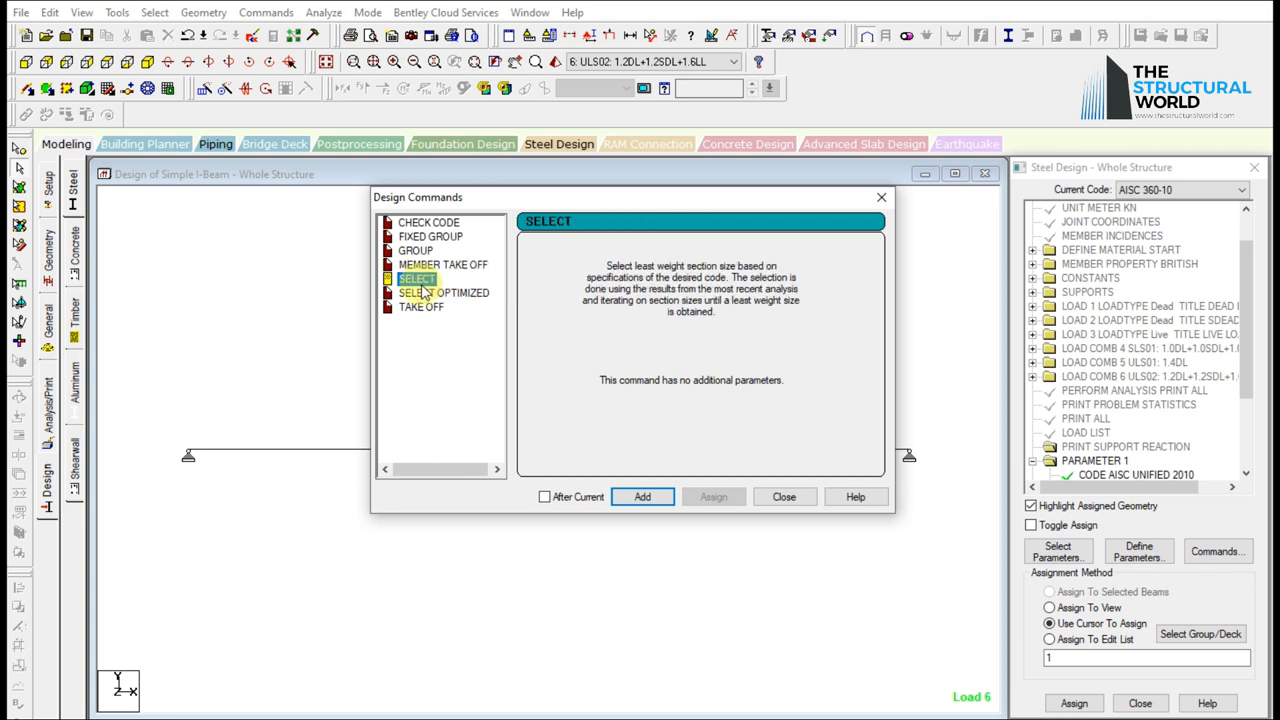
pyautogui.click(443, 292)
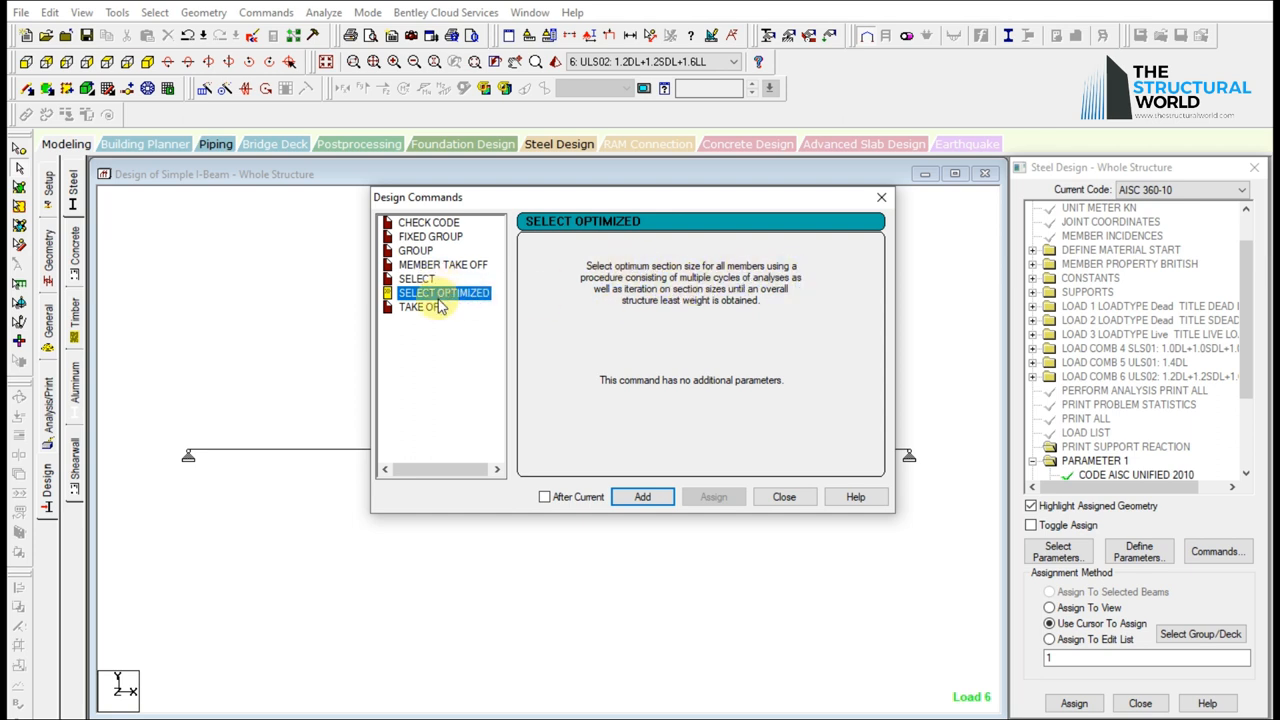
pyautogui.click(421, 307)
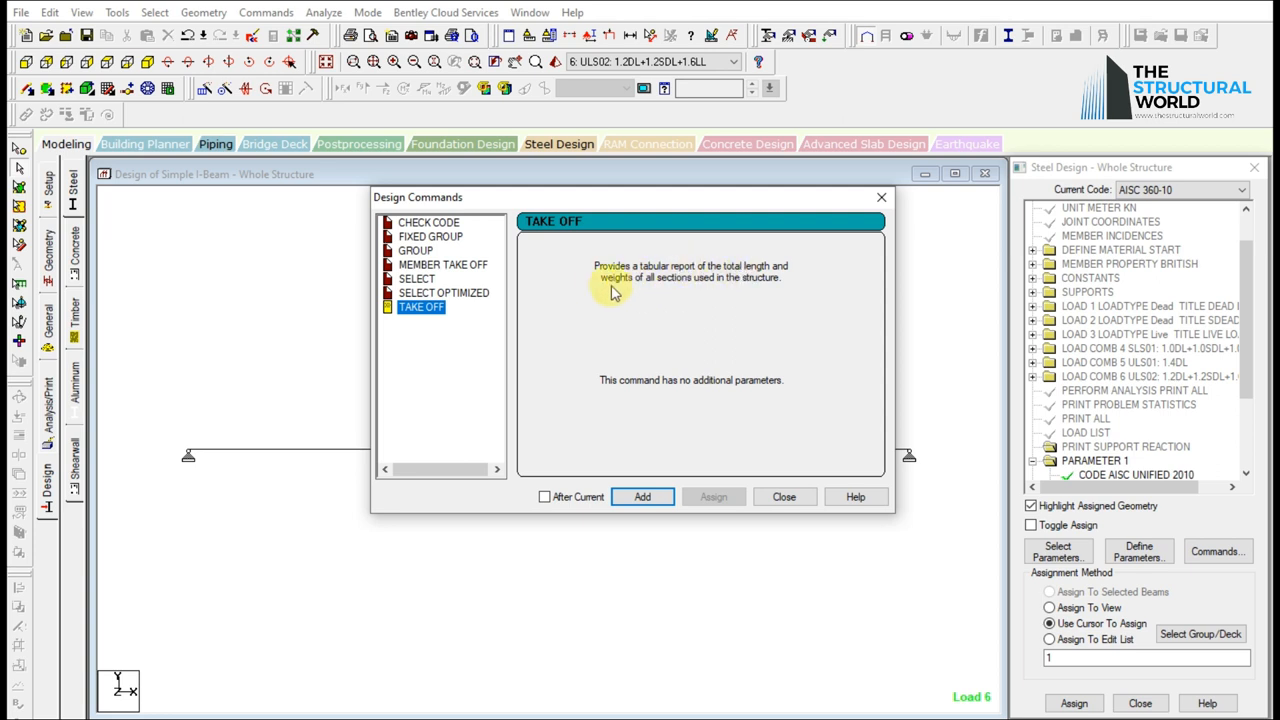
pyautogui.click(417, 278)
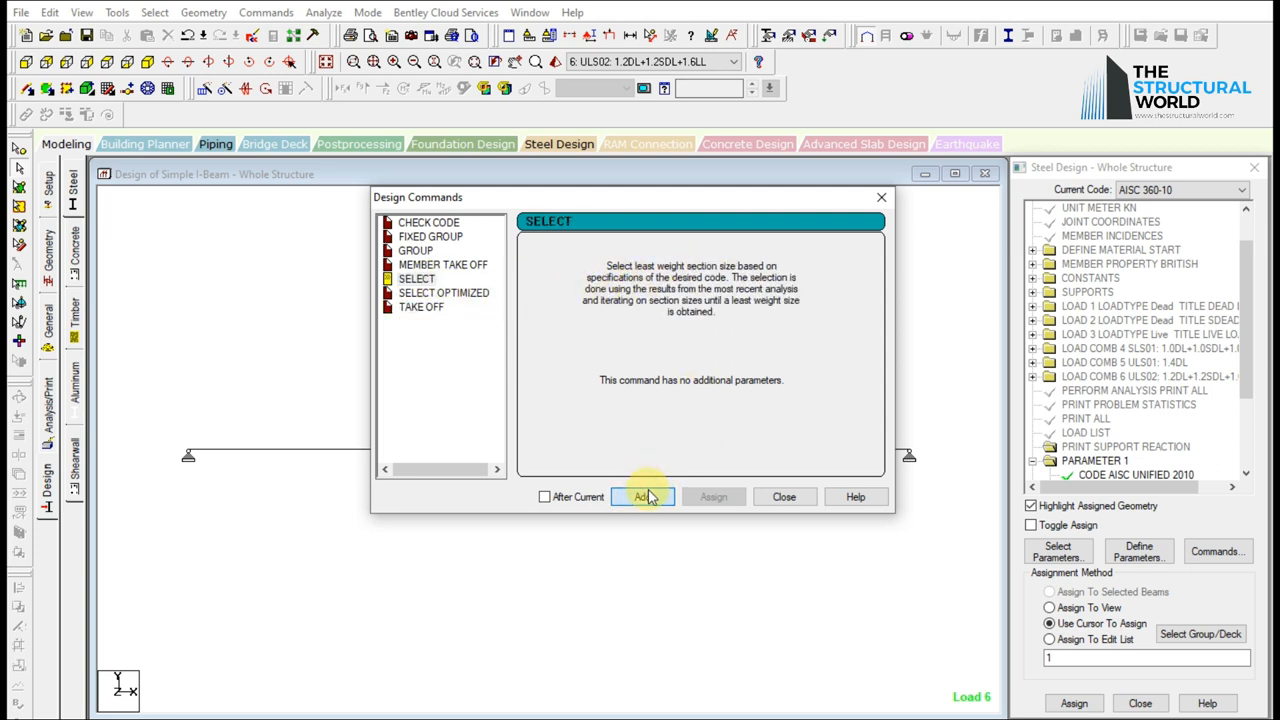
pyautogui.click(641, 497)
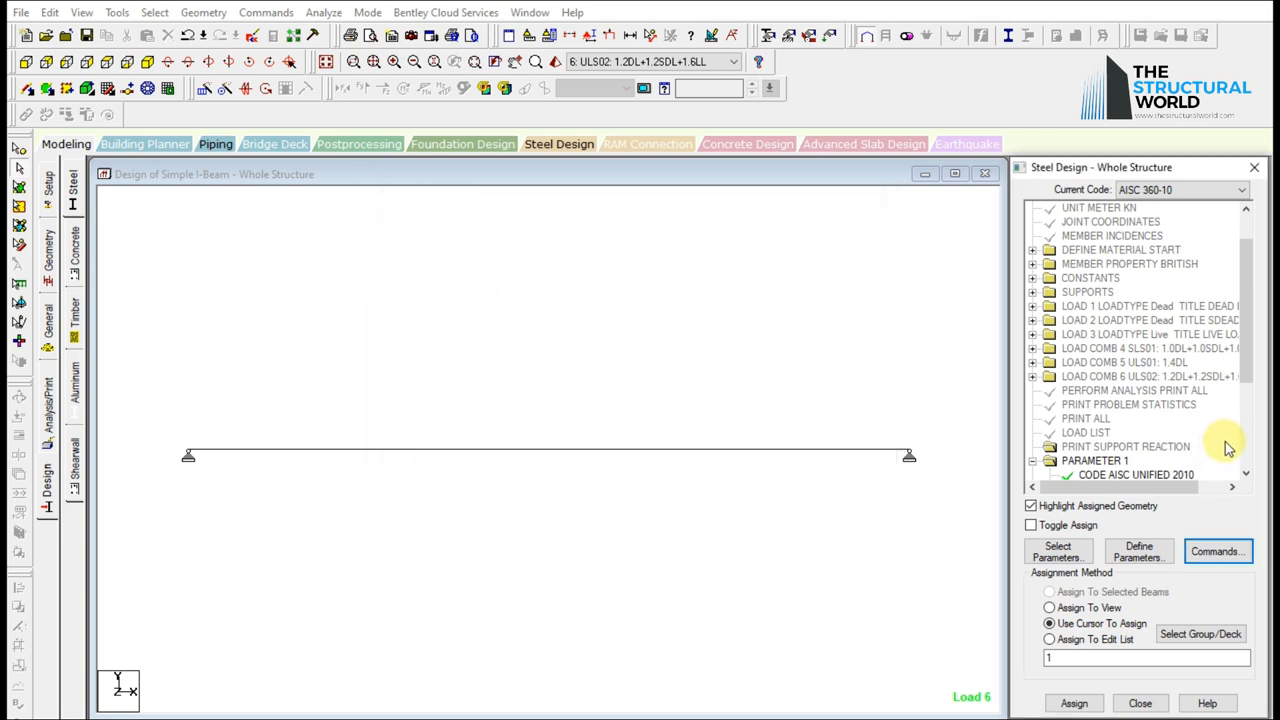
# Assign the SELECT design command to the beam and confirm.
pyautogui.scroll(-3)
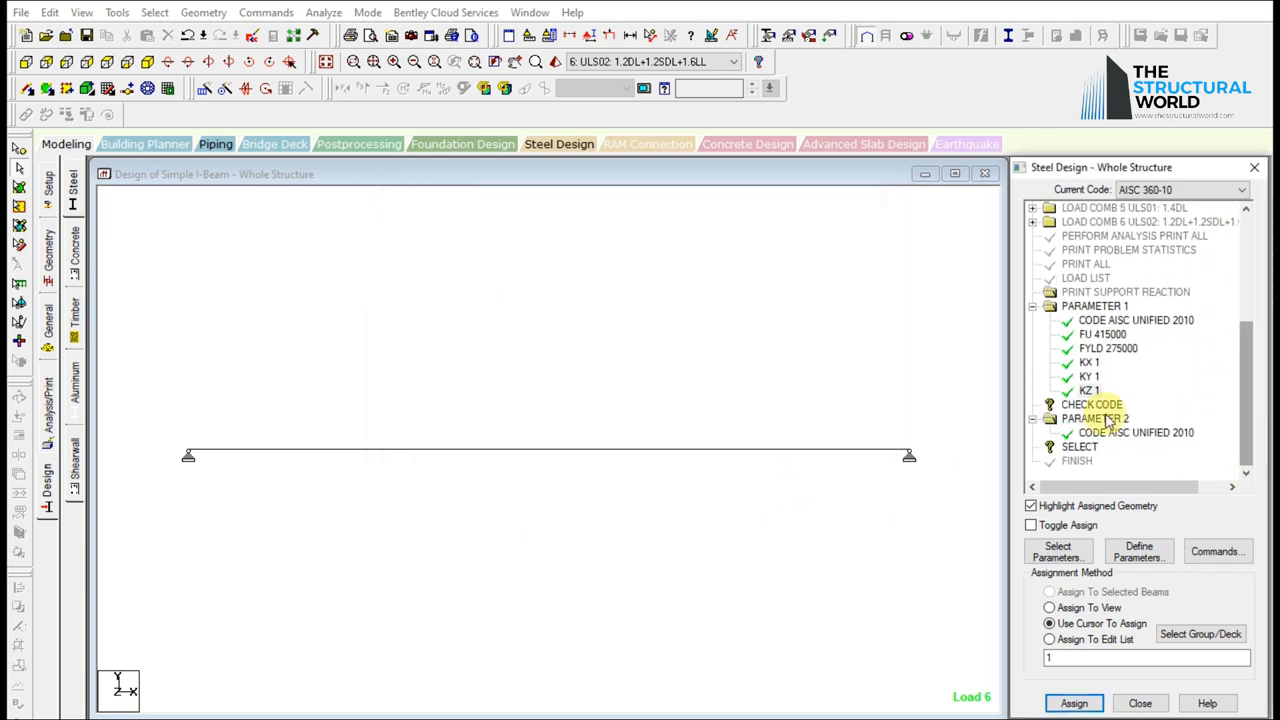
pyautogui.click(890, 449)
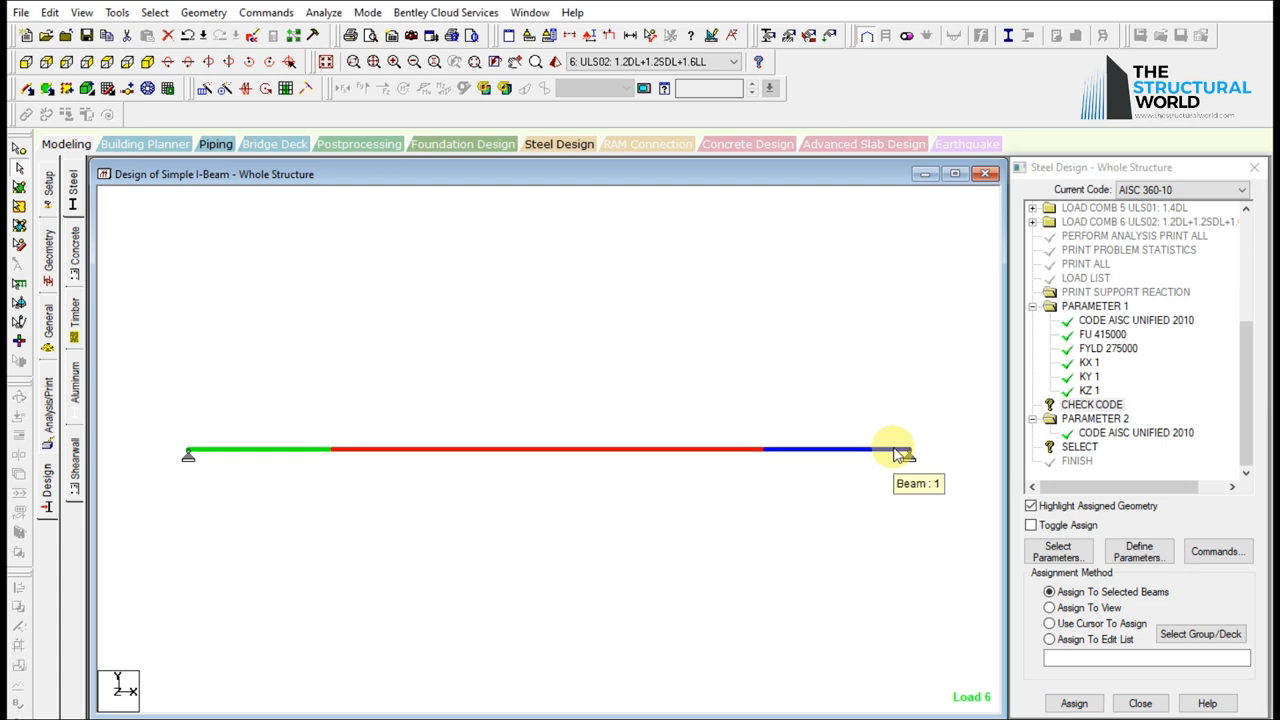
pyautogui.click(1073, 703)
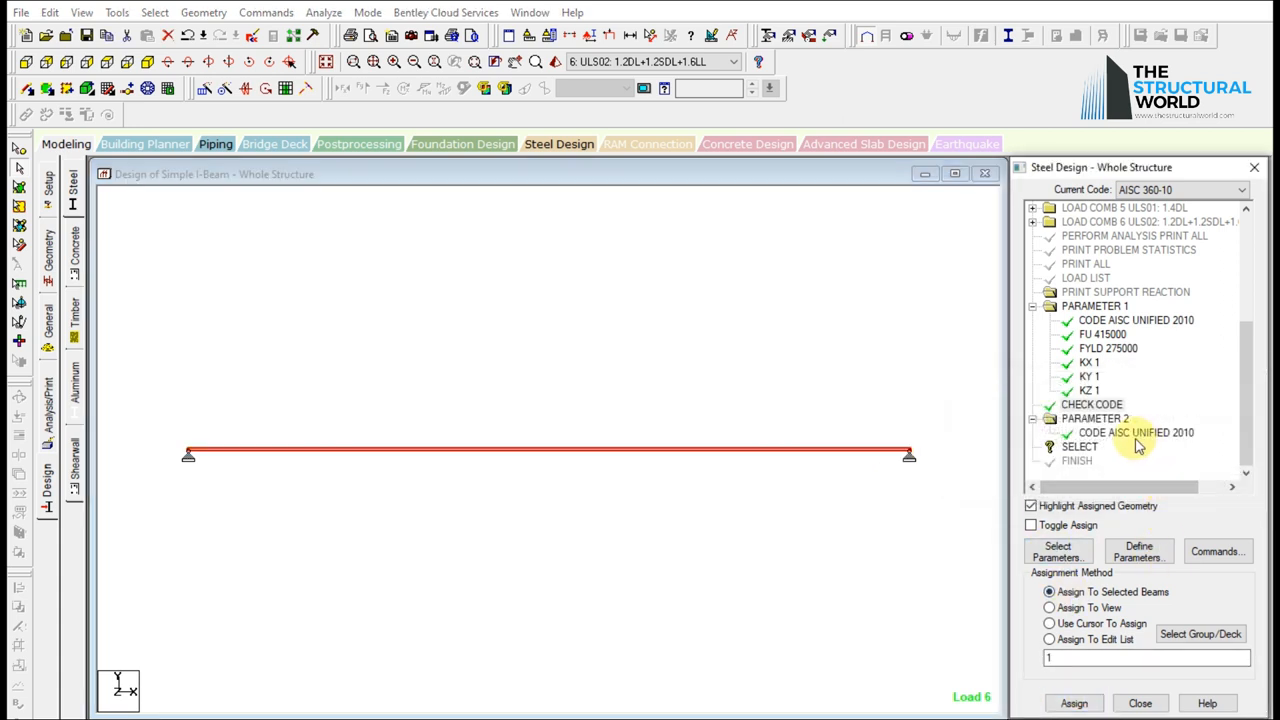
pyautogui.click(1080, 446)
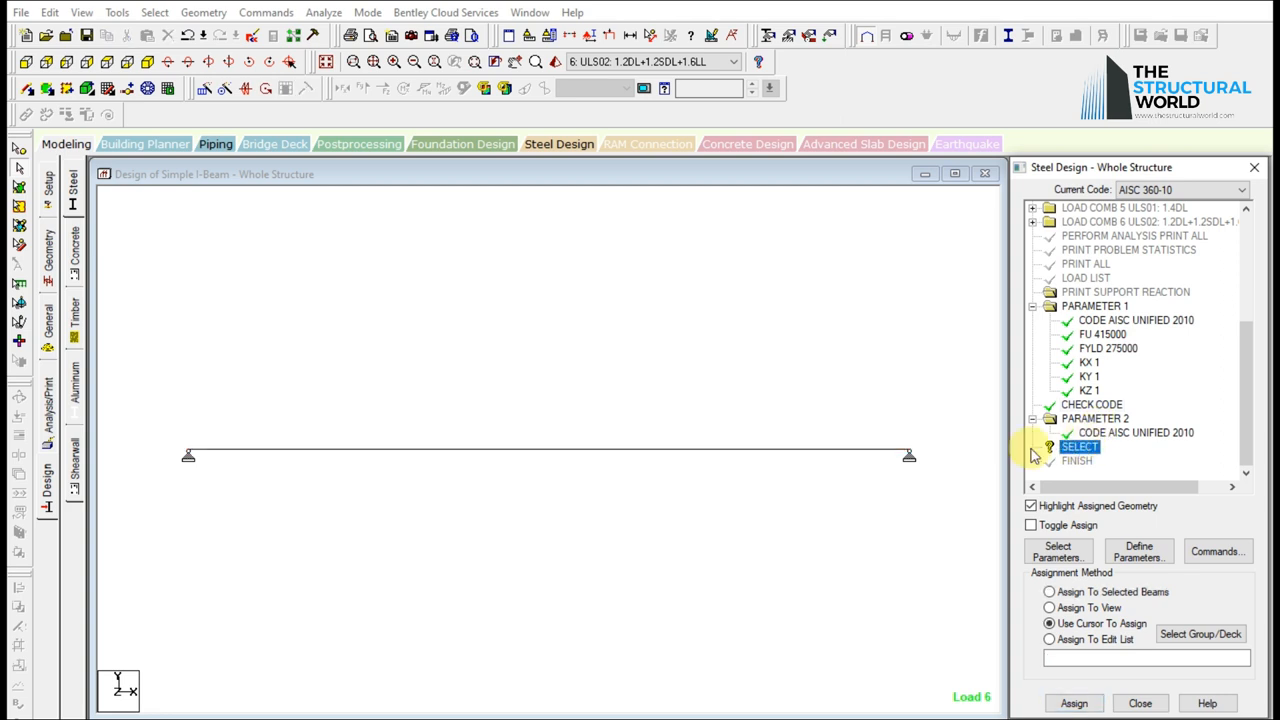
pyautogui.click(1049, 591)
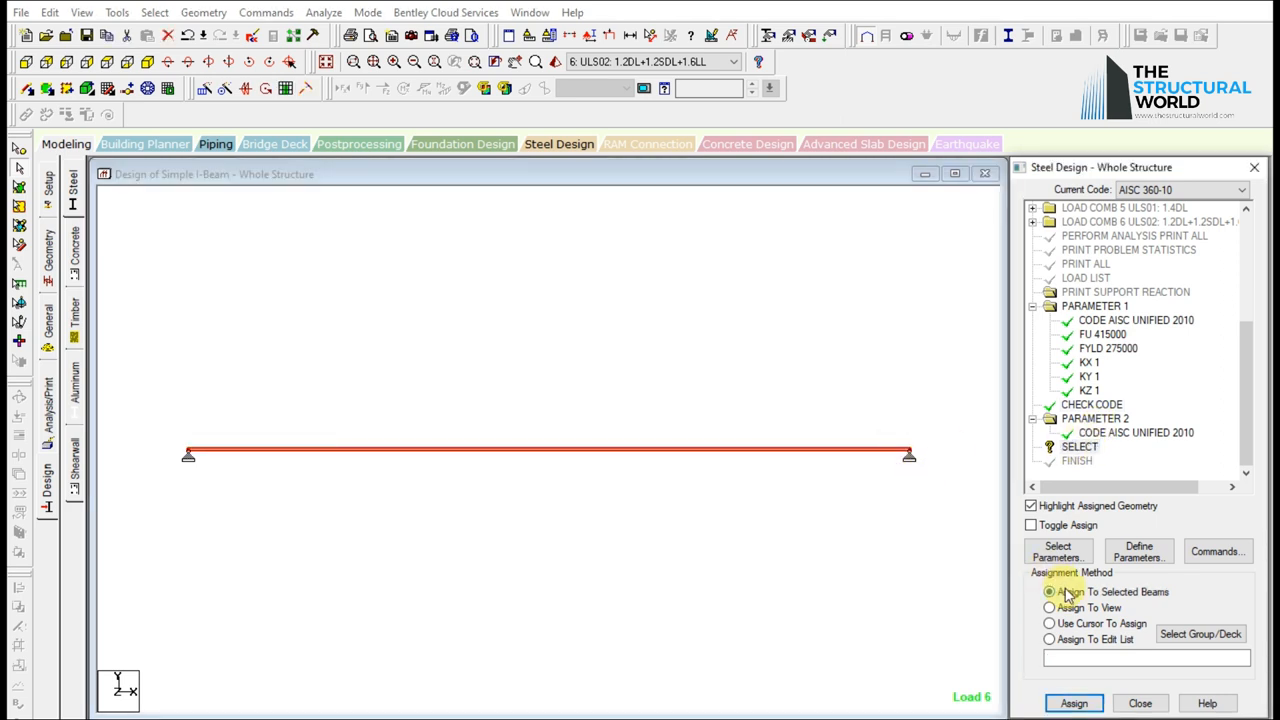
pyautogui.click(1073, 703)
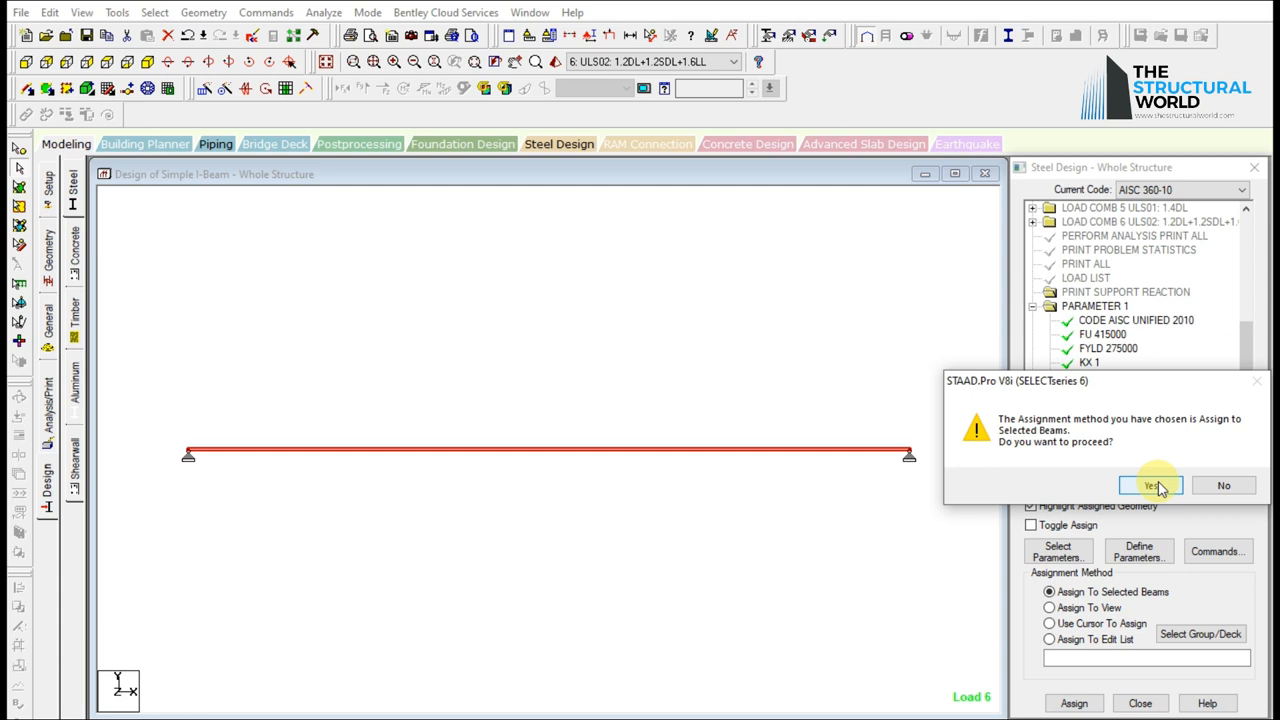
pyautogui.click(1150, 485)
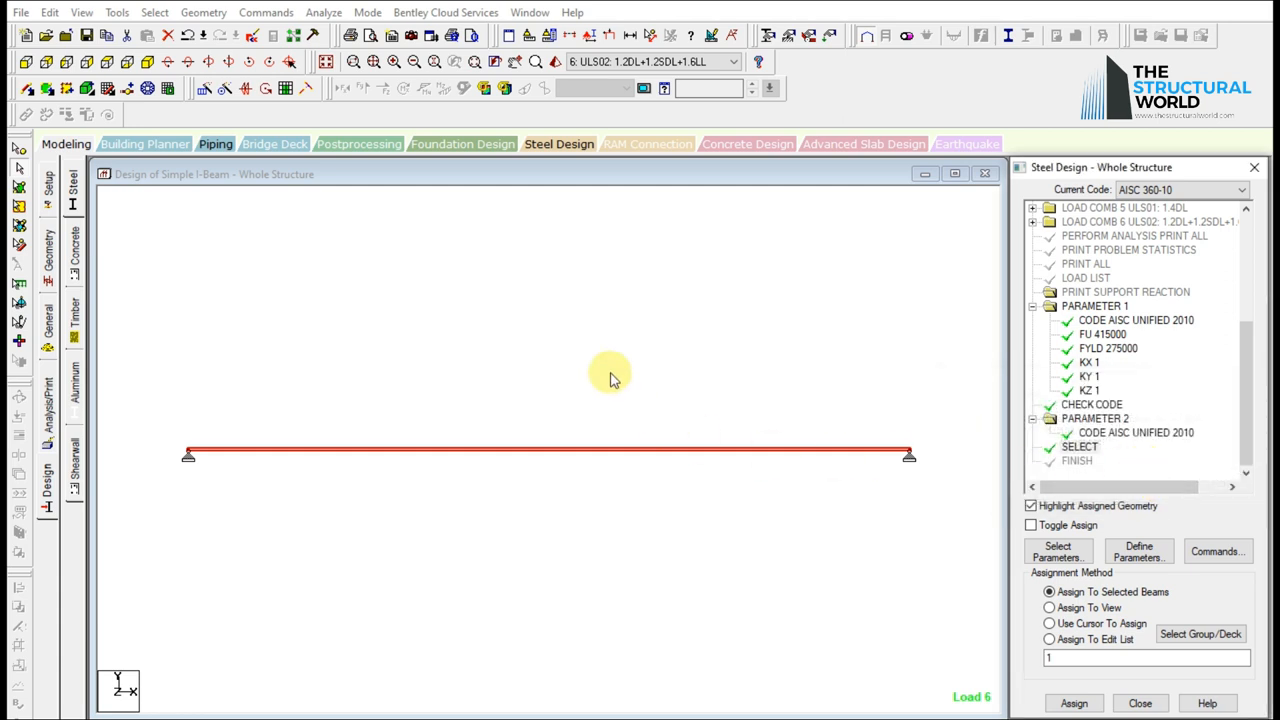
# Clear the selection and run the analysis and design.
pyautogui.click(1049, 623)
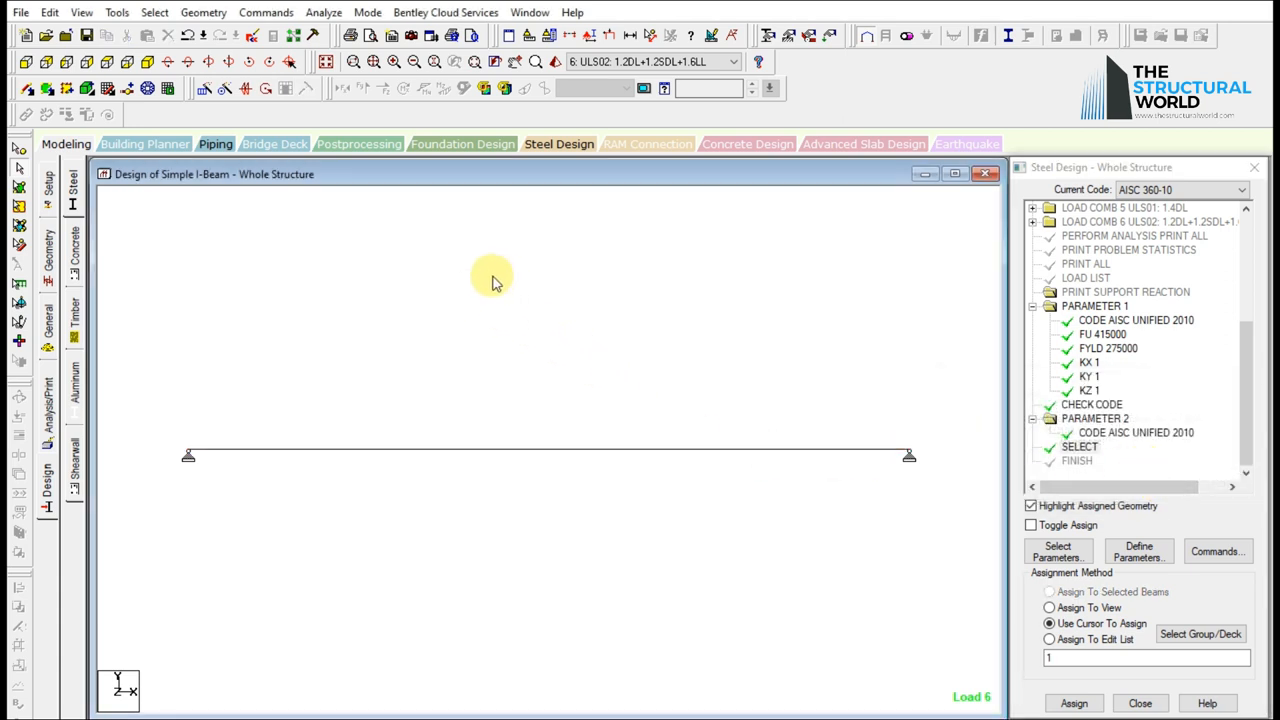
pyautogui.click(323, 12)
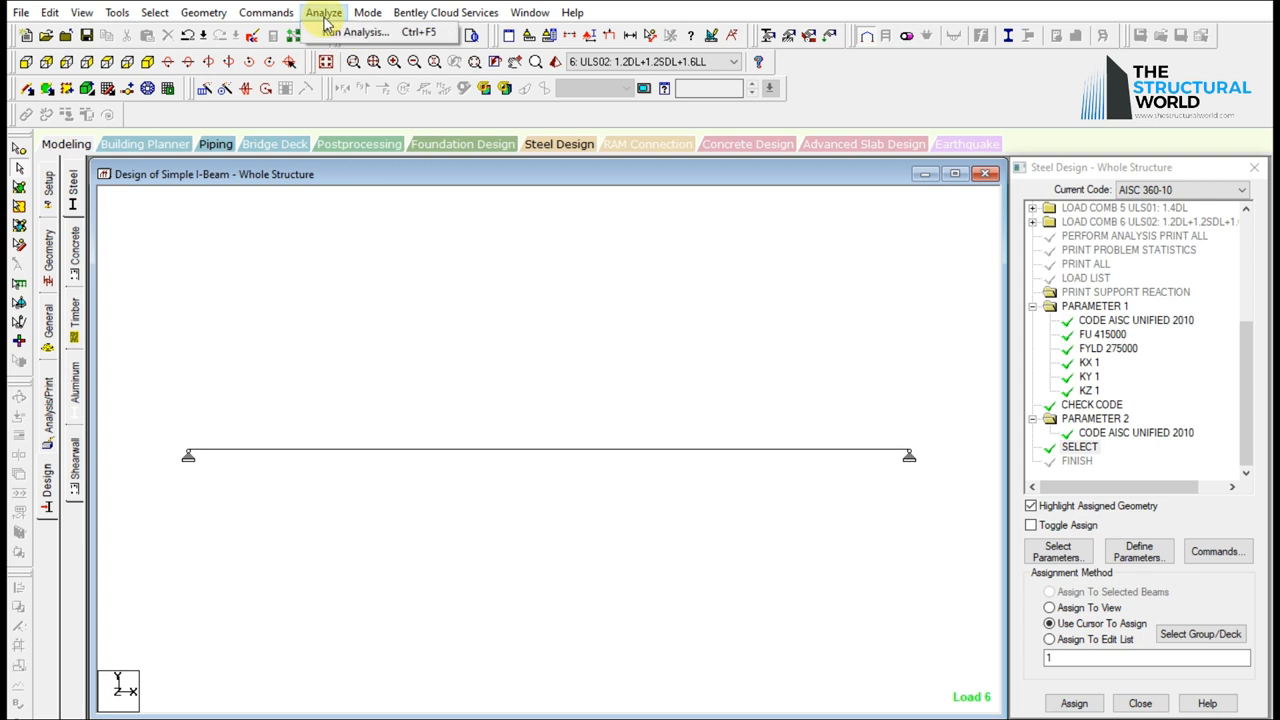
pyautogui.click(358, 31)
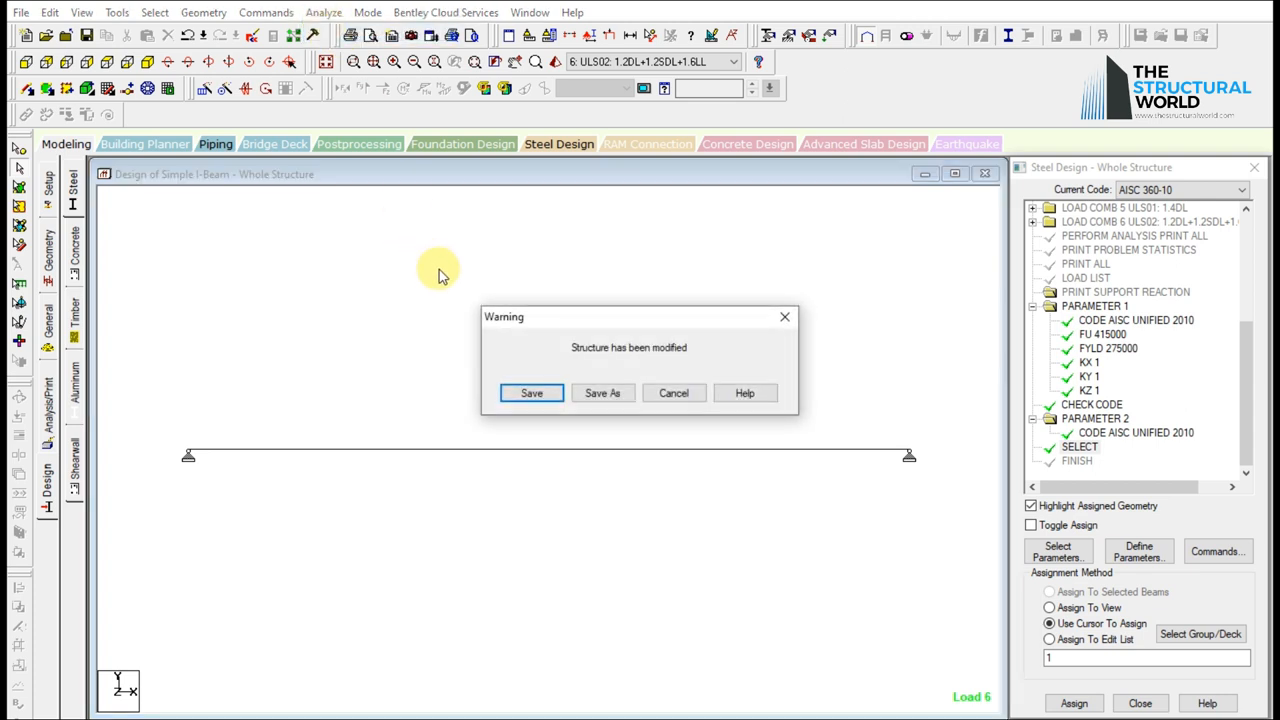
# Save the structure, confirm the re-analysis warning, and view the output file when done.
pyautogui.click(531, 392)
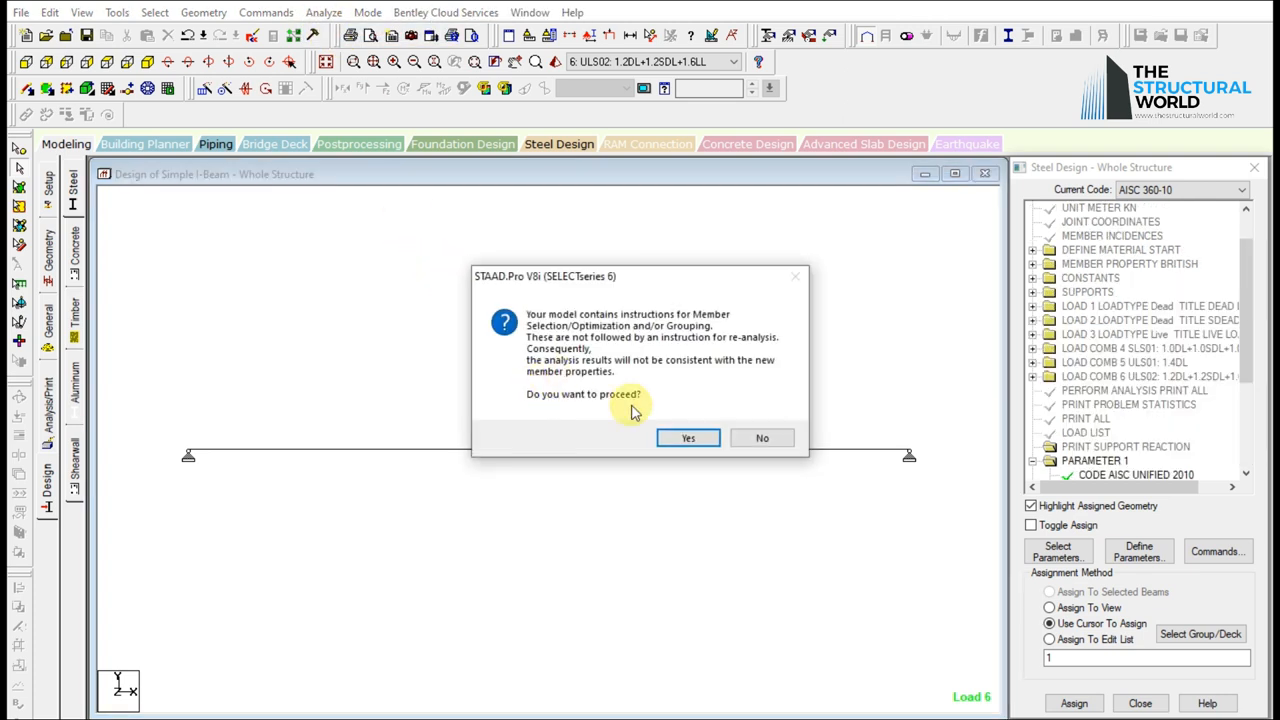
pyautogui.click(688, 438)
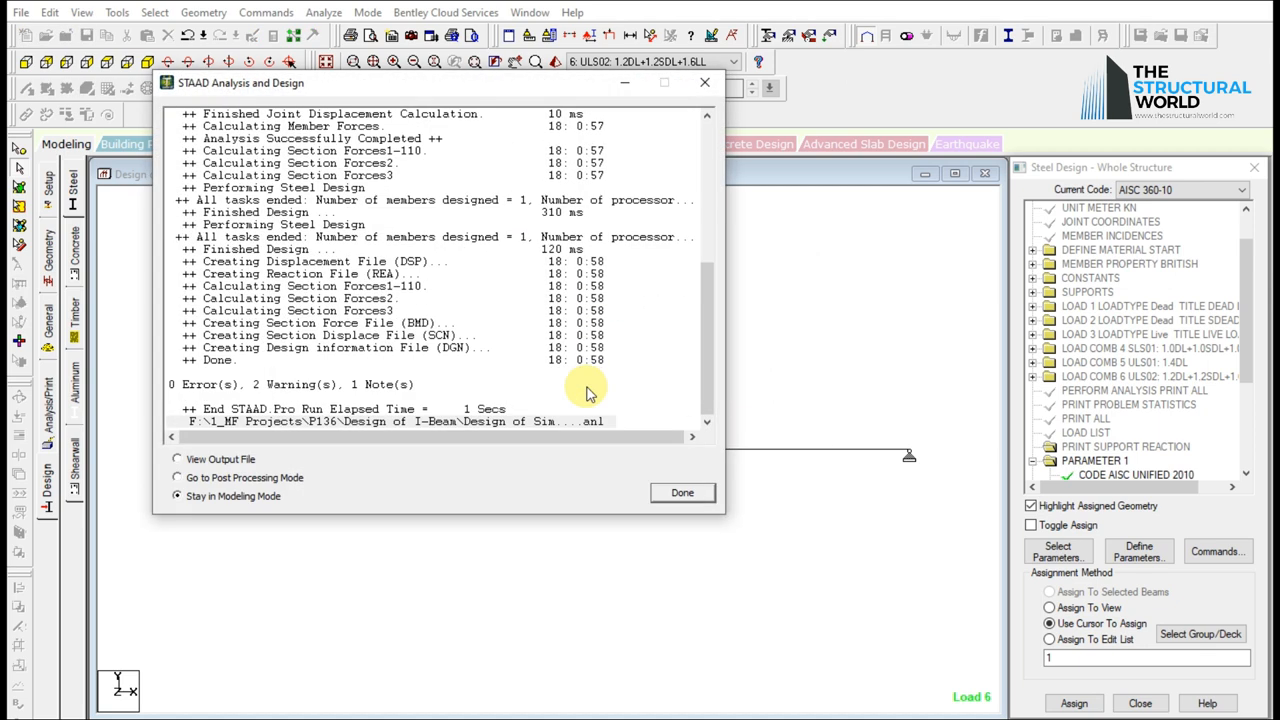
pyautogui.moveTo(263, 468)
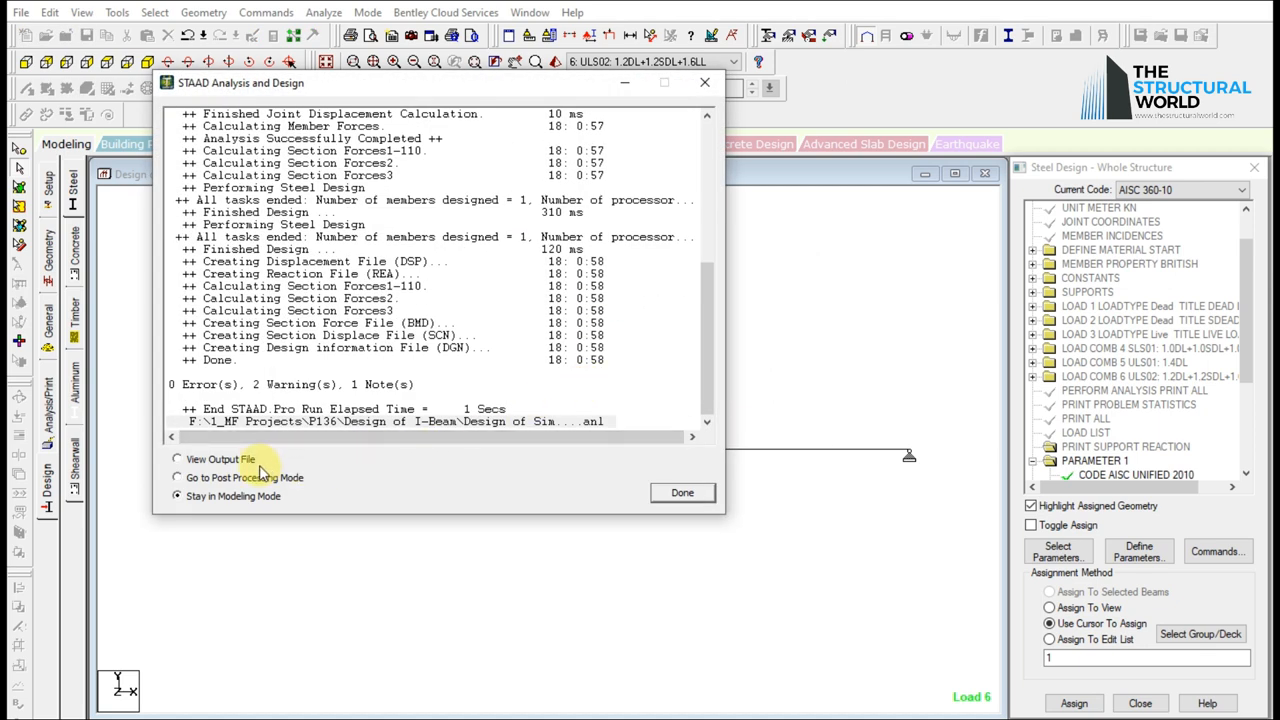
pyautogui.click(177, 459)
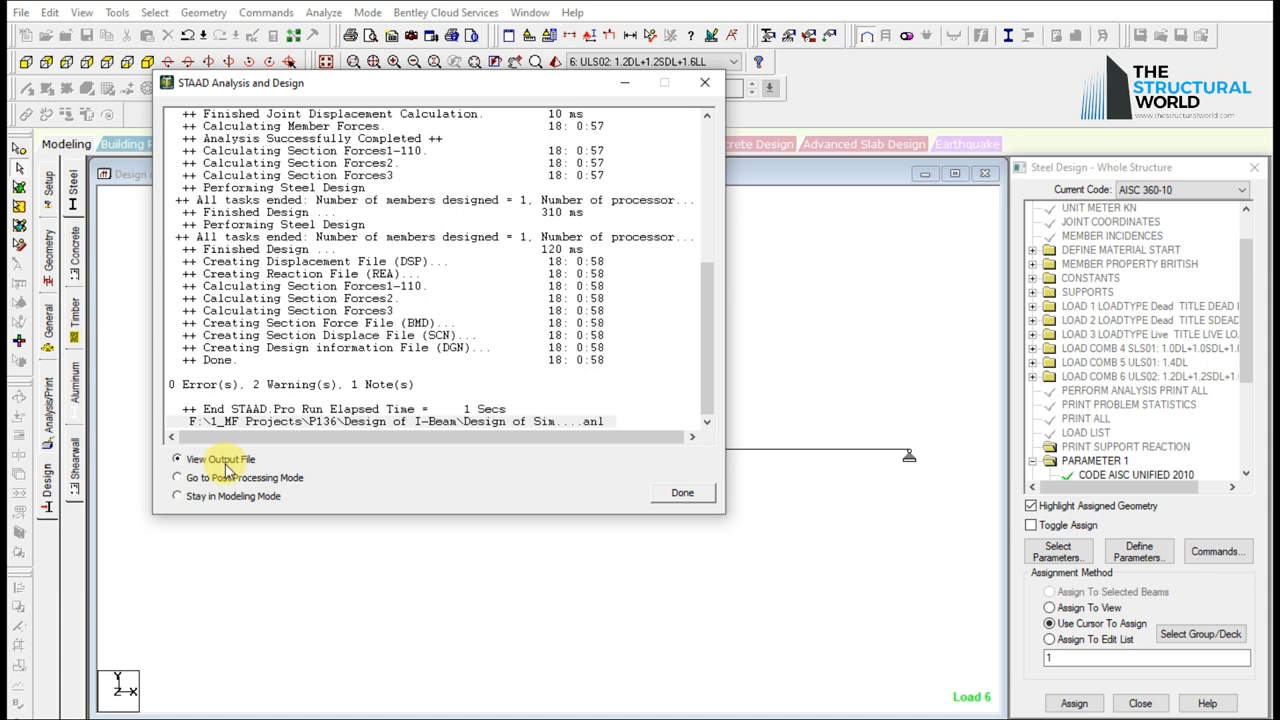
pyautogui.click(682, 492)
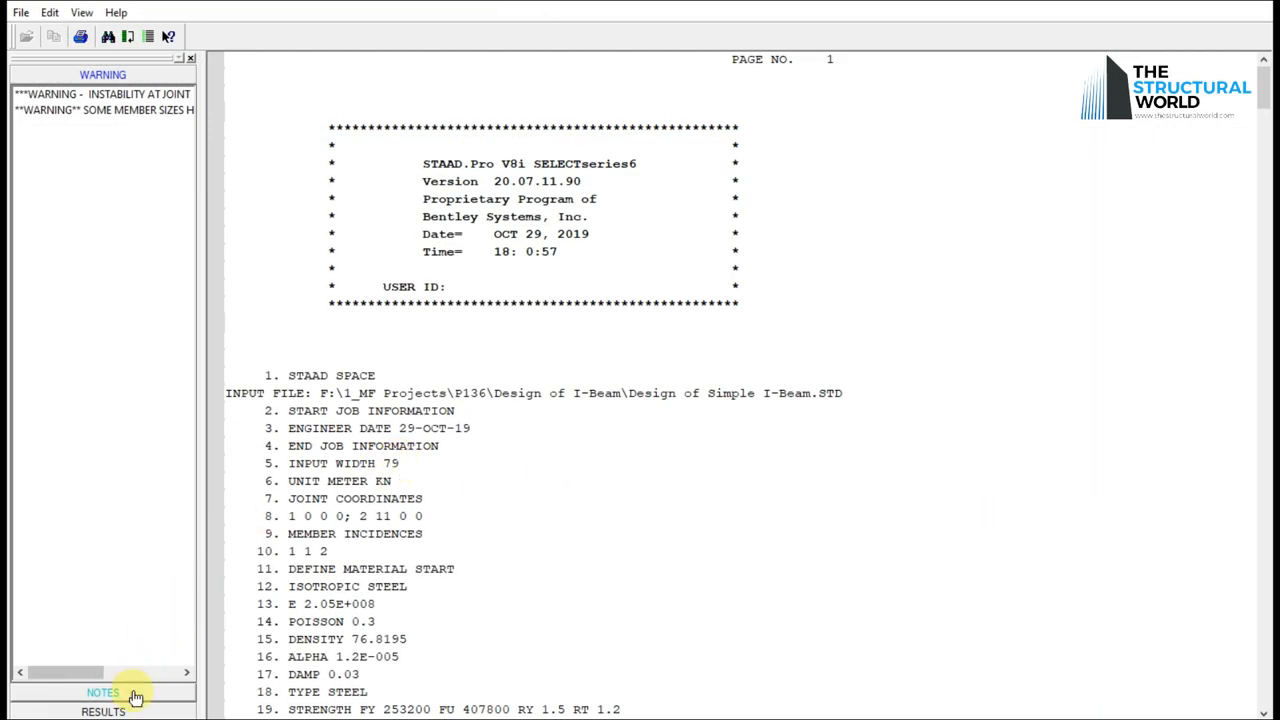
# Browse the output's results sections, passing loading 3 reactions, to the AISC steel design check.
pyautogui.click(103, 692)
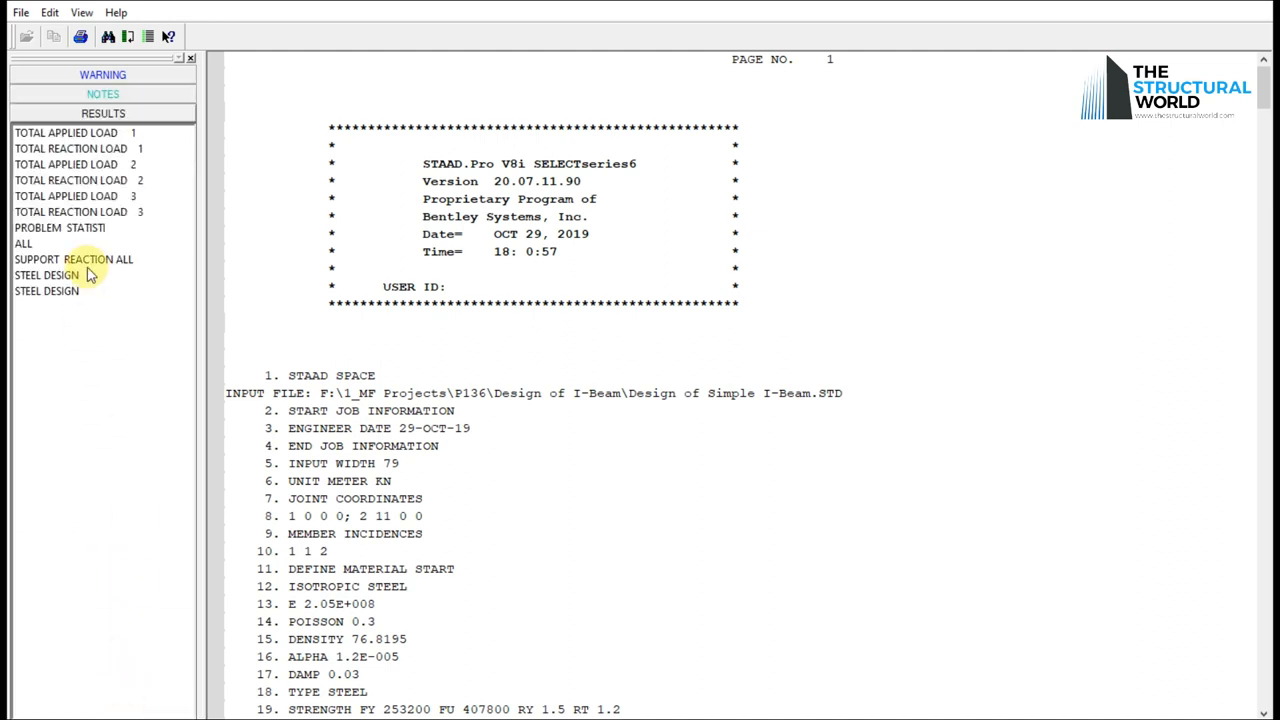
pyautogui.click(66, 132)
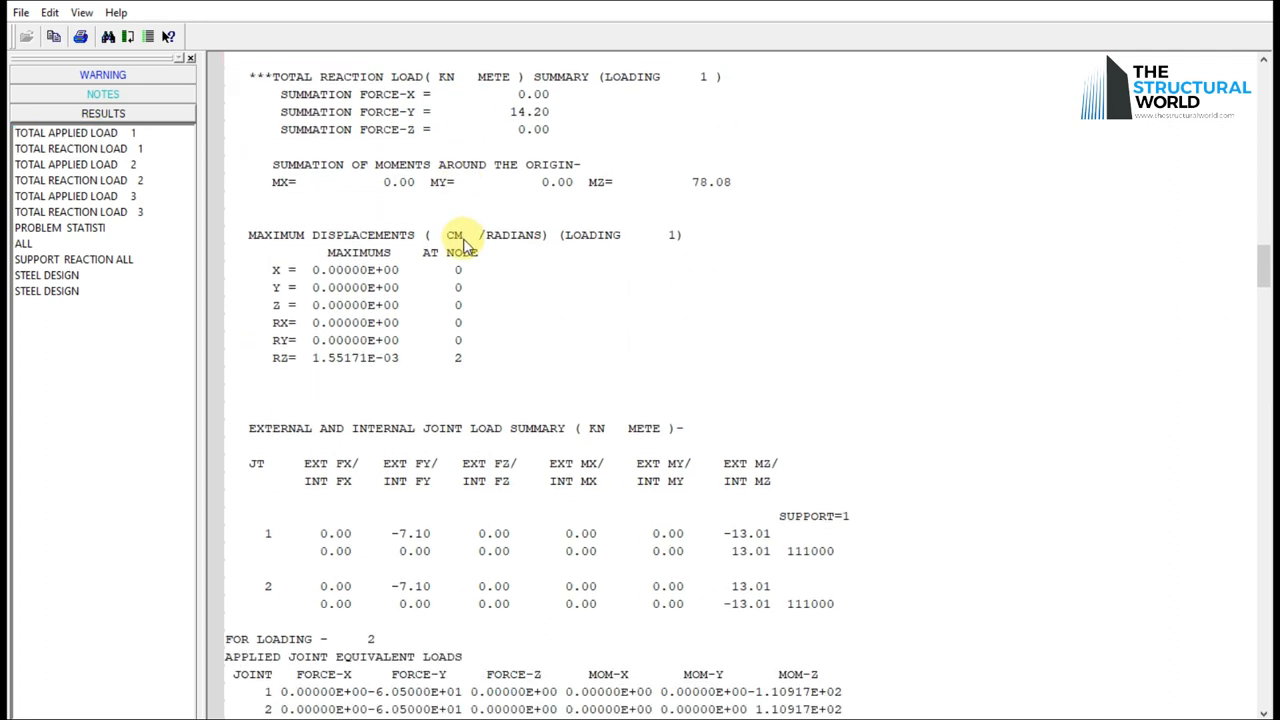
pyautogui.scroll(-3)
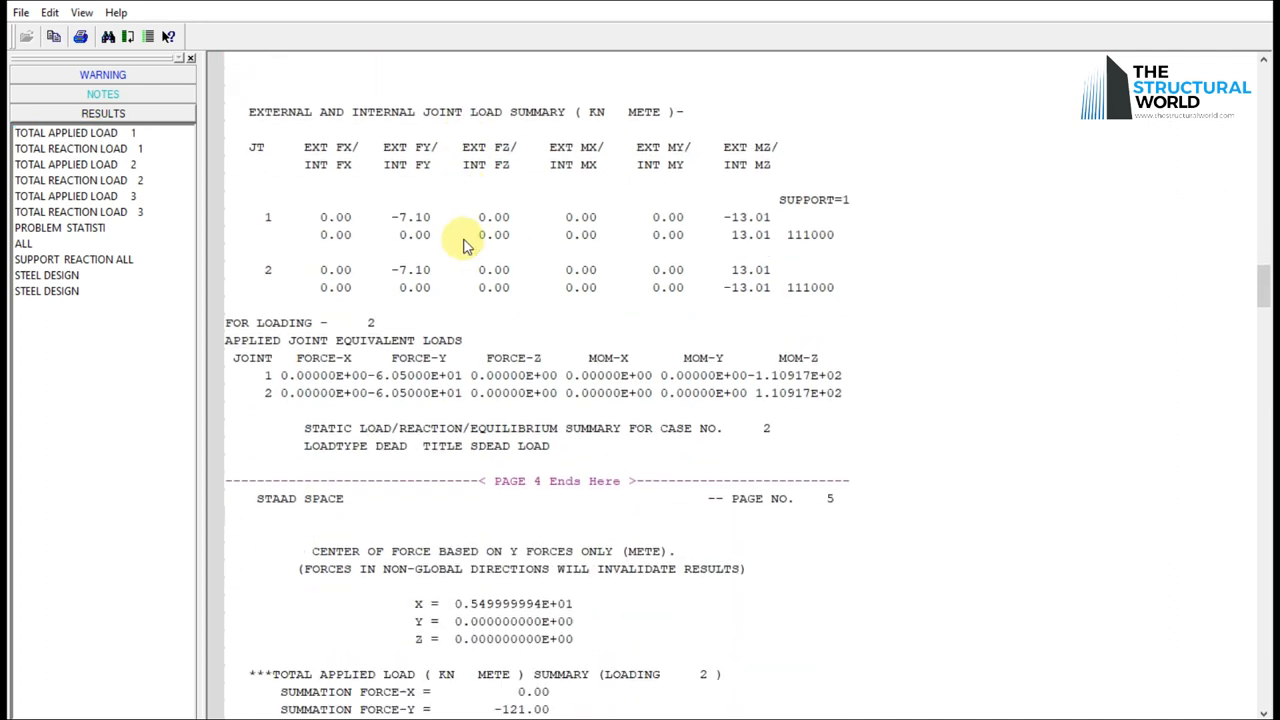
pyautogui.scroll(-3)
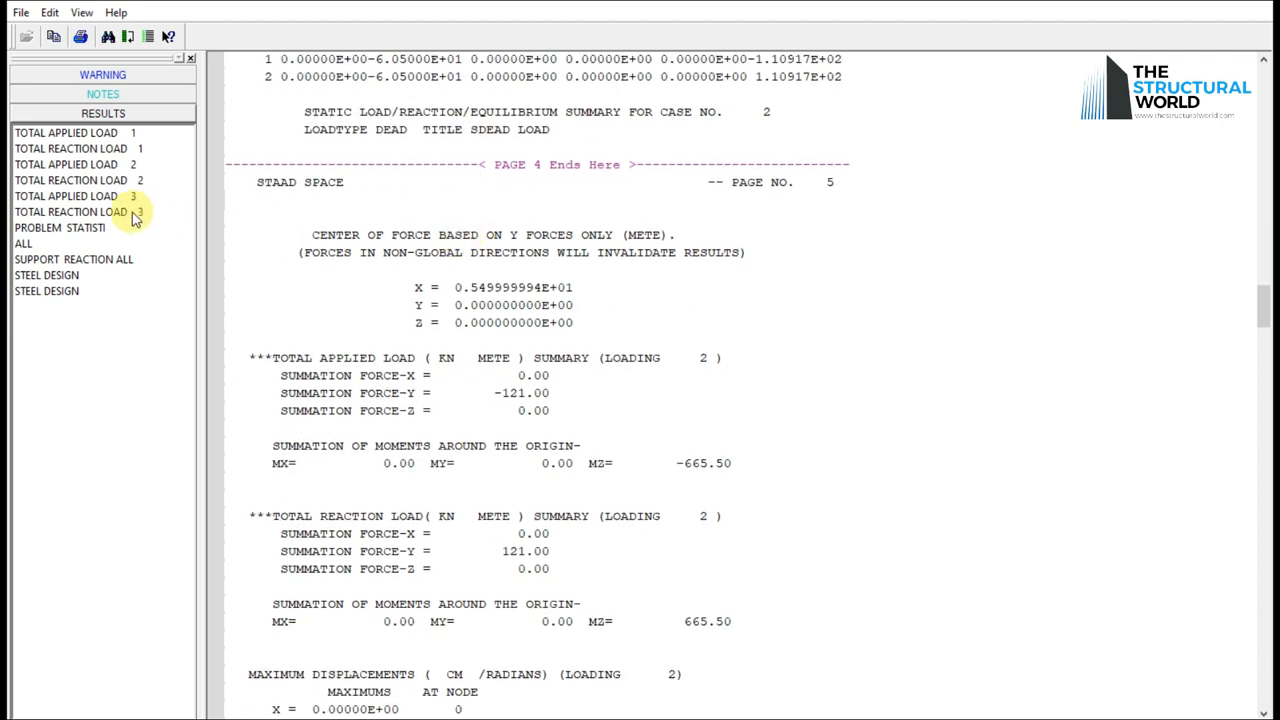
pyautogui.click(78, 211)
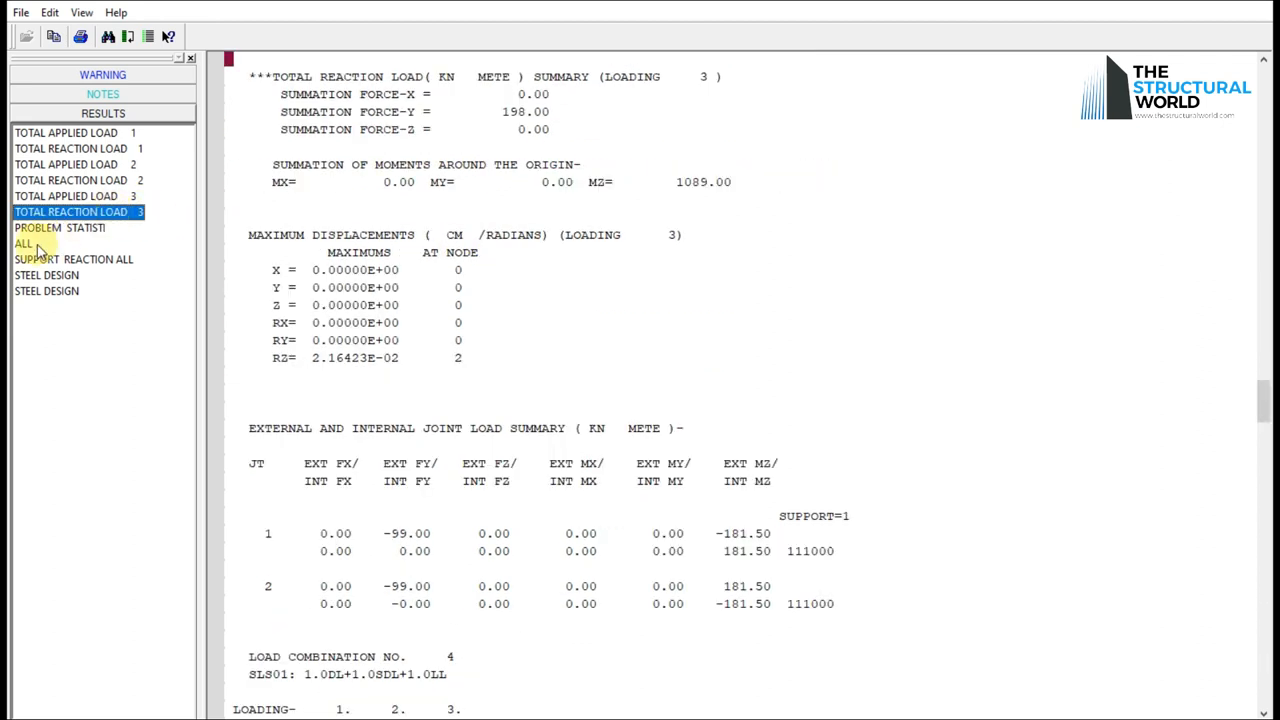
pyautogui.scroll(-3)
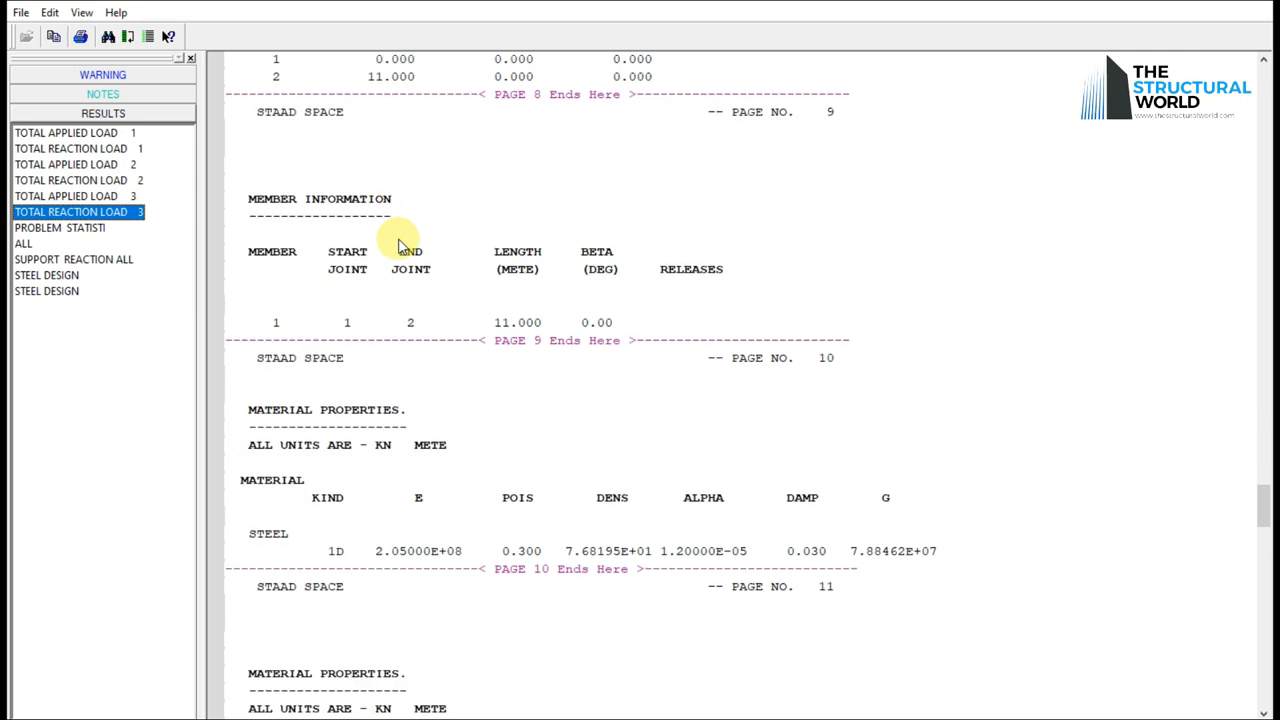
pyautogui.scroll(-3)
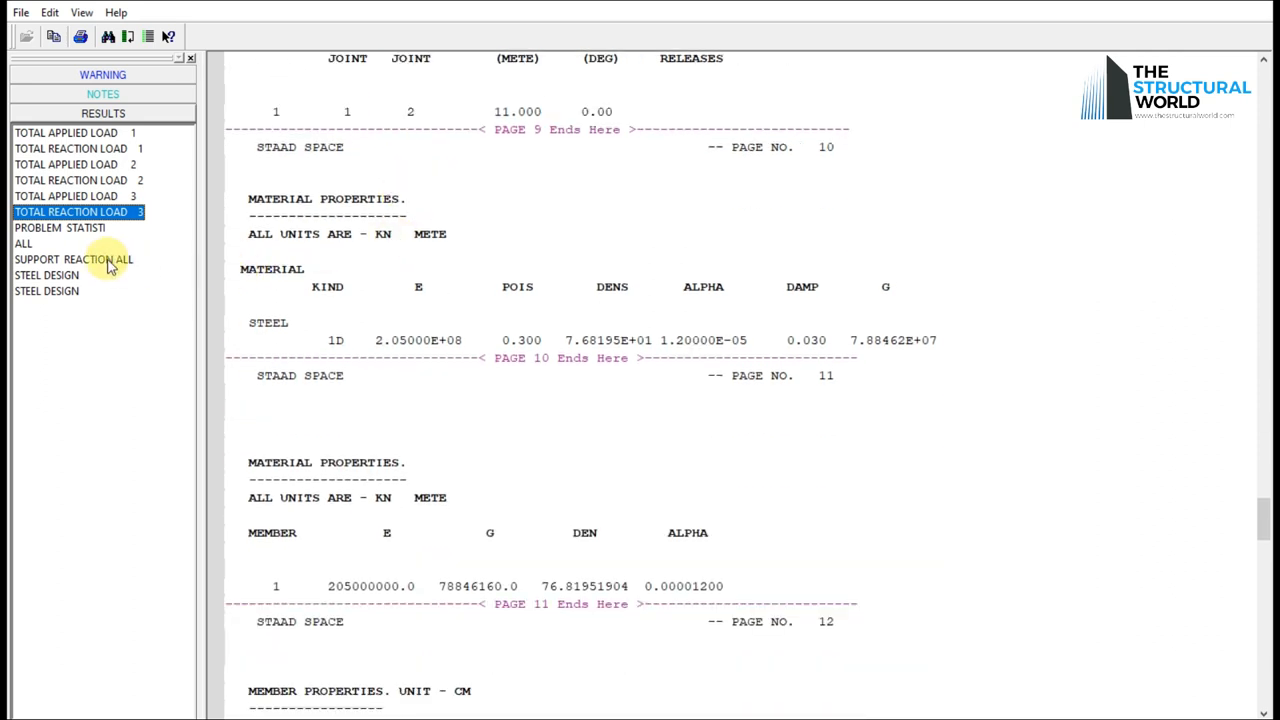
pyautogui.click(73, 259)
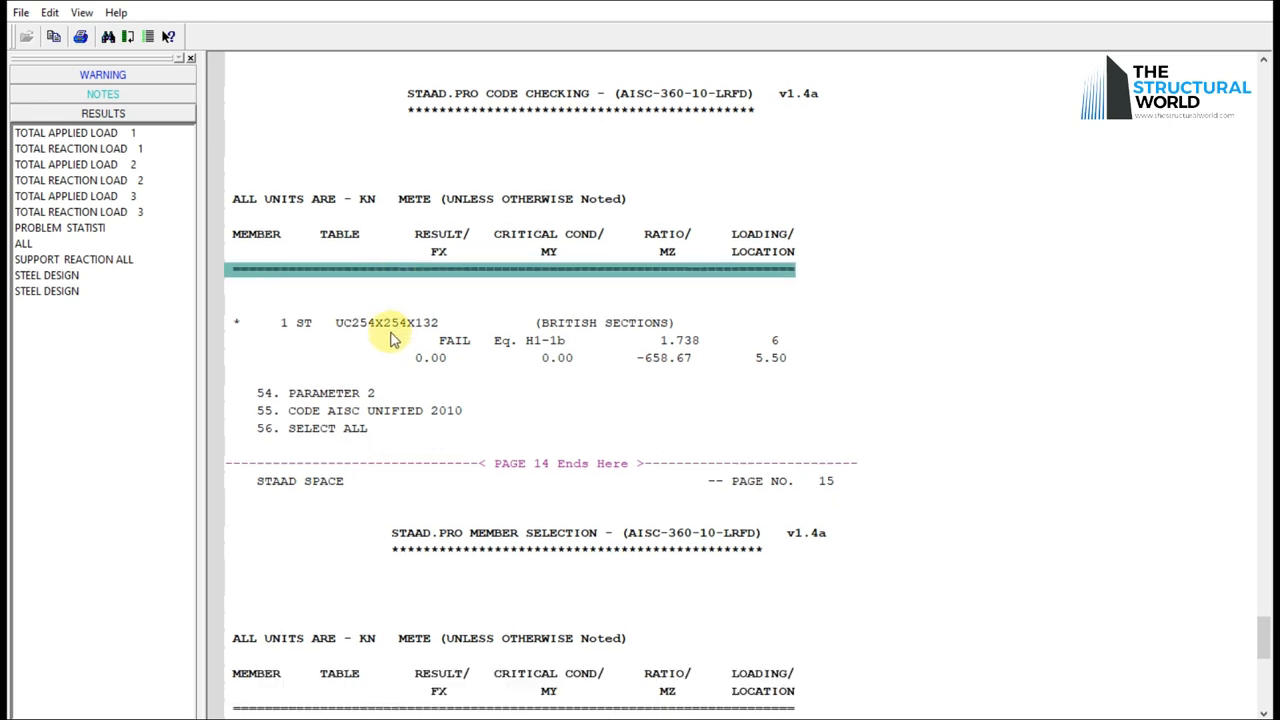
# Highlight UC254X254X132 and its FAIL result with ratio 1.738, then scroll further.
pyautogui.click(400, 322)
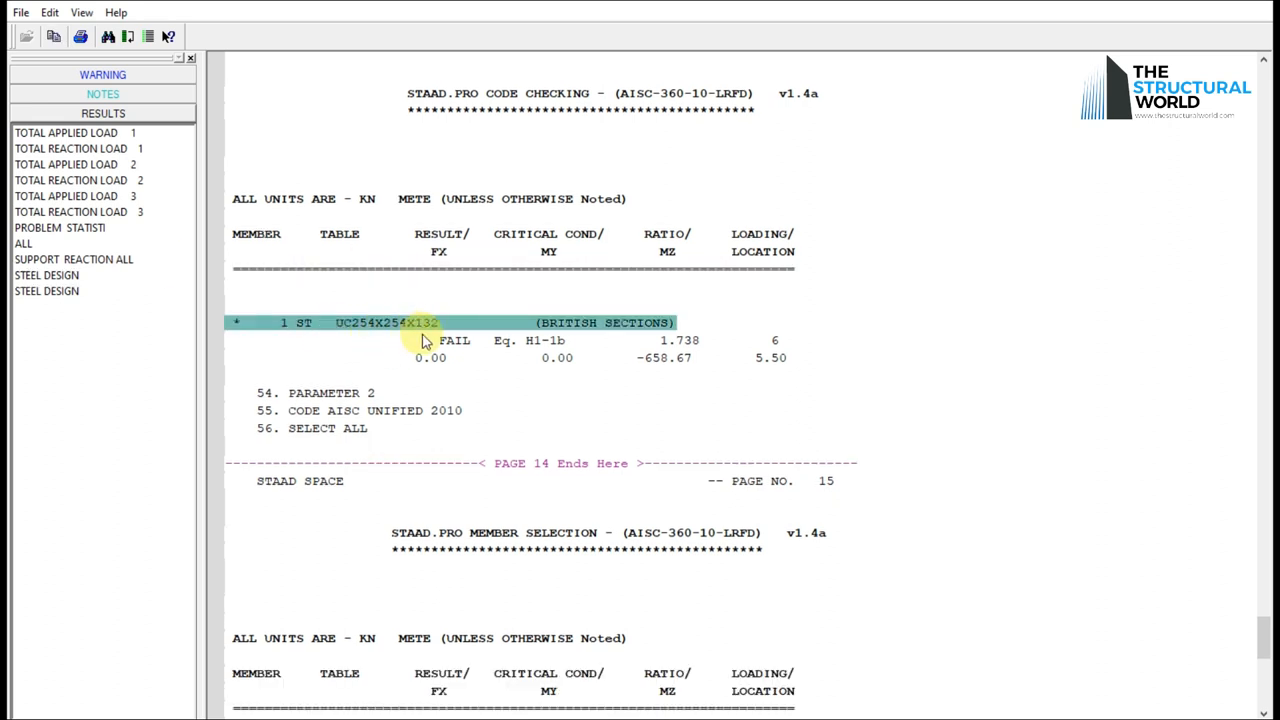
pyautogui.moveTo(453, 345)
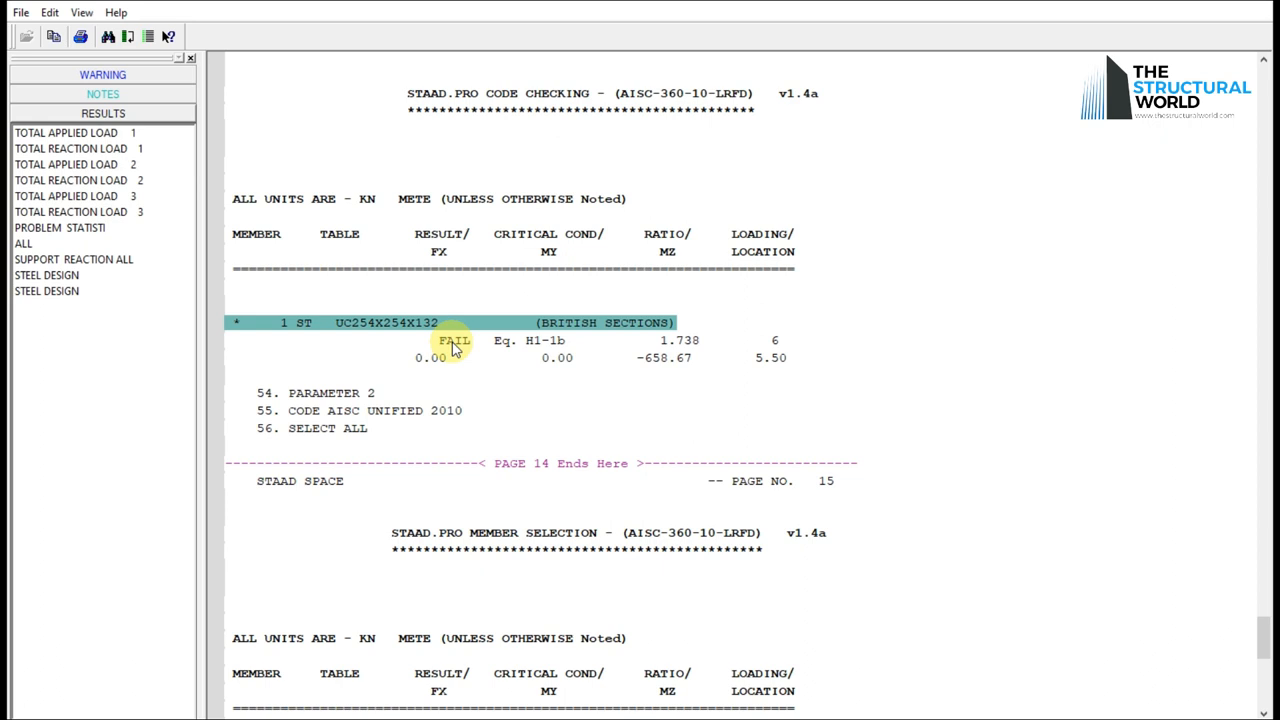
pyautogui.click(455, 340)
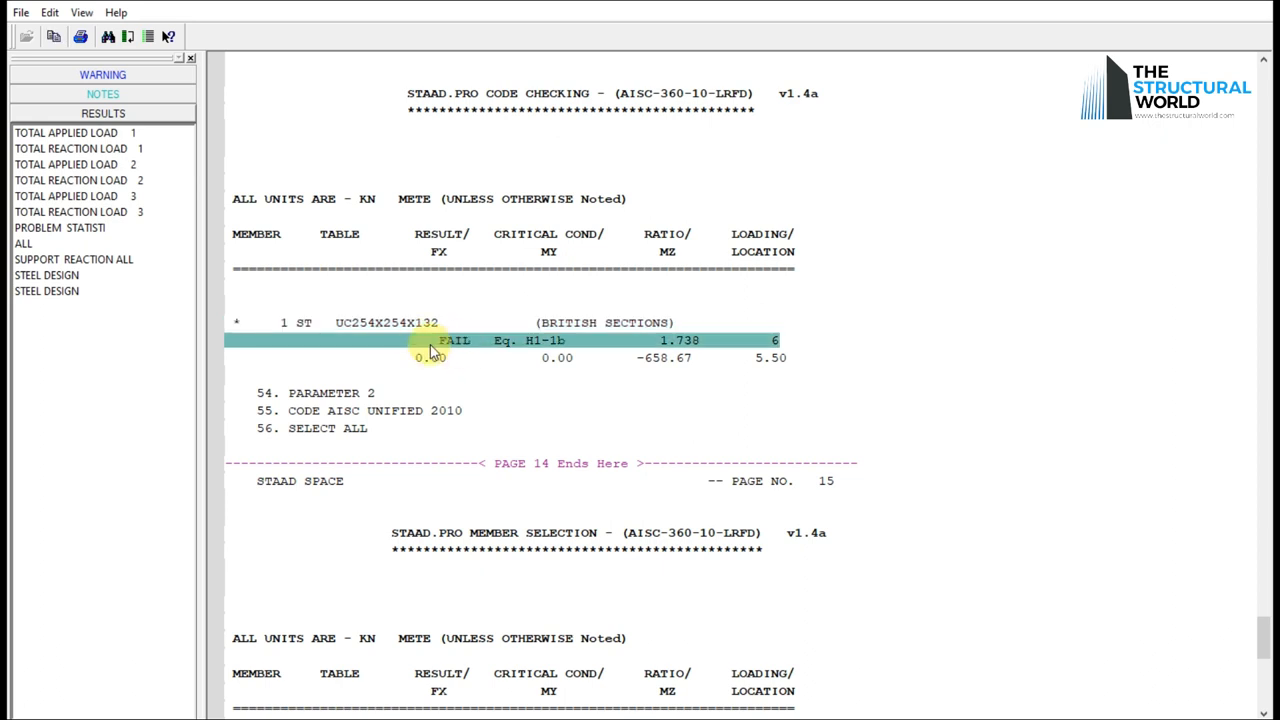
pyautogui.scroll(-3)
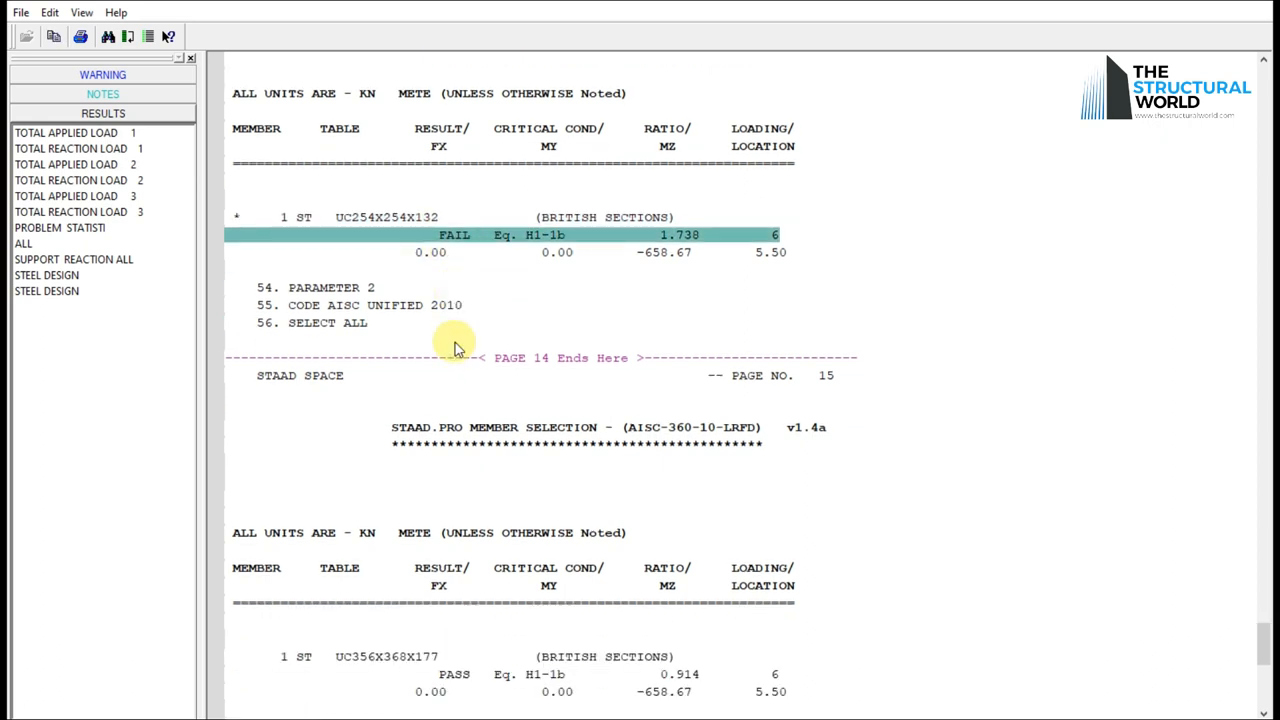
# Jump to member selection and highlight UC356X368X177 passing with ratio 0.914.
pyautogui.click(47, 290)
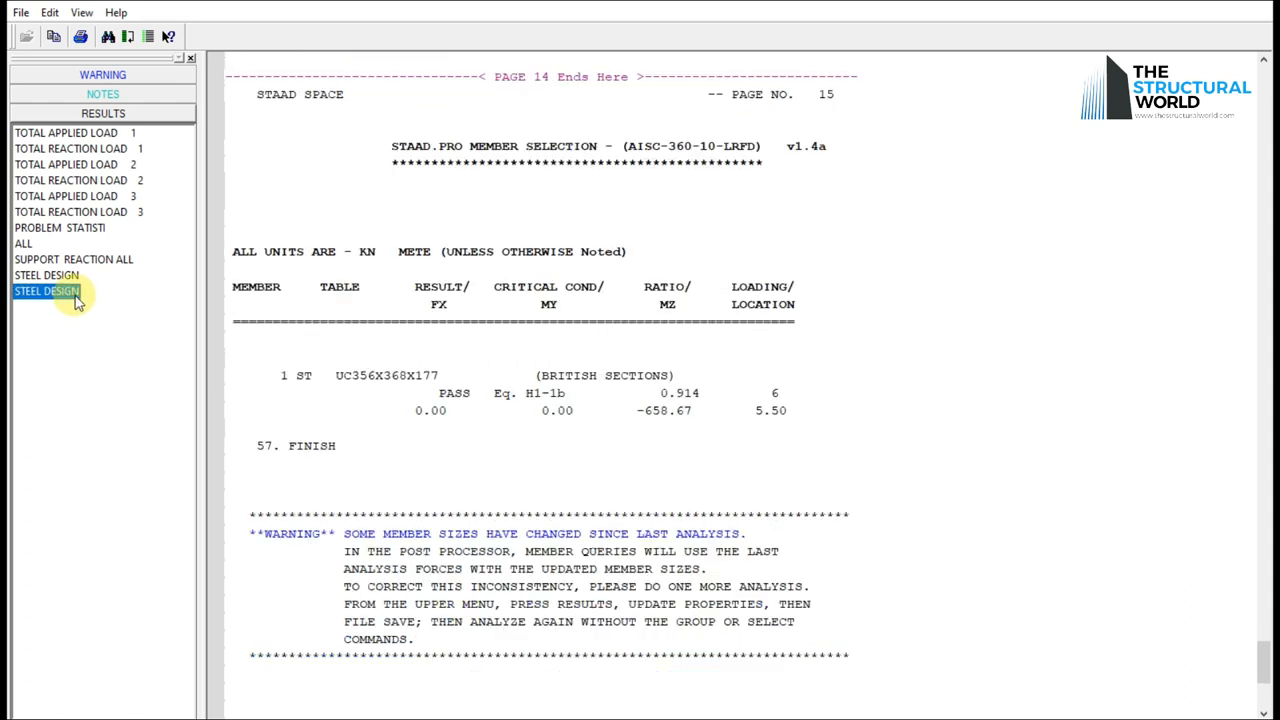
pyautogui.click(410, 375)
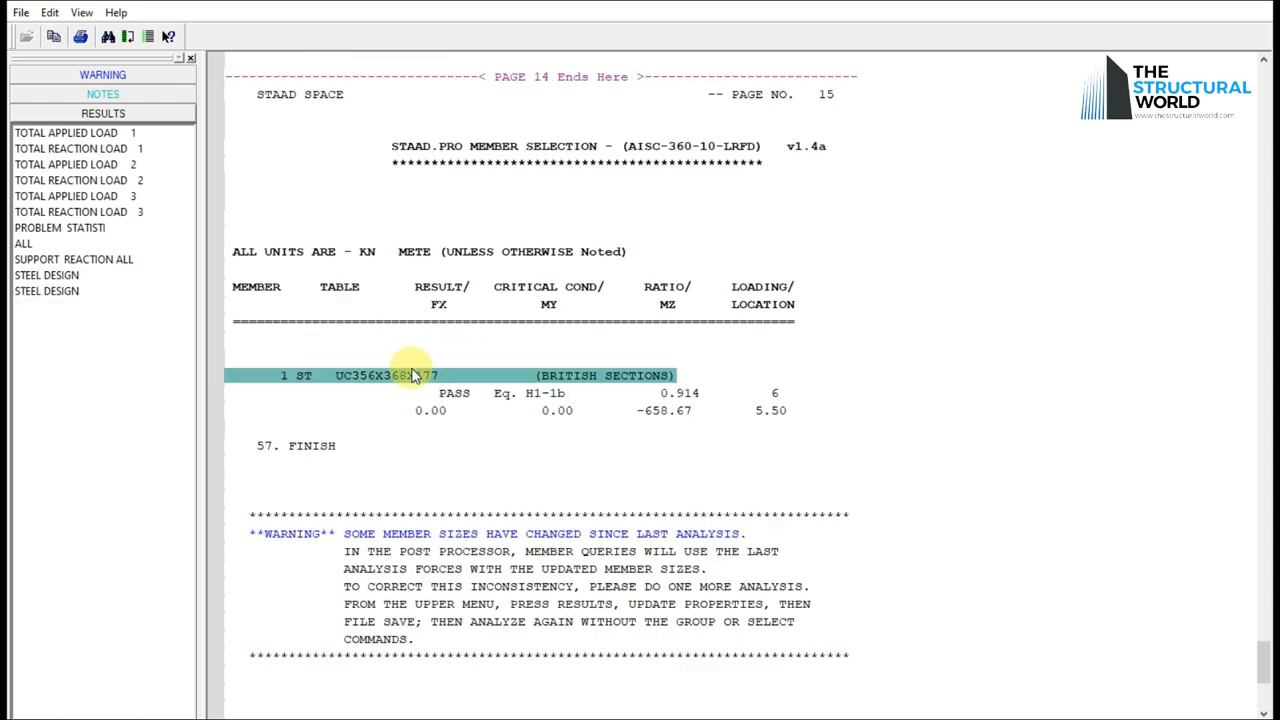
pyautogui.scroll(-3)
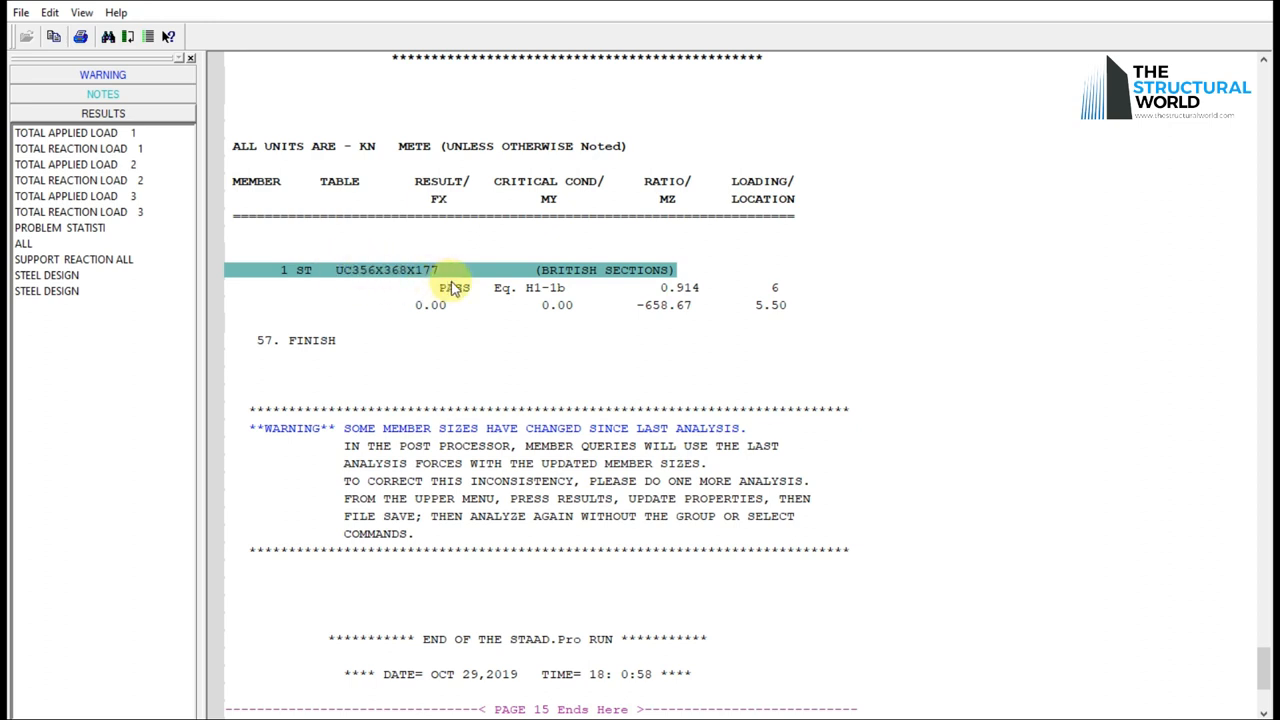
pyautogui.click(453, 288)
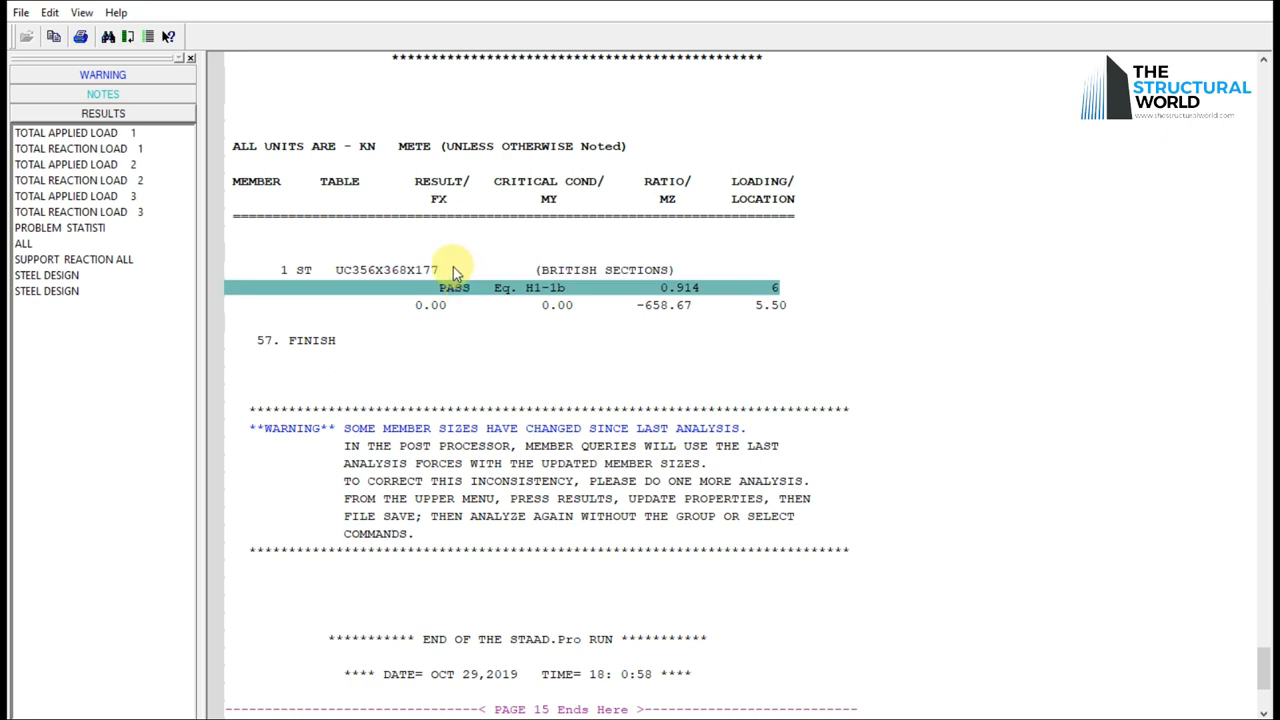
pyautogui.moveTo(492, 237)
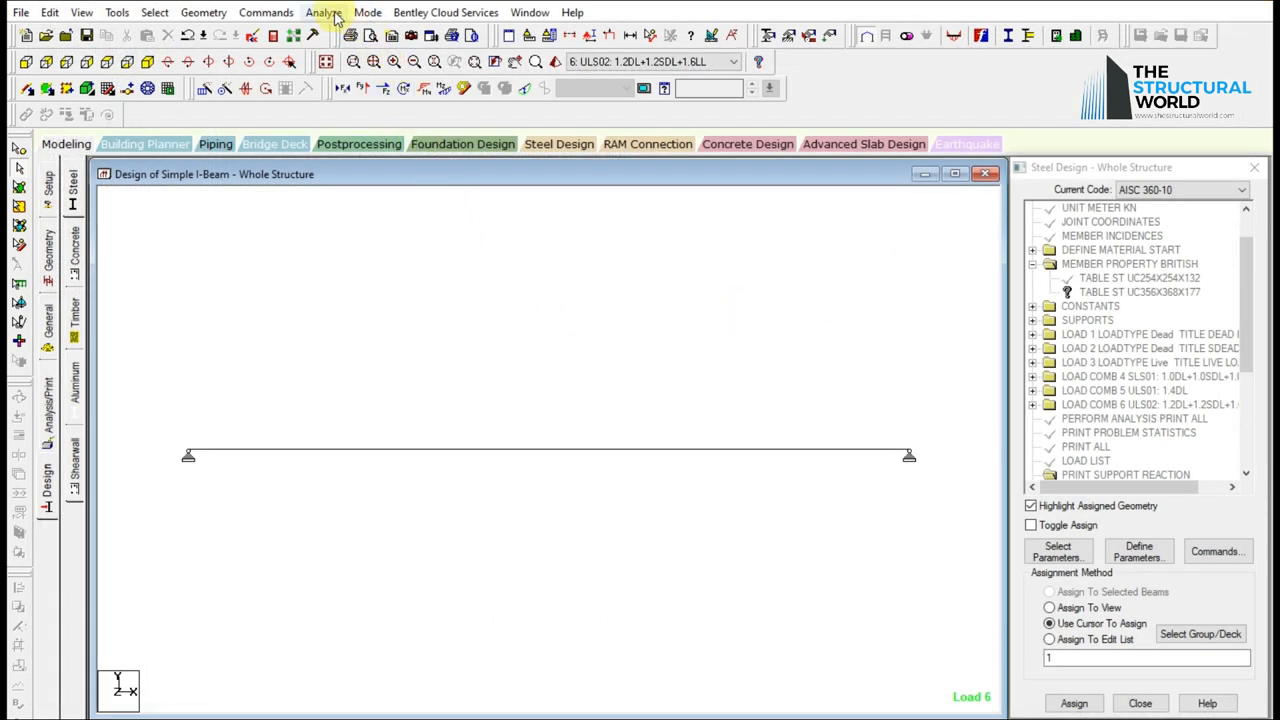
# Enter Post Processing mode with all six load cases selected for results.
pyautogui.click(368, 12)
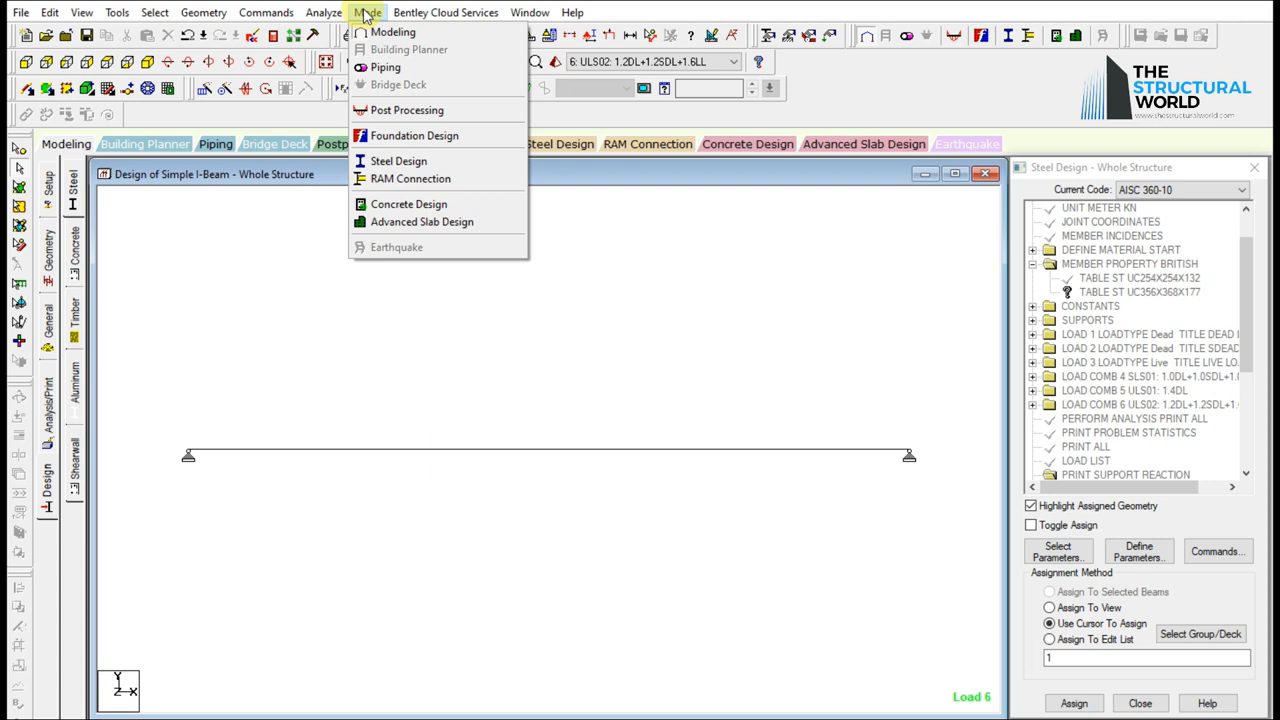
pyautogui.moveTo(410, 49)
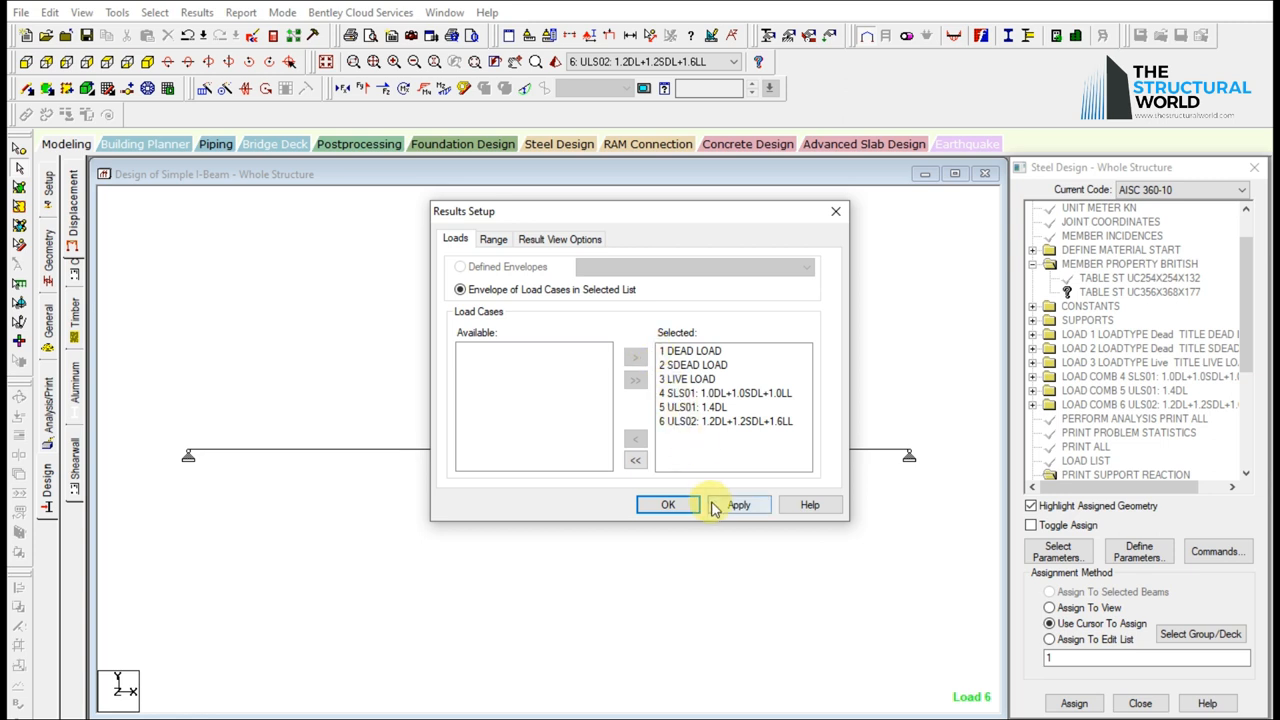
pyautogui.click(668, 504)
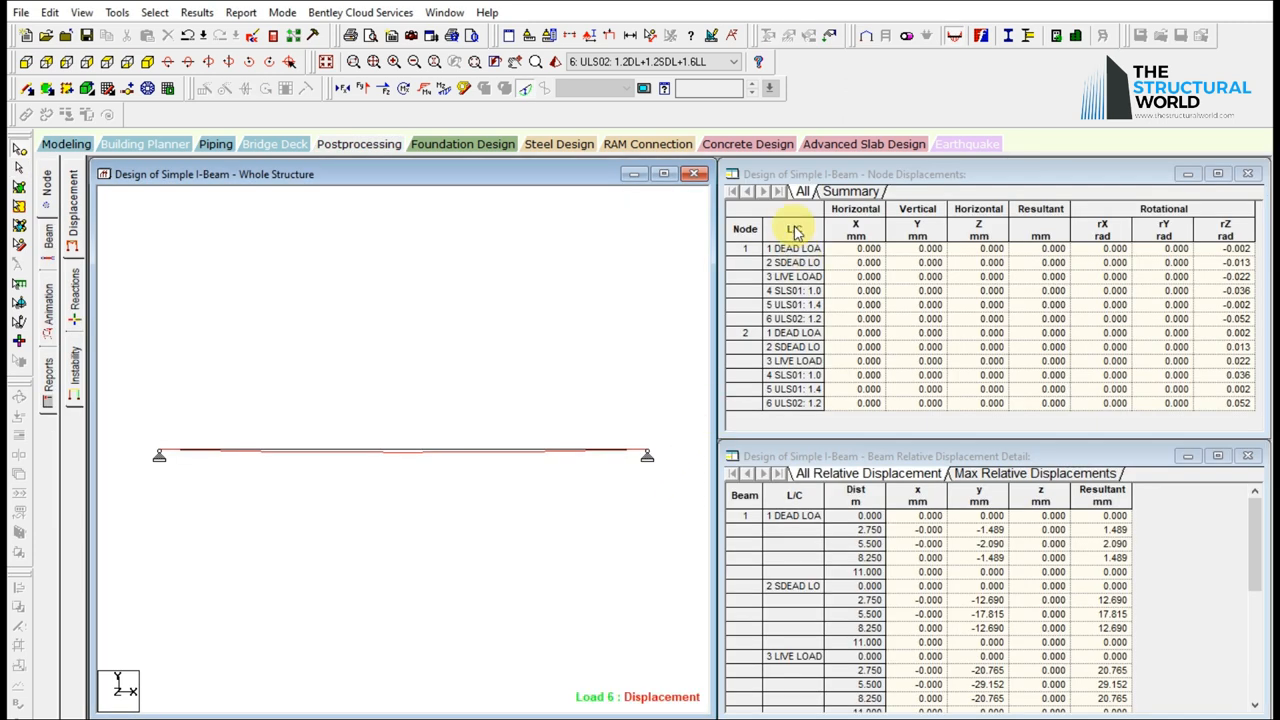
# Show reactions, the bending moment diagram, beam end-force summary and maximum axial forces.
pyautogui.click(73, 297)
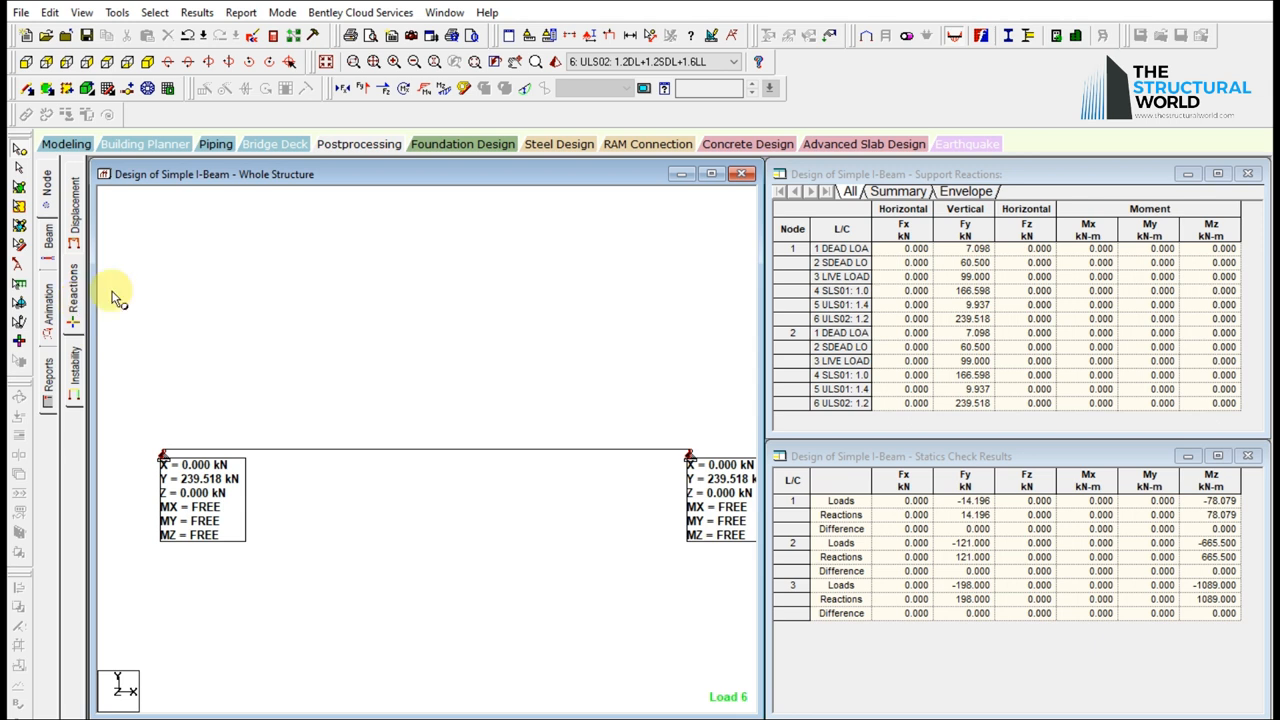
pyautogui.click(964, 191)
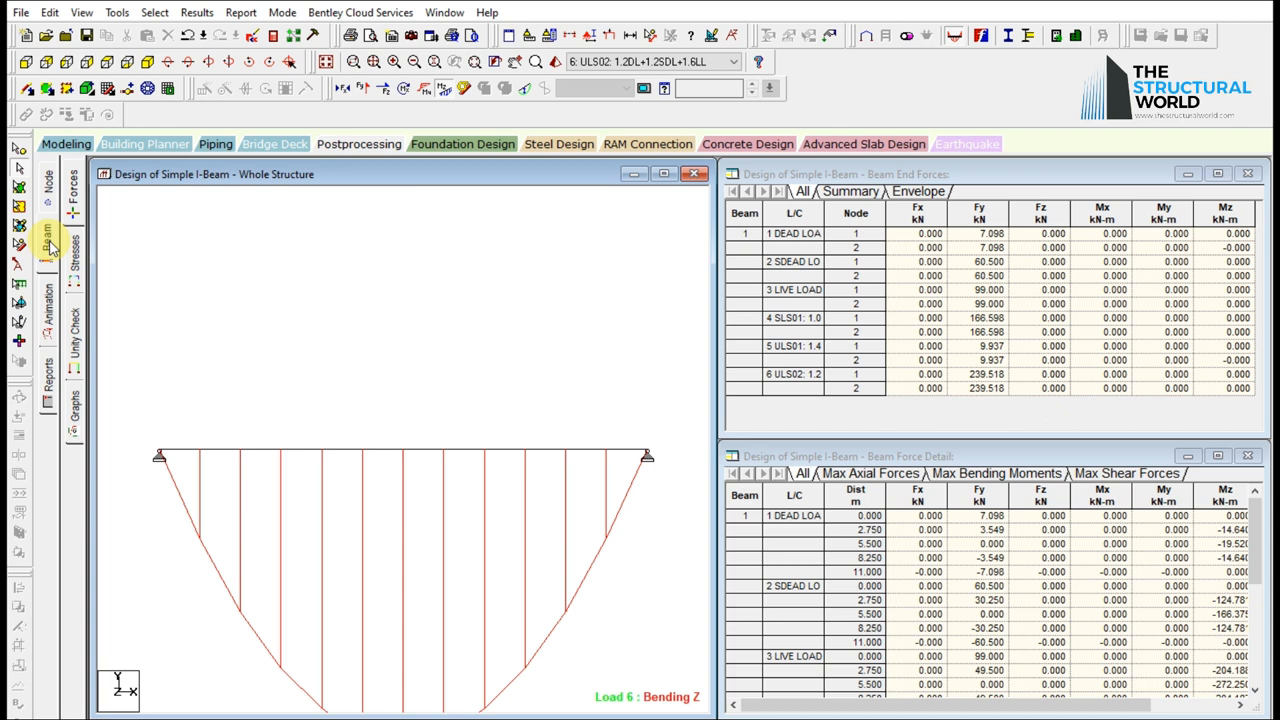
pyautogui.click(850, 191)
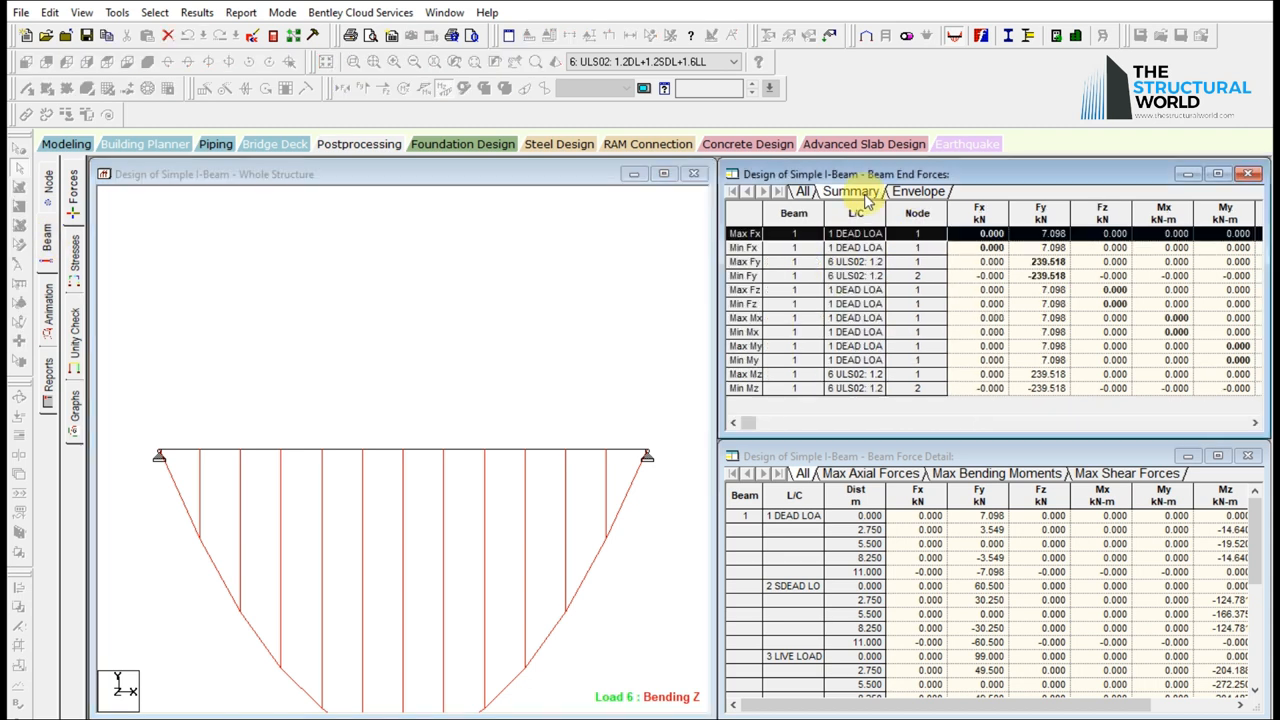
pyautogui.click(869, 473)
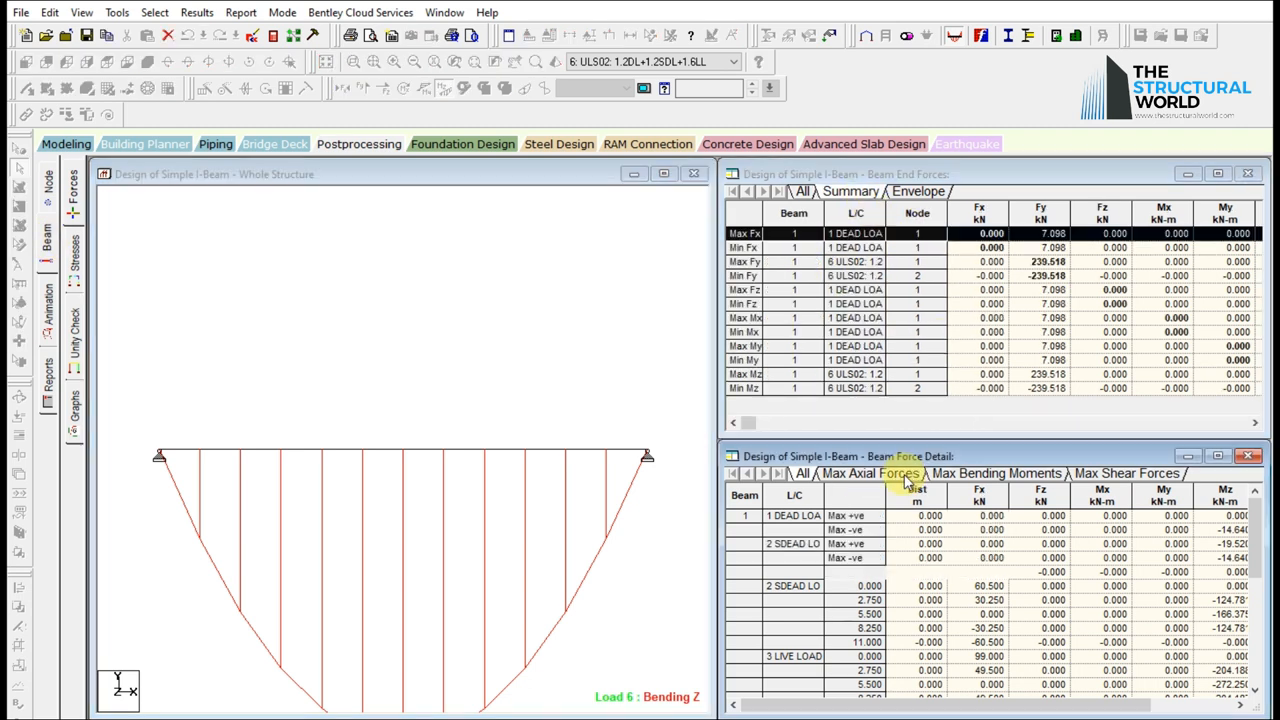
pyautogui.click(869, 472)
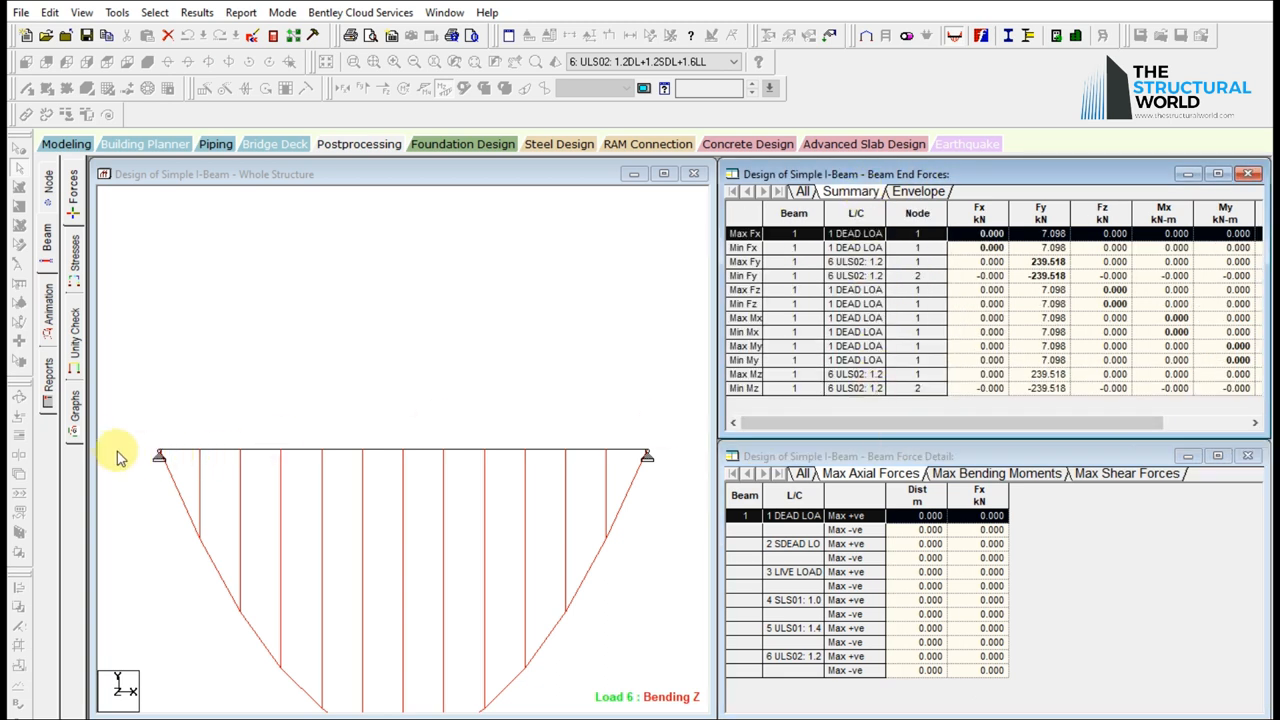
# Show beam 1's moment and shear graphs, then a rendered 3D view.
pyautogui.click(74, 400)
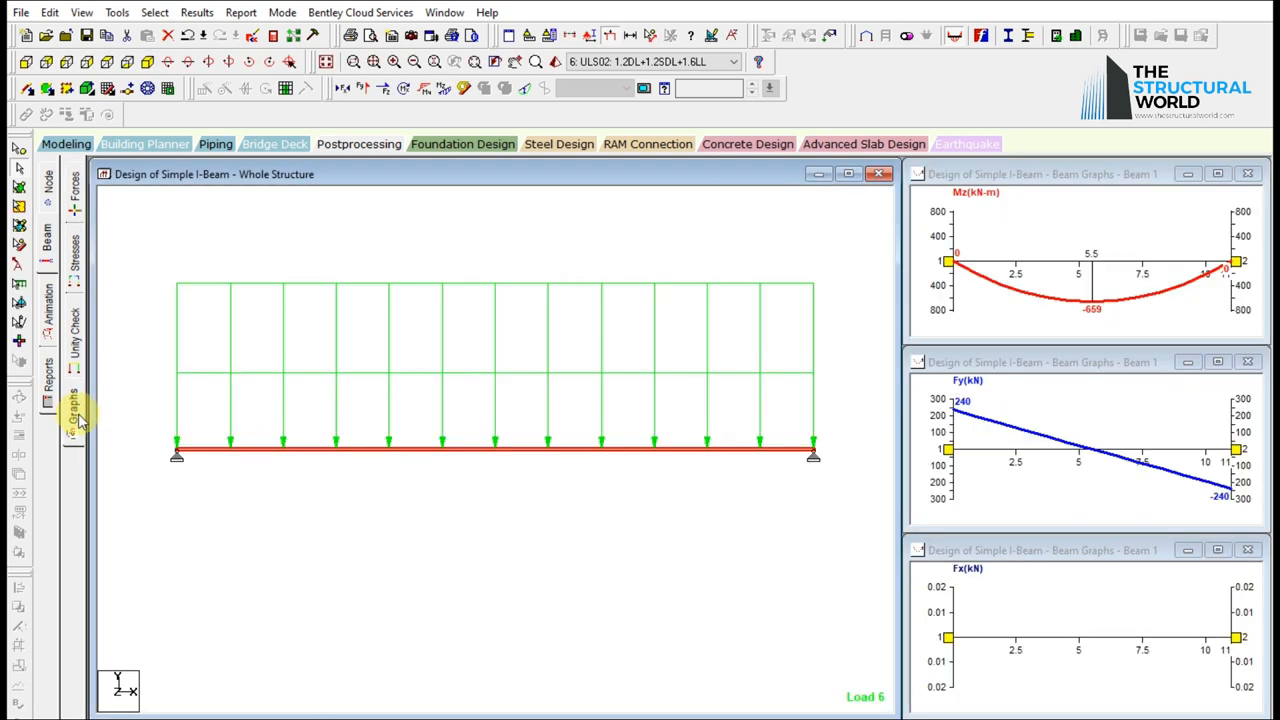
pyautogui.moveTo(965, 272)
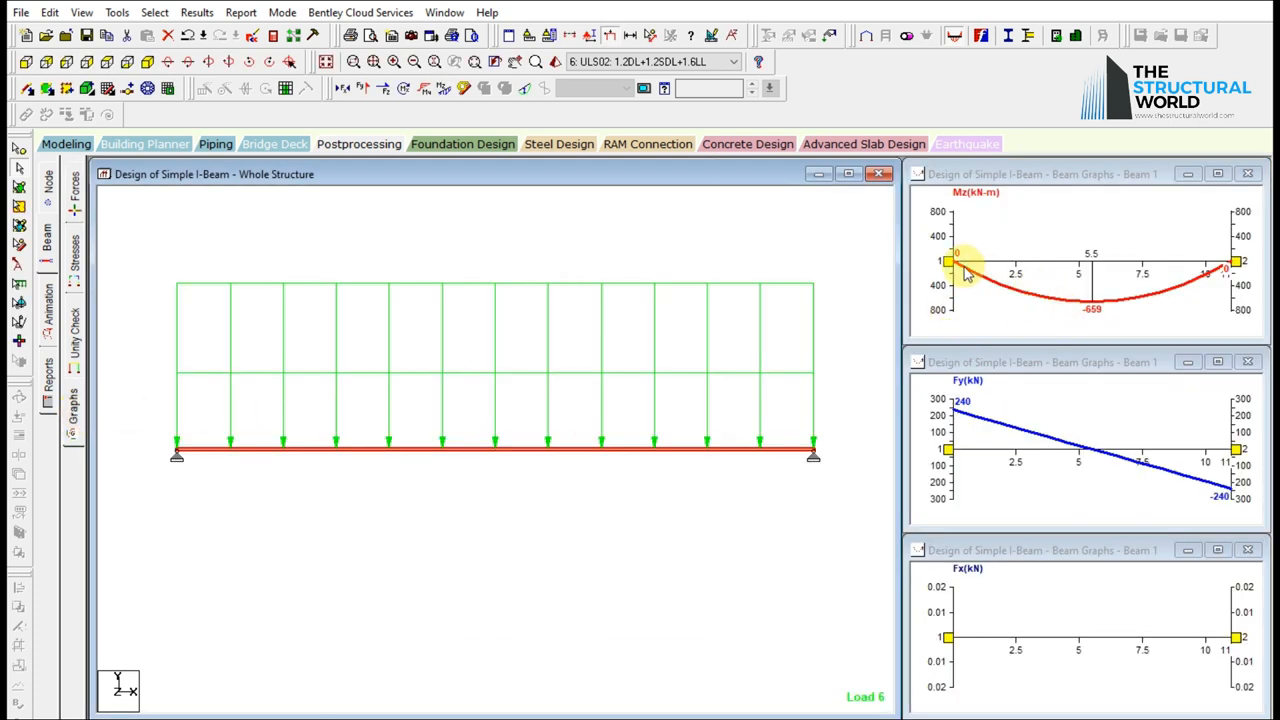
pyautogui.moveTo(1178, 303)
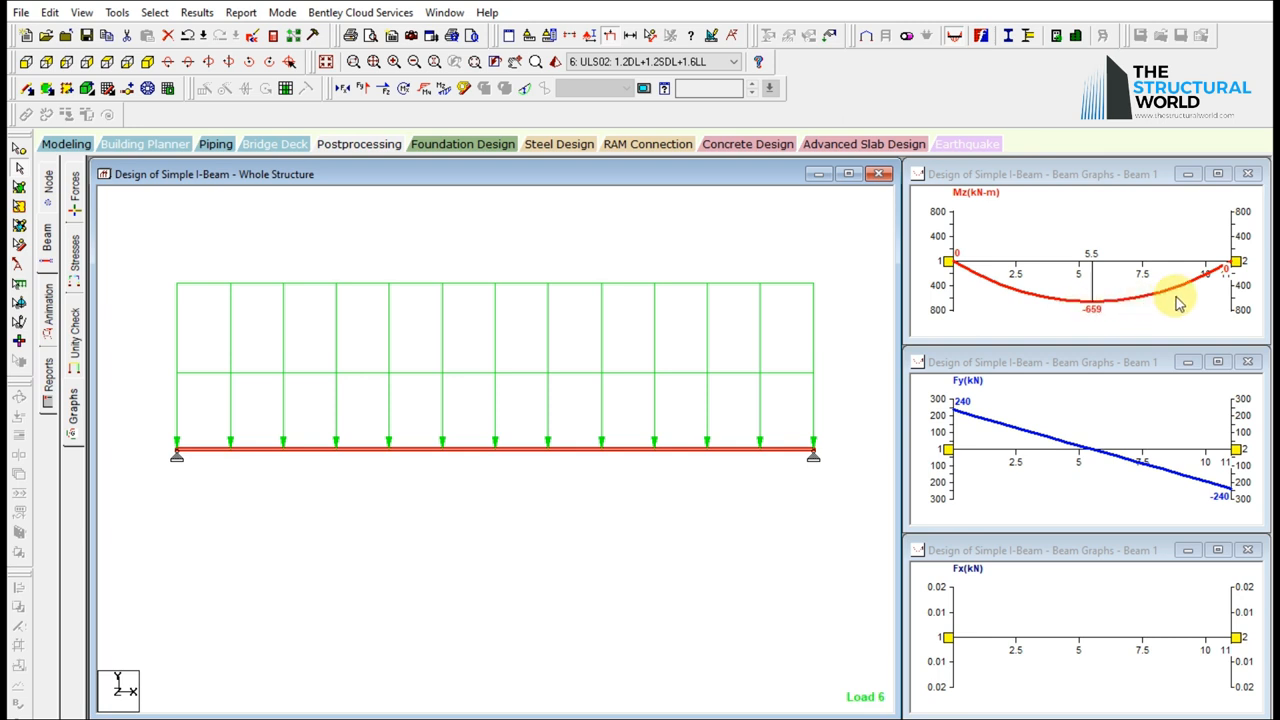
pyautogui.moveTo(970, 415)
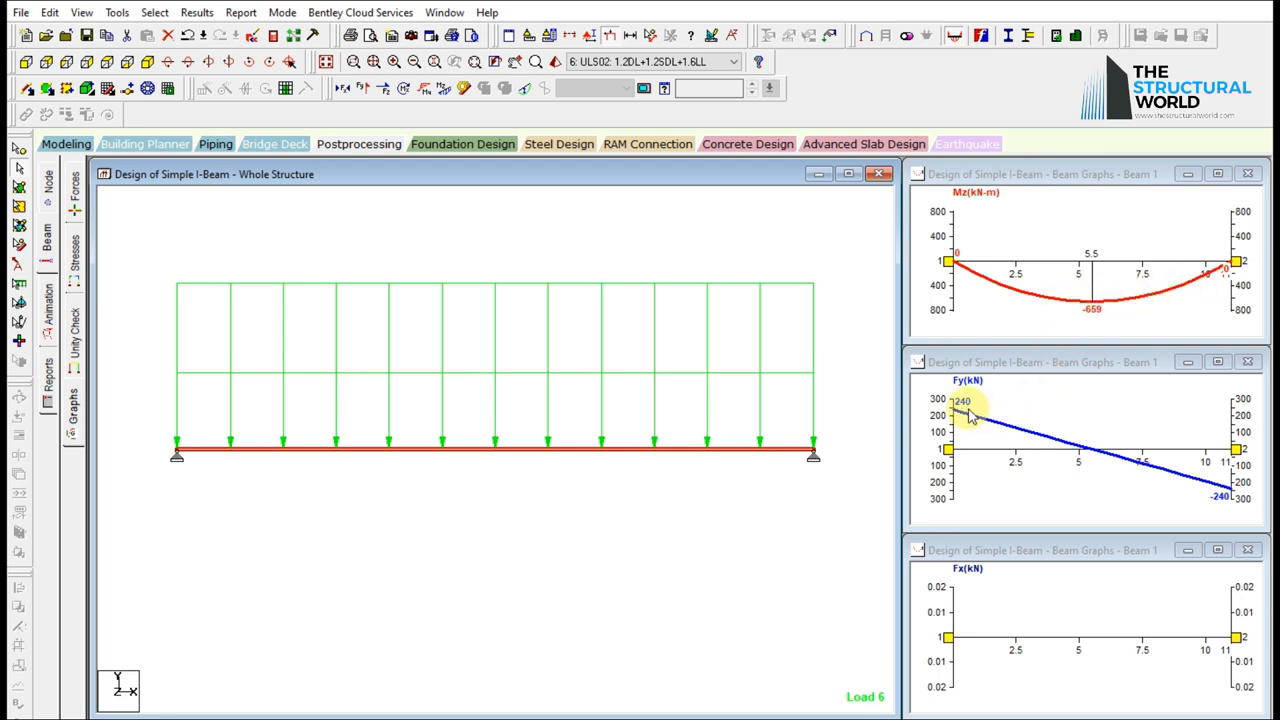
pyautogui.moveTo(1213, 490)
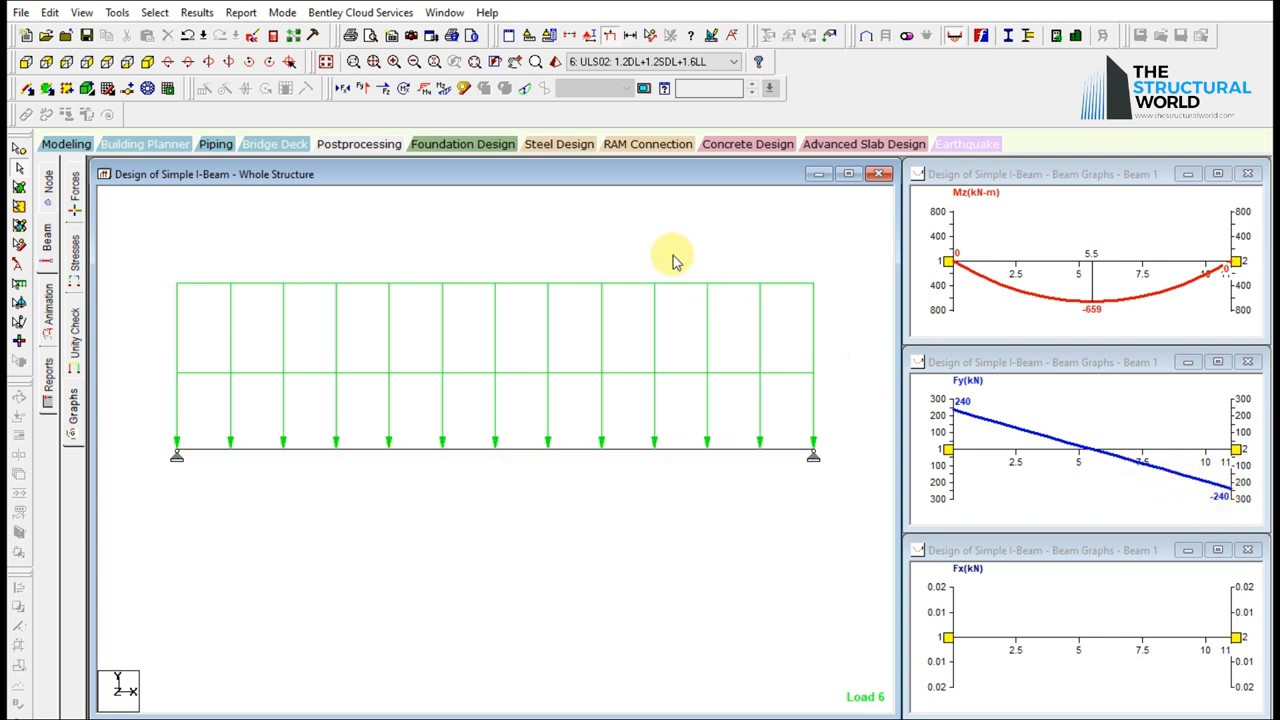
pyautogui.moveTo(553, 68)
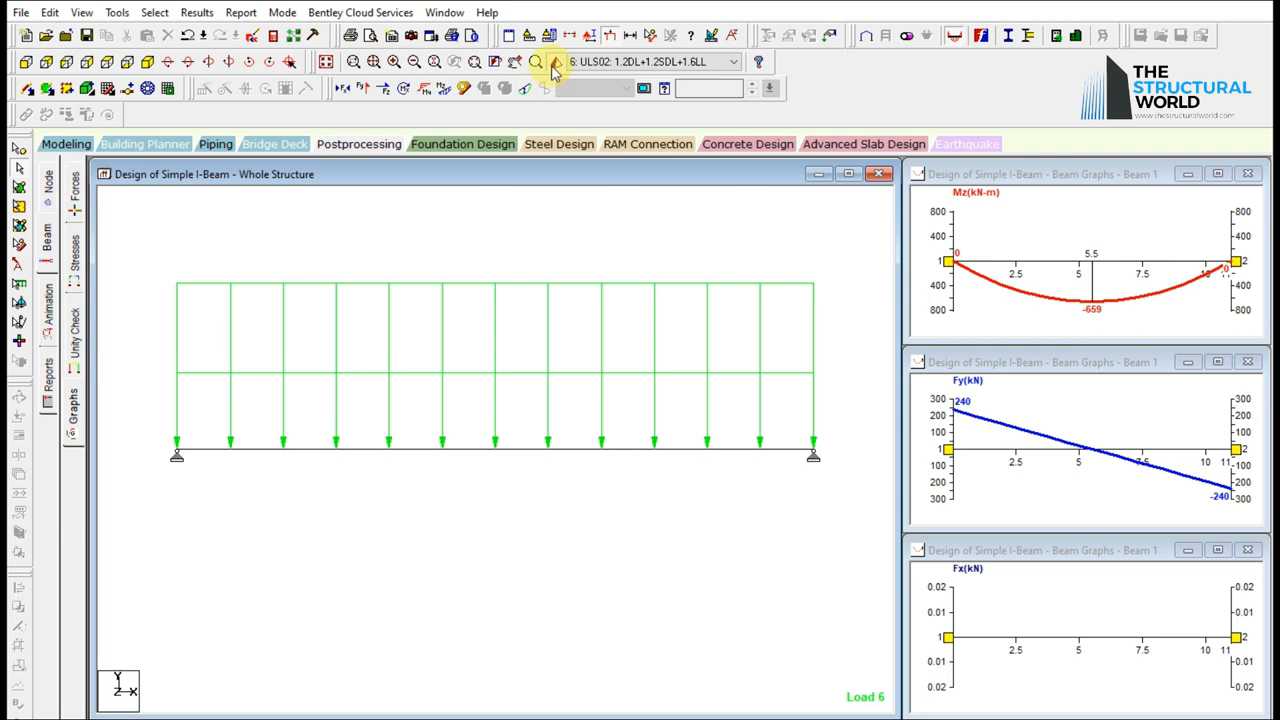
pyautogui.click(554, 62)
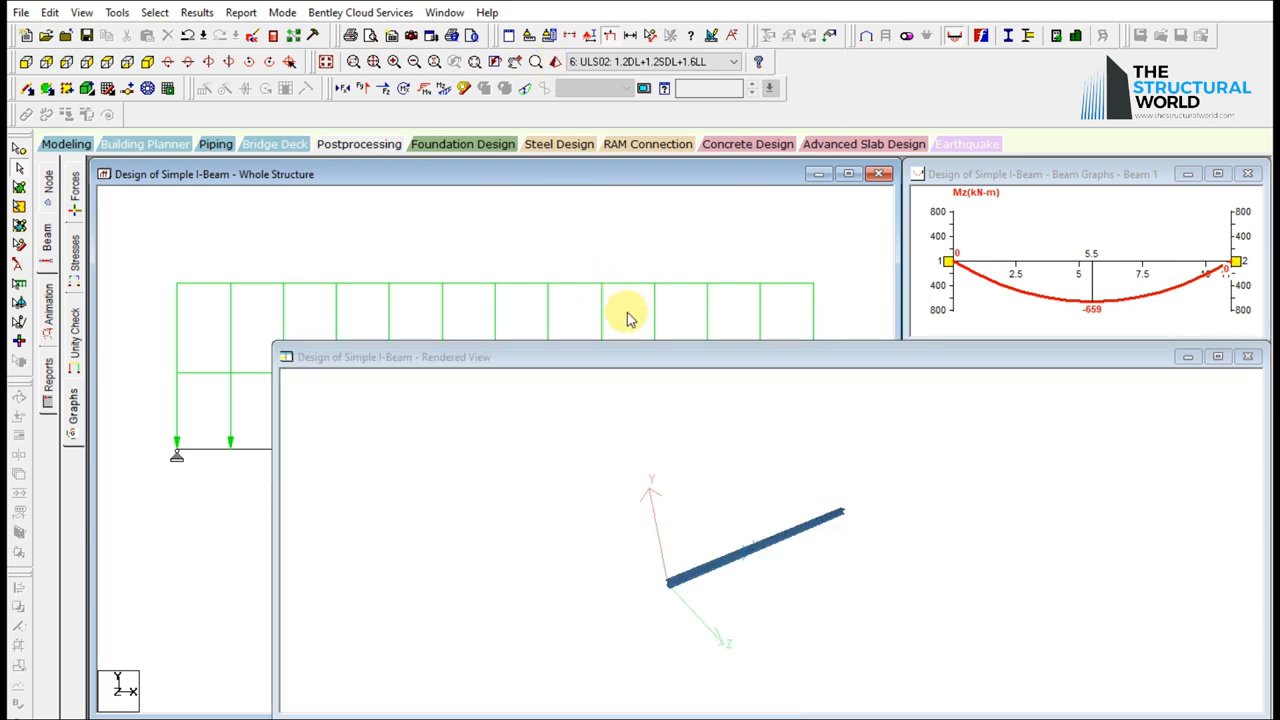